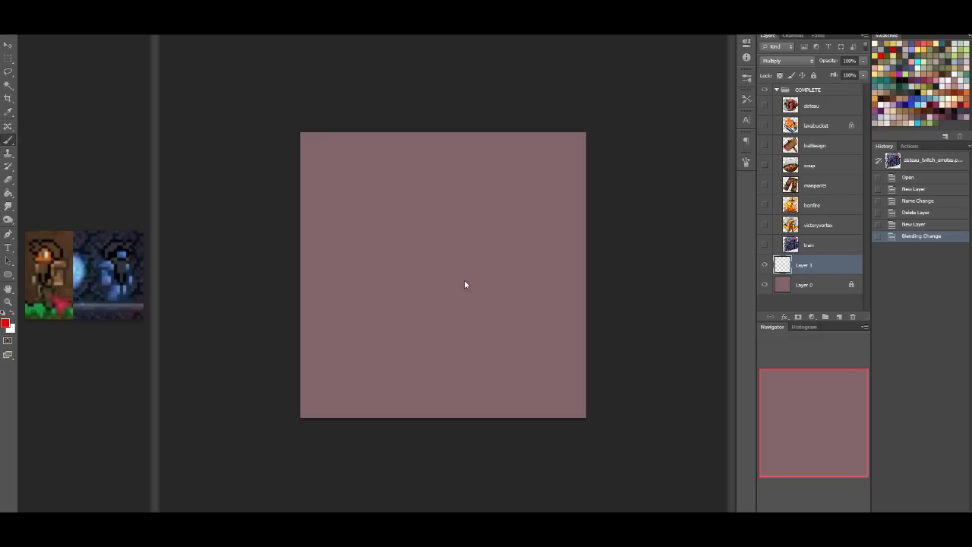
pyautogui.moveTo(610, 281)
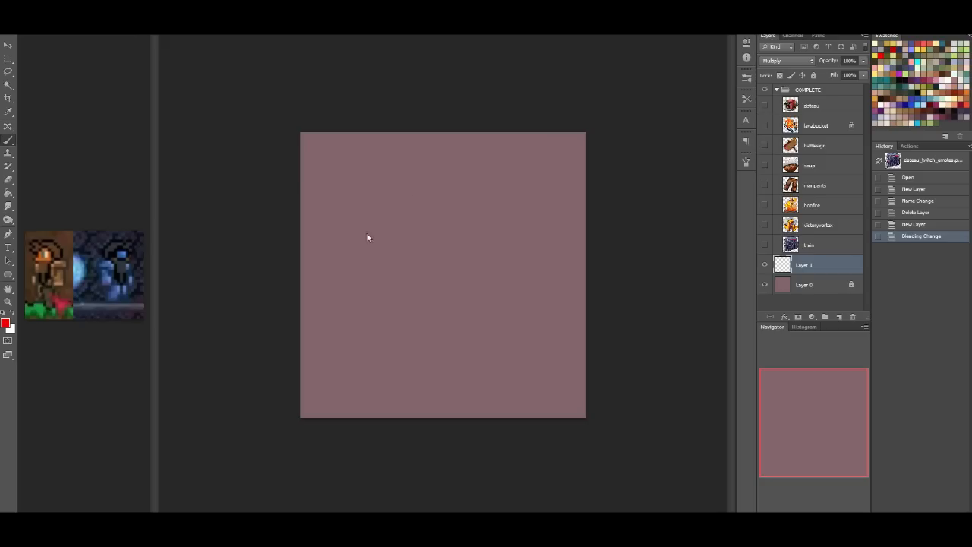
pyautogui.moveTo(27, 316)
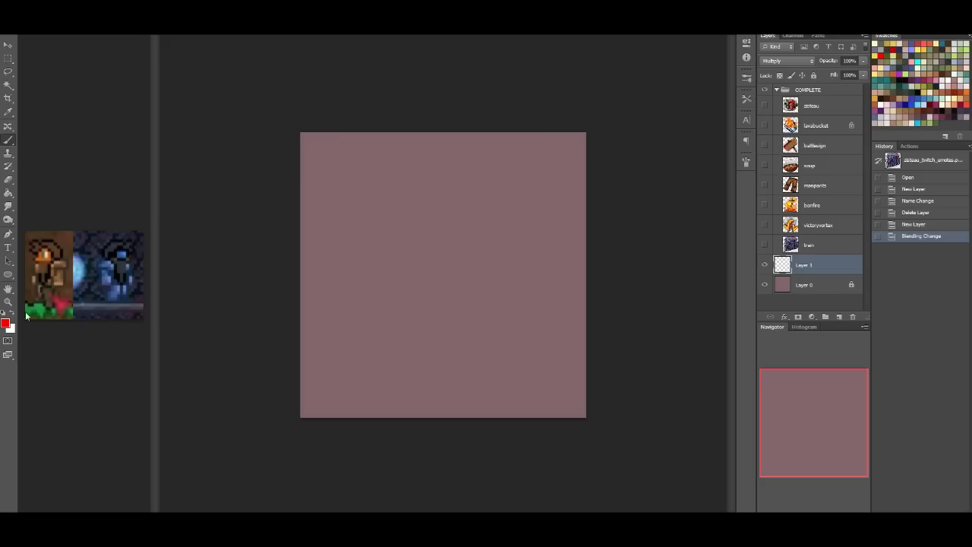
pyautogui.moveTo(139, 250)
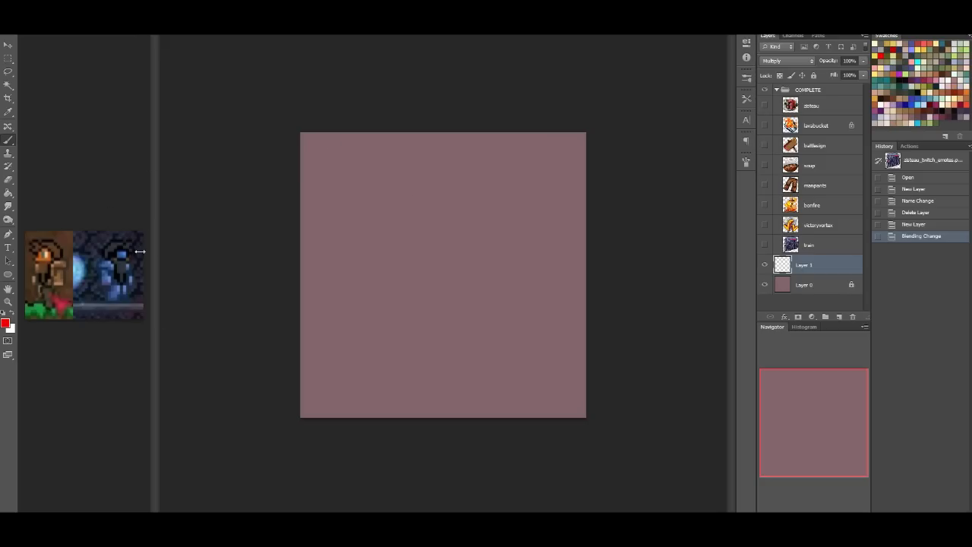
pyautogui.moveTo(137, 281)
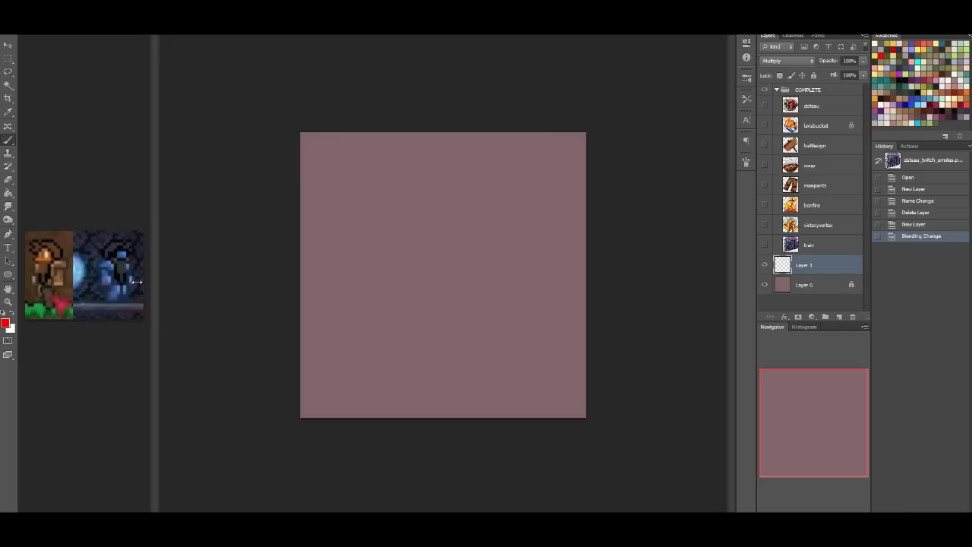
pyautogui.moveTo(102, 228)
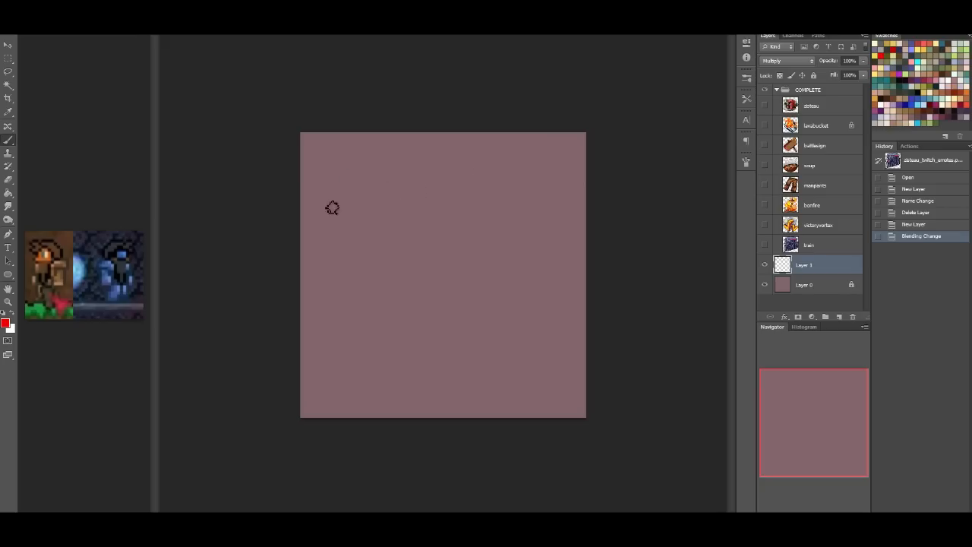
pyautogui.moveTo(61, 109)
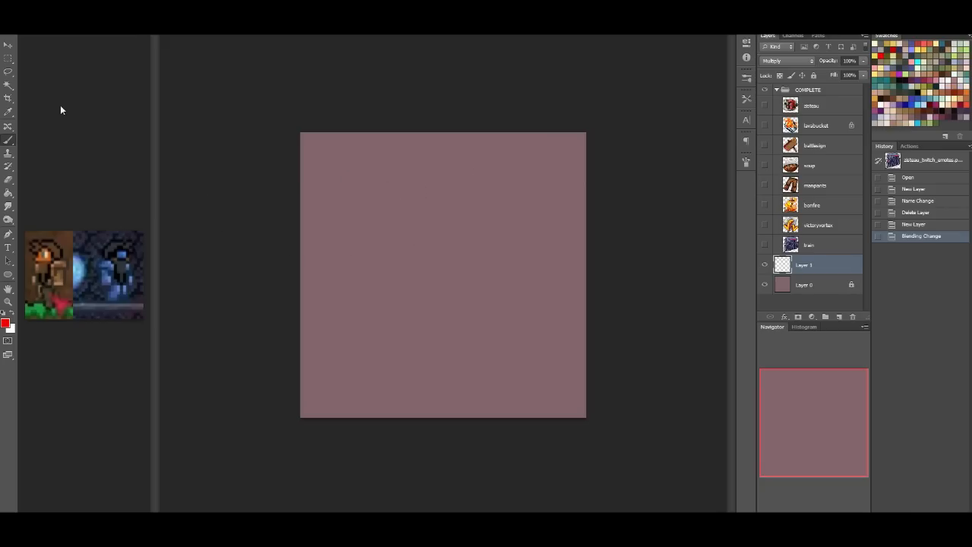
pyautogui.moveTo(53, 285)
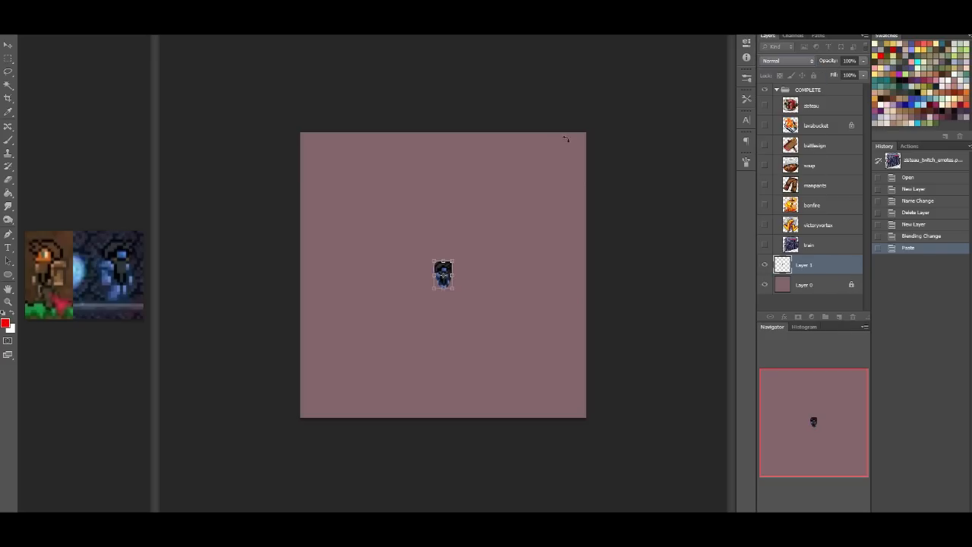
# Step: Scale the pasted character sprite up to fill most of the canvas
pyautogui.moveTo(443, 275); pyautogui.dragTo(438, 270)
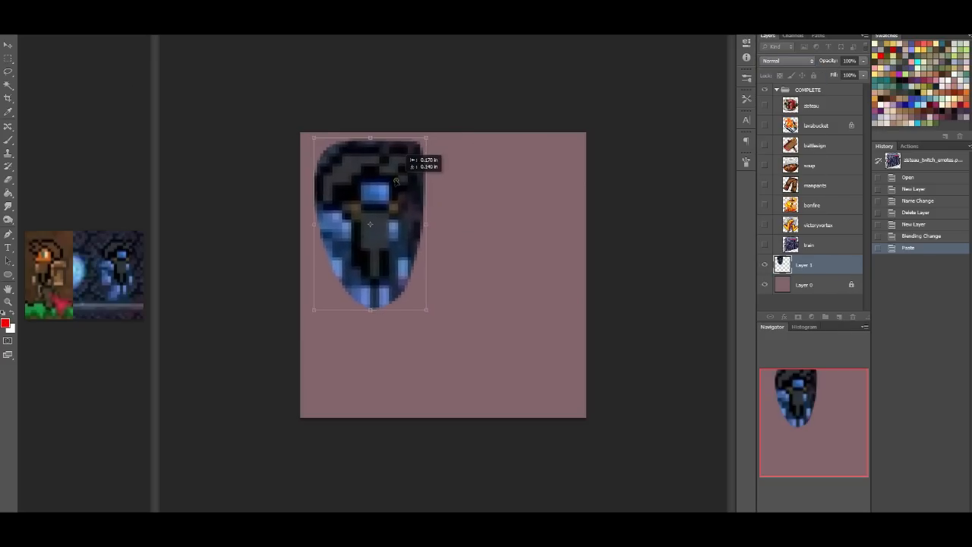
pyautogui.moveTo(425, 310); pyautogui.dragTo(480, 395)
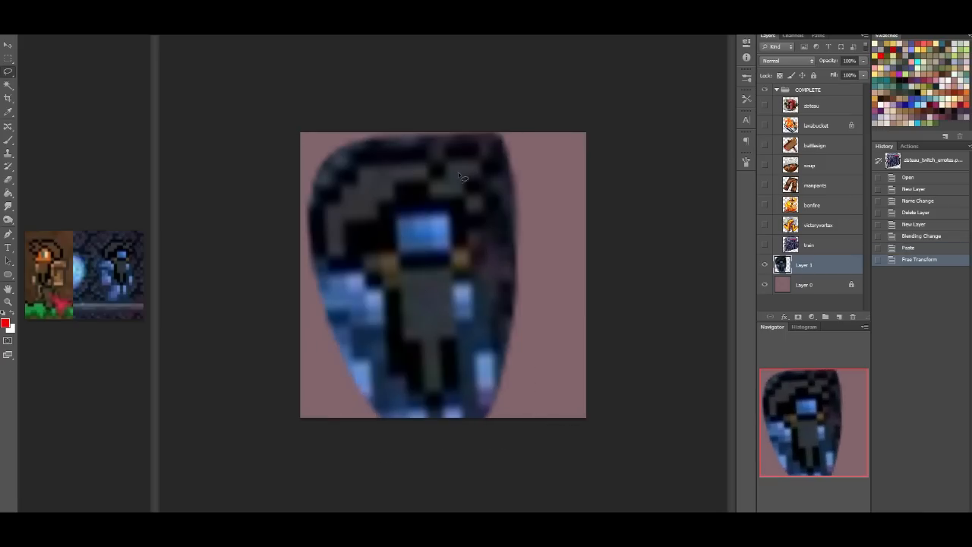
pyautogui.moveTo(856, 254)
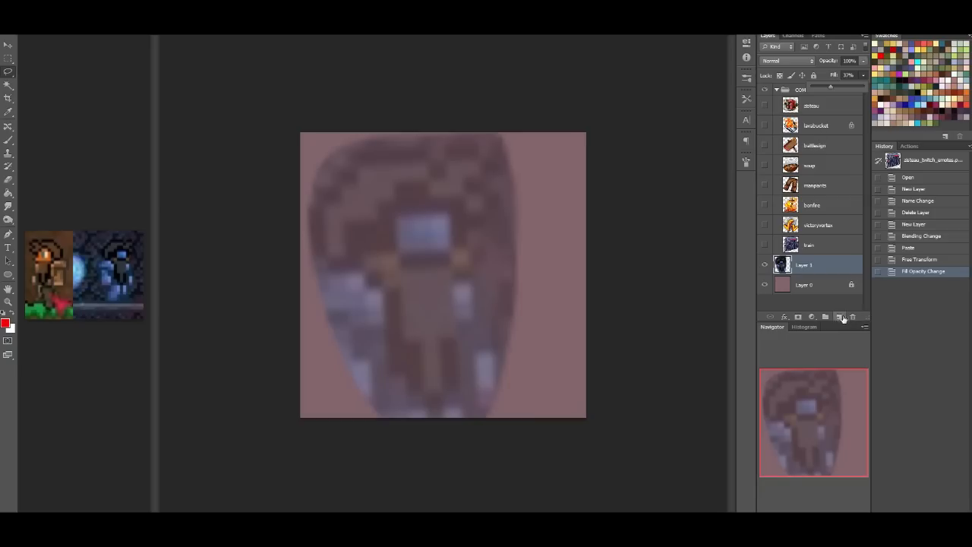
# Step: Add a new Multiply layer and sketch the red head outline
pyautogui.click(840, 317)
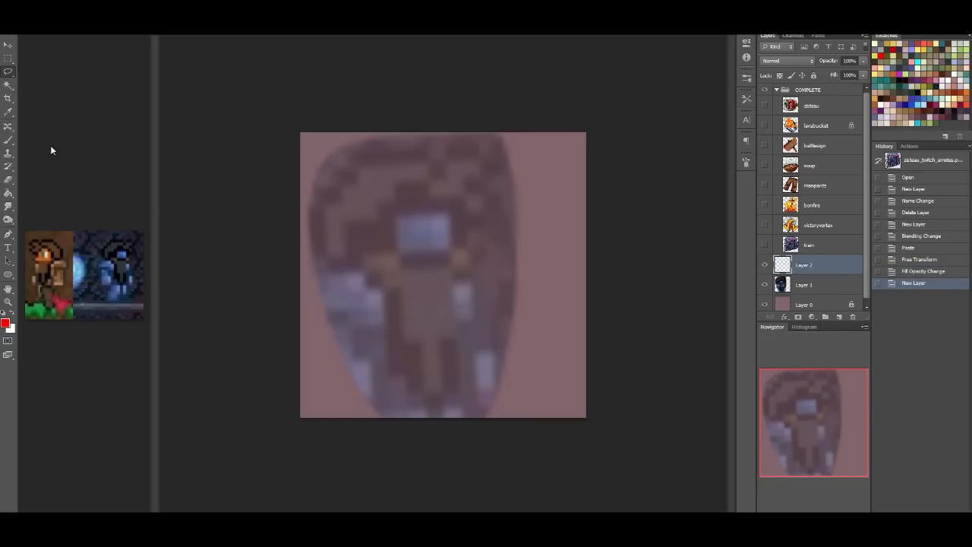
pyautogui.click(788, 60)
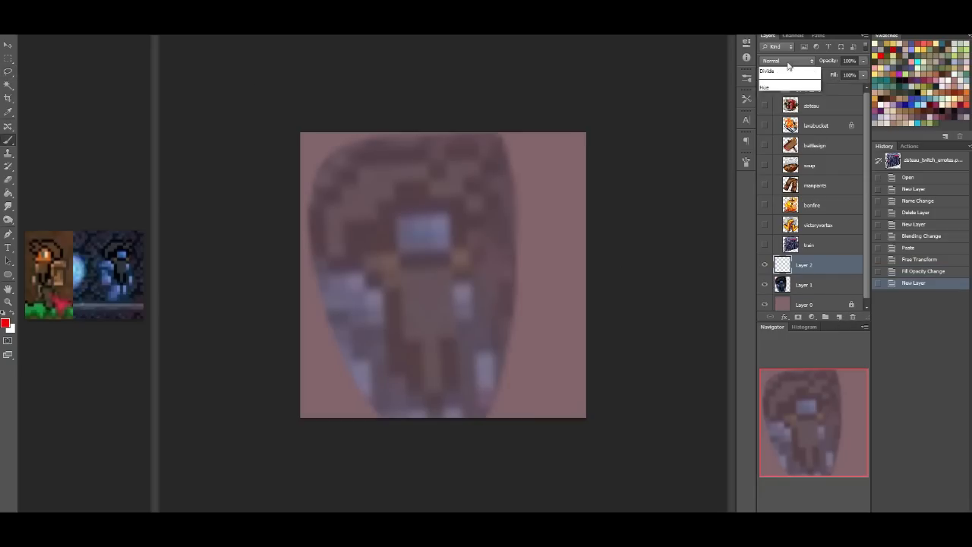
pyautogui.click(782, 61)
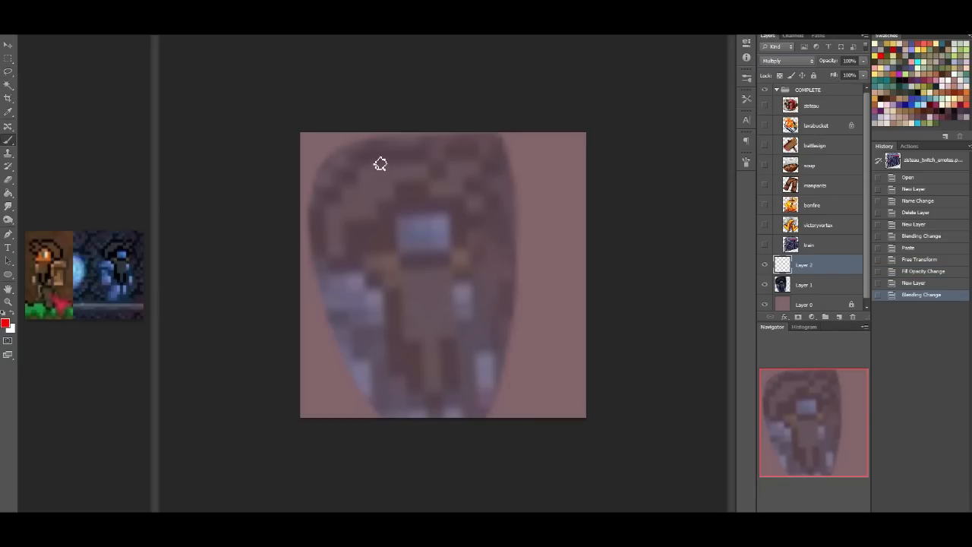
pyautogui.moveTo(380, 163); pyautogui.dragTo(337, 189)
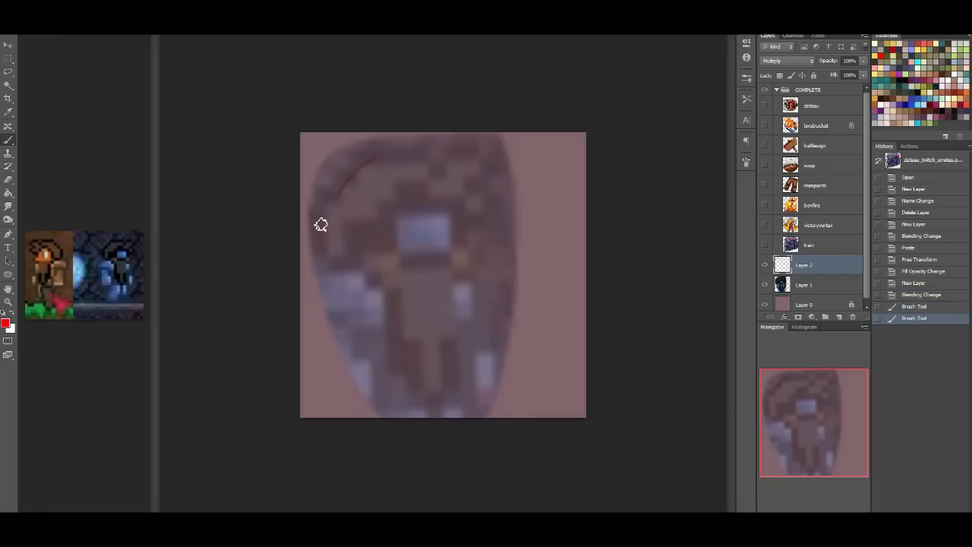
pyautogui.moveTo(323, 228); pyautogui.dragTo(373, 171)
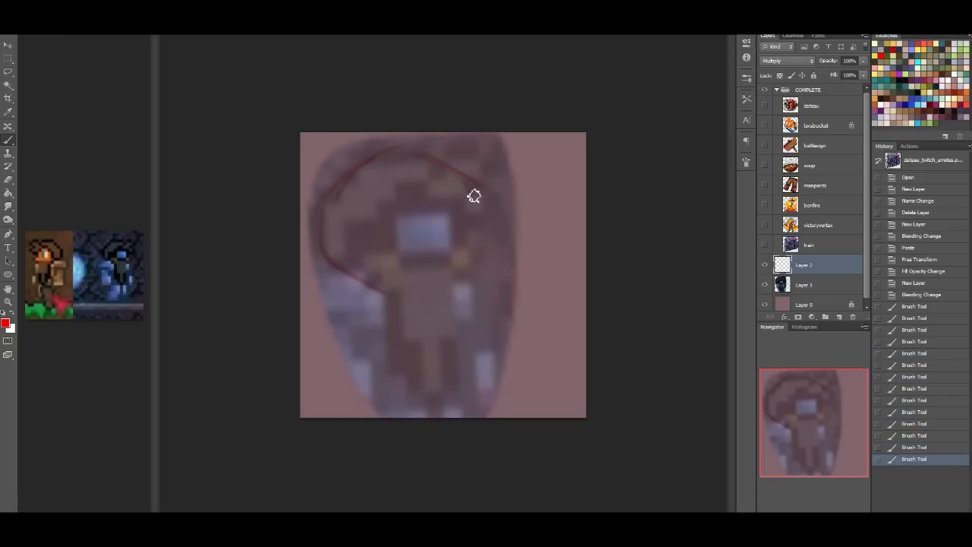
pyautogui.moveTo(475, 190); pyautogui.dragTo(484, 255)
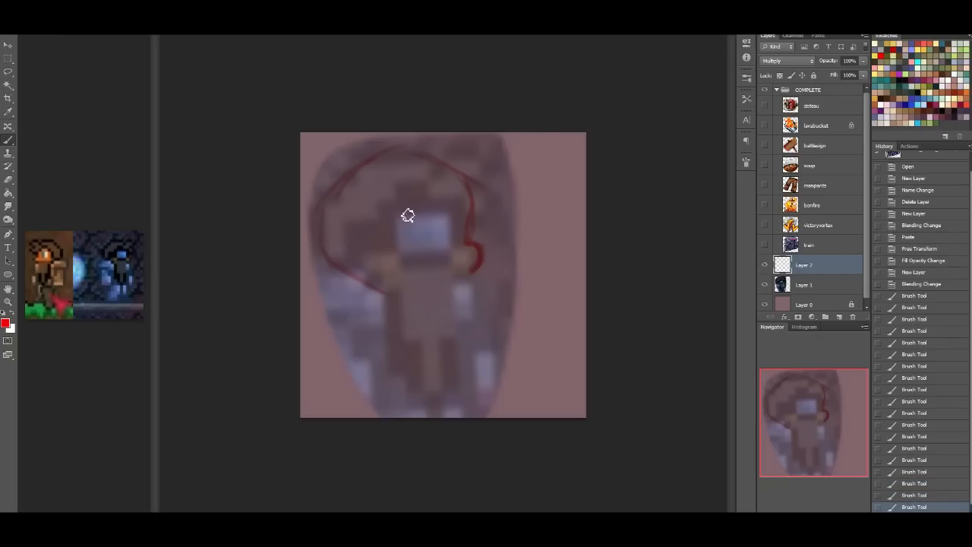
pyautogui.moveTo(408, 214); pyautogui.dragTo(443, 256)
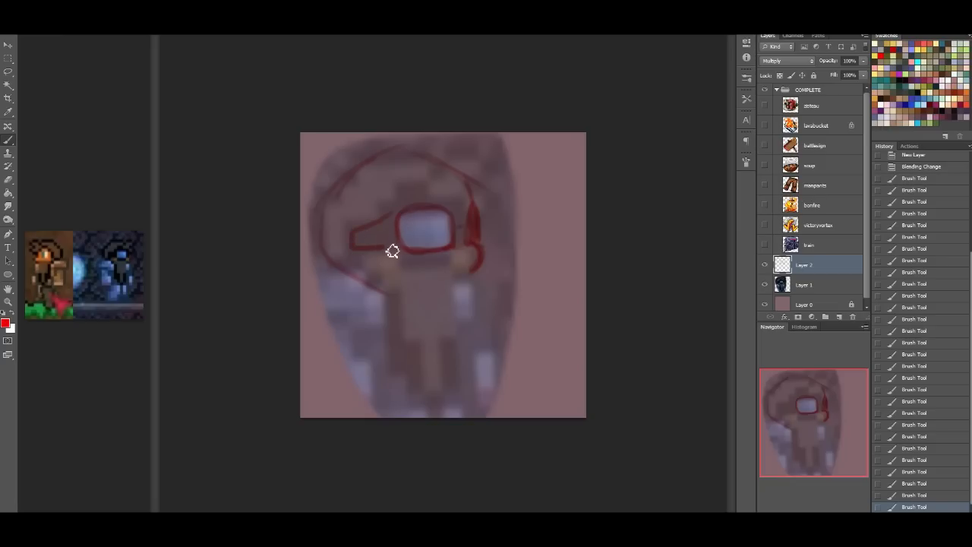
# Step: Sketch thick red goggles with a solid frame and left strap
pyautogui.moveTo(391, 251); pyautogui.dragTo(444, 256)
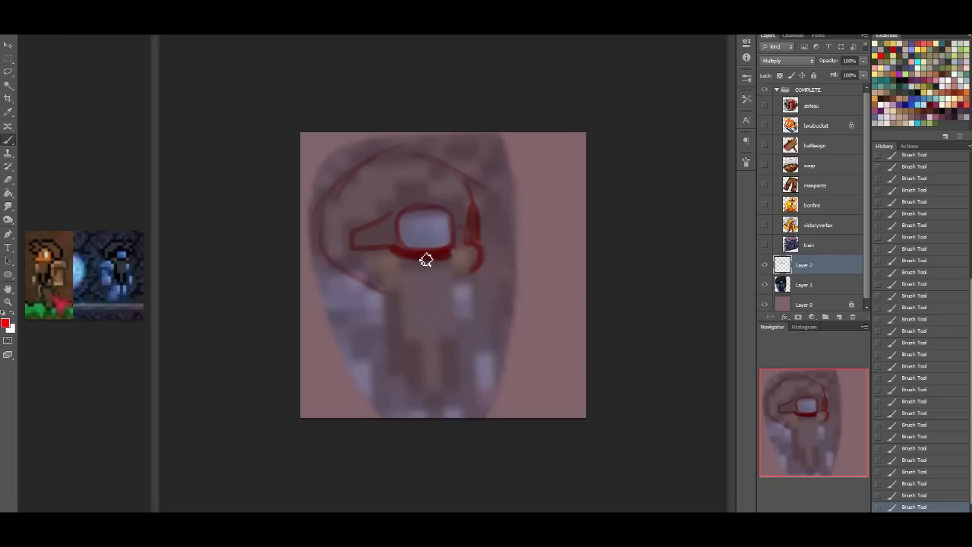
pyautogui.moveTo(452, 254); pyautogui.dragTo(397, 242)
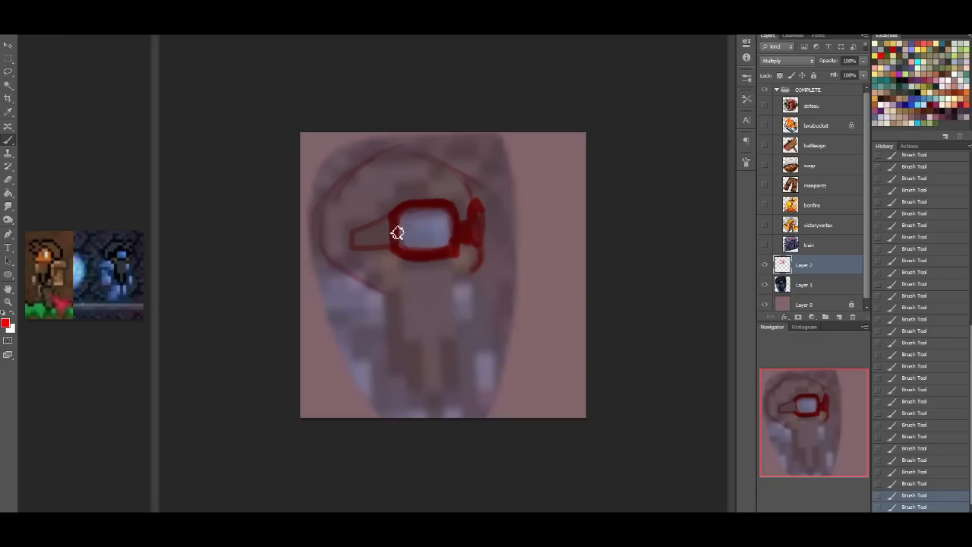
pyautogui.moveTo(397, 233); pyautogui.dragTo(454, 215)
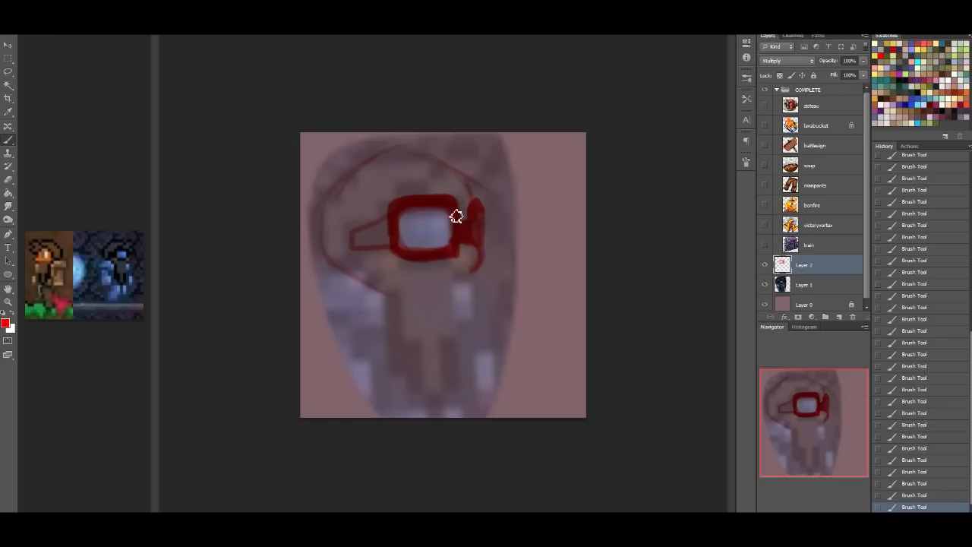
pyautogui.moveTo(456, 216); pyautogui.dragTo(356, 239)
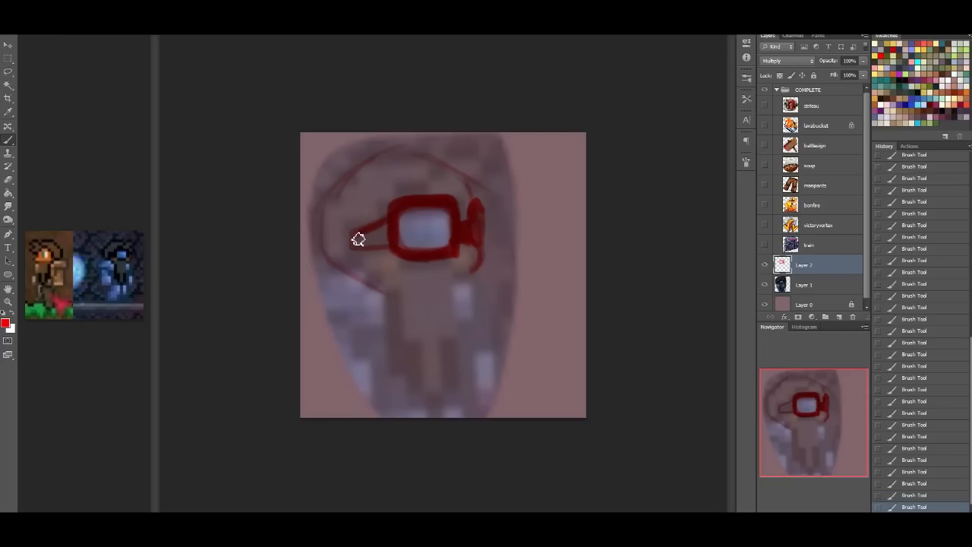
pyautogui.moveTo(358, 239); pyautogui.dragTo(390, 231)
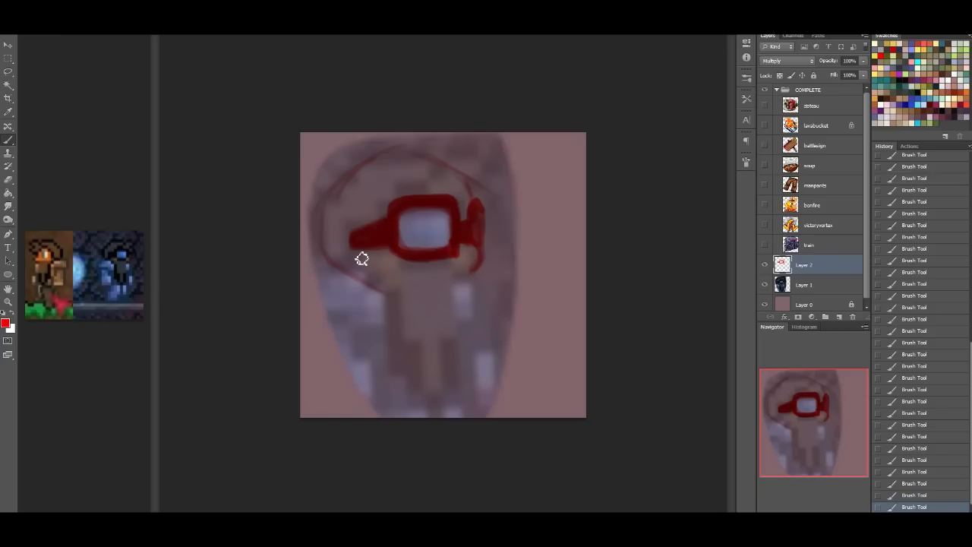
# Step: Extend the goggle strap, shape the ear below it, and sketch the cheek line
pyautogui.moveTo(363, 258); pyautogui.dragTo(380, 277)
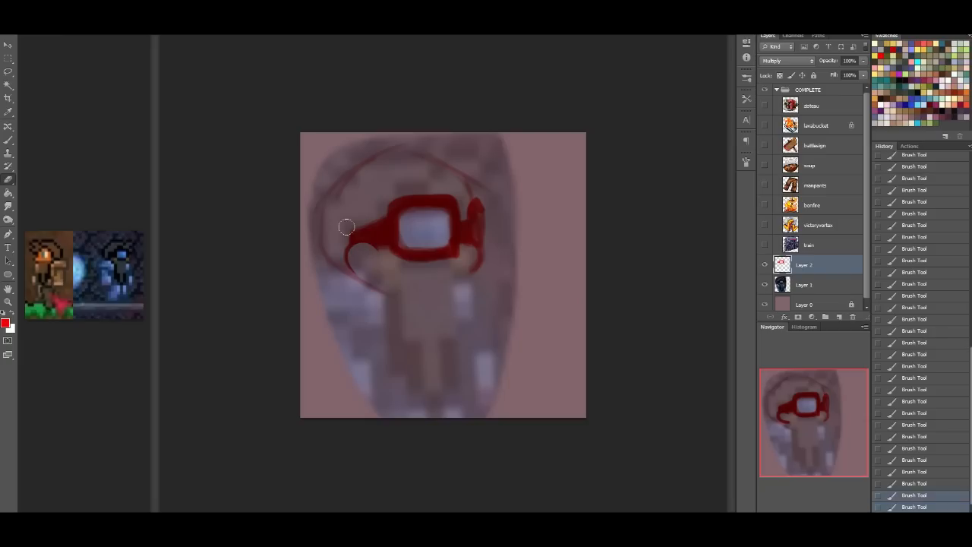
pyautogui.click(381, 249)
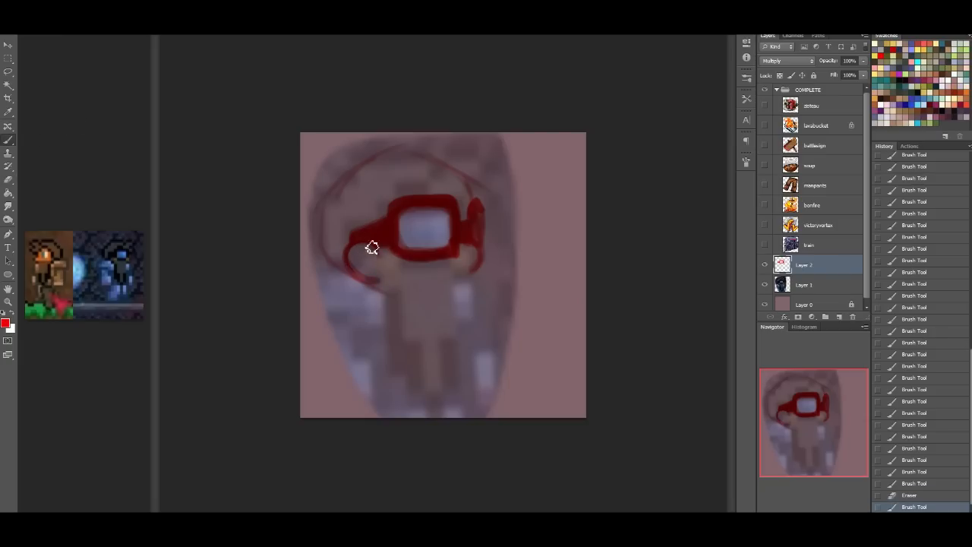
pyautogui.click(372, 259)
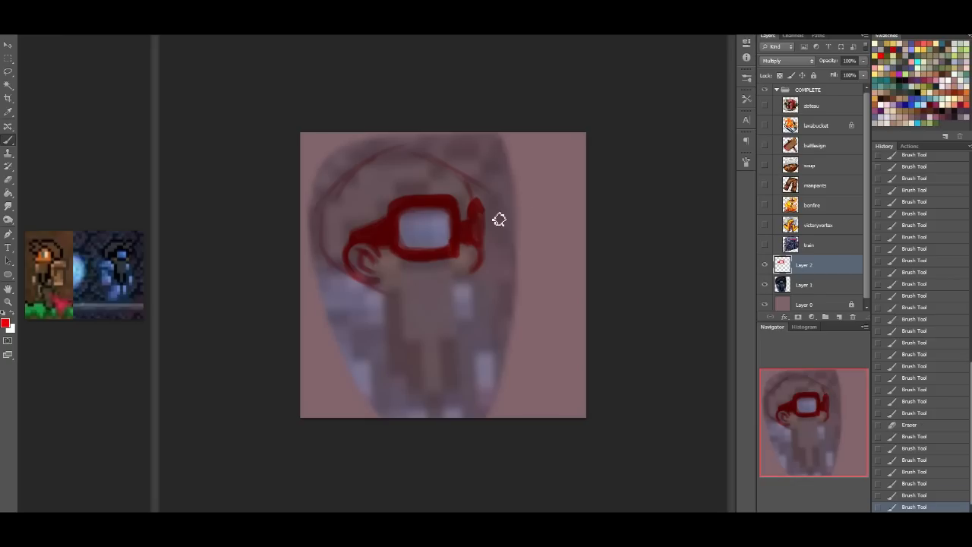
pyautogui.moveTo(431, 201)
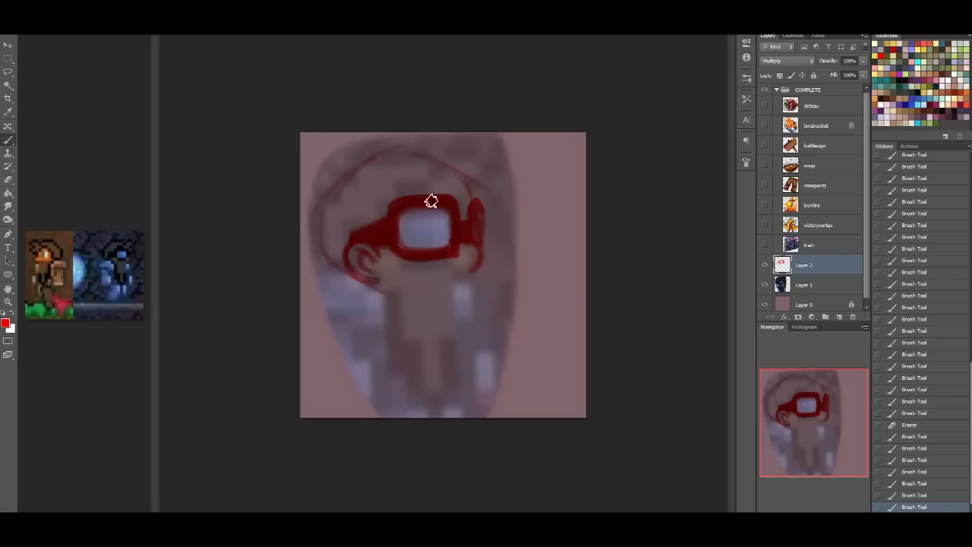
pyautogui.moveTo(466, 275)
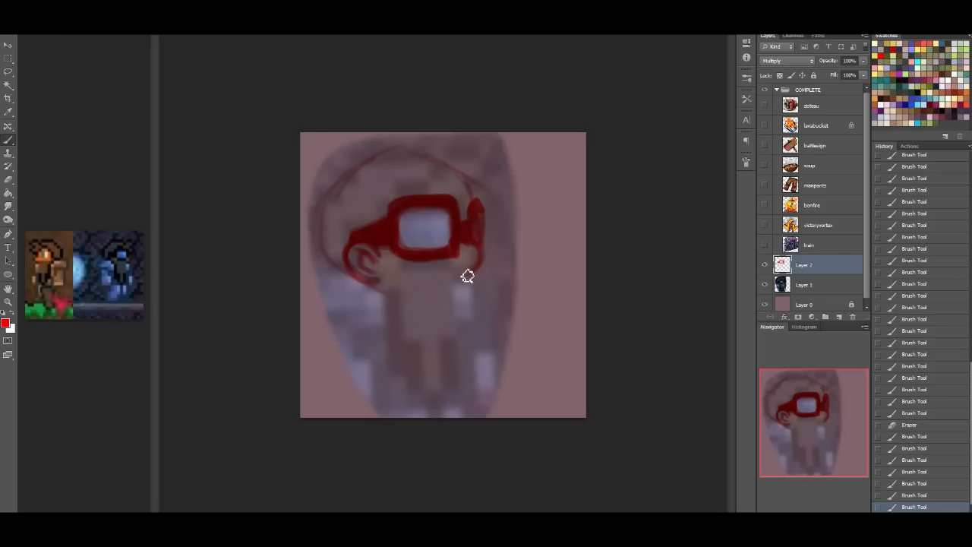
pyautogui.moveTo(467, 275); pyautogui.dragTo(410, 272)
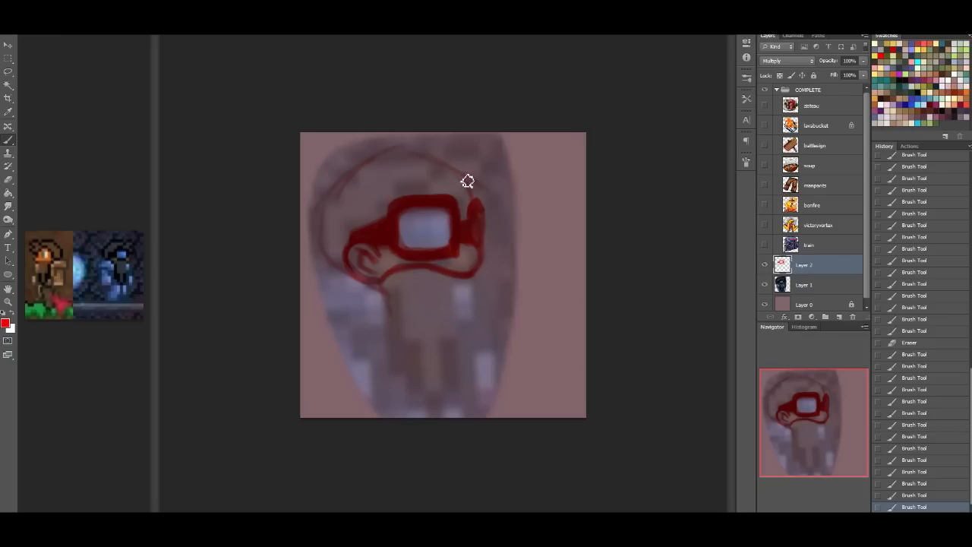
pyautogui.moveTo(400, 186)
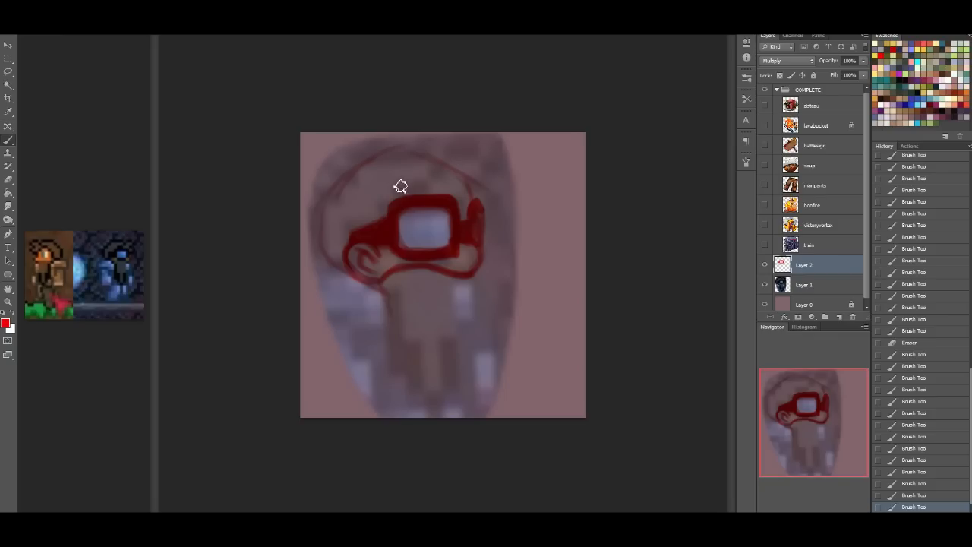
# Step: Sketch the hairline, hair strands and the strap around the head
pyautogui.moveTo(400, 186); pyautogui.dragTo(429, 179)
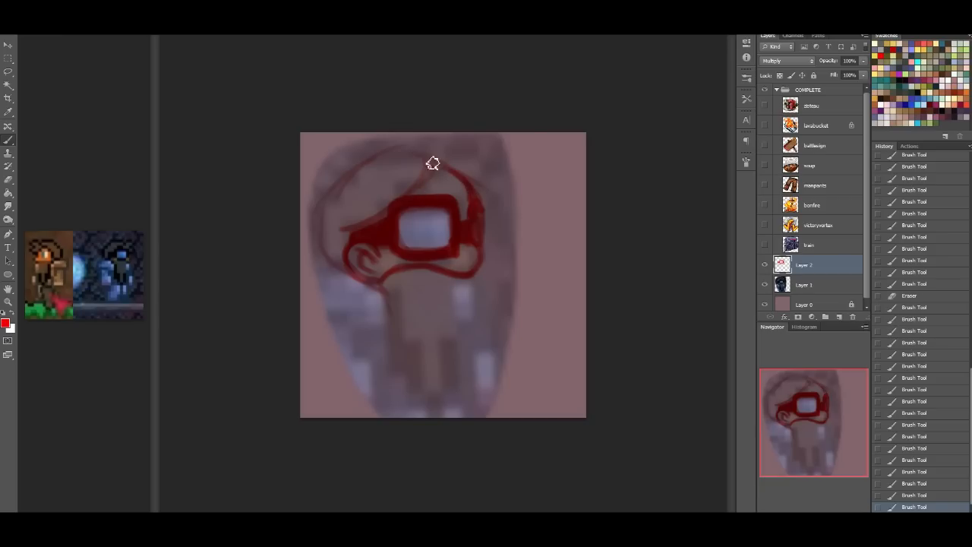
pyautogui.moveTo(432, 163); pyautogui.dragTo(393, 193)
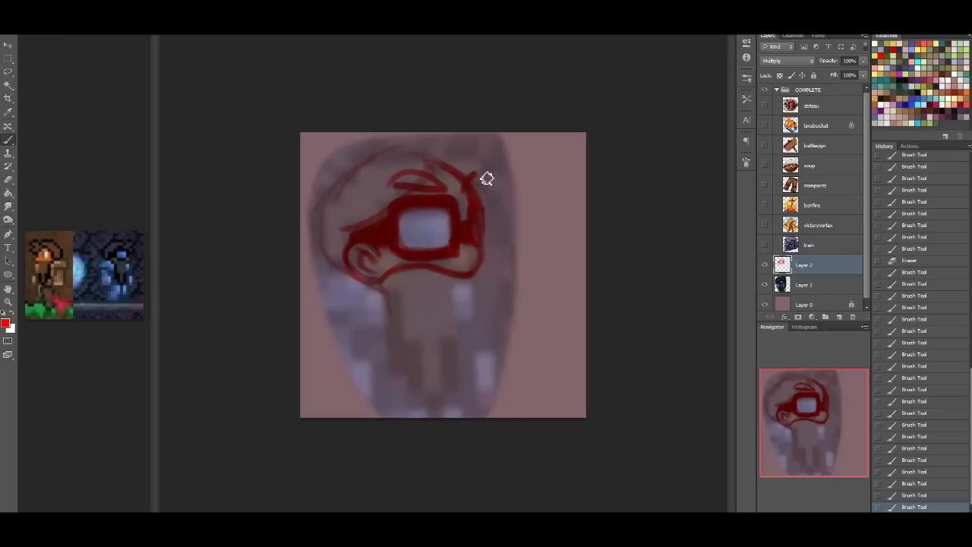
pyautogui.moveTo(486, 178); pyautogui.dragTo(419, 186)
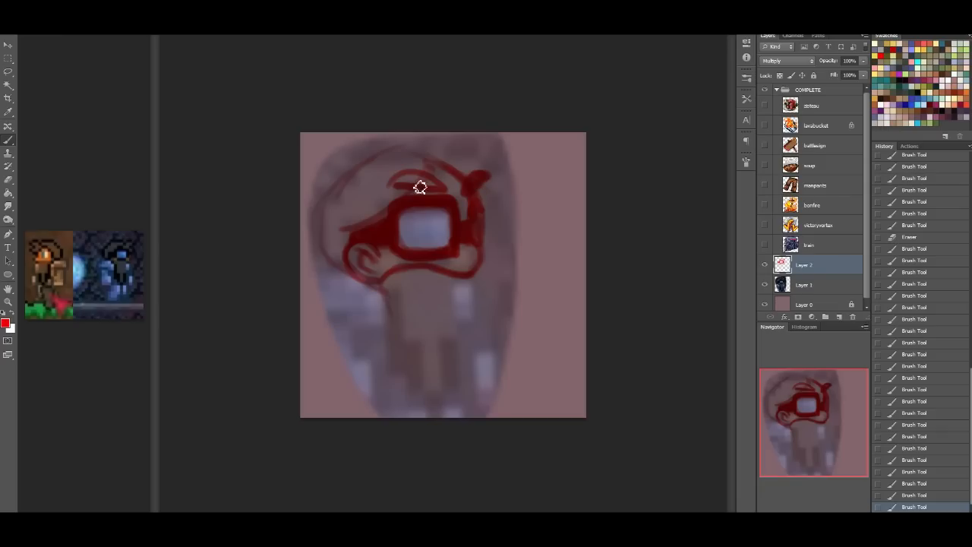
pyautogui.moveTo(420, 187); pyautogui.dragTo(458, 189)
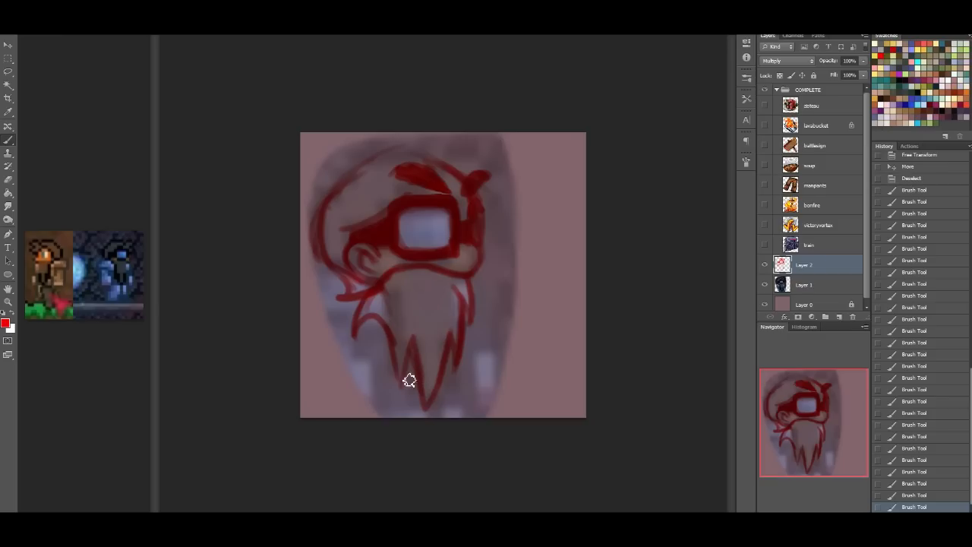
# Step: Draw beard strands with a pointed tip and thicken the hair above the goggles
pyautogui.moveTo(410, 380); pyautogui.dragTo(459, 317)
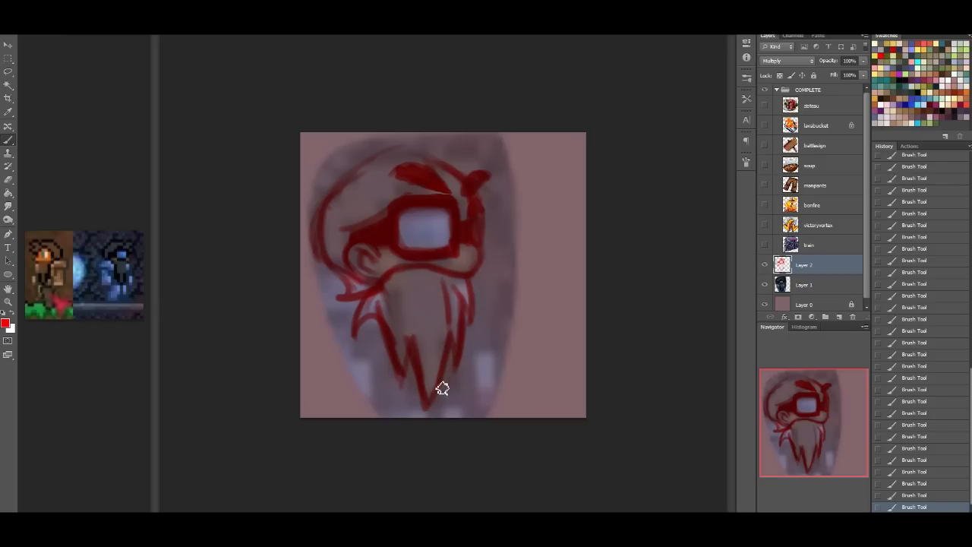
pyautogui.moveTo(443, 387); pyautogui.dragTo(393, 327)
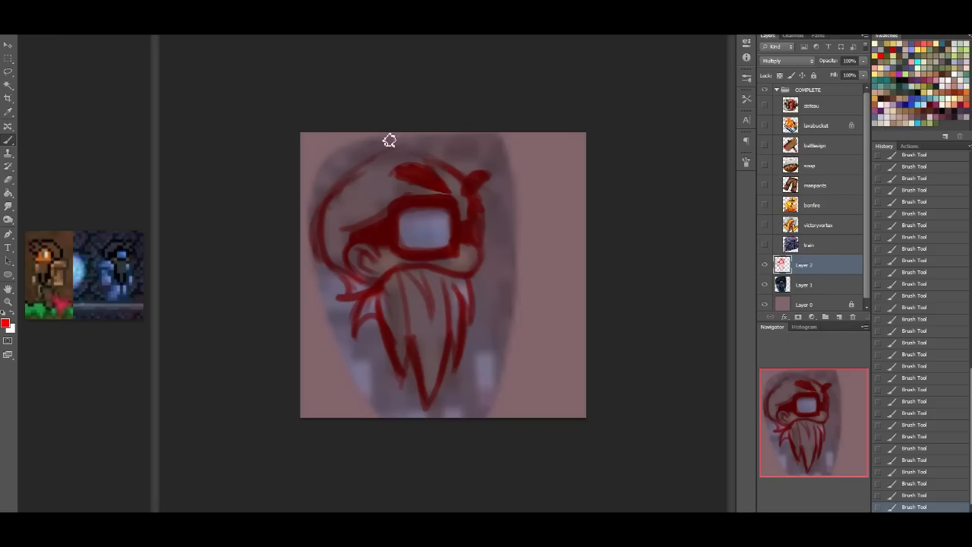
pyautogui.moveTo(13, 54)
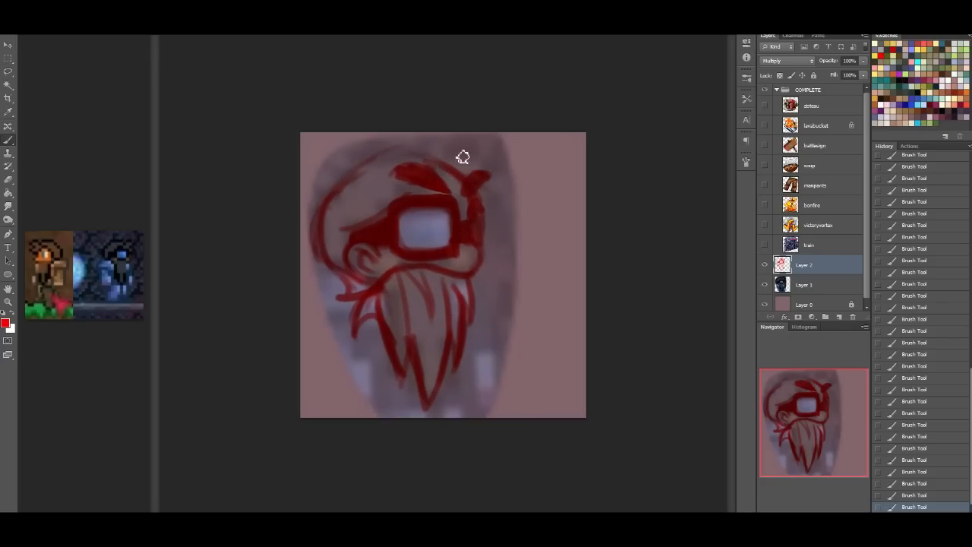
pyautogui.moveTo(401, 209)
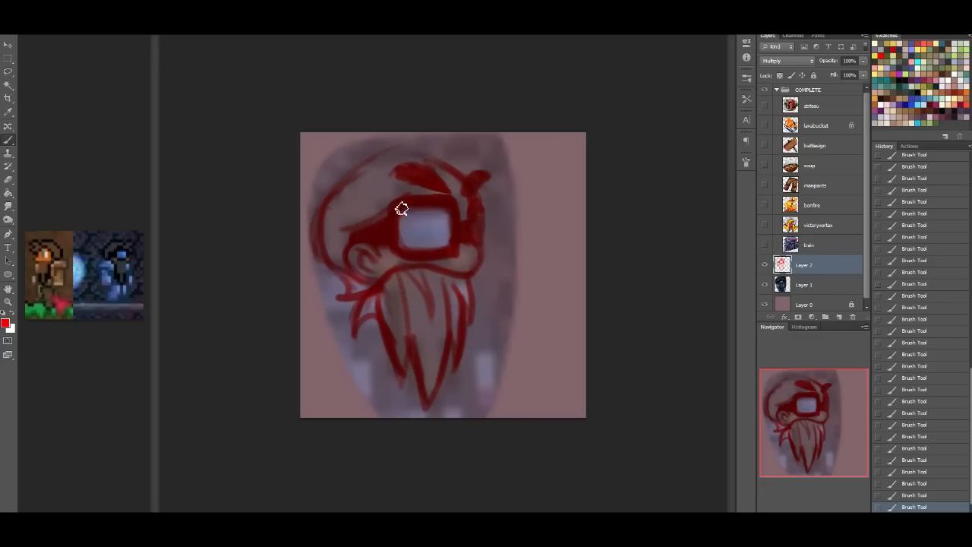
pyautogui.moveTo(401, 209); pyautogui.dragTo(429, 161)
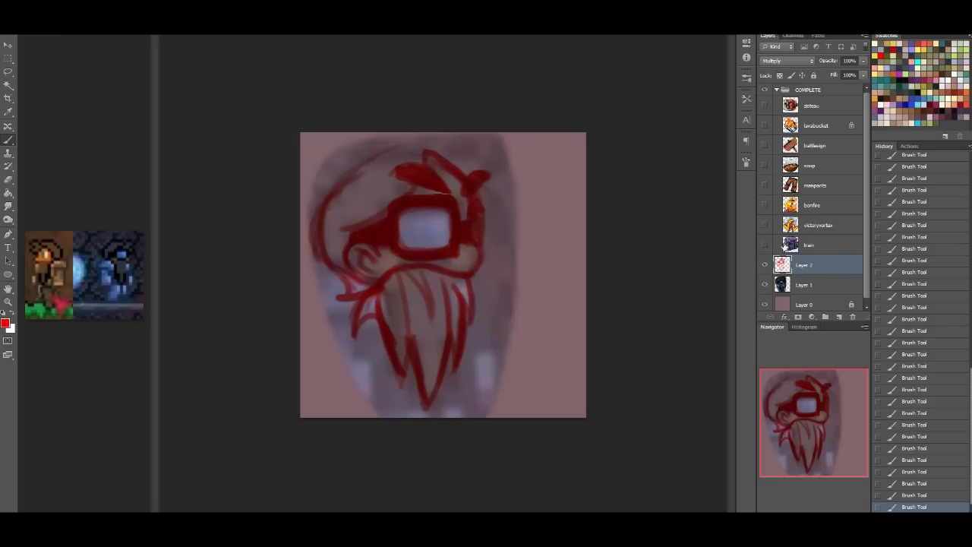
pyautogui.click(765, 264)
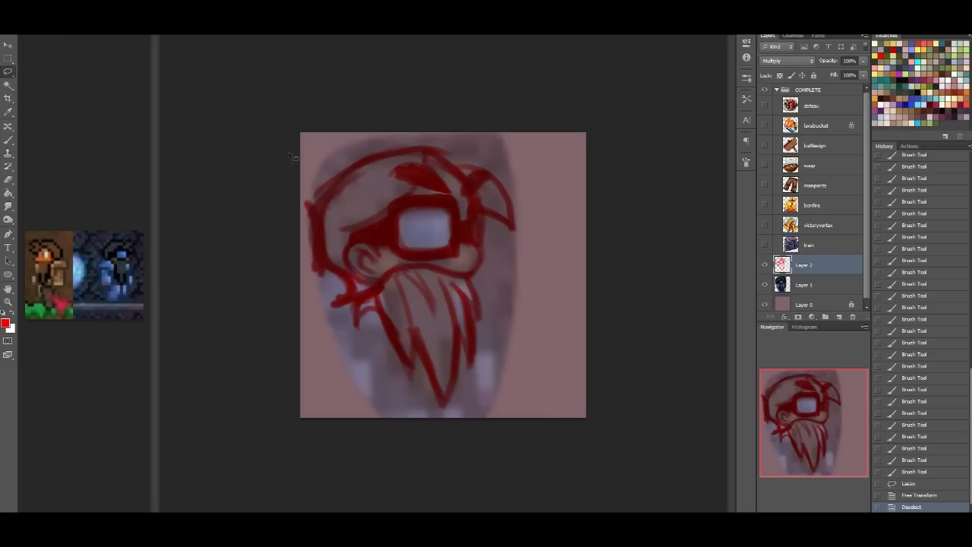
# Step: Adjust the head and beard, sketch a spiky top-right hair tuft, and enlarge the sketch
pyautogui.moveTo(467, 281); pyautogui.dragTo(493, 349)
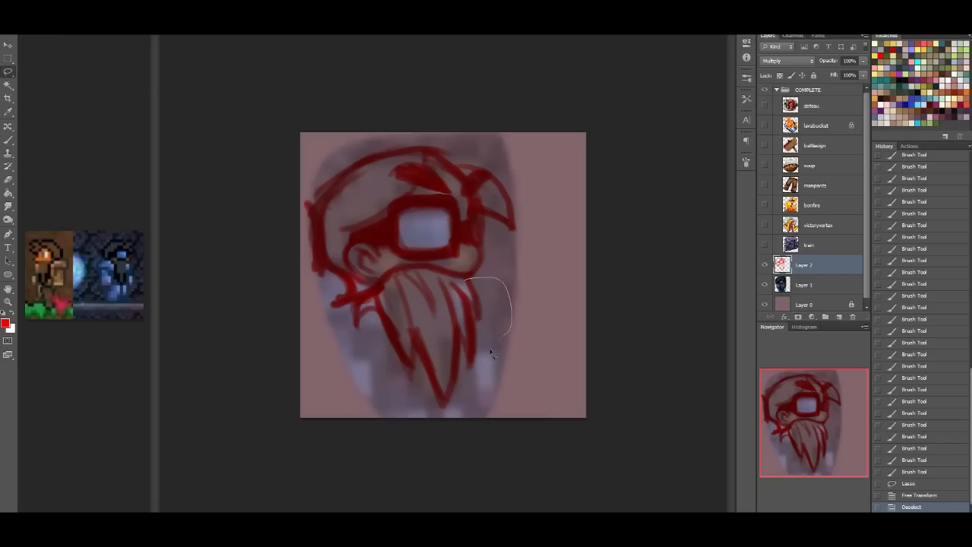
pyautogui.moveTo(494, 289); pyautogui.dragTo(475, 368)
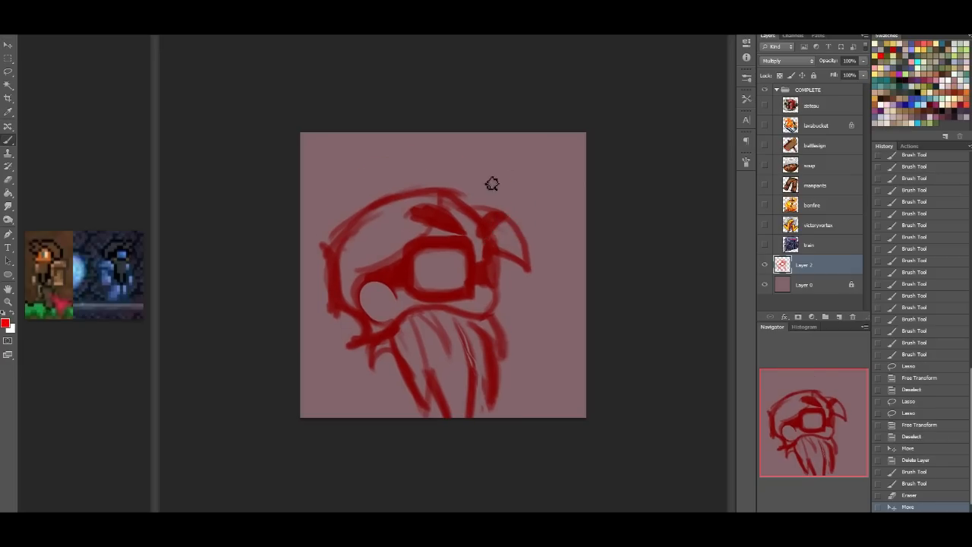
pyautogui.moveTo(467, 194); pyautogui.dragTo(539, 182)
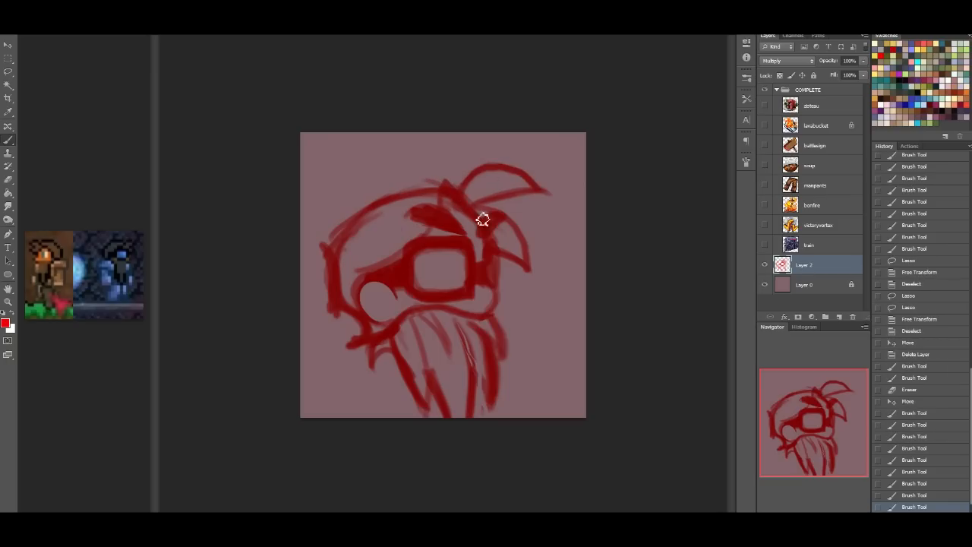
pyautogui.moveTo(482, 220); pyautogui.dragTo(356, 224)
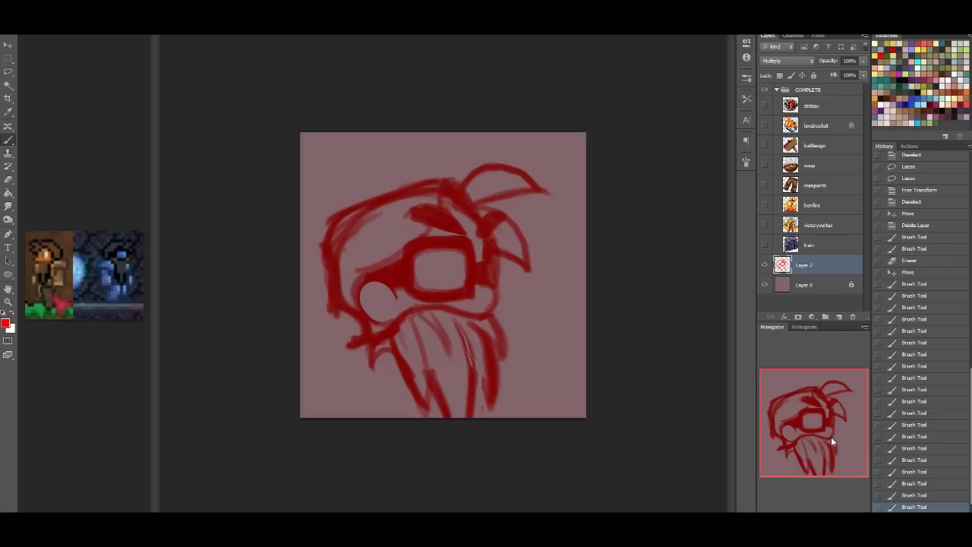
pyautogui.moveTo(505, 240)
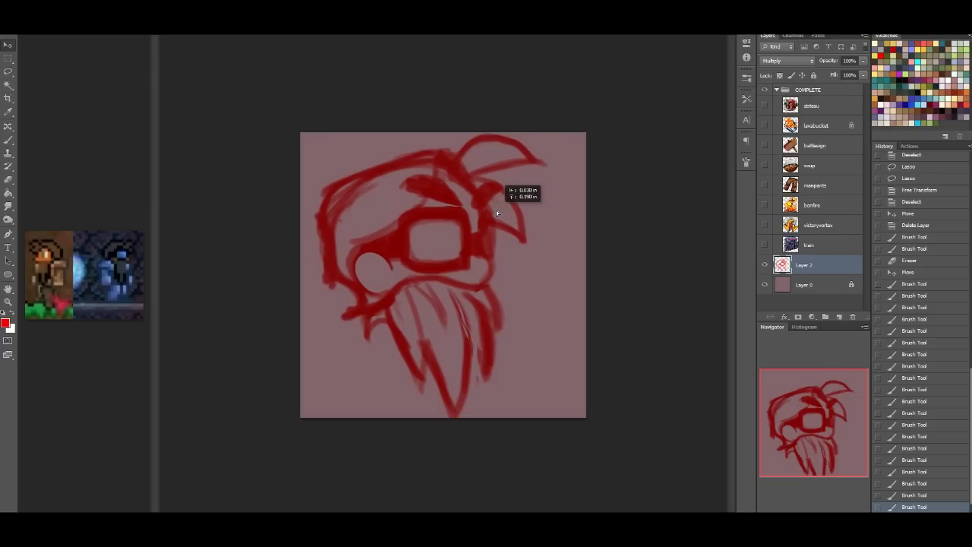
pyautogui.press('ctrl+t')
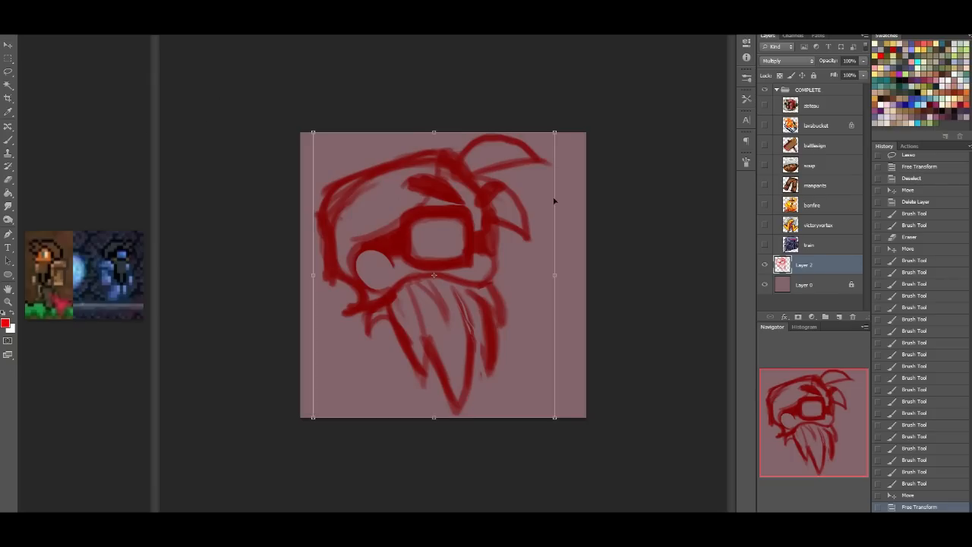
pyautogui.moveTo(554, 141); pyautogui.dragTo(537, 430)
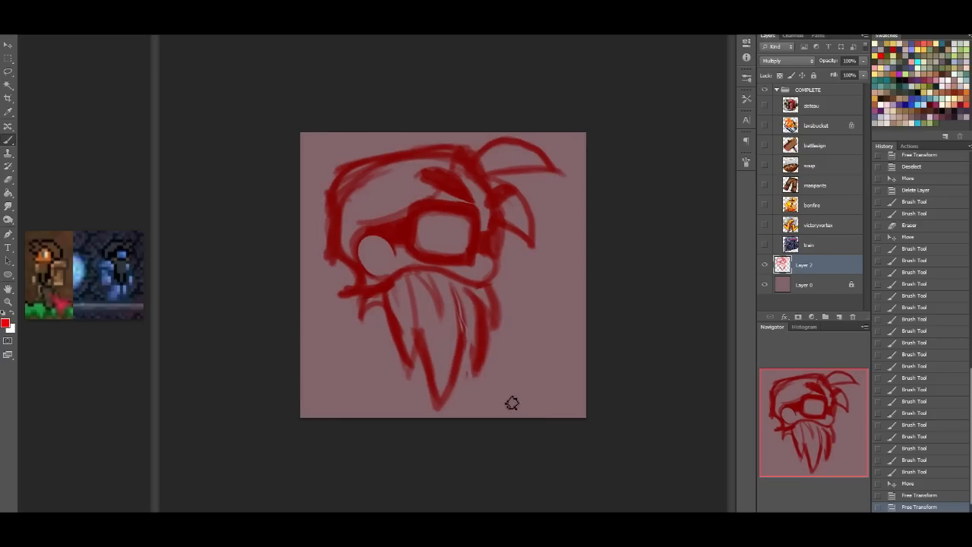
pyautogui.moveTo(486, 303)
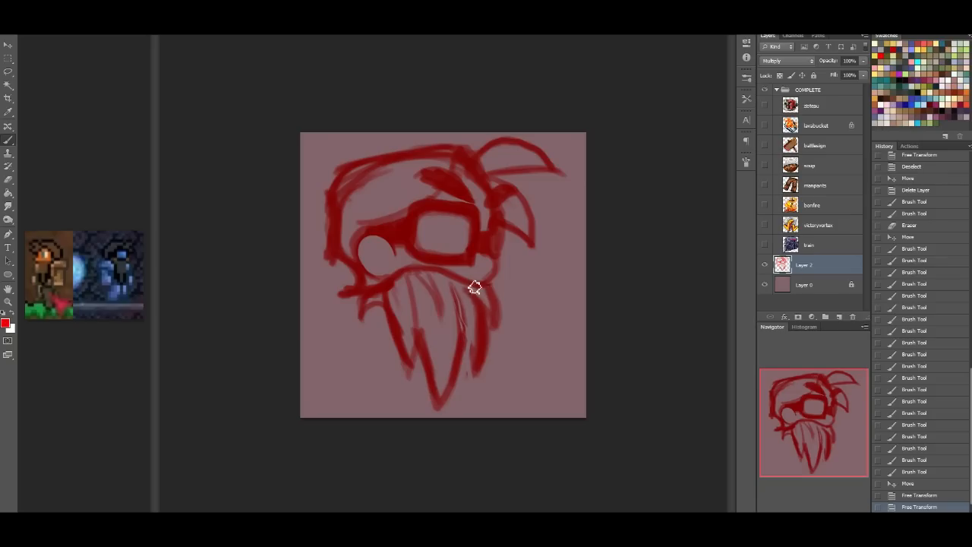
# Step: Redraw the beard strands and erase stray lines along its lower edge
pyautogui.moveTo(476, 286); pyautogui.dragTo(467, 383)
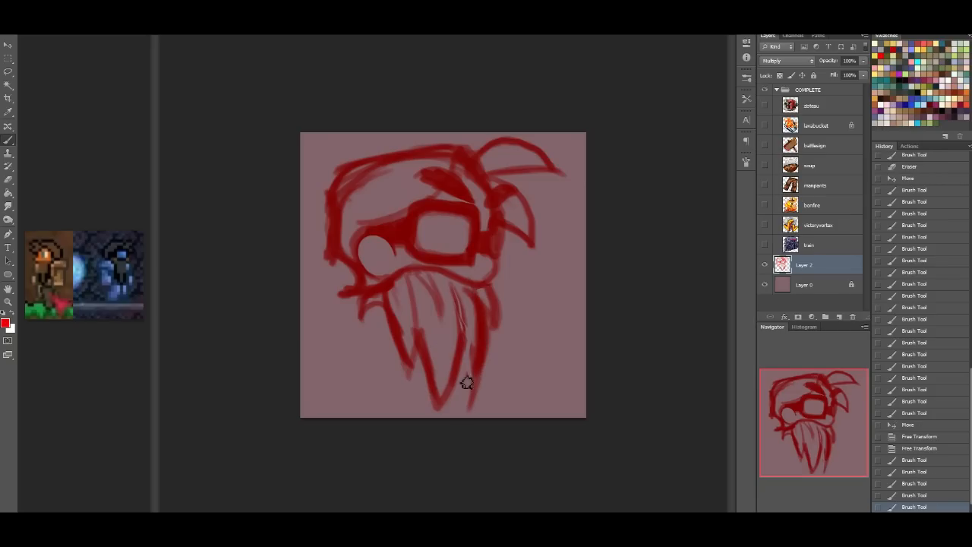
pyautogui.moveTo(467, 383); pyautogui.dragTo(486, 372)
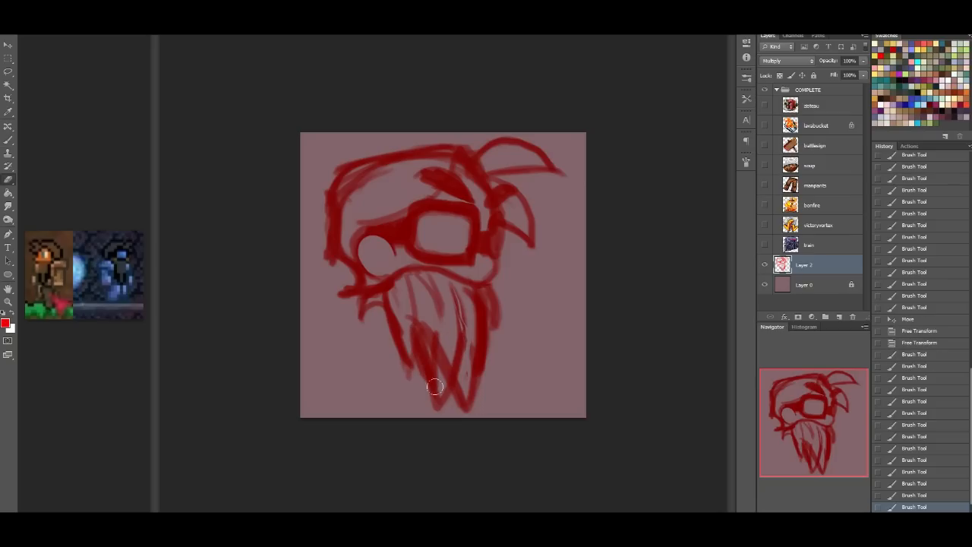
pyautogui.moveTo(433, 387); pyautogui.dragTo(431, 402)
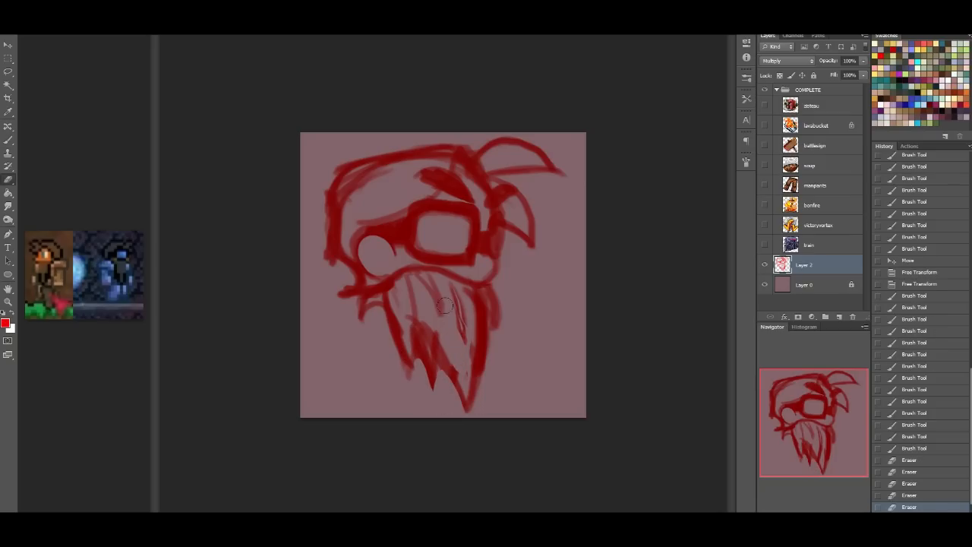
pyautogui.moveTo(456, 311); pyautogui.dragTo(415, 317)
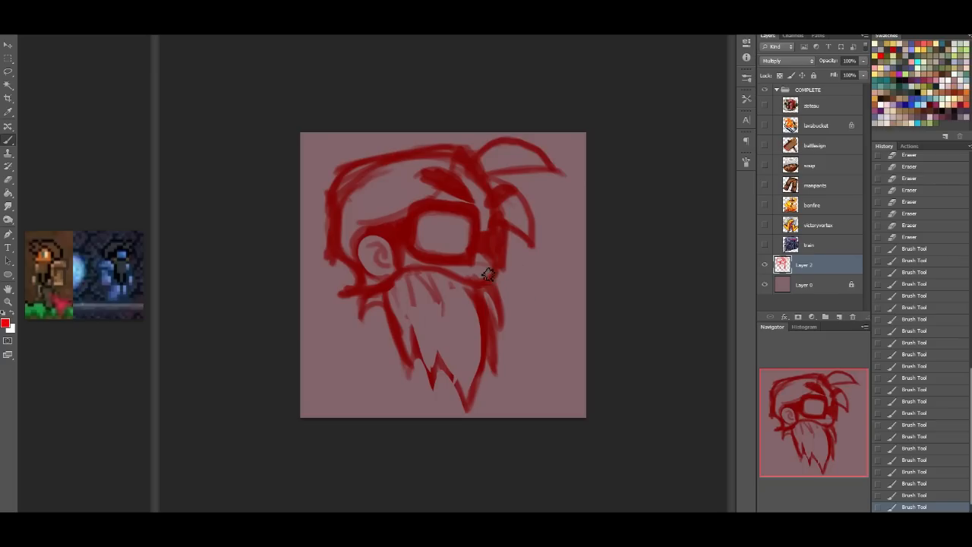
# Step: Refine the jagged beard outline and draw a collar line beneath it
pyautogui.moveTo(486, 273); pyautogui.dragTo(401, 358)
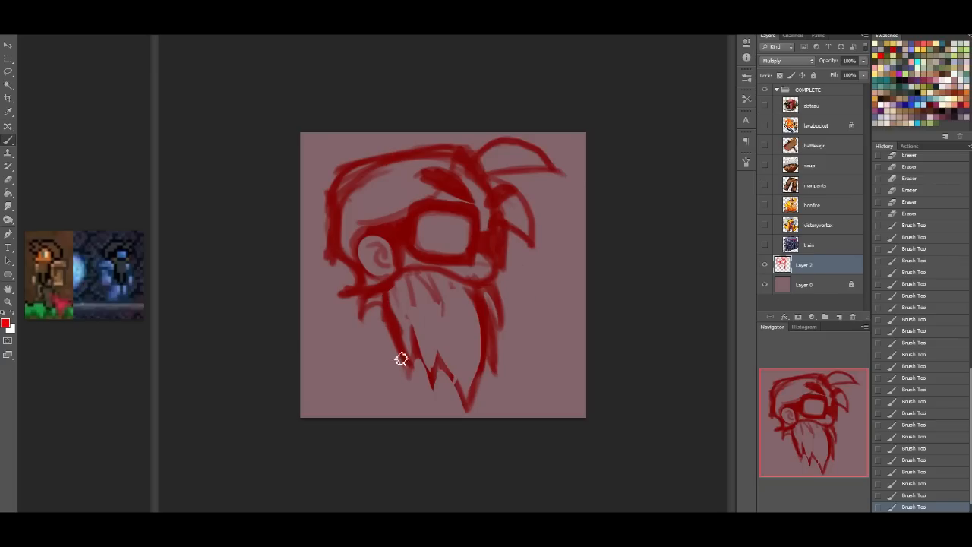
pyautogui.moveTo(387, 304); pyautogui.dragTo(403, 357)
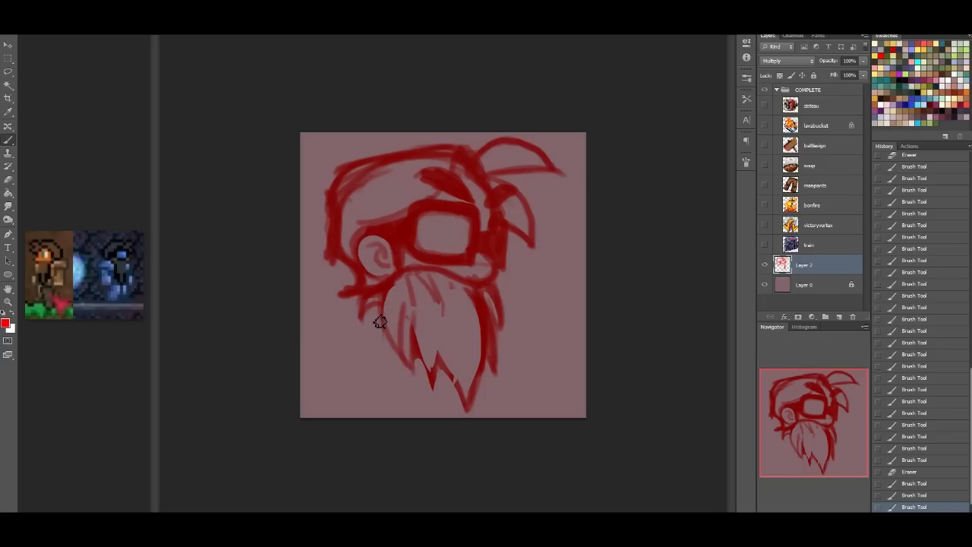
pyautogui.moveTo(379, 323); pyautogui.dragTo(437, 390)
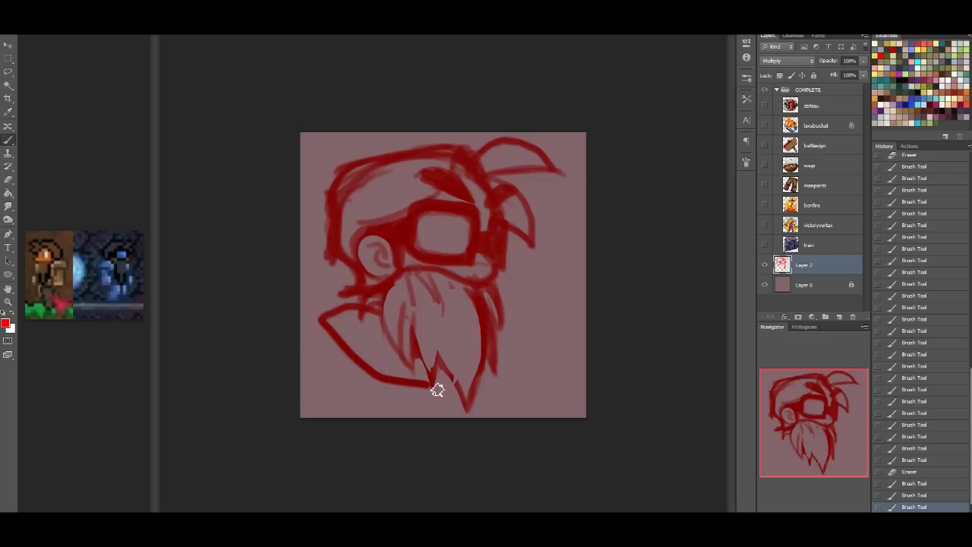
# Step: Extend the collar left, thicken the head near the ear, and draw the left shoulder
pyautogui.moveTo(436, 390); pyautogui.dragTo(336, 305)
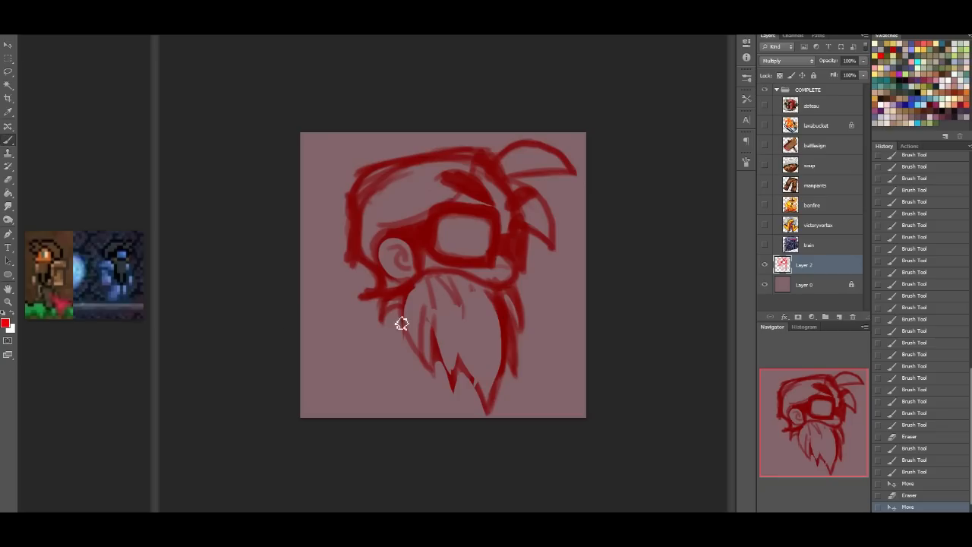
pyautogui.moveTo(112, 276)
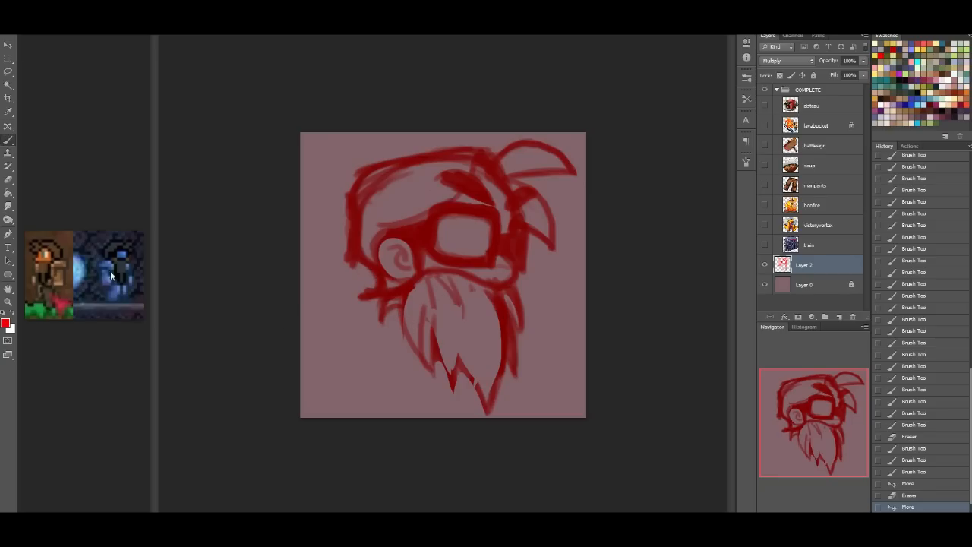
pyautogui.moveTo(118, 261)
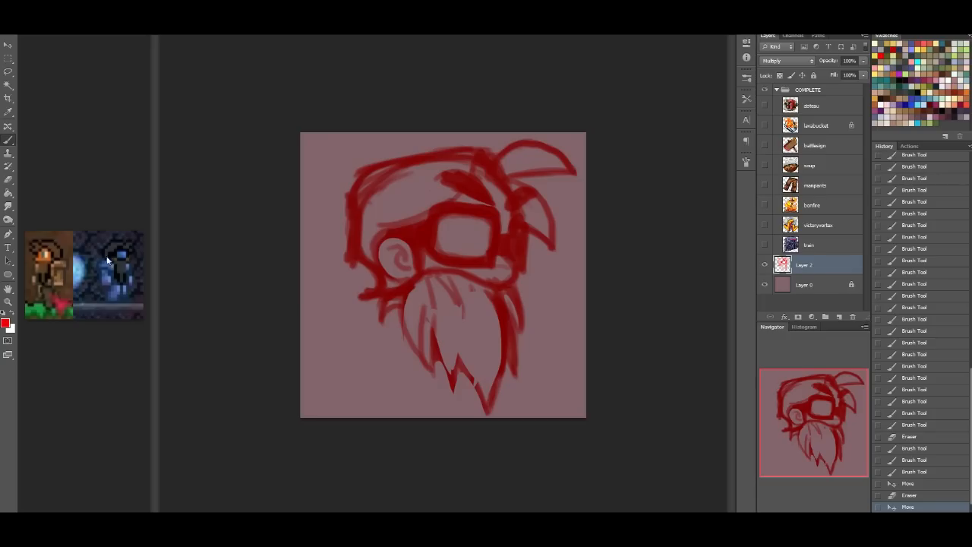
pyautogui.moveTo(388, 234)
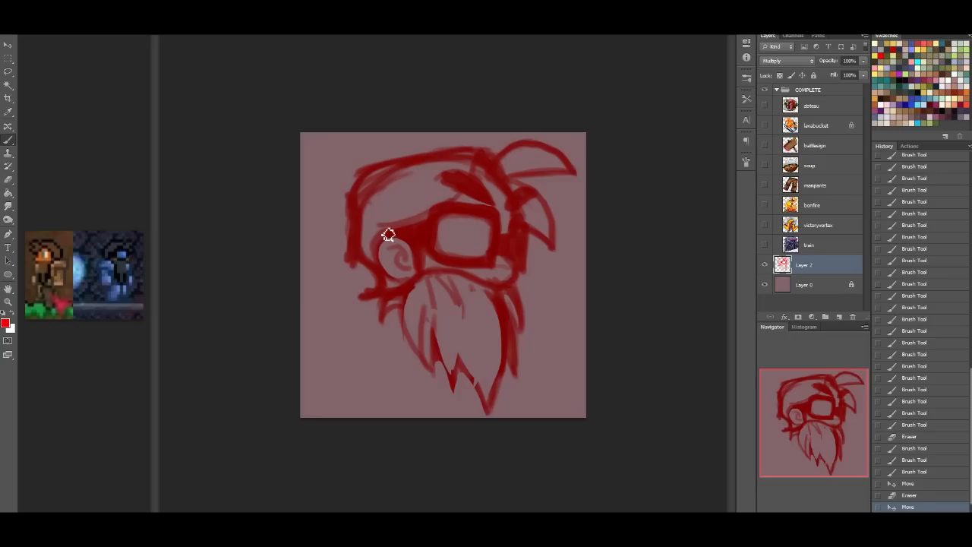
pyautogui.moveTo(387, 232); pyautogui.dragTo(362, 242)
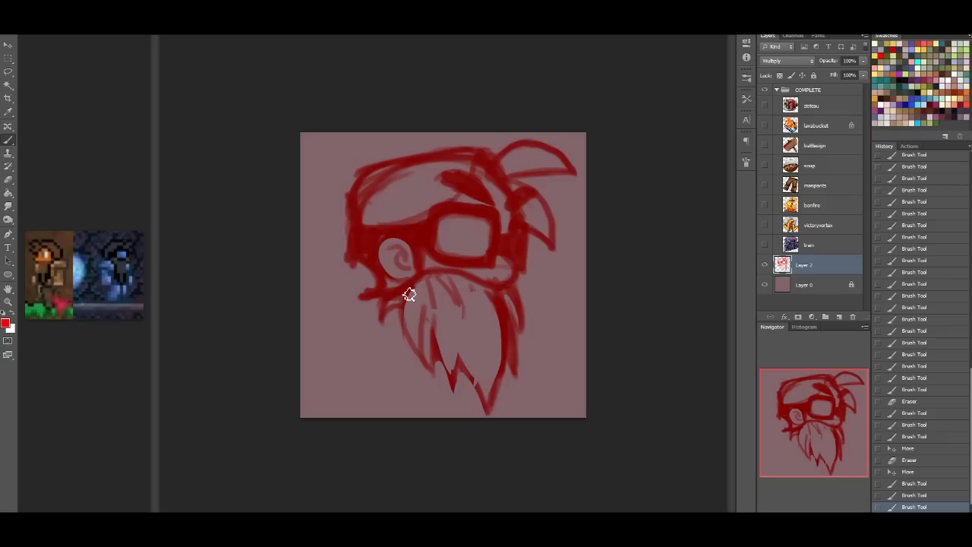
pyautogui.moveTo(336, 275)
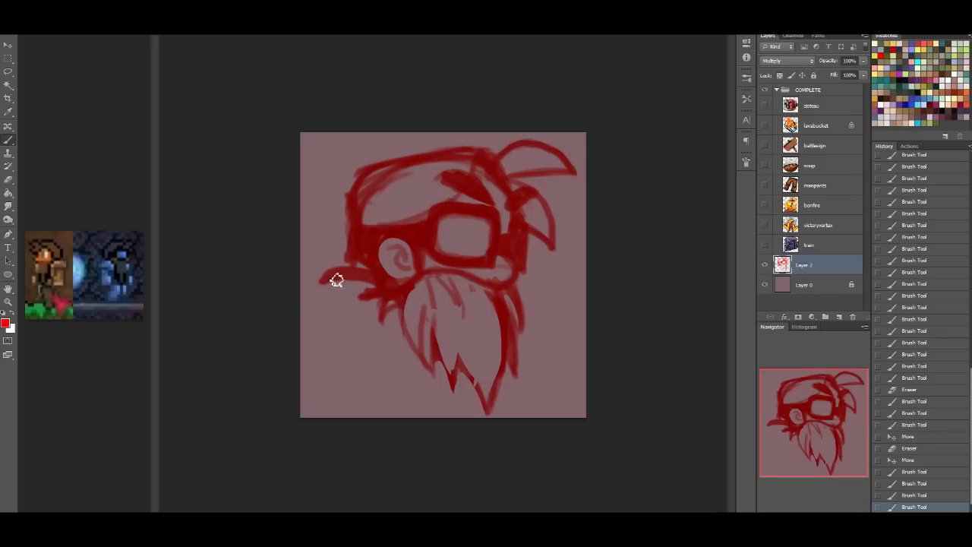
pyautogui.moveTo(338, 278); pyautogui.dragTo(353, 349)
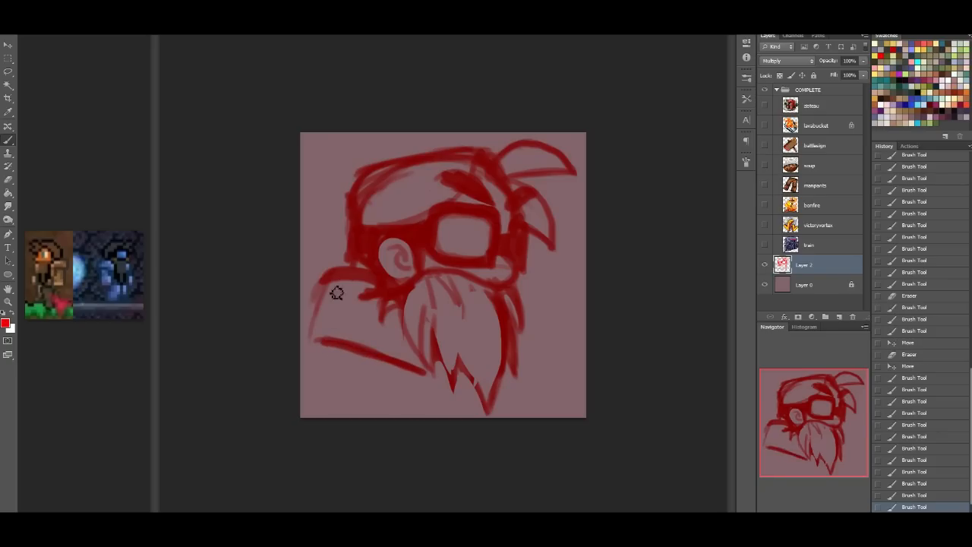
pyautogui.moveTo(338, 292); pyautogui.dragTo(312, 348)
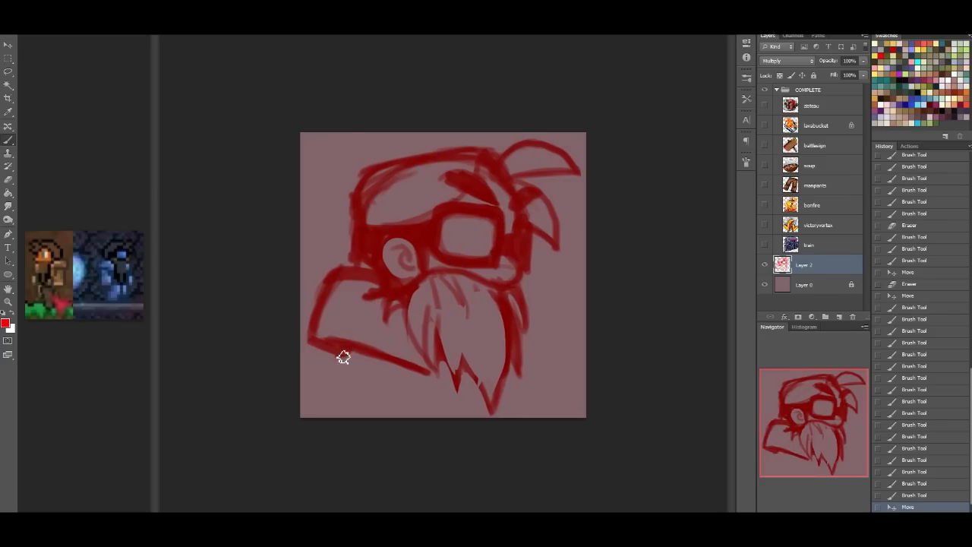
pyautogui.moveTo(344, 356); pyautogui.dragTo(375, 271)
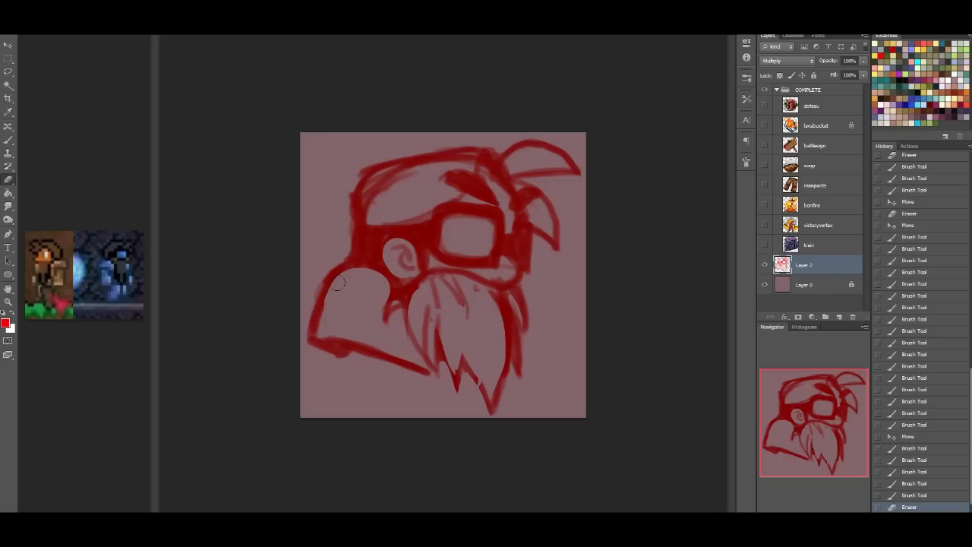
pyautogui.moveTo(340, 282); pyautogui.dragTo(313, 319)
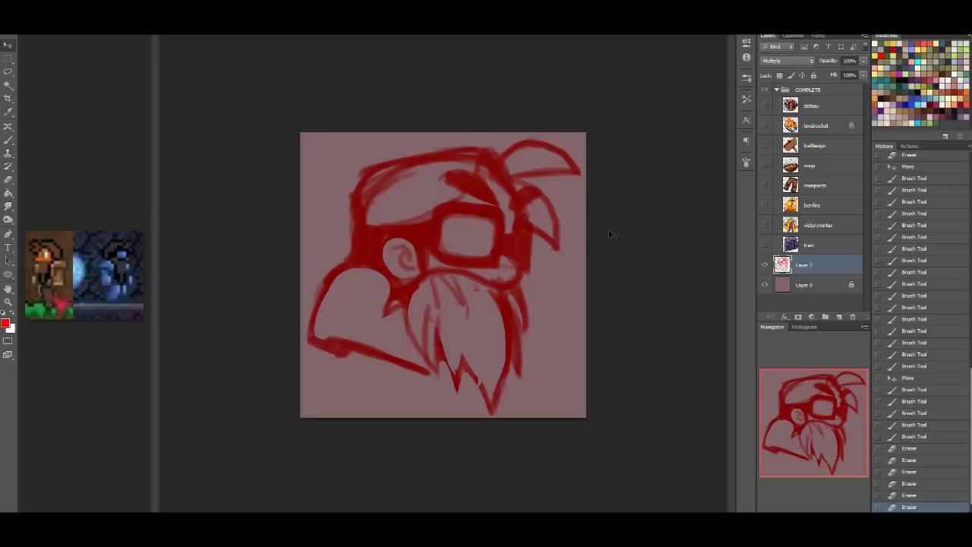
pyautogui.moveTo(3, 140)
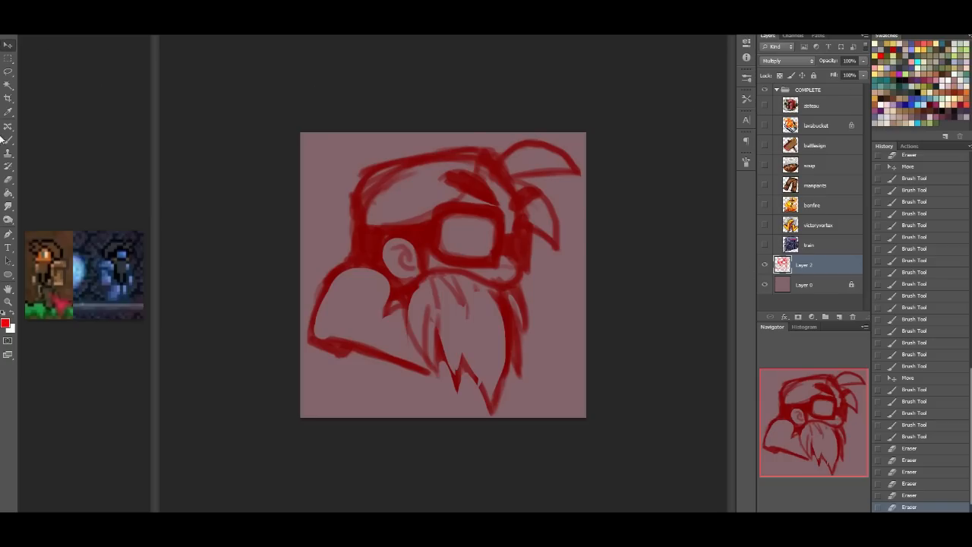
# Step: Erase to clean the cap outline, refine hair strands, and add lines around the beard
pyautogui.click(366, 221)
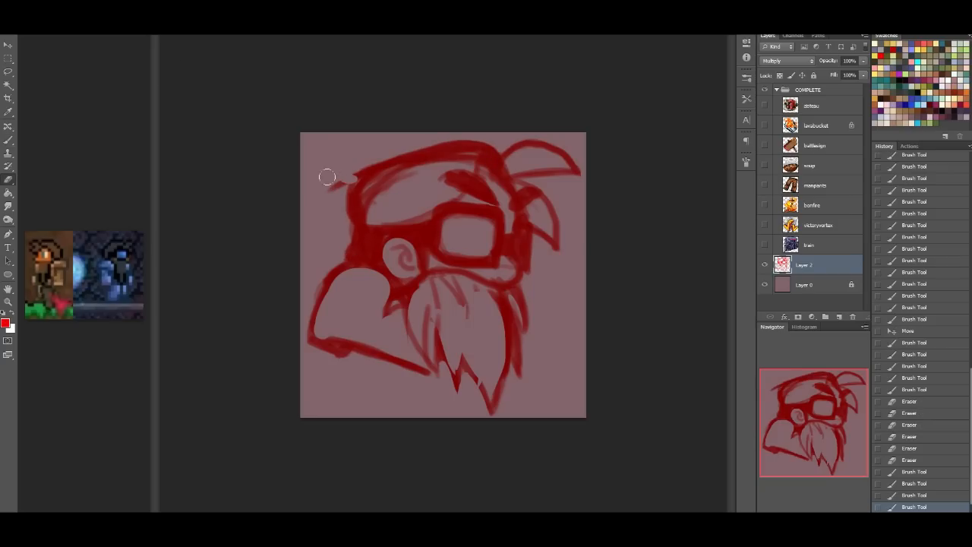
pyautogui.moveTo(345, 182); pyautogui.dragTo(372, 220)
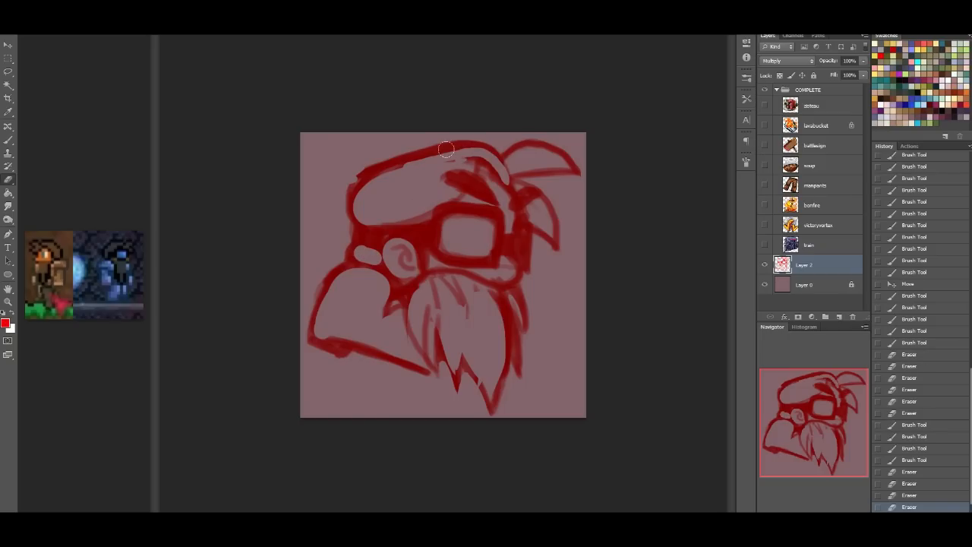
pyautogui.moveTo(447, 149); pyautogui.dragTo(492, 161)
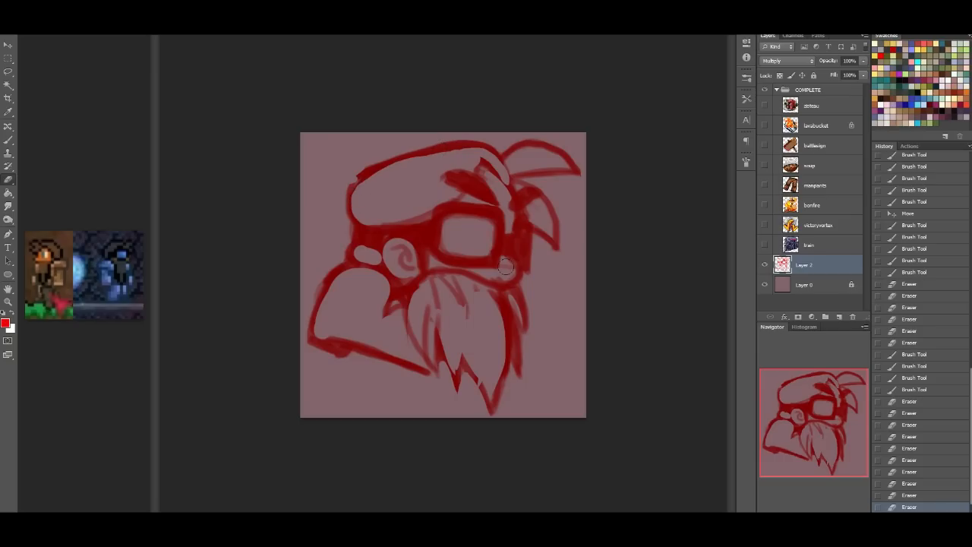
pyautogui.moveTo(495, 267)
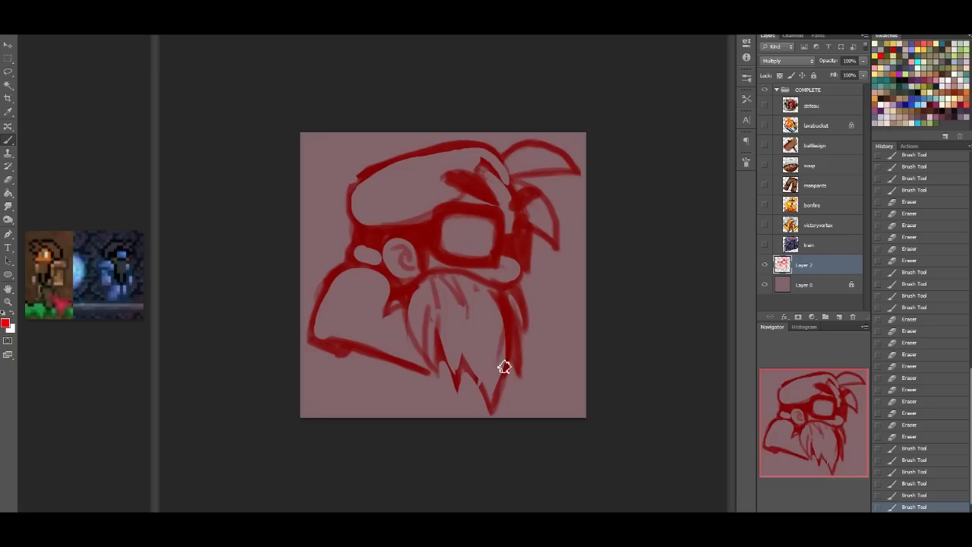
pyautogui.moveTo(505, 368); pyautogui.dragTo(439, 363)
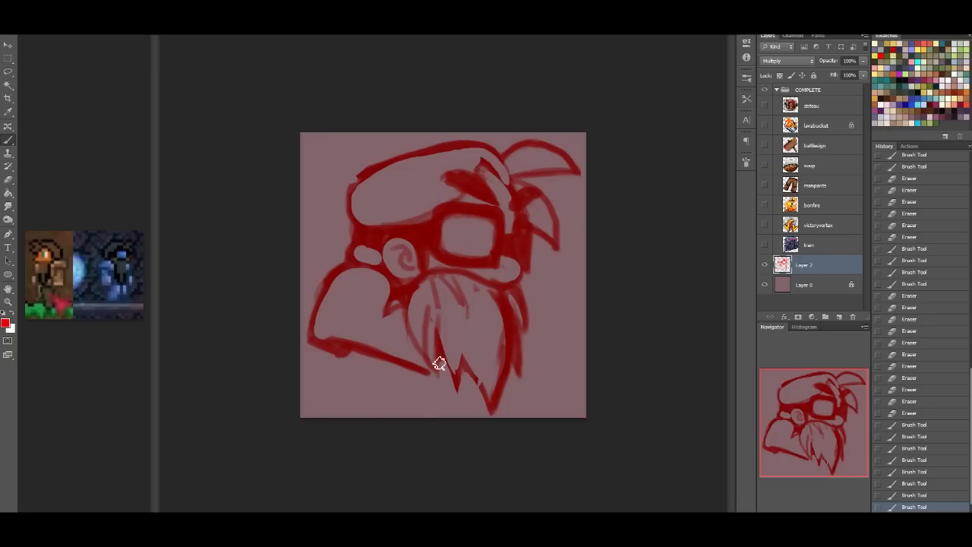
pyautogui.moveTo(543, 324)
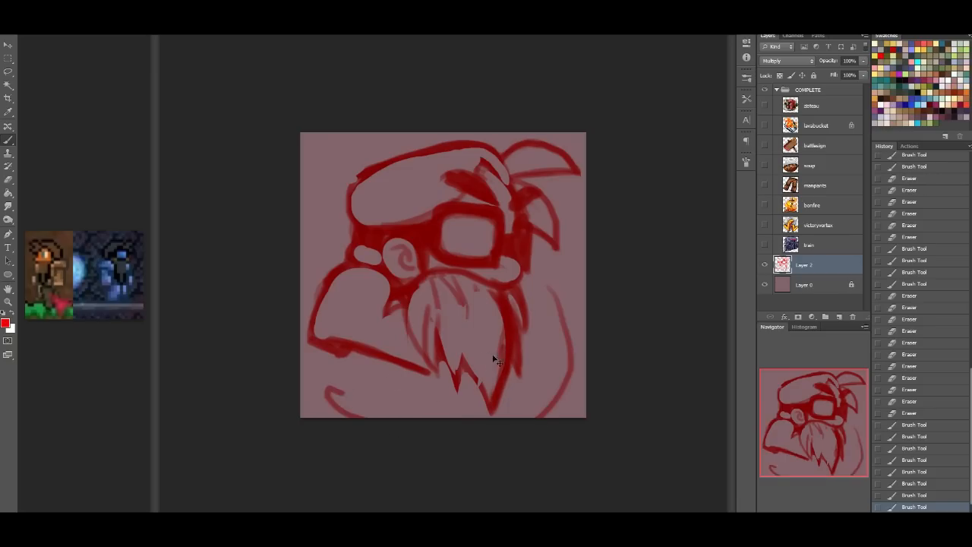
pyautogui.moveTo(494, 364); pyautogui.dragTo(441, 361)
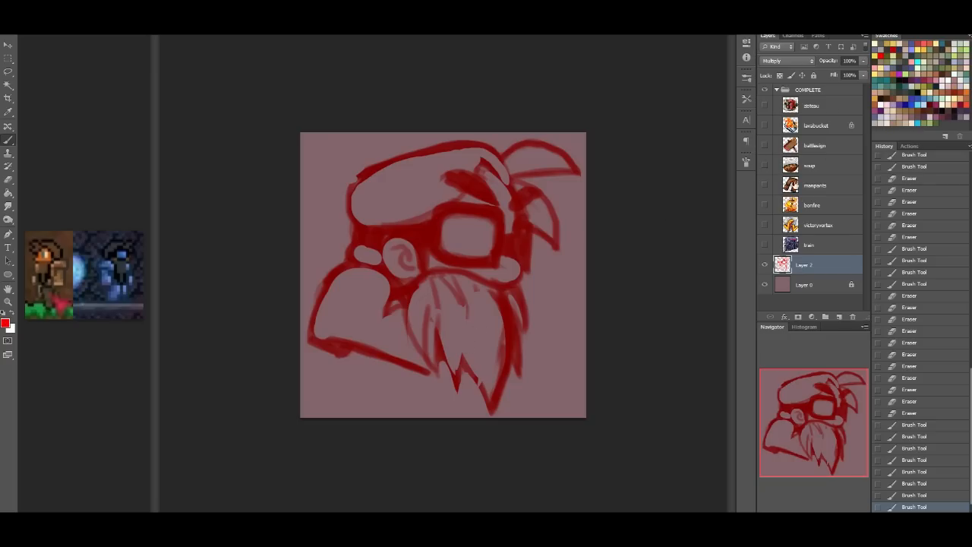
pyautogui.moveTo(674, 155)
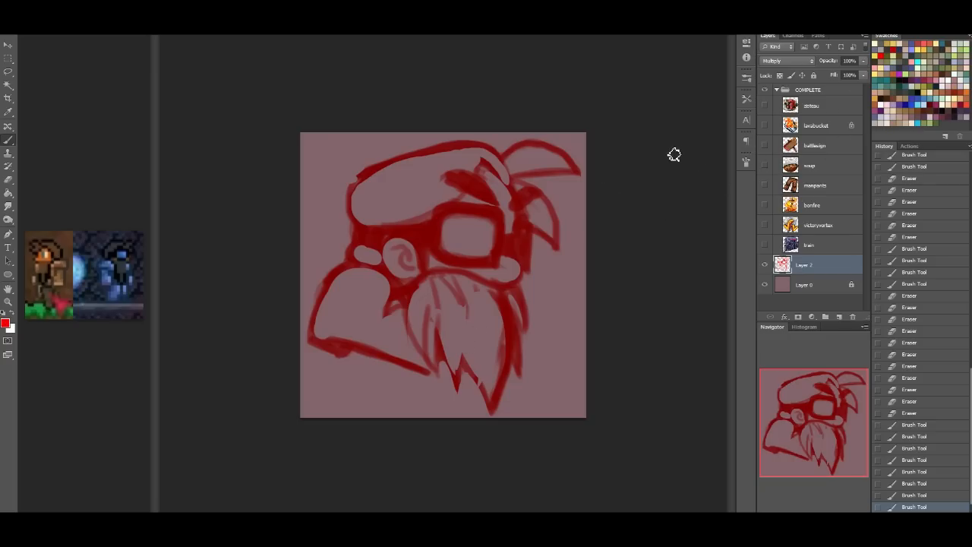
pyautogui.moveTo(800, 134)
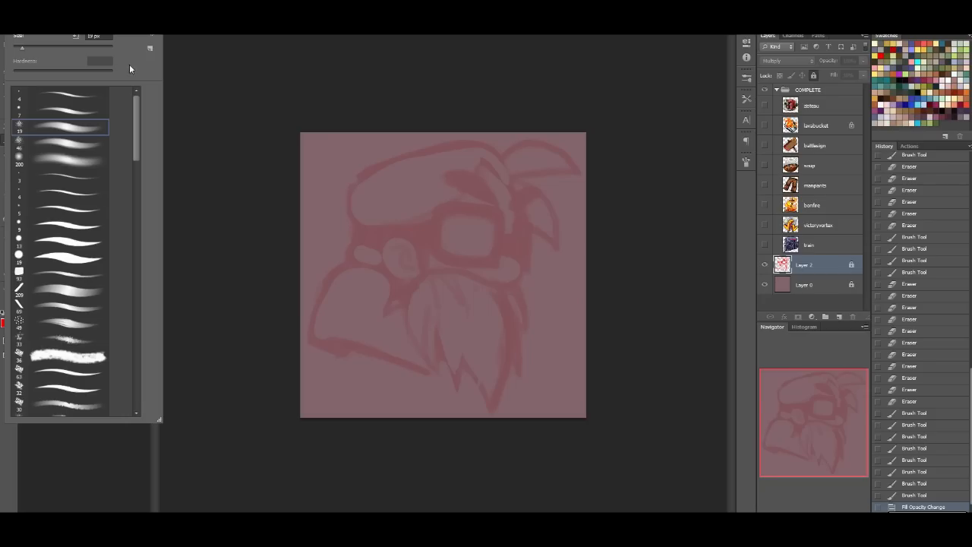
# Step: Fade the red sketch to low opacity and add an empty layer above it
pyautogui.scroll(-3)
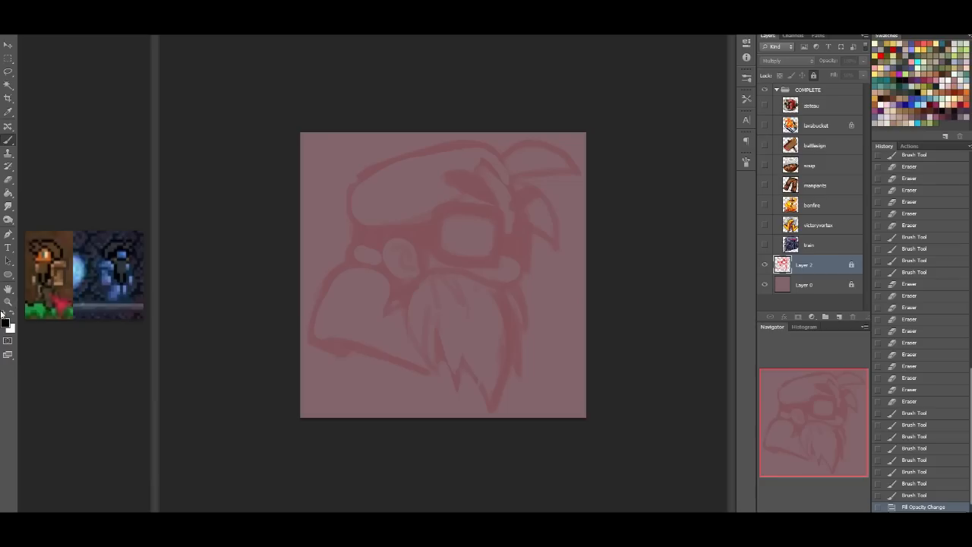
pyautogui.moveTo(506, 326)
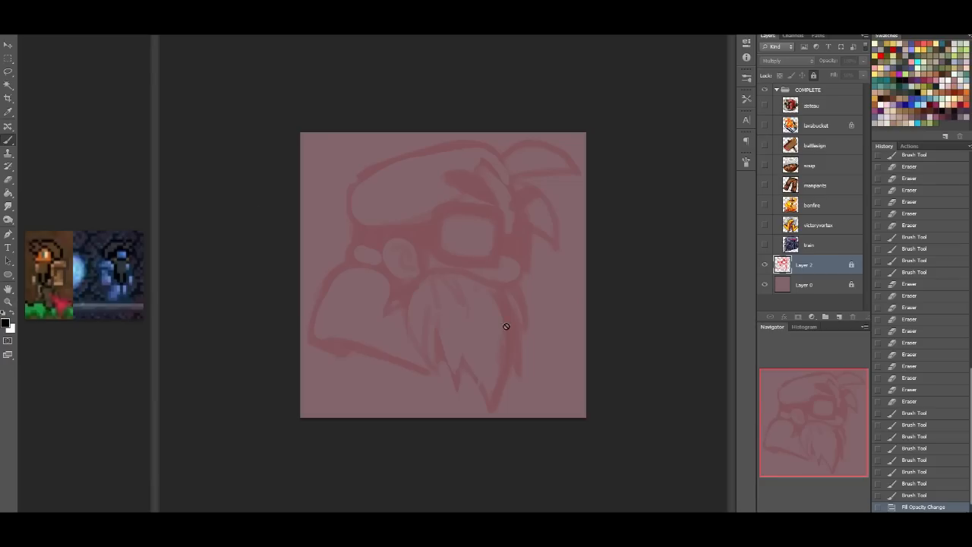
pyautogui.click(838, 317)
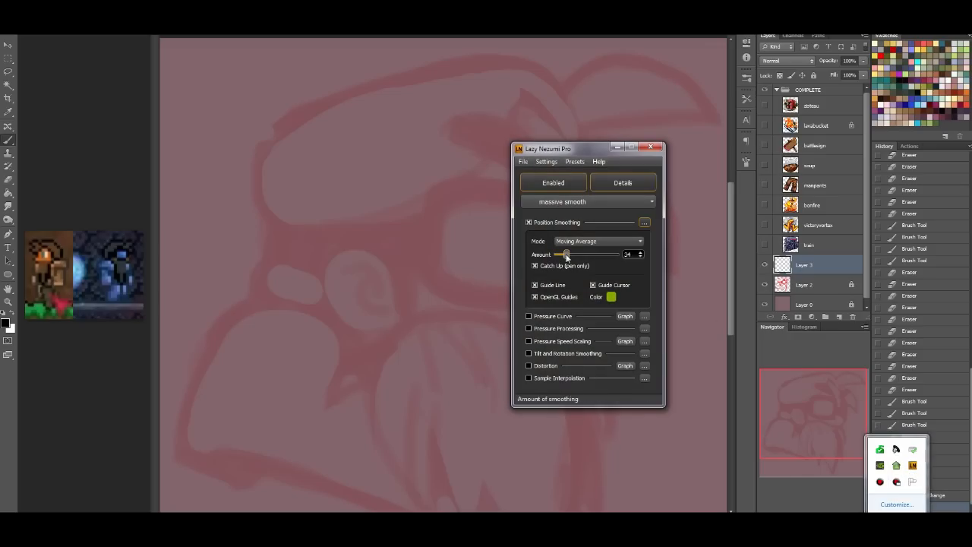
# Step: Save Lazy Nezumi smoothing at 21 and ink the left brow in black
pyautogui.moveTo(565, 254); pyautogui.dragTo(560, 254)
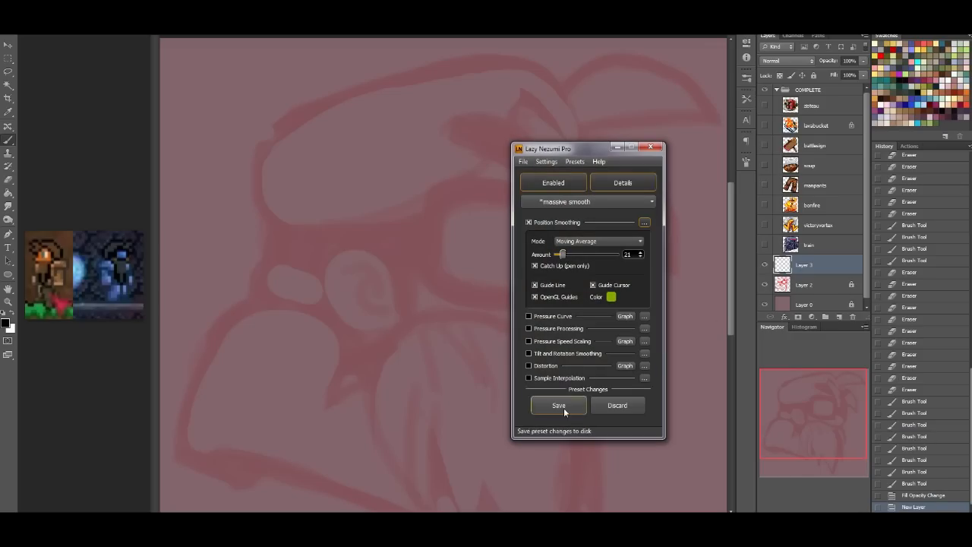
pyautogui.click(558, 404)
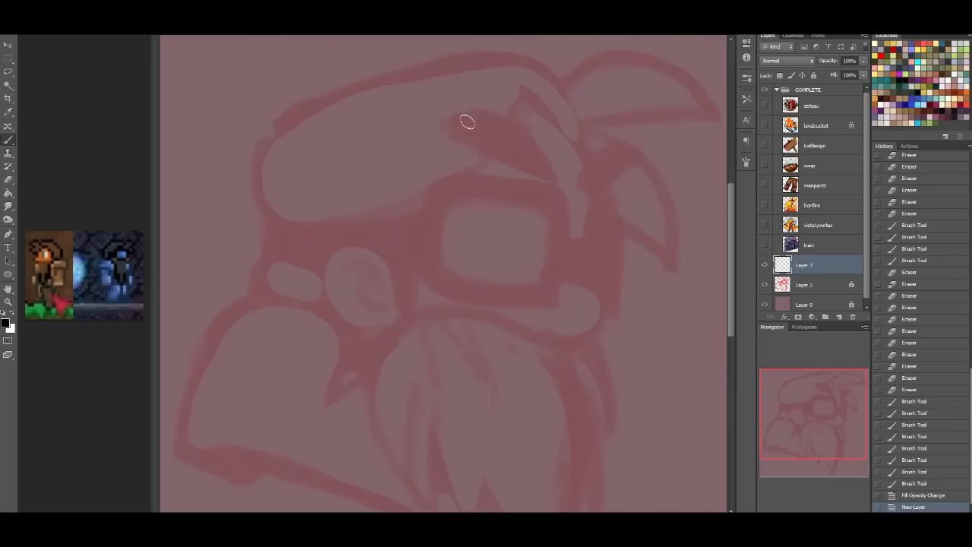
pyautogui.moveTo(479, 106); pyautogui.dragTo(440, 125)
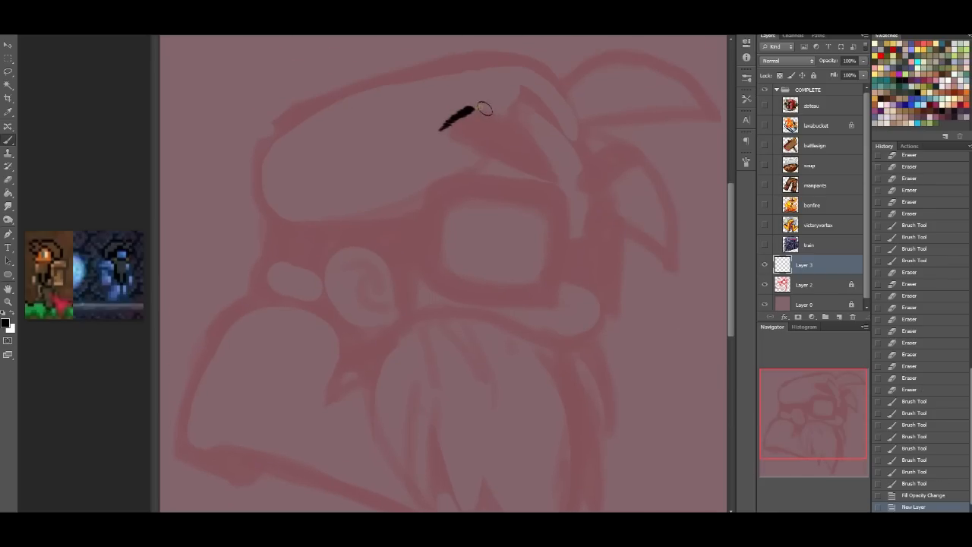
pyautogui.moveTo(444, 125); pyautogui.dragTo(531, 140)
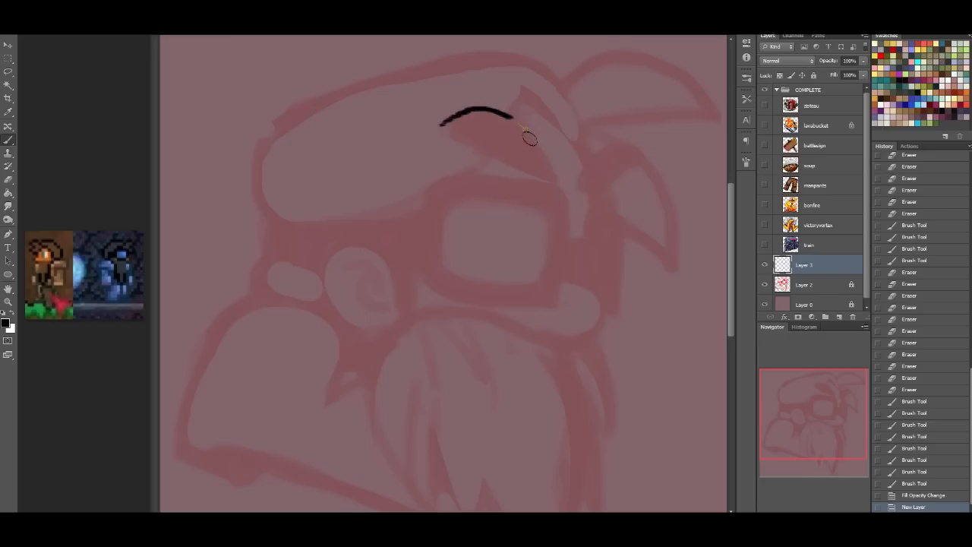
pyautogui.moveTo(523, 137); pyautogui.dragTo(551, 183)
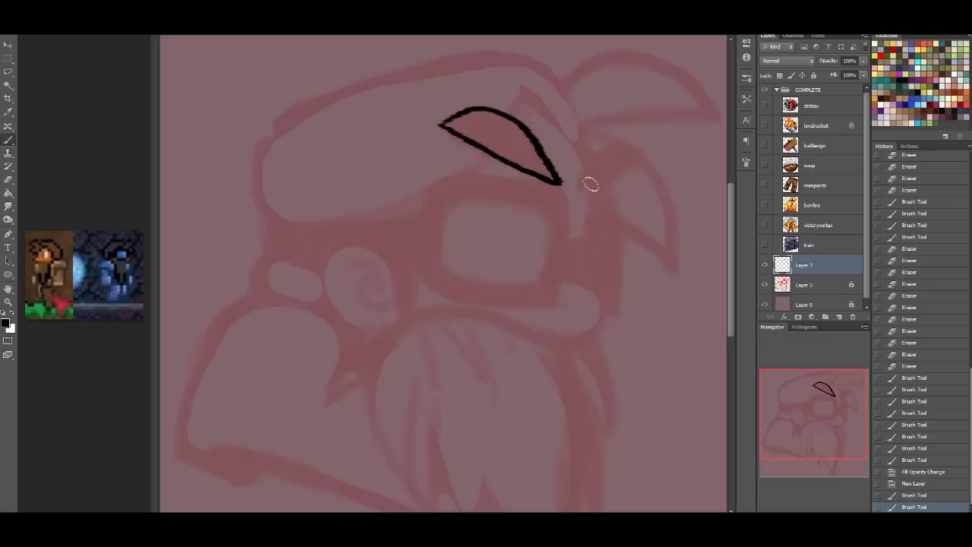
# Step: Ink the arch and shape of the right brow
pyautogui.moveTo(561, 179); pyautogui.dragTo(548, 171)
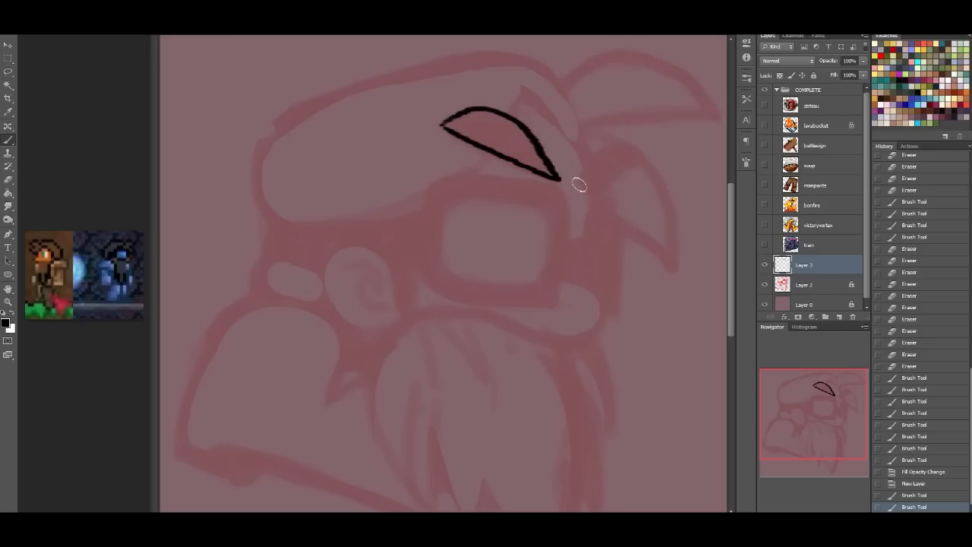
pyautogui.moveTo(585, 187)
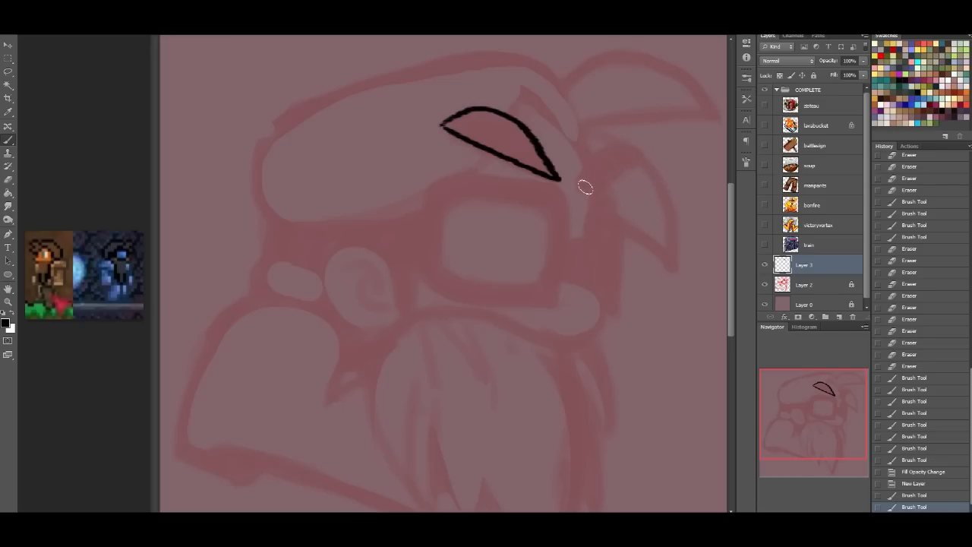
pyautogui.moveTo(592, 182); pyautogui.dragTo(642, 137)
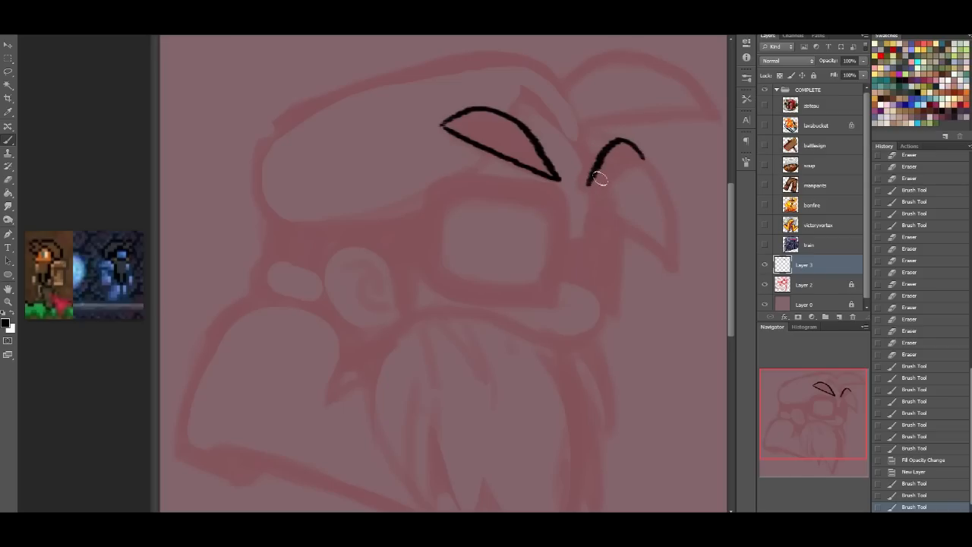
pyautogui.moveTo(599, 179); pyautogui.dragTo(622, 160)
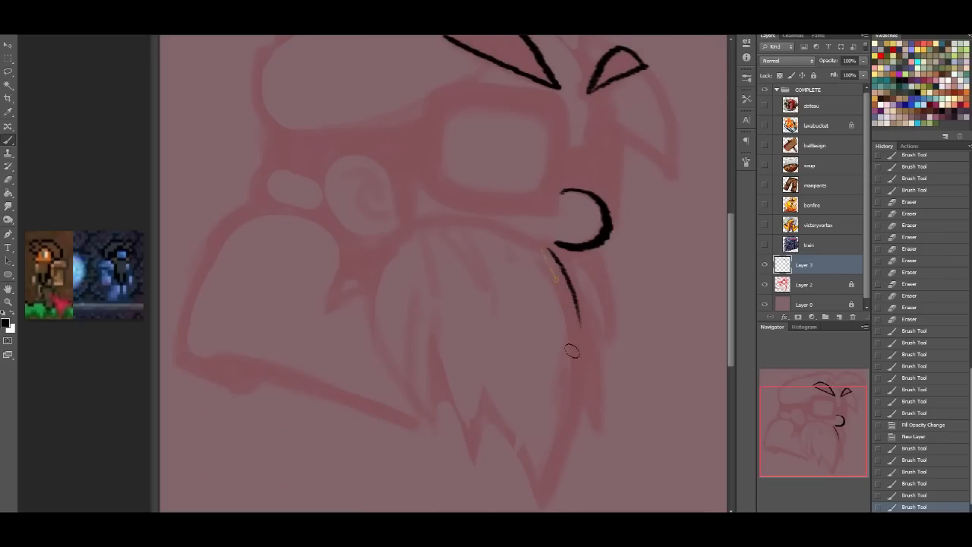
# Step: Ink the mustache line and the jagged beard edges and inner spikes
pyautogui.moveTo(566, 247); pyautogui.dragTo(615, 364)
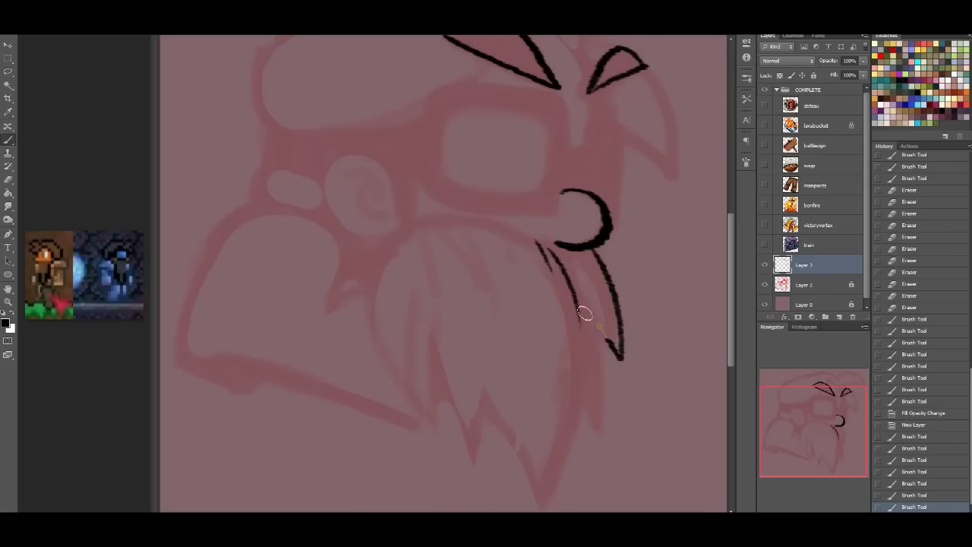
pyautogui.moveTo(584, 315); pyautogui.dragTo(603, 391)
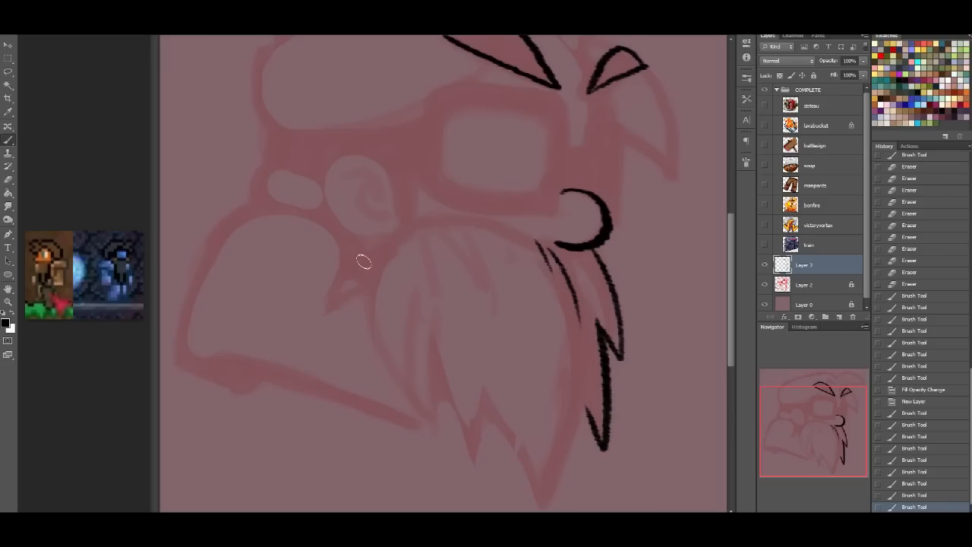
pyautogui.moveTo(364, 258); pyautogui.dragTo(549, 244)
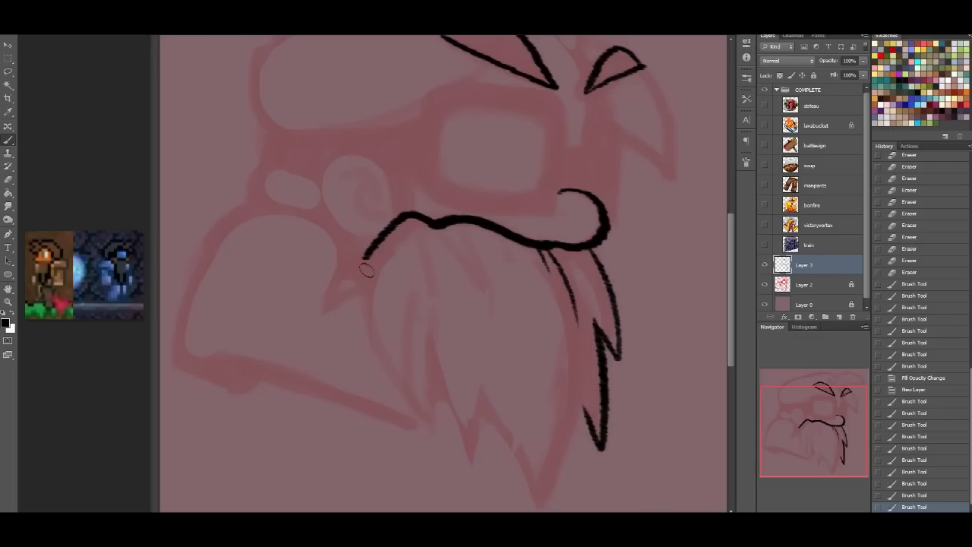
pyautogui.moveTo(364, 258); pyautogui.dragTo(422, 426)
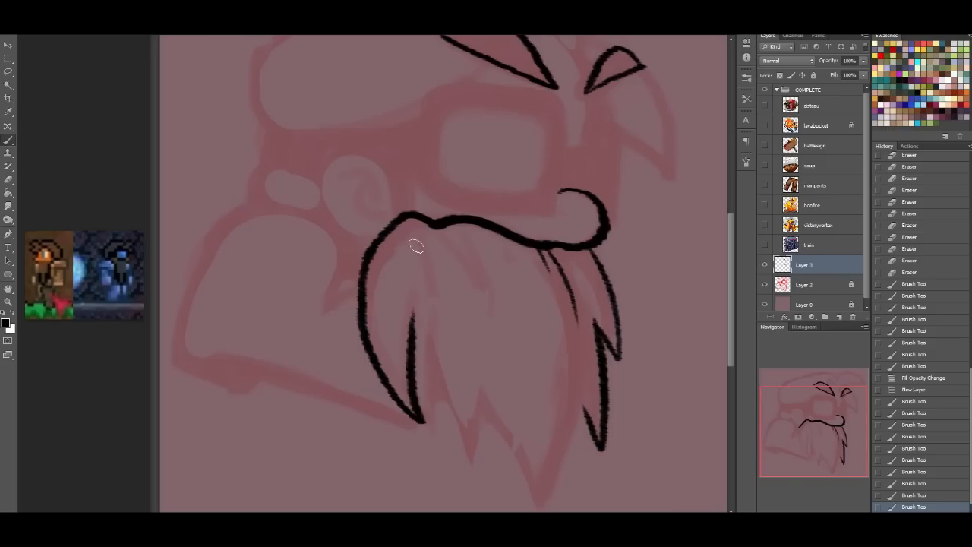
pyautogui.moveTo(416, 246); pyautogui.dragTo(416, 421)
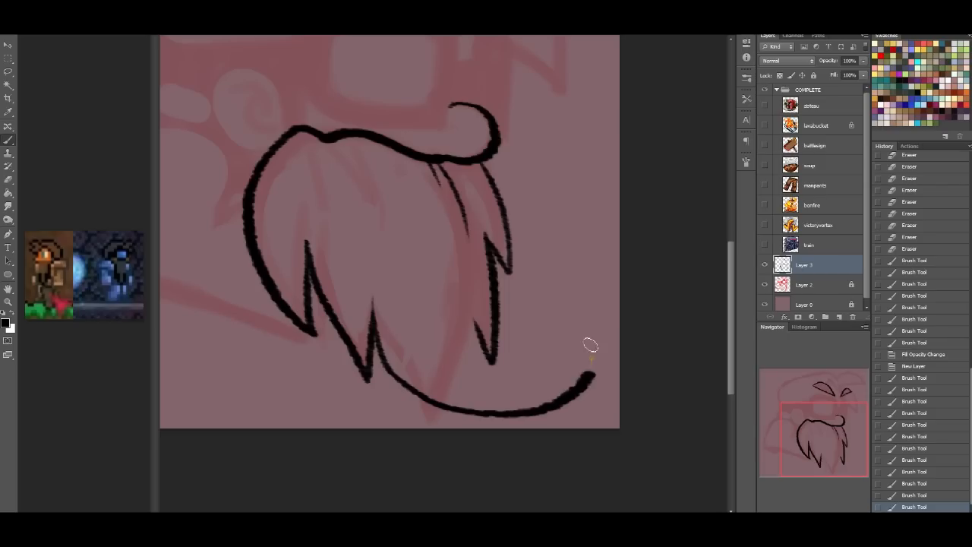
# Step: Ink the beard's bottom curve and redraw its thick curled tip
pyautogui.moveTo(591, 345); pyautogui.dragTo(425, 399)
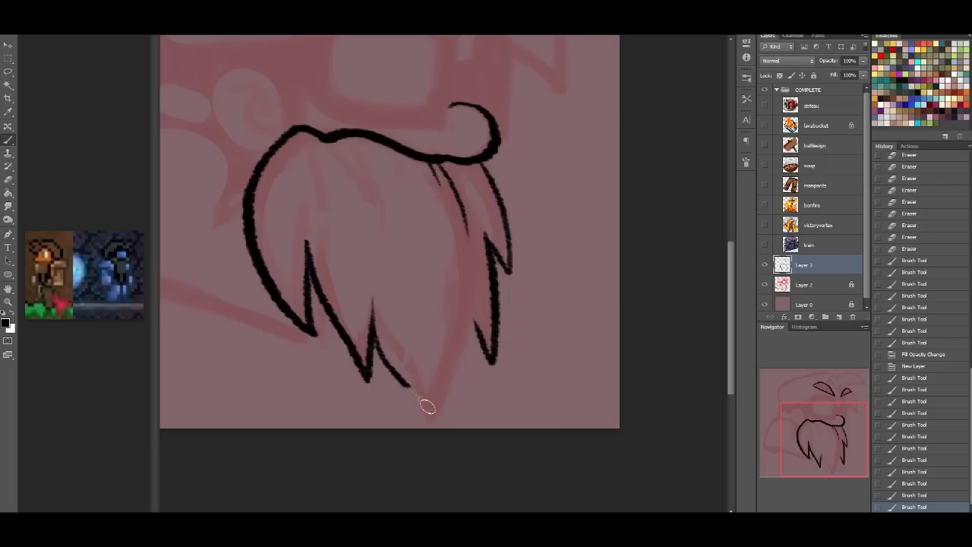
pyautogui.moveTo(410, 410); pyautogui.dragTo(585, 281)
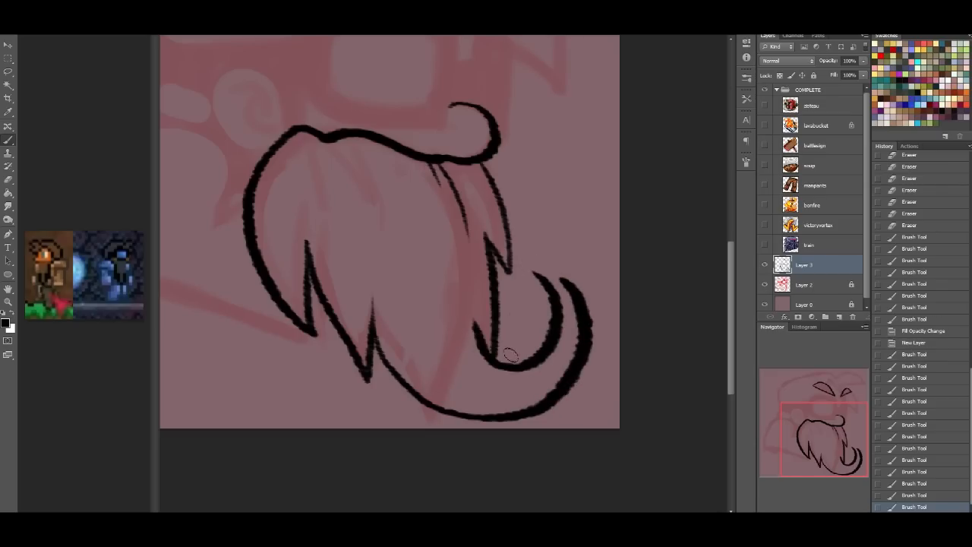
pyautogui.moveTo(509, 357); pyautogui.dragTo(588, 322)
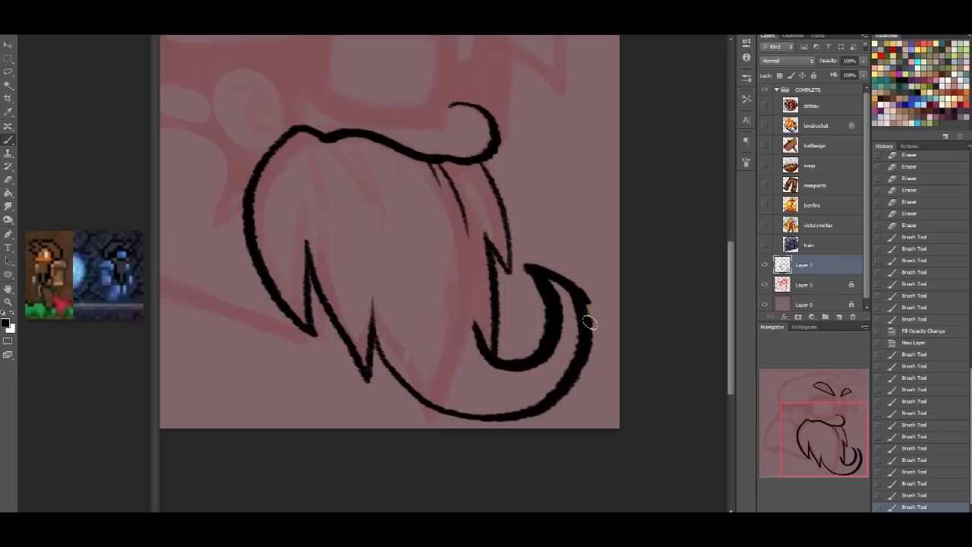
pyautogui.moveTo(592, 322); pyautogui.dragTo(566, 380)
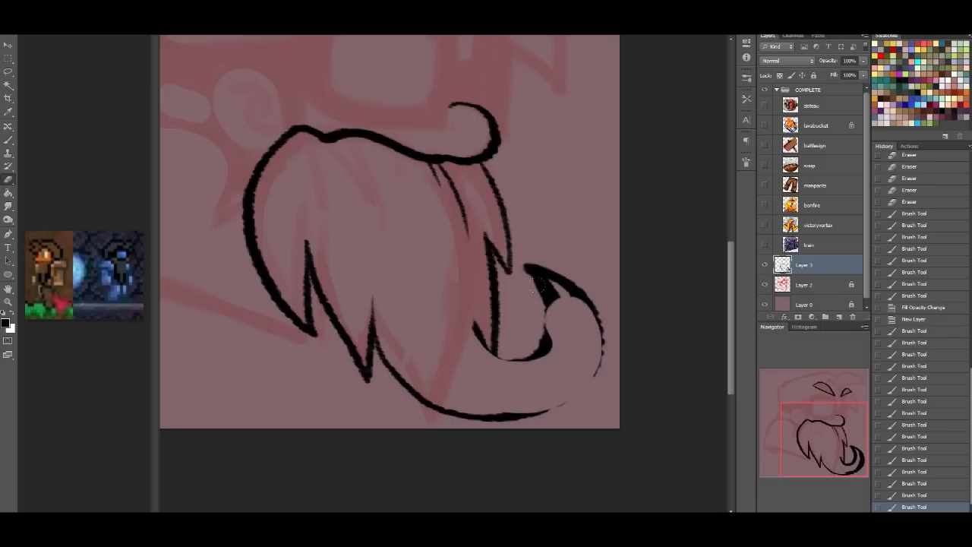
pyautogui.moveTo(531, 281); pyautogui.dragTo(463, 387)
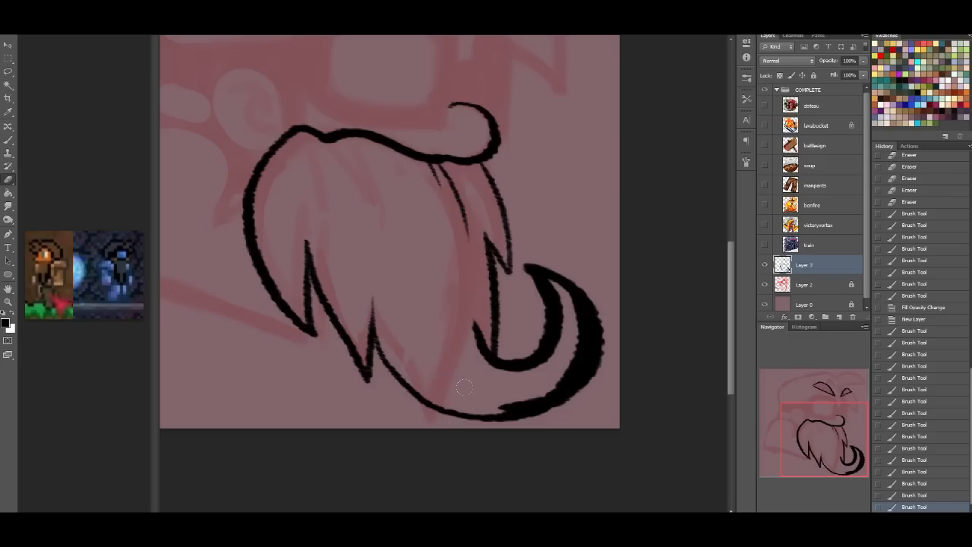
pyautogui.moveTo(545, 283)
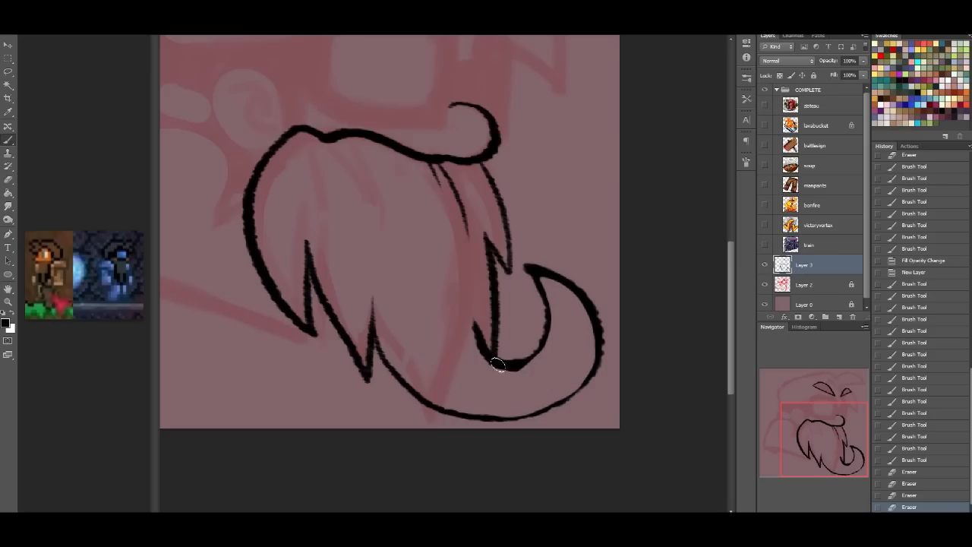
# Step: Trim the beard curl thinner, then add an inner curve and a strand line
pyautogui.moveTo(497, 364); pyautogui.dragTo(542, 345)
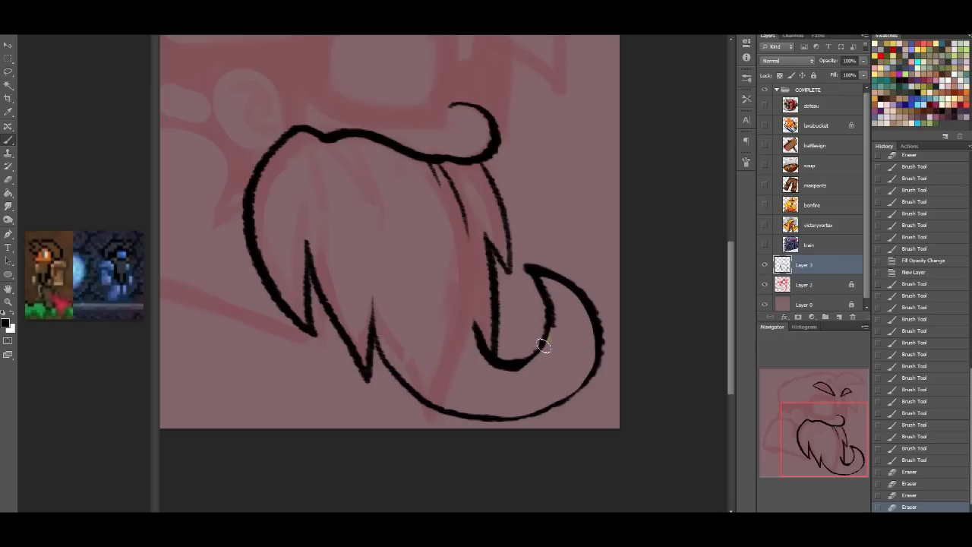
pyautogui.moveTo(543, 346); pyautogui.dragTo(584, 383)
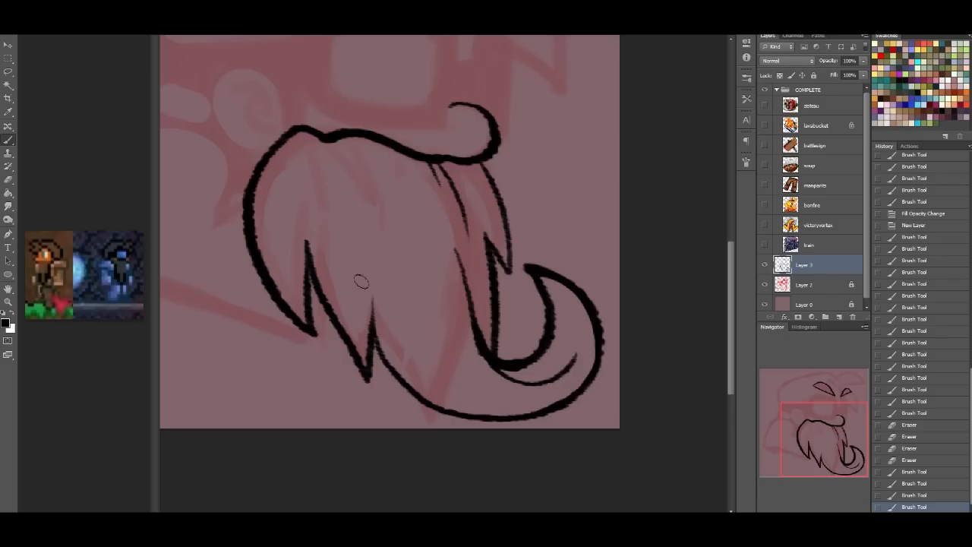
pyautogui.moveTo(362, 282); pyautogui.dragTo(376, 339)
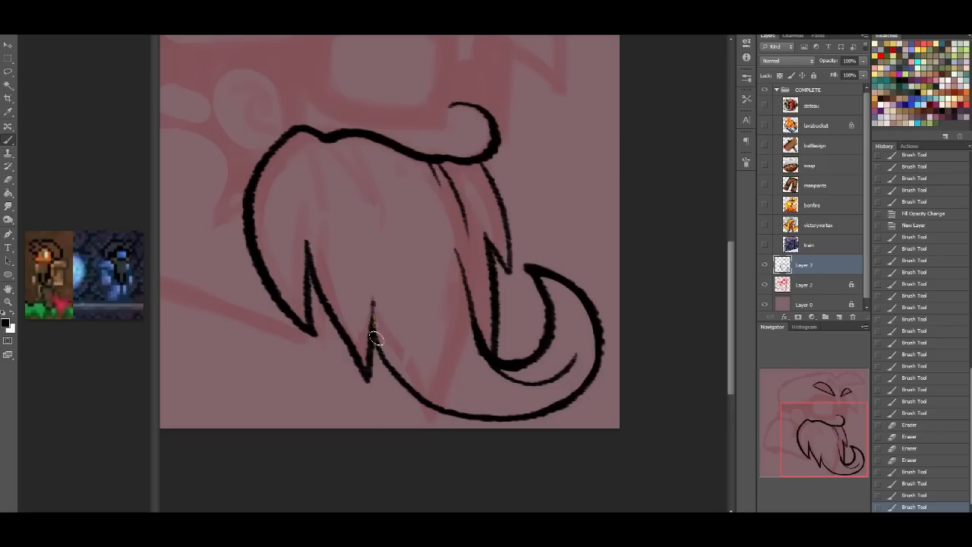
pyautogui.moveTo(376, 337); pyautogui.dragTo(431, 405)
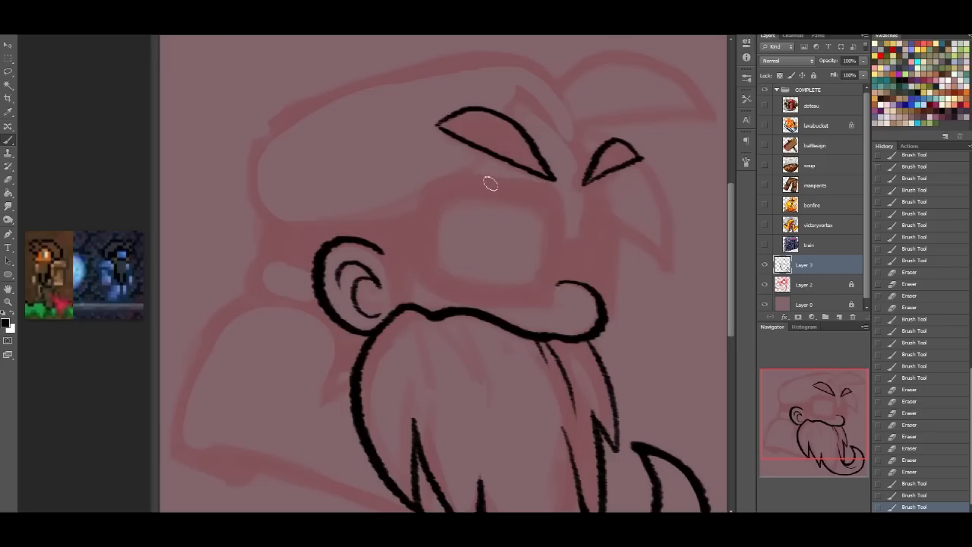
# Step: Ink the goggle frame's top, lens outline, lower and right edges, and erase stray lines
pyautogui.moveTo(490, 182); pyautogui.dragTo(422, 196)
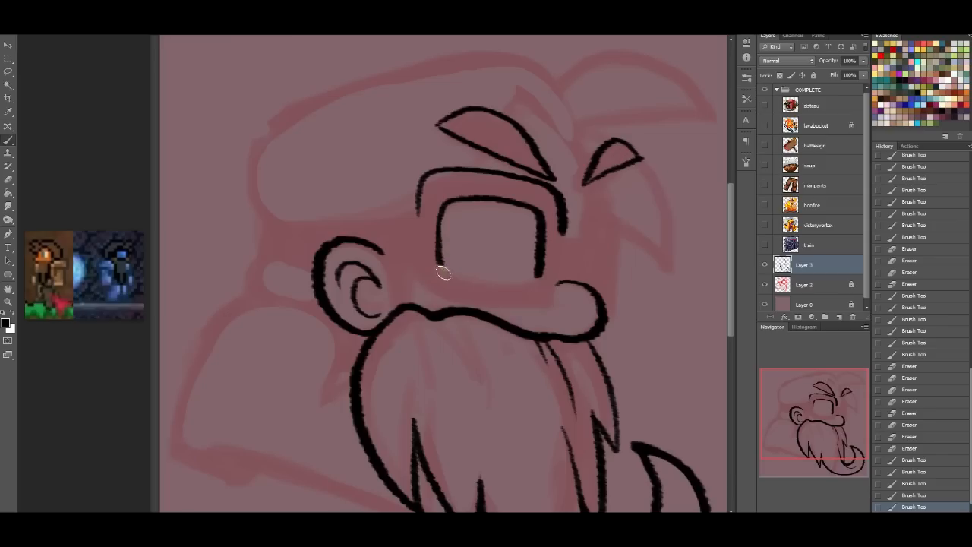
pyautogui.moveTo(437, 277); pyautogui.dragTo(539, 277)
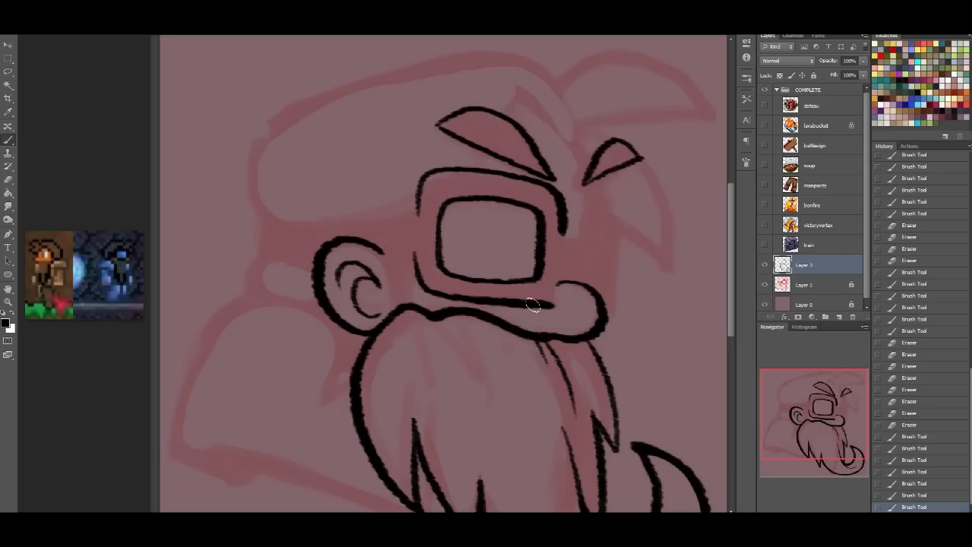
pyautogui.moveTo(531, 304); pyautogui.dragTo(591, 226)
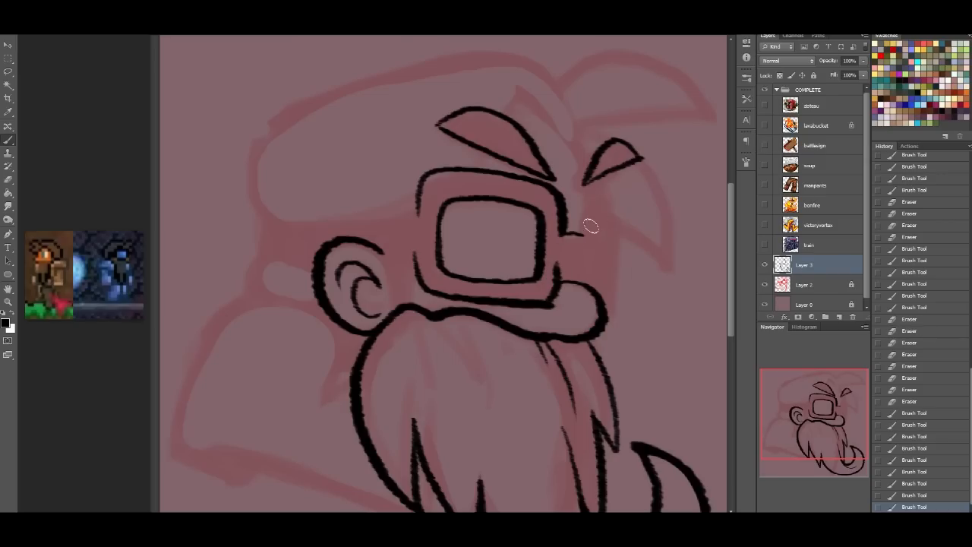
pyautogui.moveTo(596, 224); pyautogui.dragTo(604, 296)
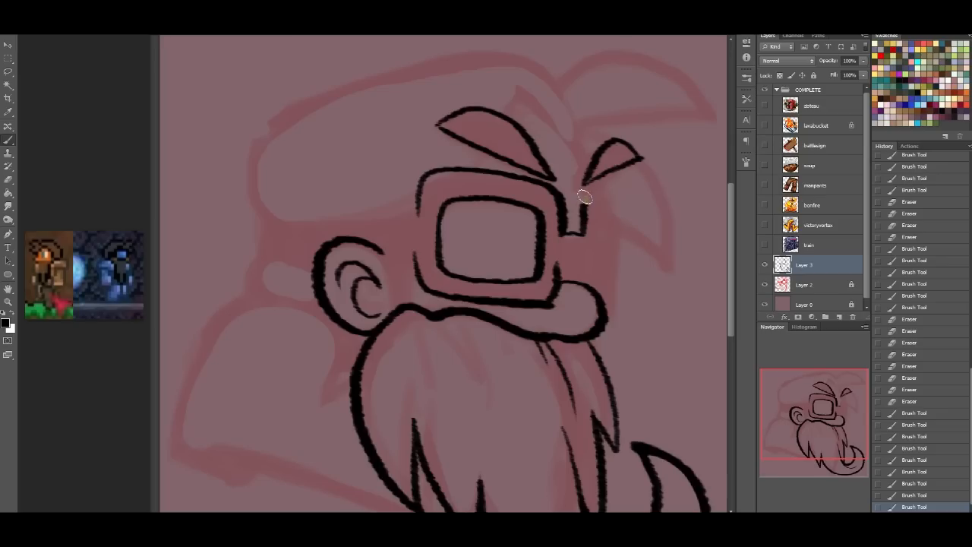
pyautogui.moveTo(584, 197); pyautogui.dragTo(607, 304)
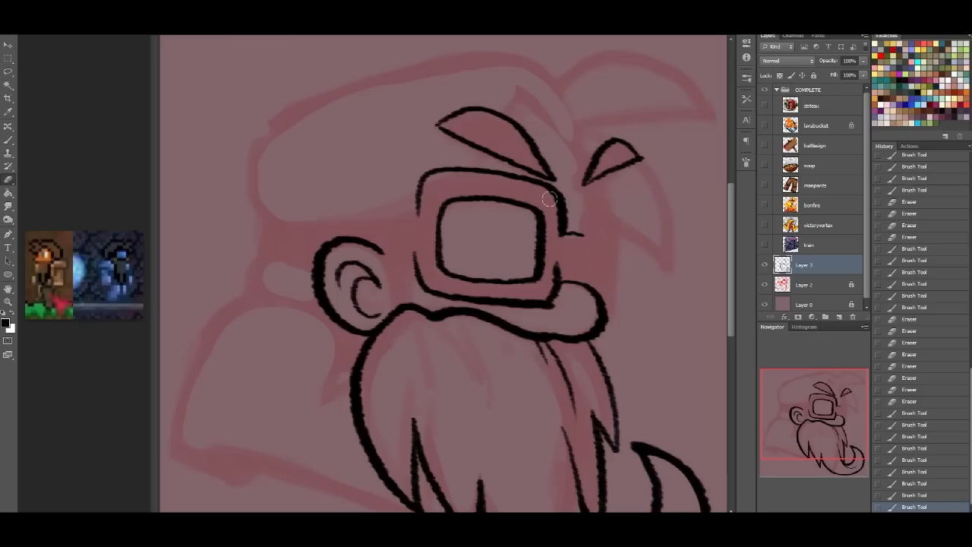
pyautogui.moveTo(548, 199); pyautogui.dragTo(551, 311)
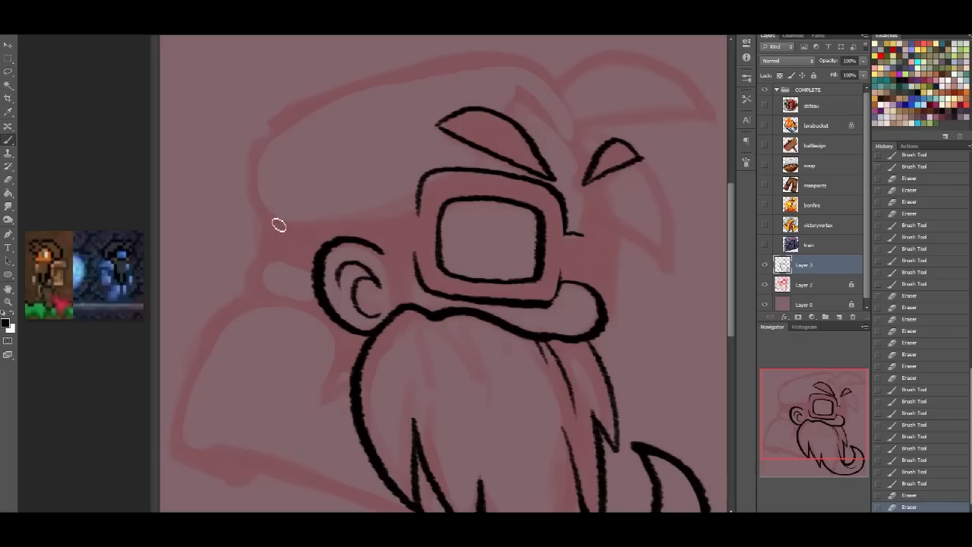
pyautogui.moveTo(272, 225)
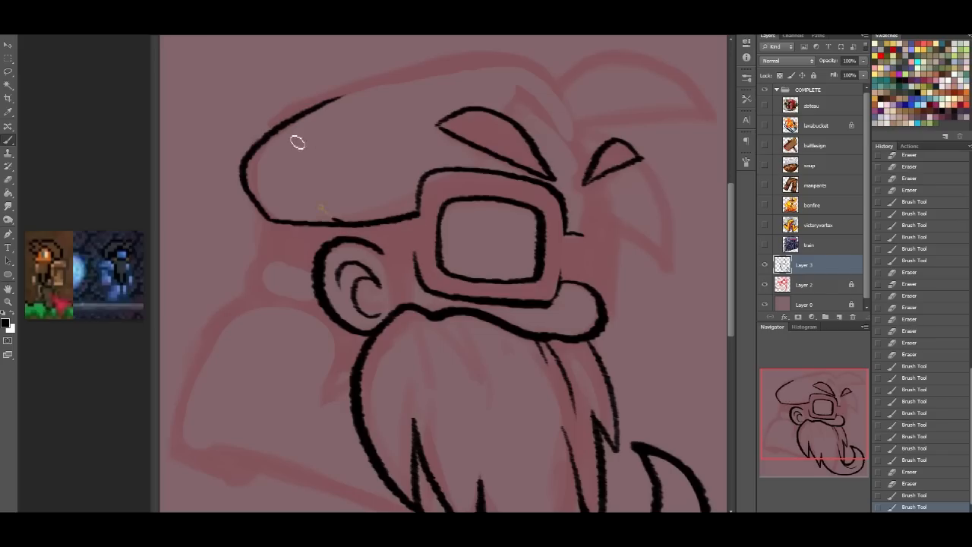
# Step: Draw the cap outline, fix the ear-mustache join, and lasso part of the goggles
pyautogui.moveTo(298, 143); pyautogui.dragTo(379, 217)
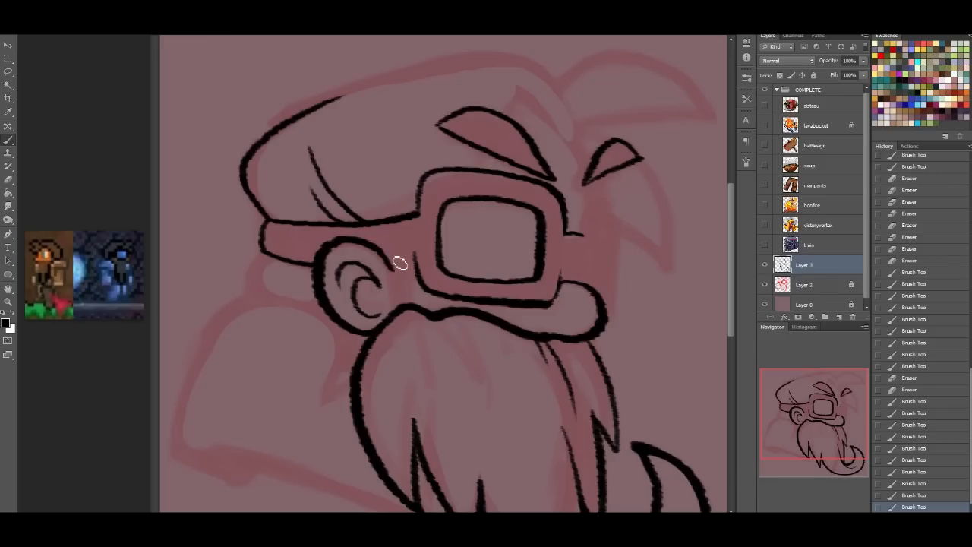
pyautogui.click(399, 270)
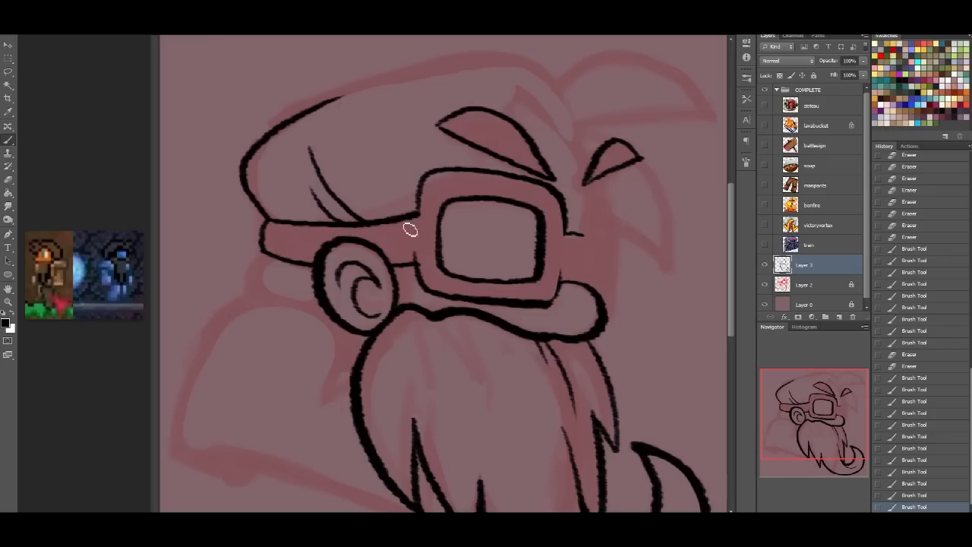
pyautogui.moveTo(137, 143)
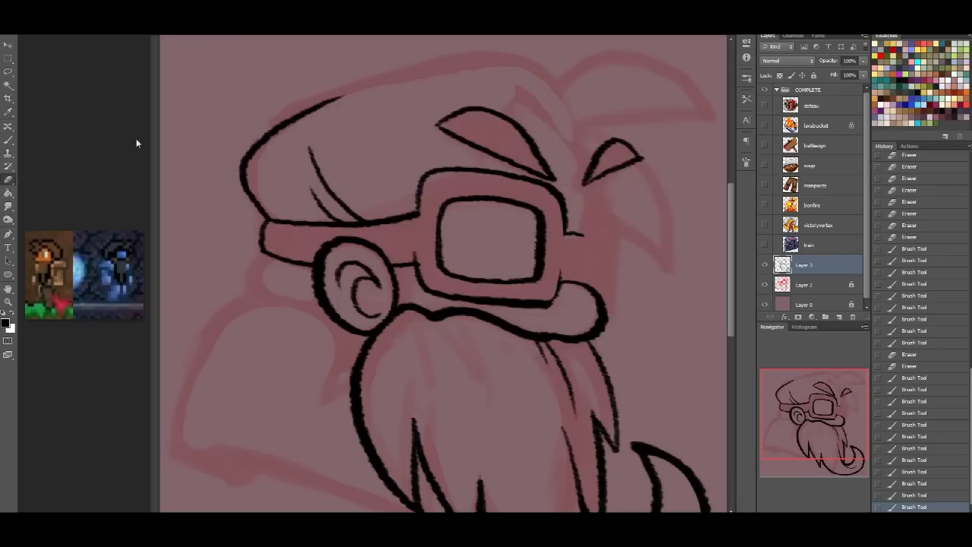
pyautogui.moveTo(425, 307); pyautogui.dragTo(394, 326)
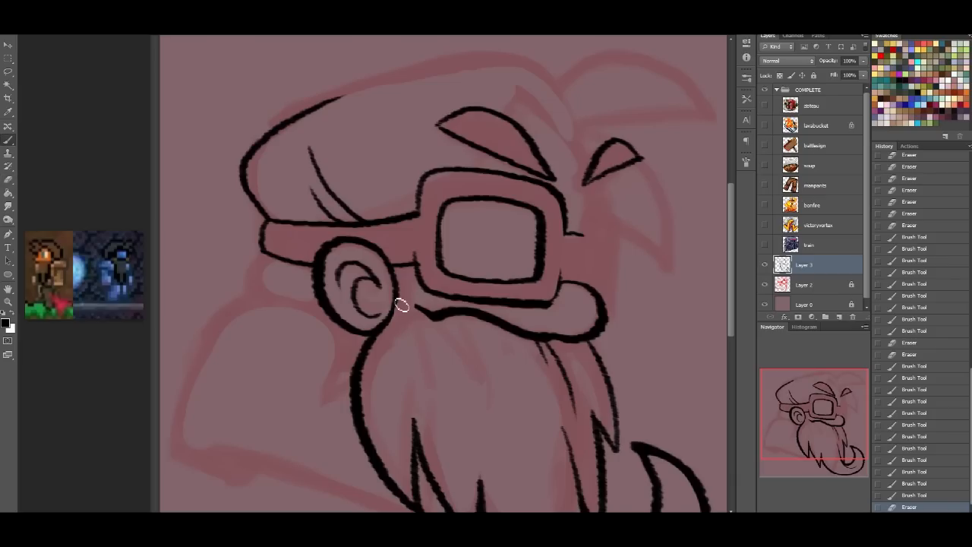
pyautogui.moveTo(402, 307); pyautogui.dragTo(421, 277)
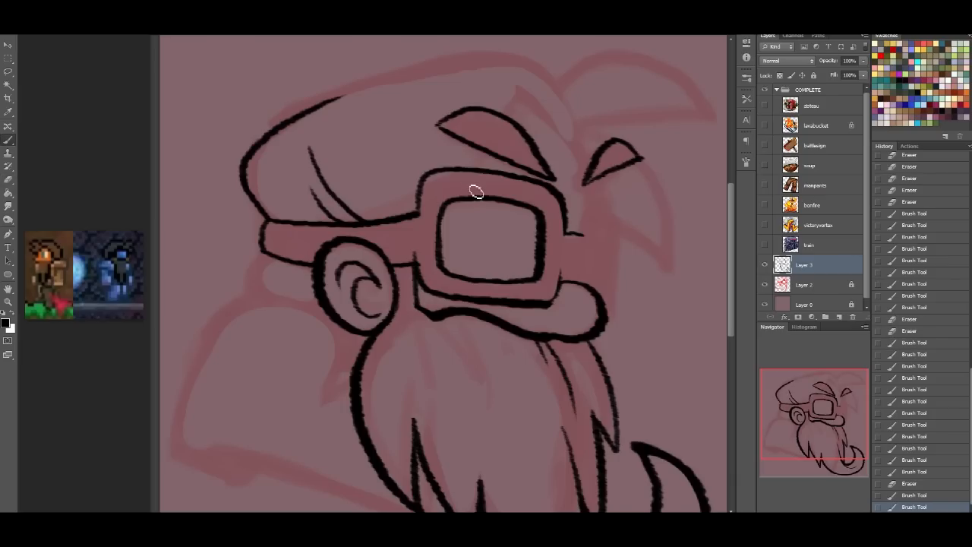
pyautogui.moveTo(214, 97)
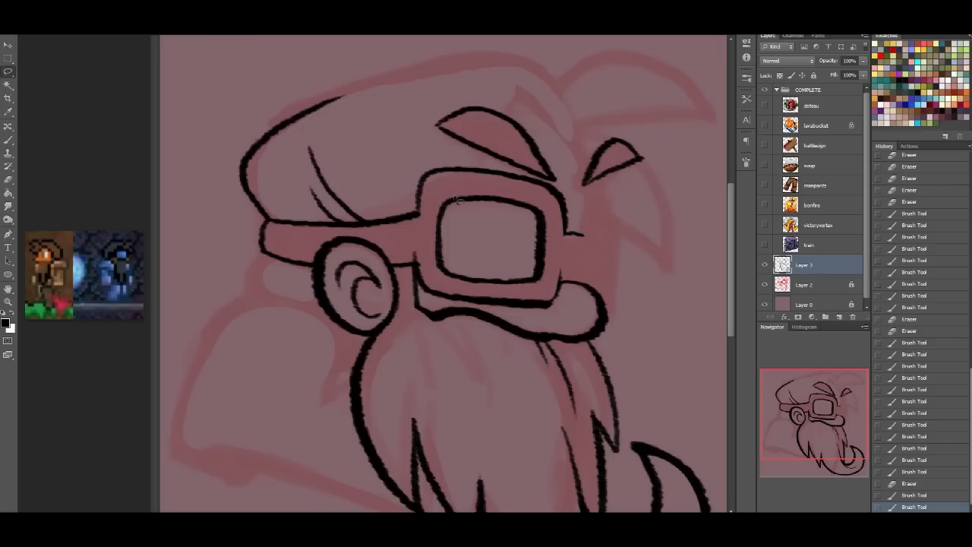
pyautogui.moveTo(455, 197); pyautogui.dragTo(485, 297)
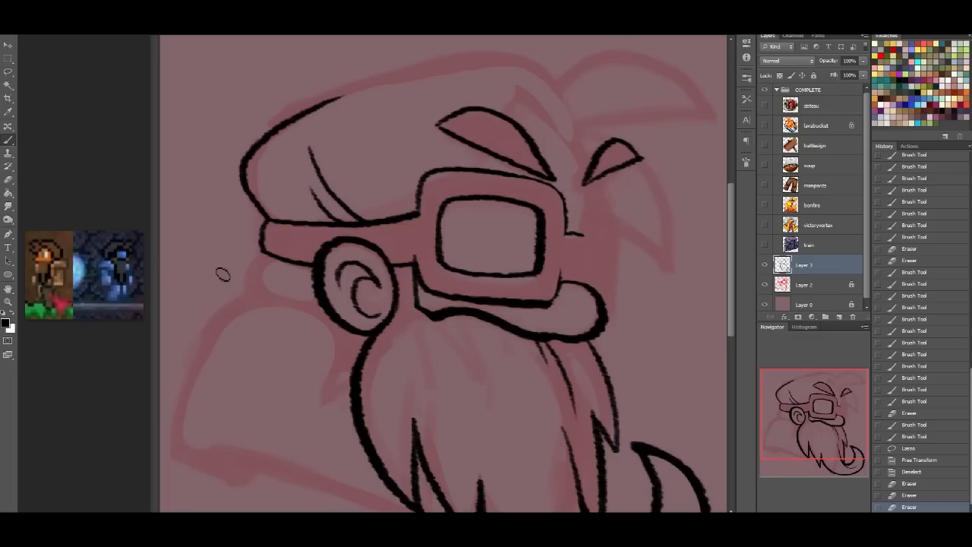
pyautogui.moveTo(521, 179)
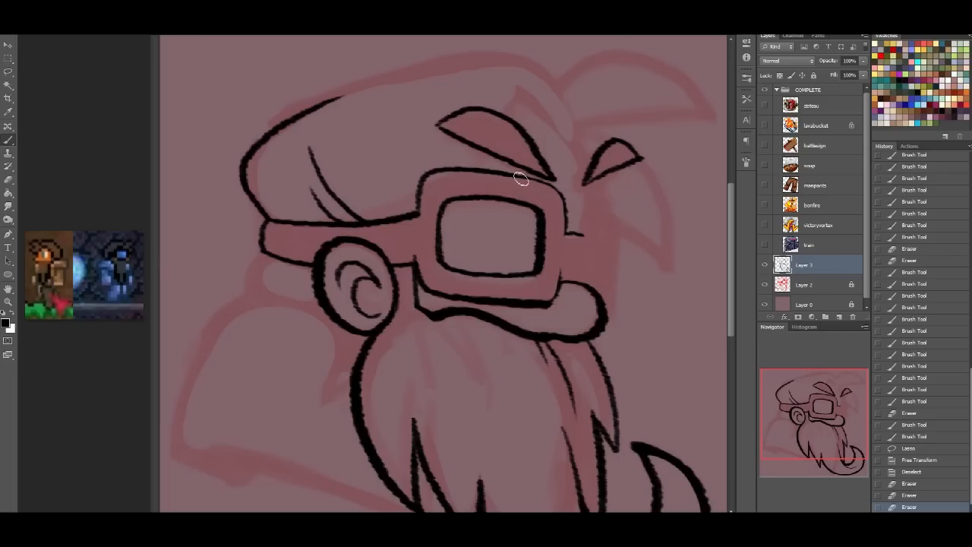
pyautogui.moveTo(508, 170)
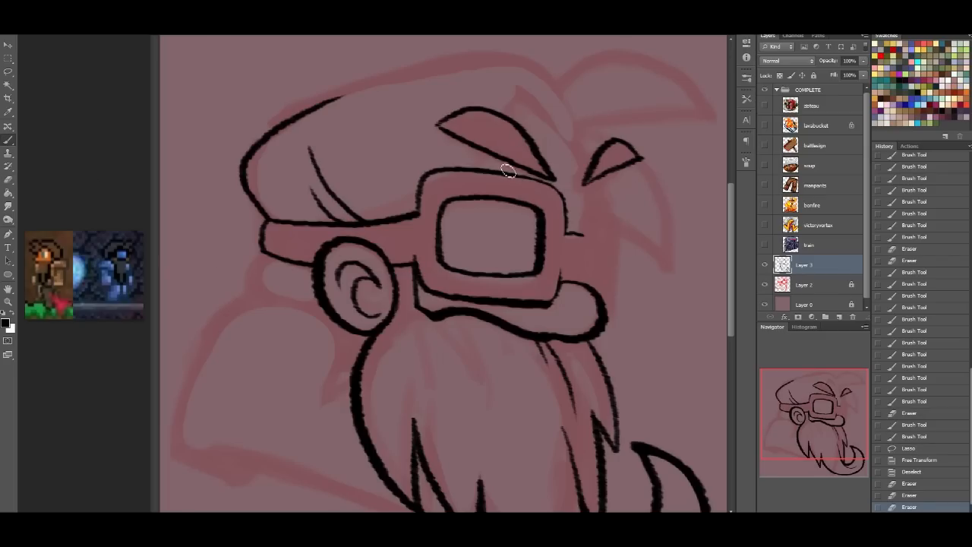
# Step: Clear where the frame meets the brow and redraw the goggles' right frame edge
pyautogui.moveTo(508, 171); pyautogui.dragTo(561, 194)
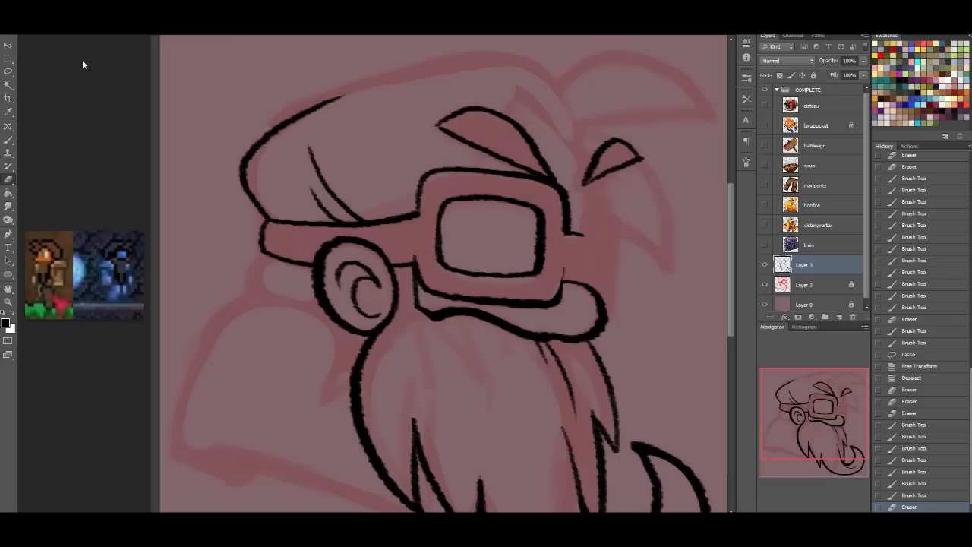
pyautogui.moveTo(591, 232)
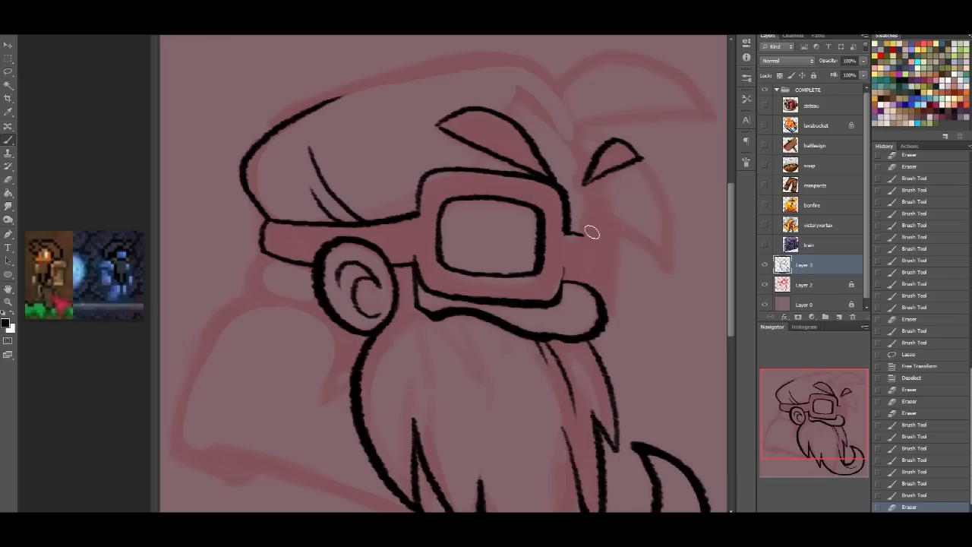
pyautogui.moveTo(580, 225)
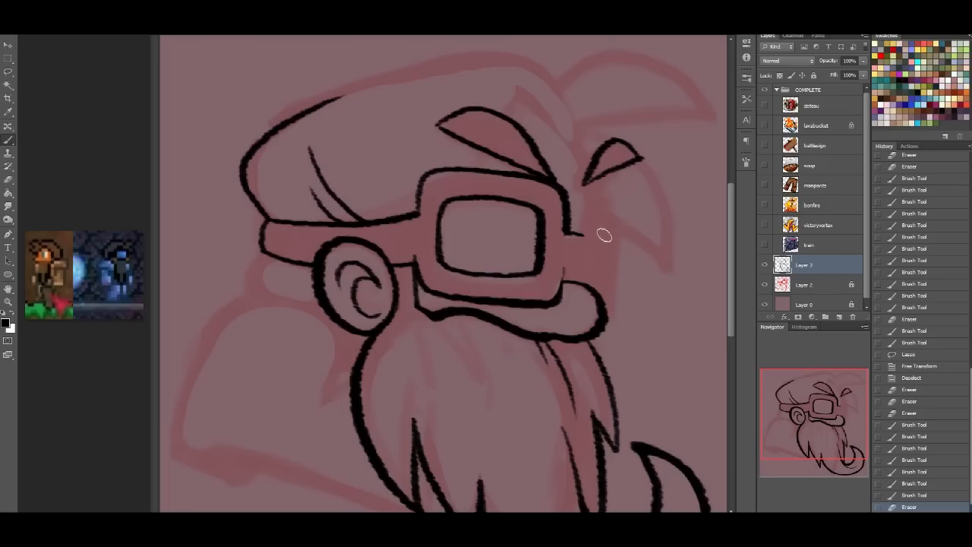
pyautogui.moveTo(587, 228); pyautogui.dragTo(584, 193)
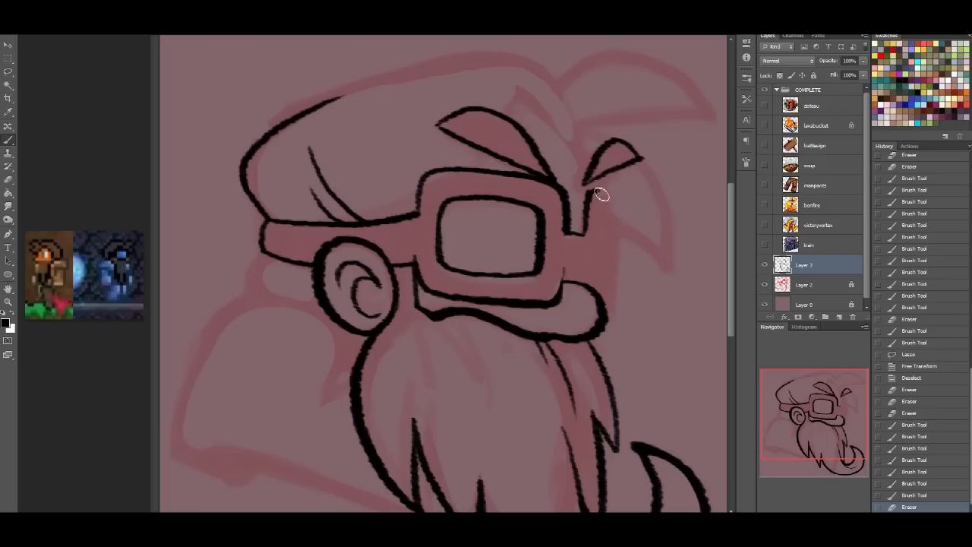
pyautogui.moveTo(603, 193); pyautogui.dragTo(607, 303)
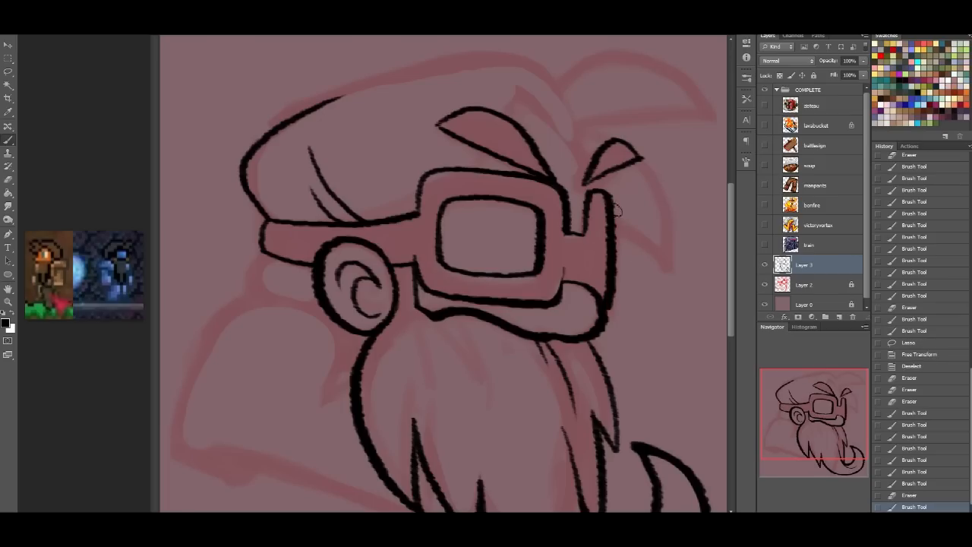
pyautogui.moveTo(608, 205); pyautogui.dragTo(580, 312)
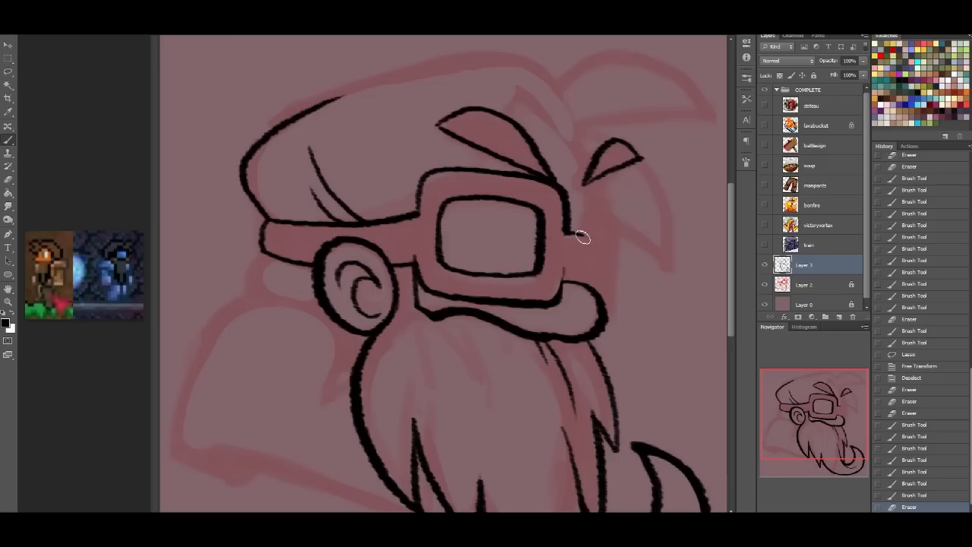
pyautogui.moveTo(583, 239); pyautogui.dragTo(587, 200)
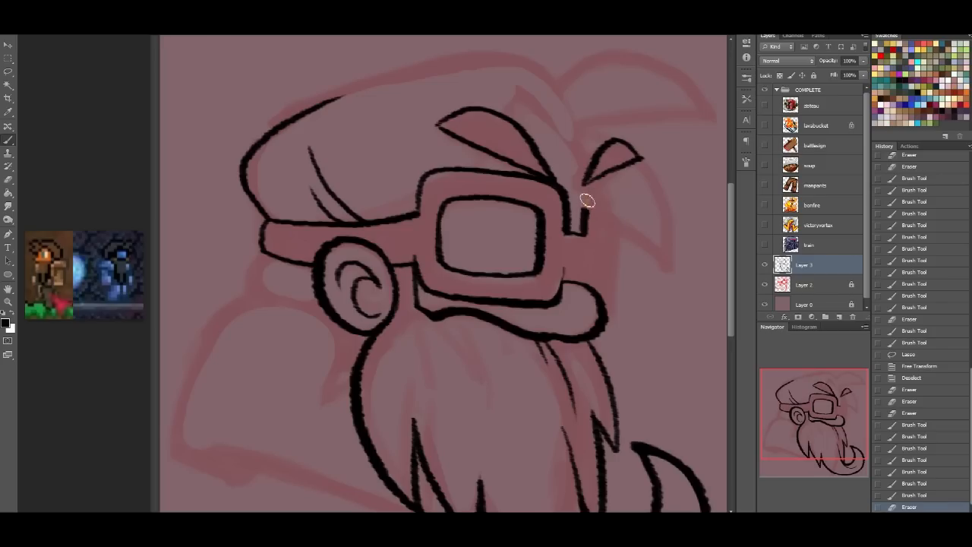
# Step: Build a thick goggle side piece extending down toward the mustache
pyautogui.moveTo(585, 198); pyautogui.dragTo(608, 297)
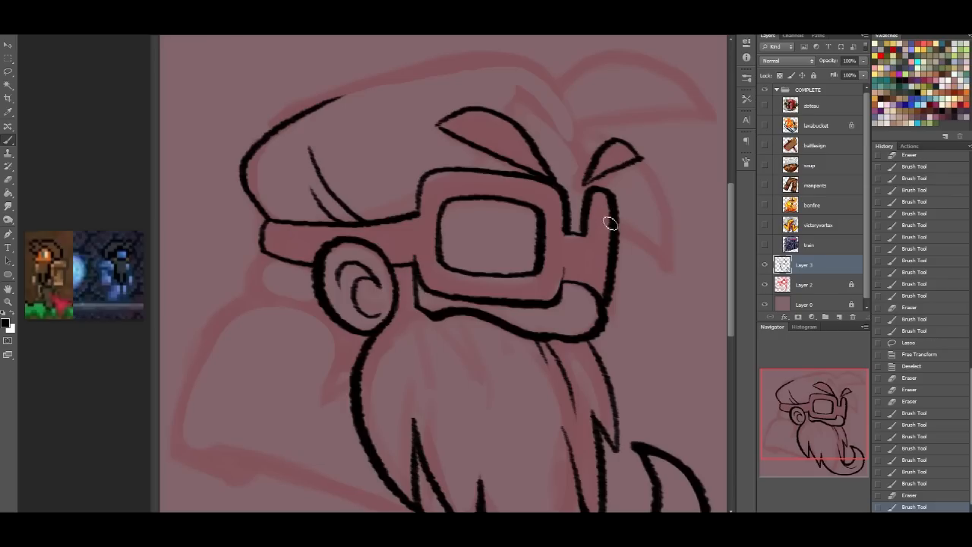
pyautogui.moveTo(607, 222); pyautogui.dragTo(598, 284)
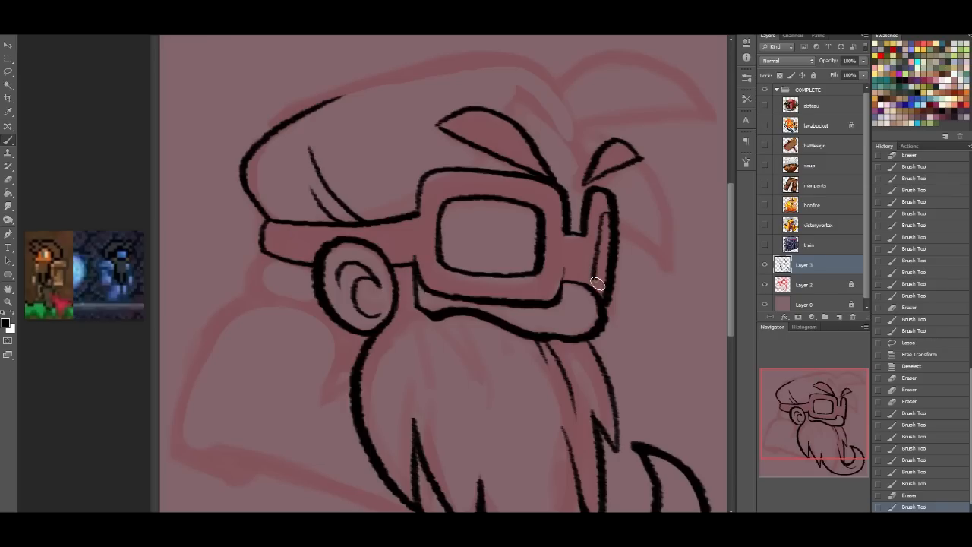
pyautogui.moveTo(599, 285); pyautogui.dragTo(602, 209)
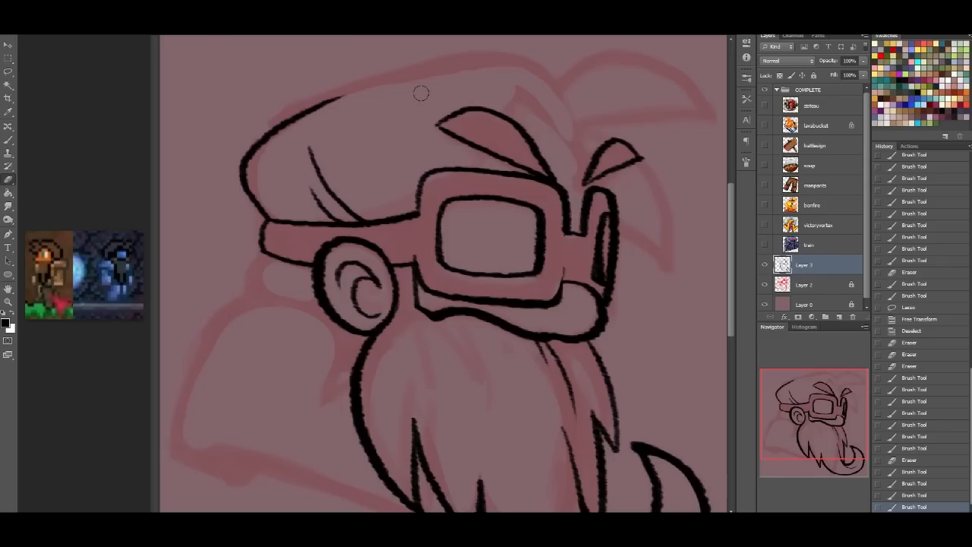
pyautogui.moveTo(596, 193); pyautogui.dragTo(589, 262)
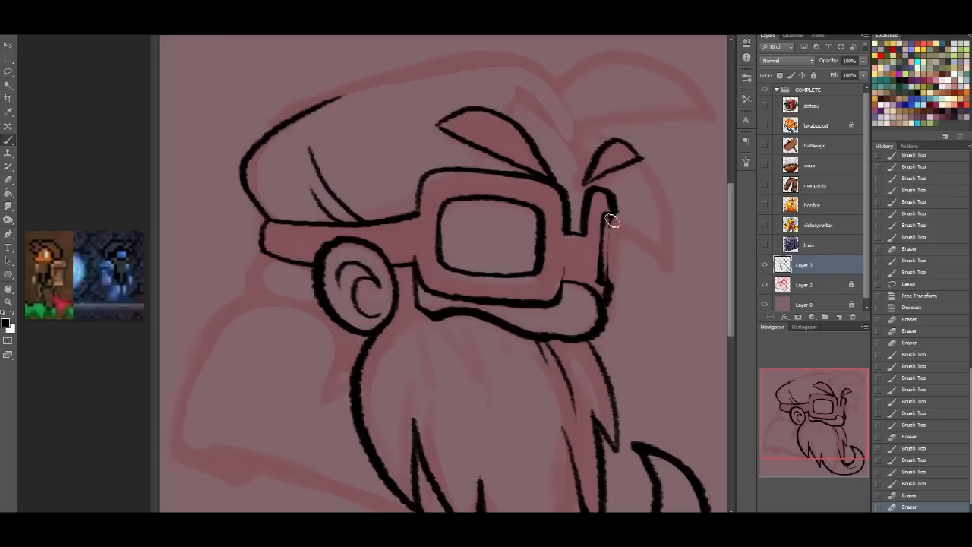
pyautogui.moveTo(611, 220); pyautogui.dragTo(615, 292)
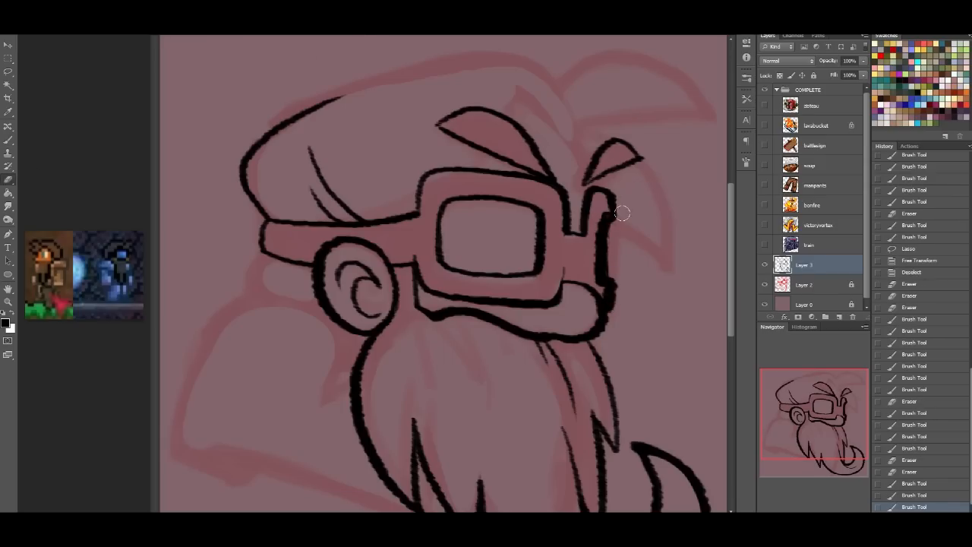
pyautogui.moveTo(621, 213); pyautogui.dragTo(610, 249)
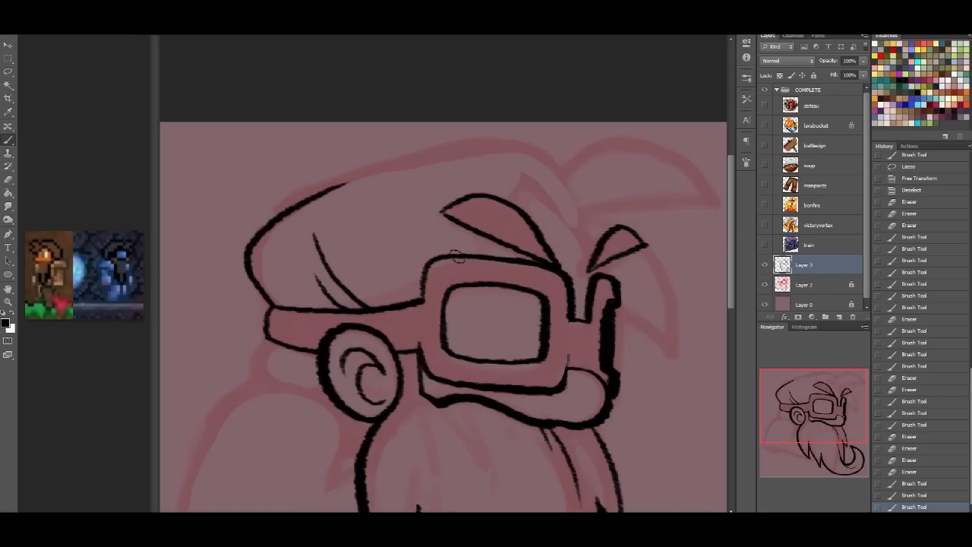
# Step: Draw spiky hair tufts above and beside the goggles
pyautogui.click(486, 249)
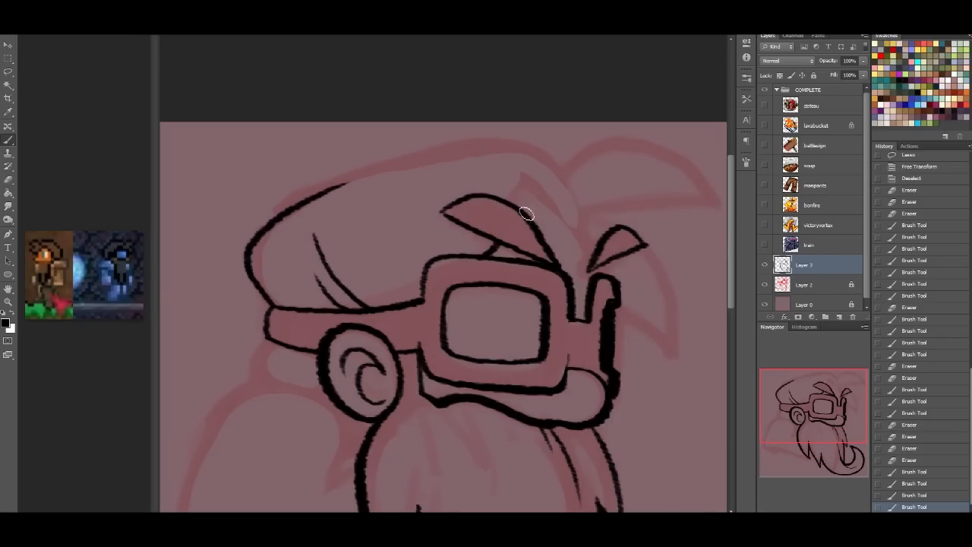
pyautogui.moveTo(526, 214); pyautogui.dragTo(594, 241)
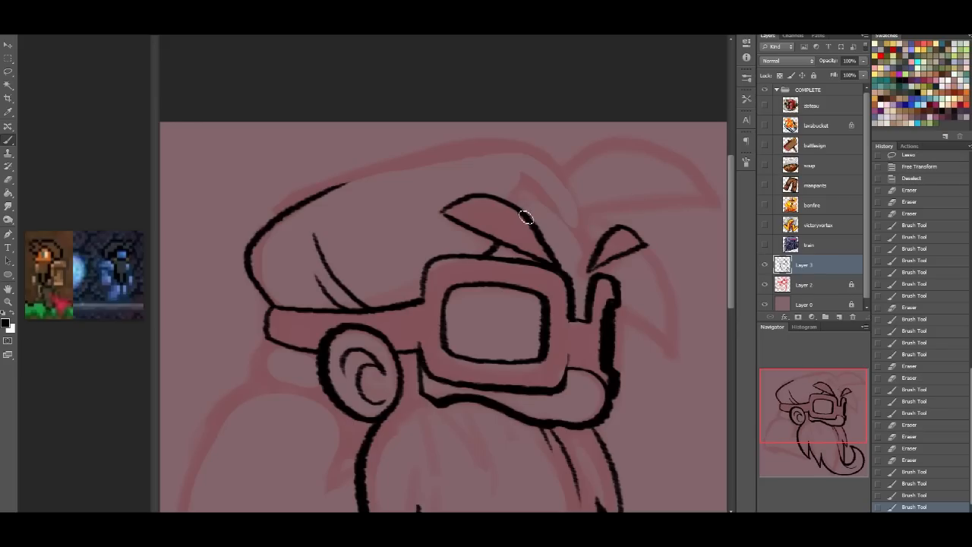
pyautogui.moveTo(527, 216); pyautogui.dragTo(607, 292)
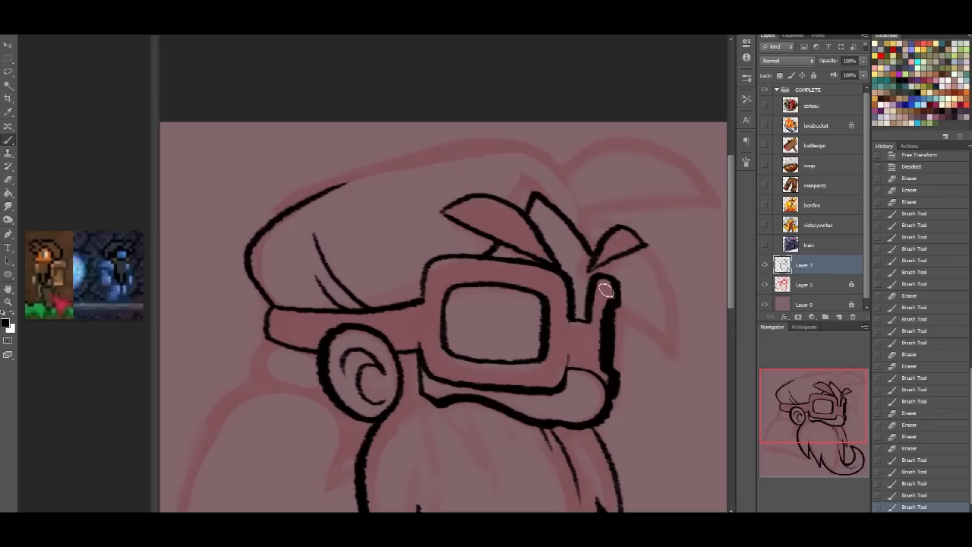
pyautogui.moveTo(604, 288); pyautogui.dragTo(516, 216)
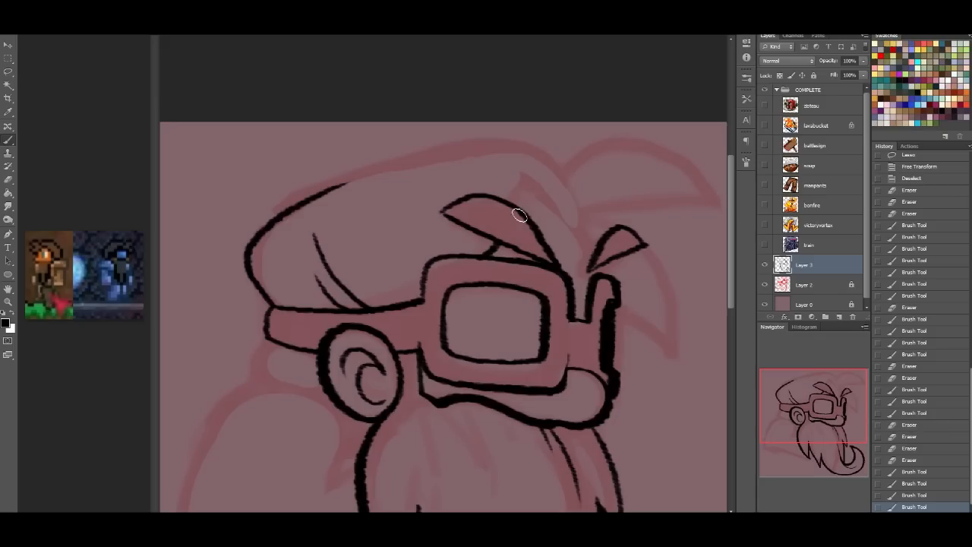
pyautogui.moveTo(520, 217); pyautogui.dragTo(600, 273)
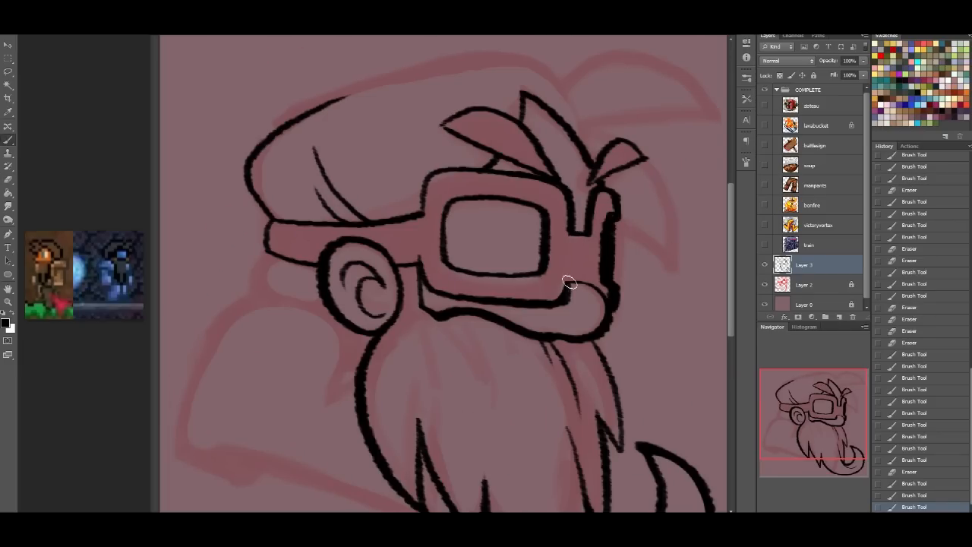
pyautogui.moveTo(577, 285); pyautogui.dragTo(600, 292)
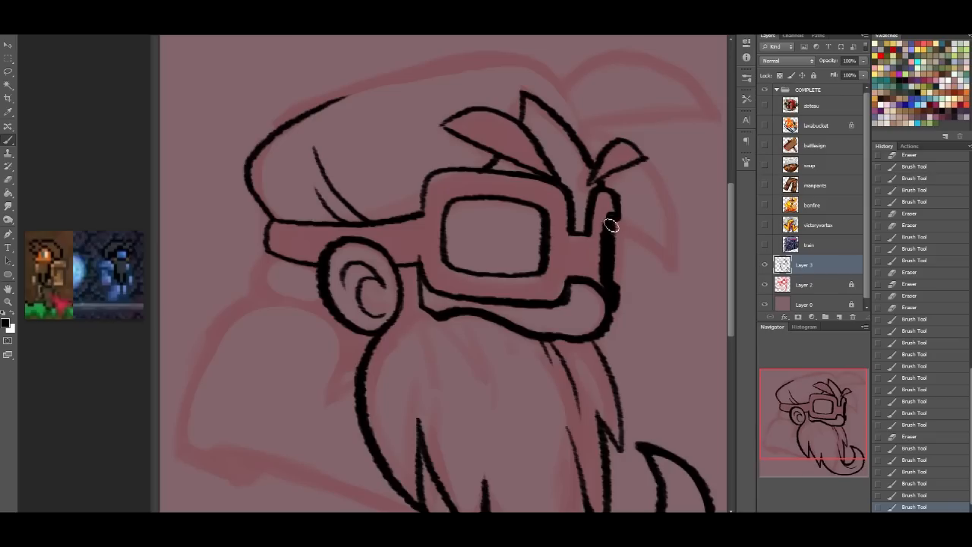
pyautogui.moveTo(531, 205)
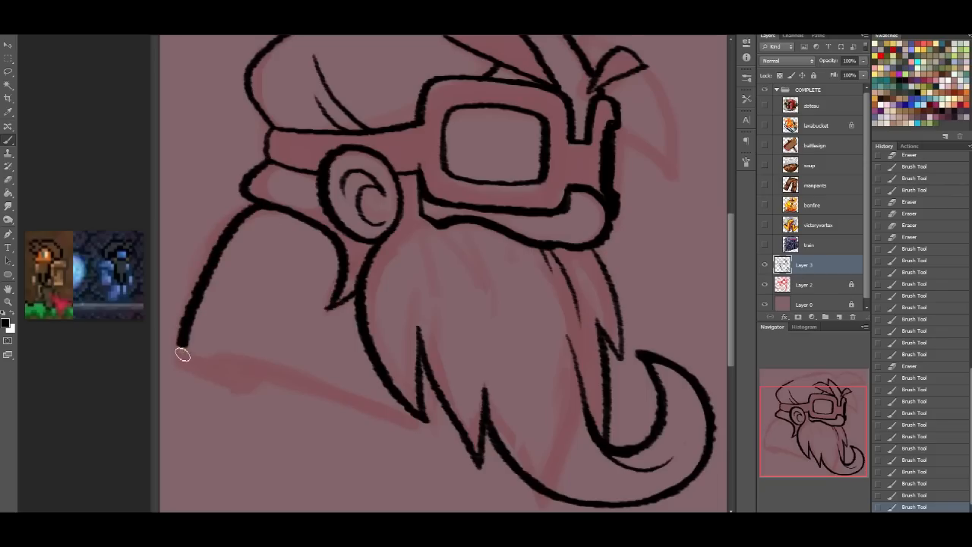
# Step: Erase stray lines near the brow tuft and return to the Brush
pyautogui.moveTo(182, 353); pyautogui.dragTo(379, 414)
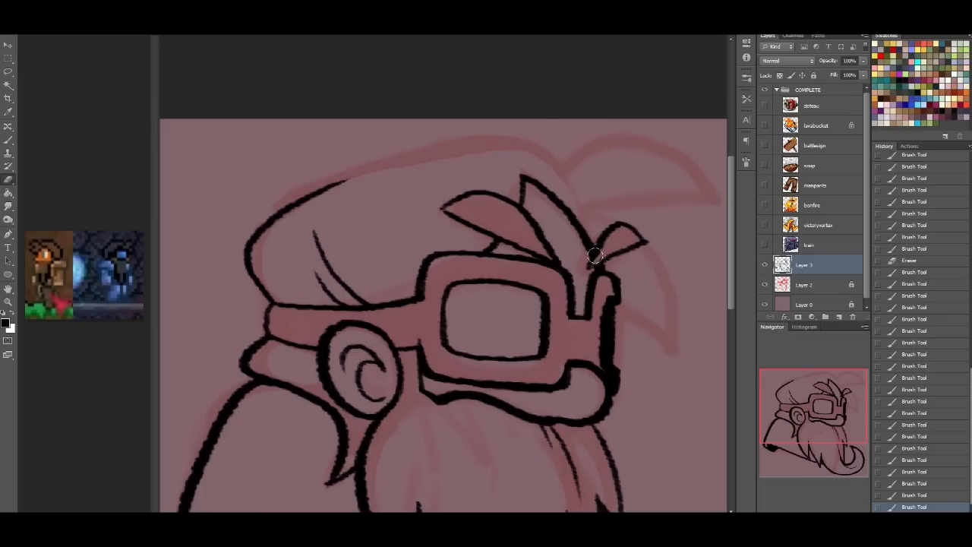
pyautogui.click(595, 256)
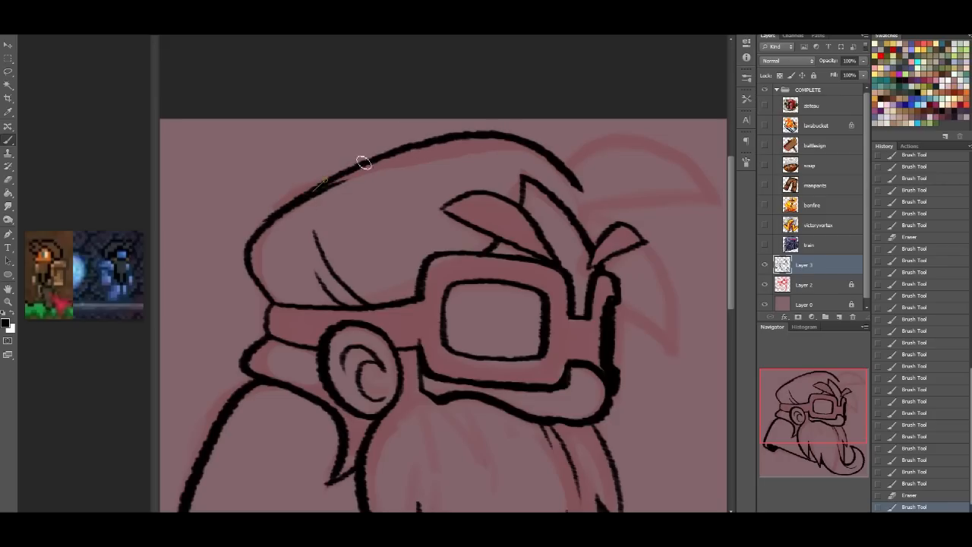
# Step: Ink the hat's curved top and pointed curling tip, plus hair strands beside the goggles
pyautogui.moveTo(323, 186); pyautogui.dragTo(474, 148)
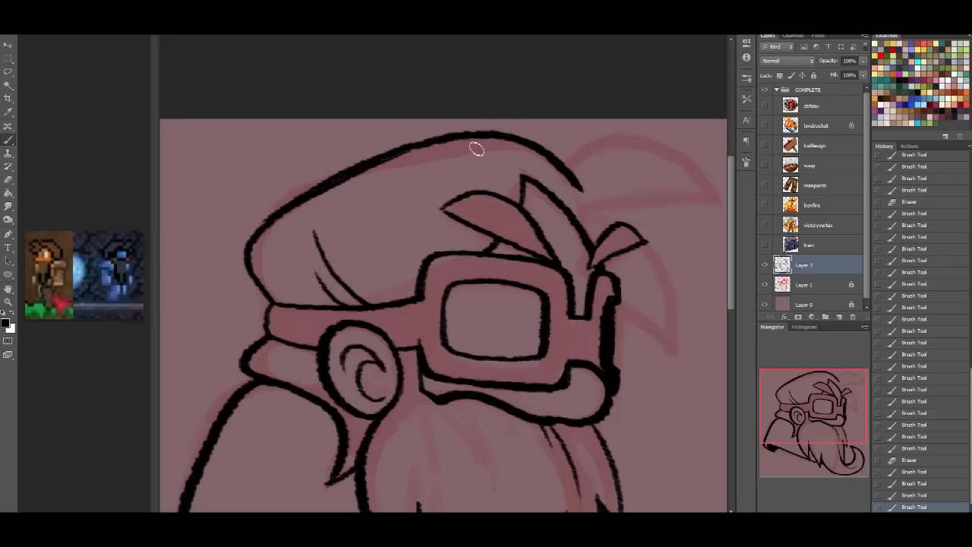
pyautogui.moveTo(710, 229)
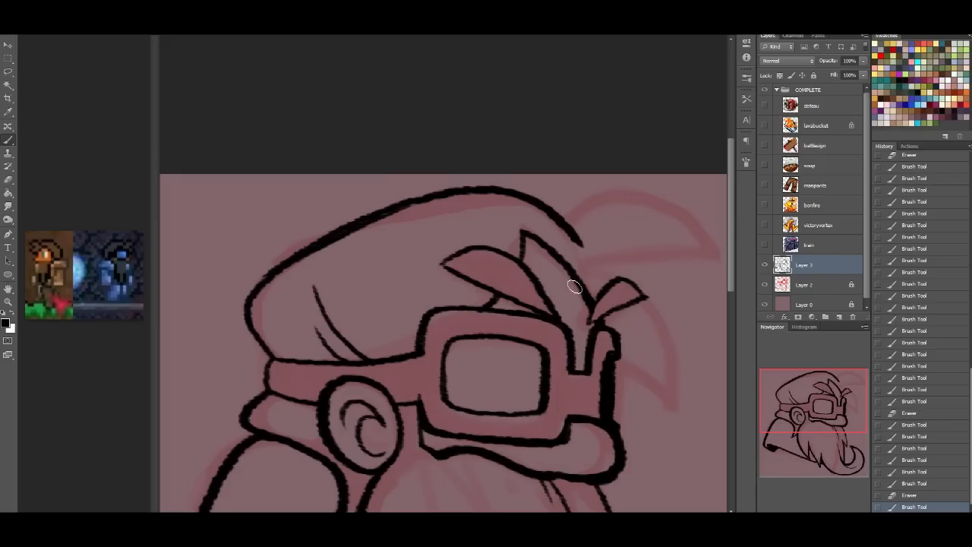
pyautogui.moveTo(575, 287); pyautogui.dragTo(723, 249)
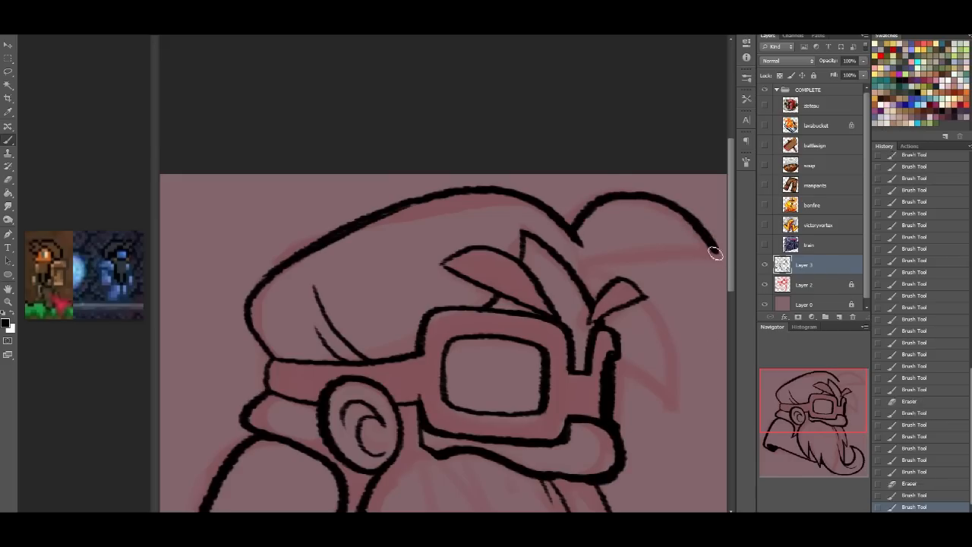
pyautogui.moveTo(585, 258); pyautogui.dragTo(714, 254)
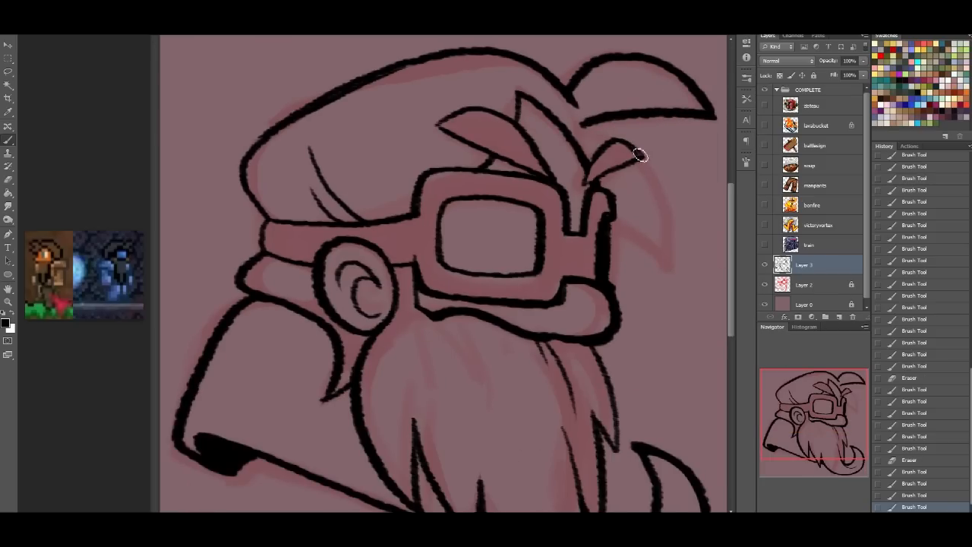
pyautogui.moveTo(637, 152); pyautogui.dragTo(585, 186)
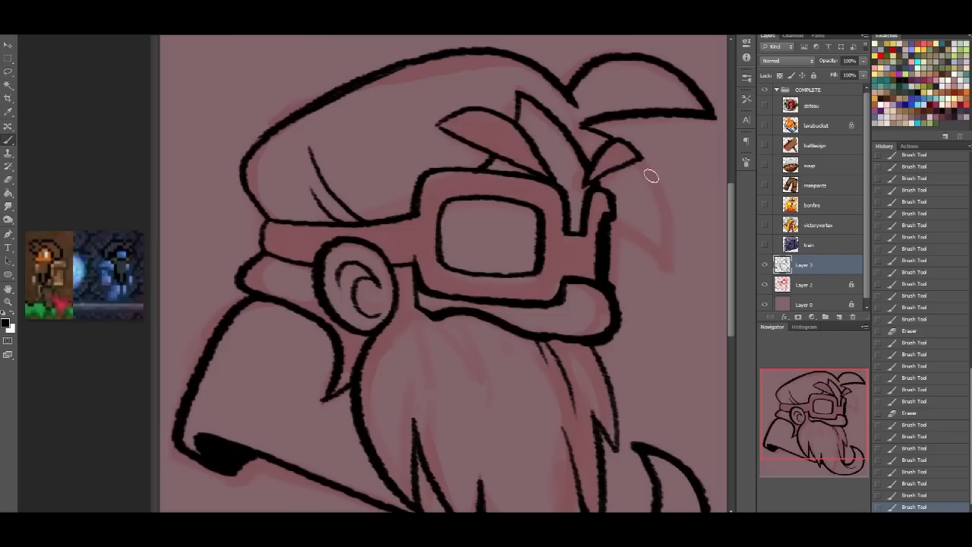
pyautogui.moveTo(641, 167)
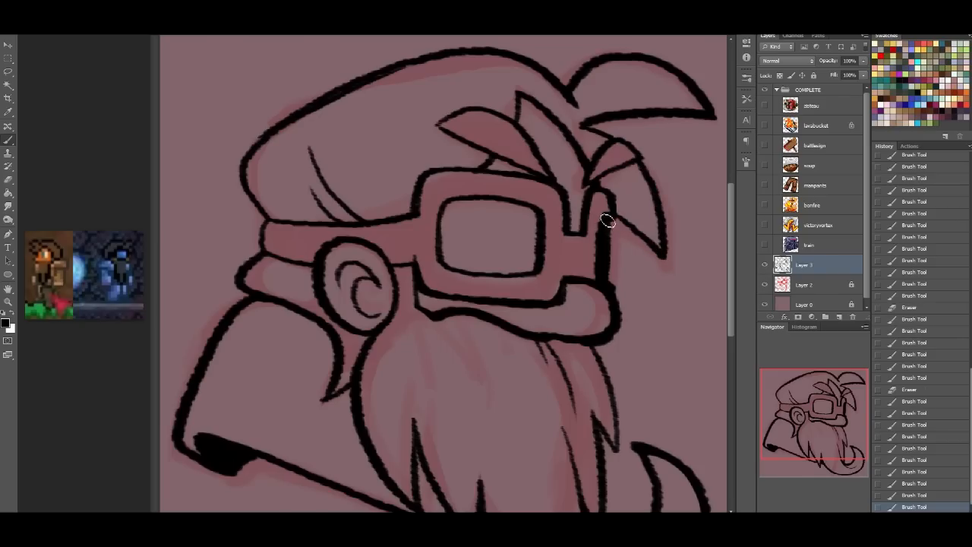
pyautogui.moveTo(607, 220); pyautogui.dragTo(607, 284)
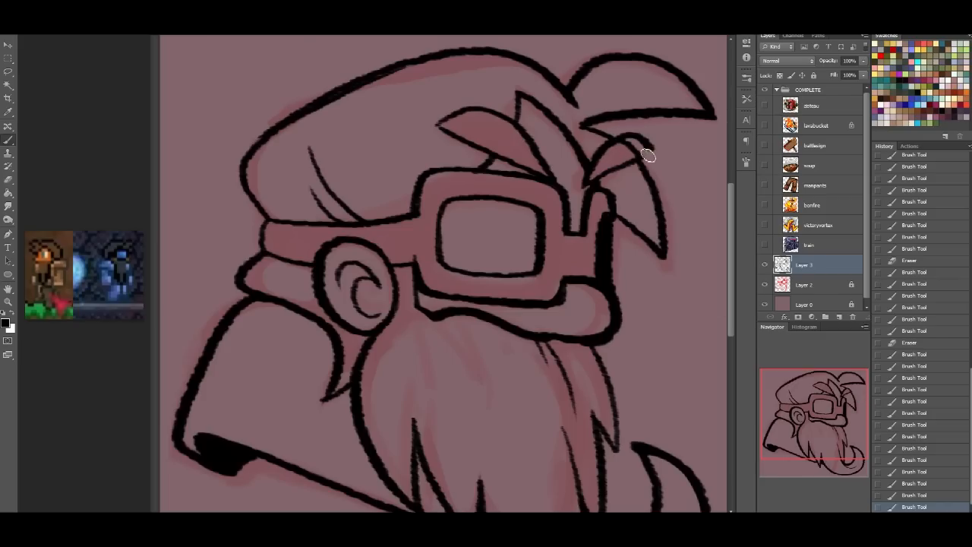
# Step: Paint the right and left eyebrows solid black, then touch up the beard lines
pyautogui.moveTo(650, 151); pyautogui.dragTo(596, 182)
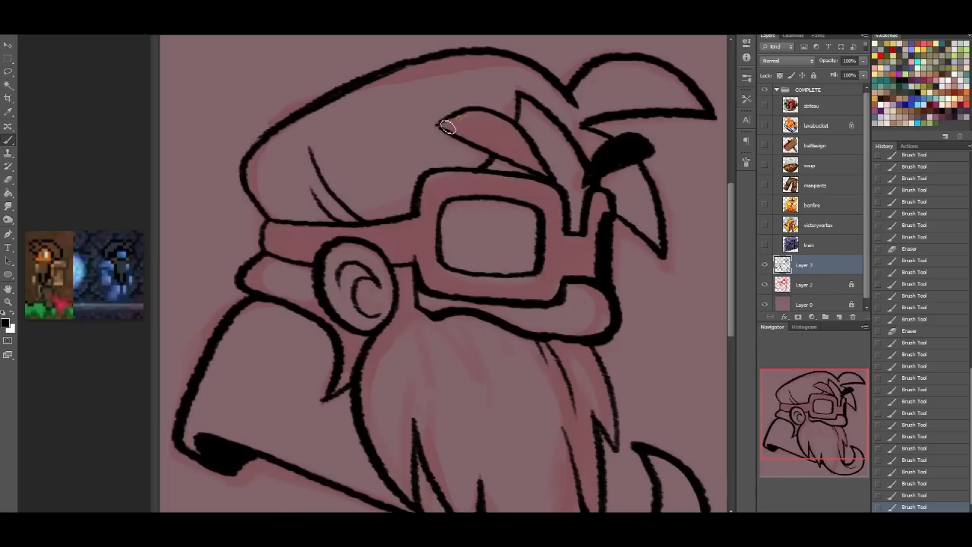
pyautogui.moveTo(447, 125); pyautogui.dragTo(501, 139)
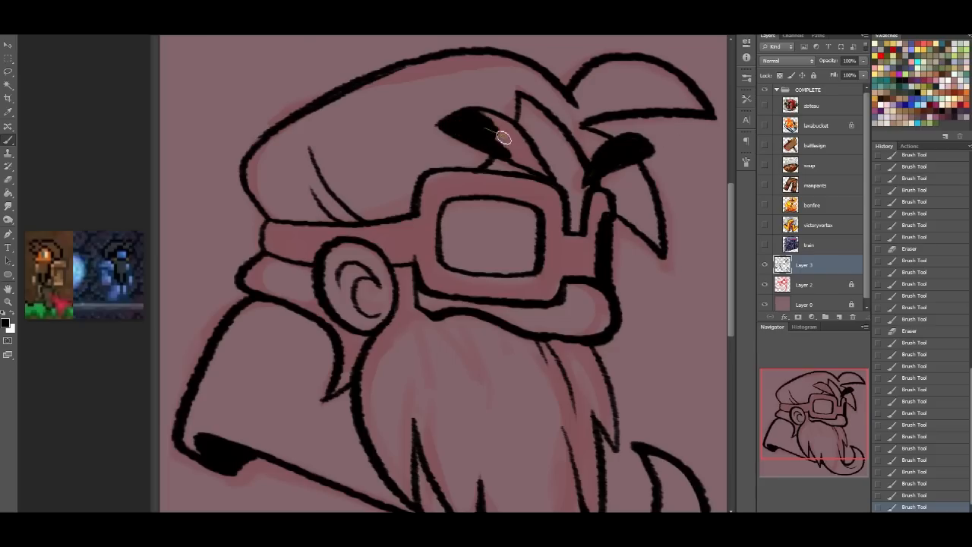
pyautogui.moveTo(497, 125); pyautogui.dragTo(539, 164)
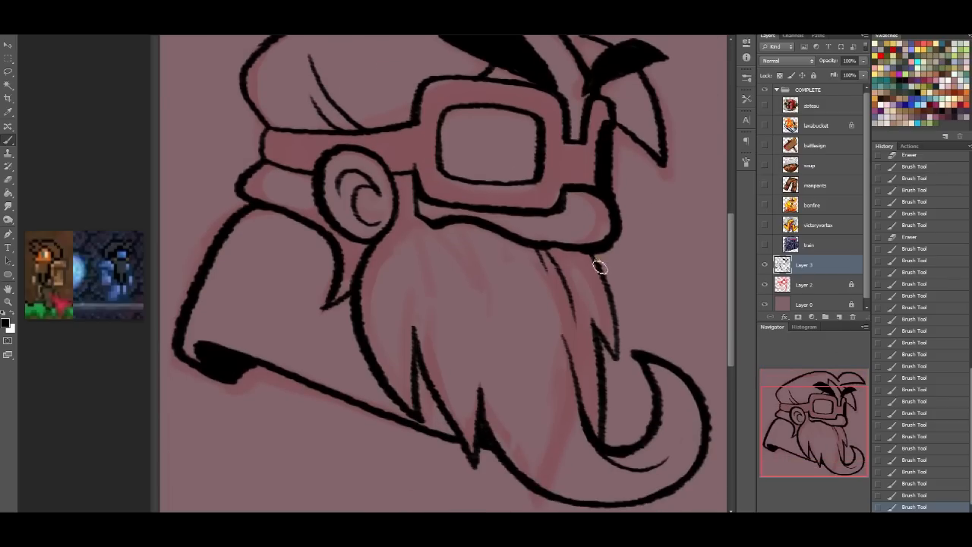
pyautogui.moveTo(599, 267); pyautogui.dragTo(702, 387)
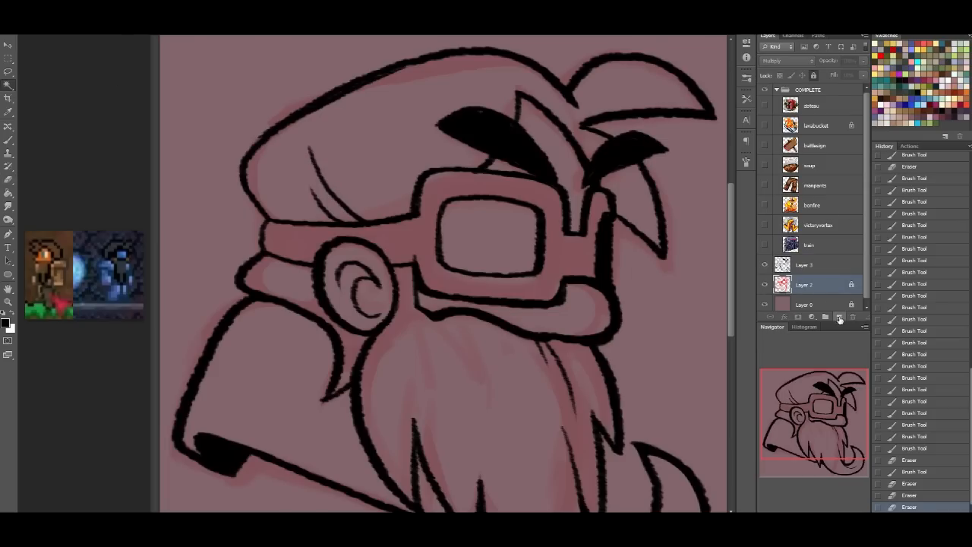
# Step: Add a base-colour layer and shift its brown fill toward red with Hue/Saturation
pyautogui.click(839, 317)
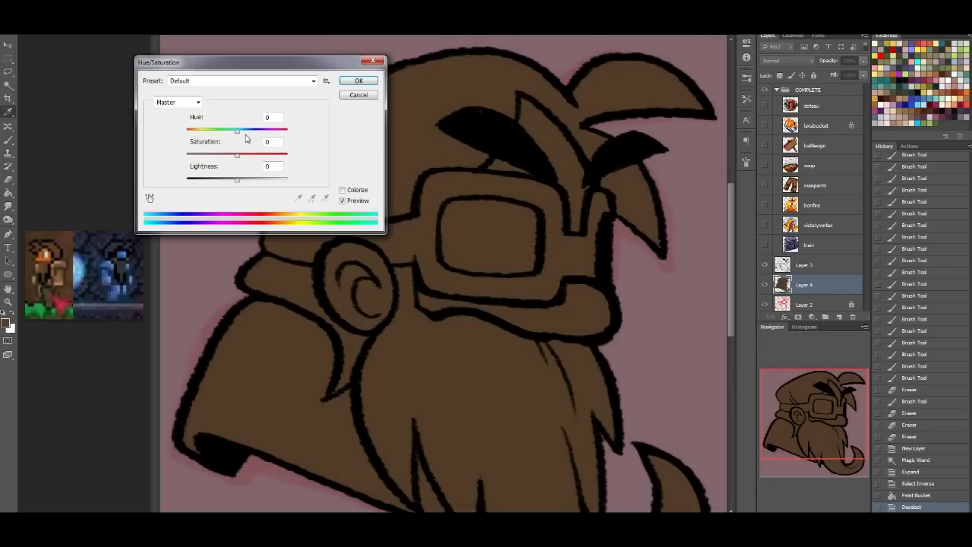
pyautogui.moveTo(237, 129); pyautogui.dragTo(227, 129)
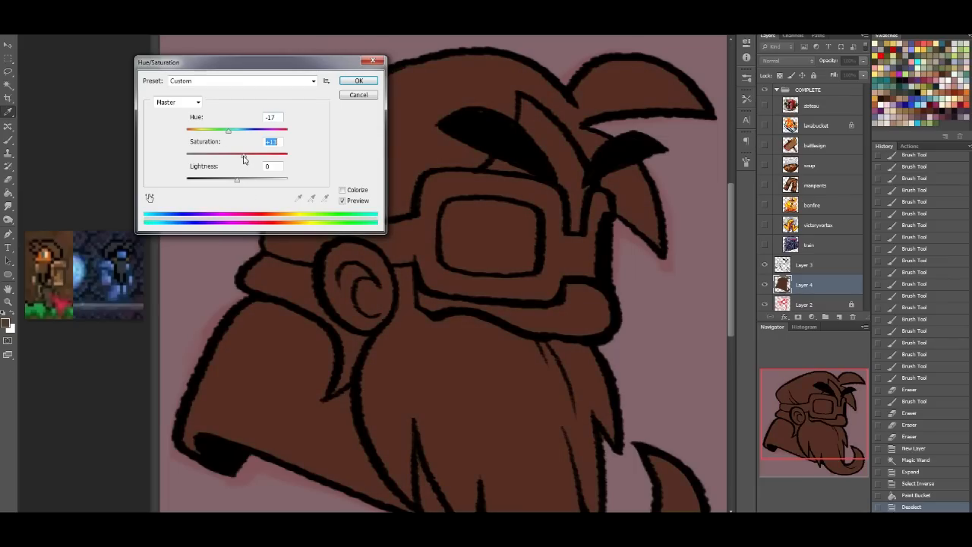
pyautogui.click(358, 81)
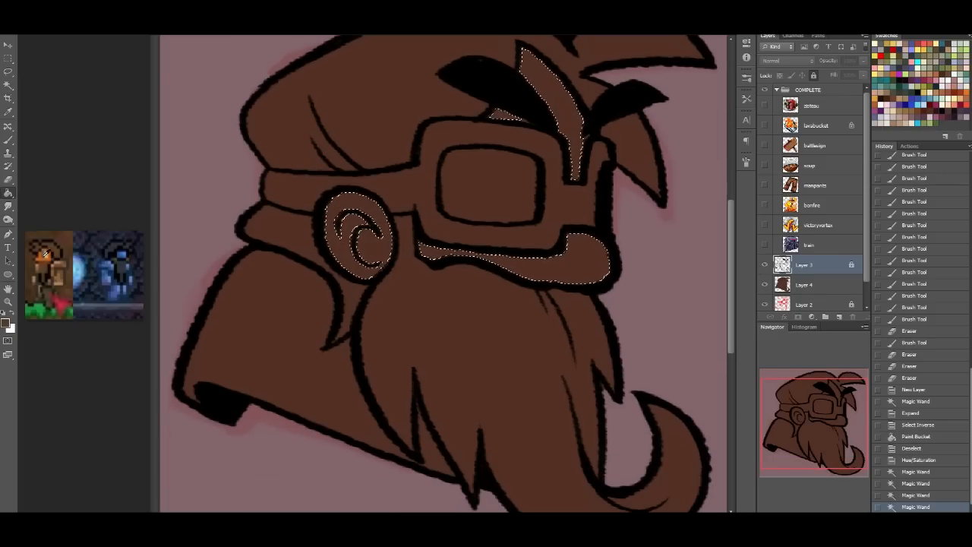
# Step: Fill the nose, ear and cheek orange and lighten it with Hue/Saturation
pyautogui.click(803, 283)
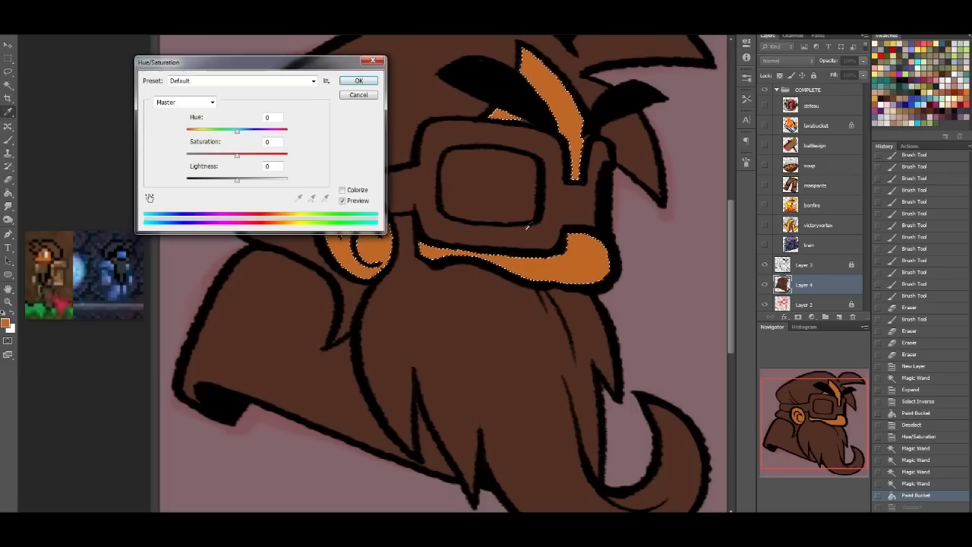
pyautogui.moveTo(236, 177); pyautogui.dragTo(245, 177)
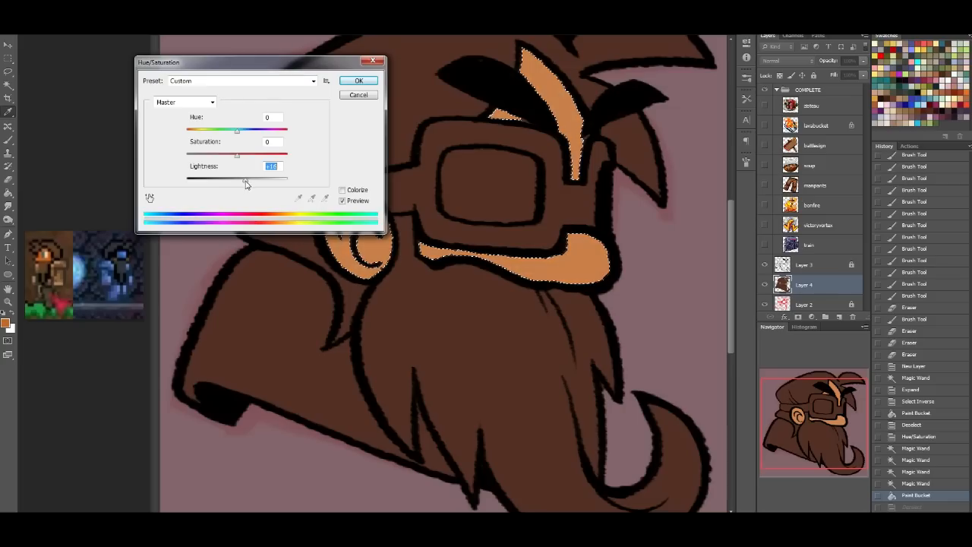
pyautogui.click(359, 80)
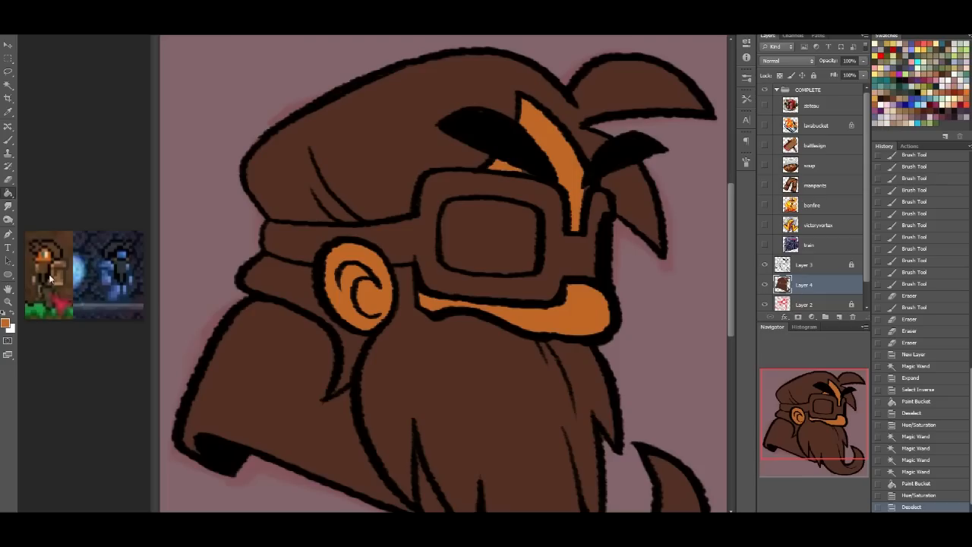
pyautogui.moveTo(84, 292)
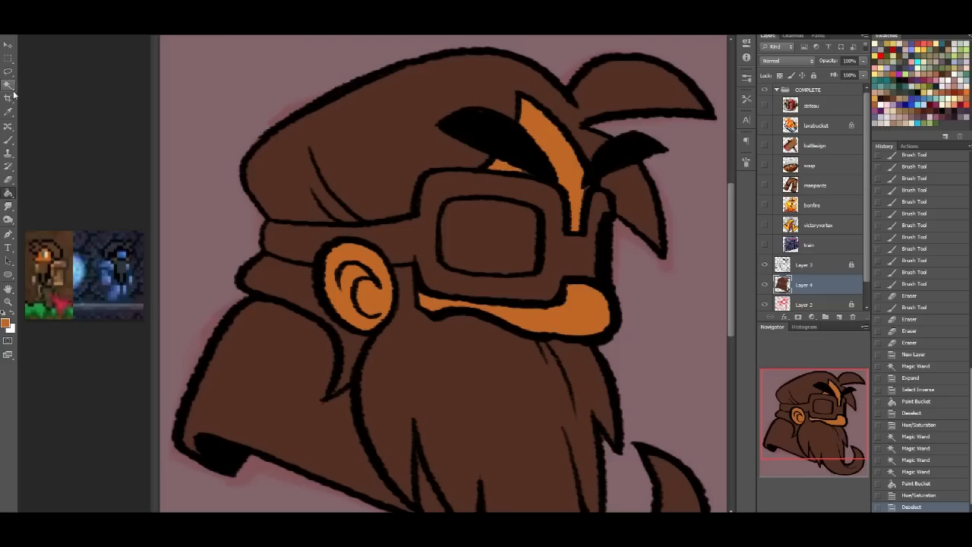
# Step: Fill the selected goggle frame and strap with solid black
pyautogui.click(804, 265)
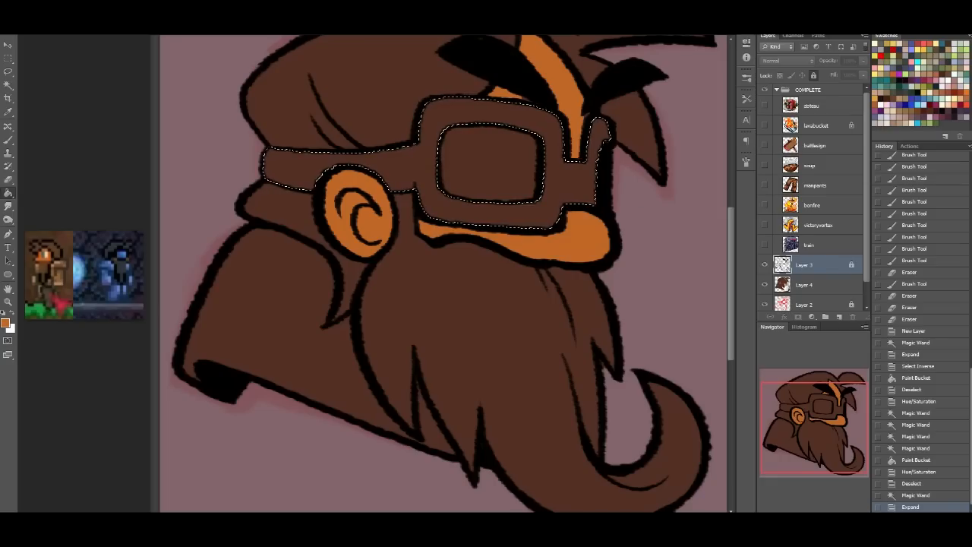
pyautogui.click(803, 284)
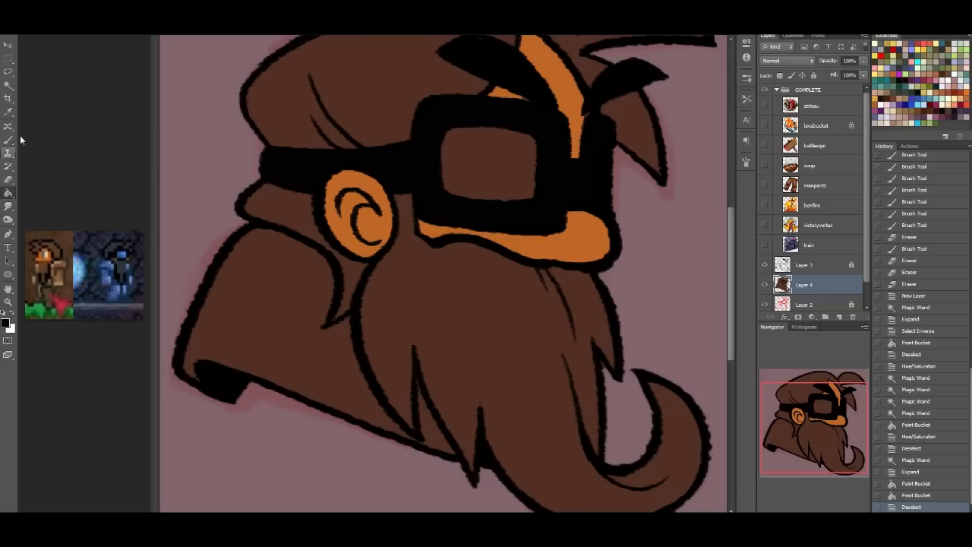
pyautogui.click(804, 264)
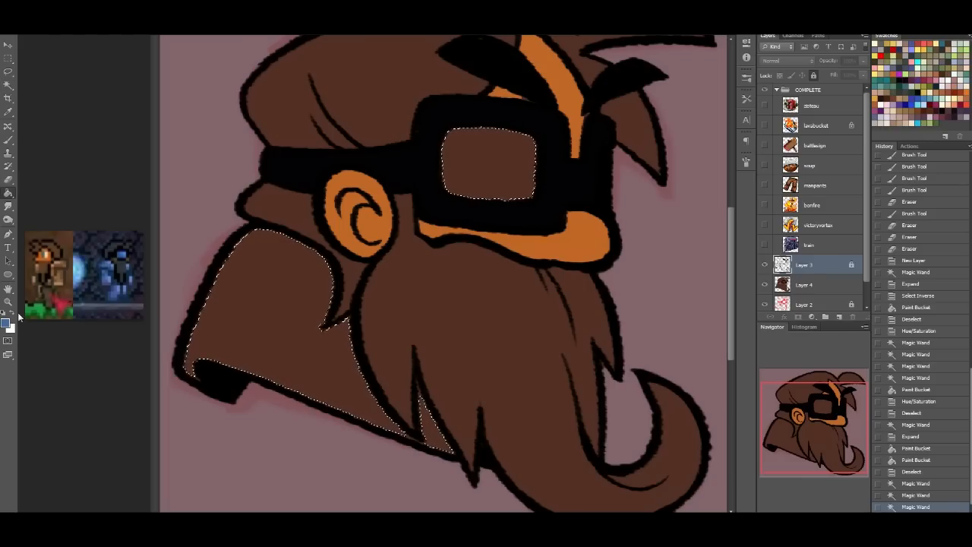
# Step: Pick a brighter blue and fill the selected lens and collar with it
pyautogui.click(7, 322)
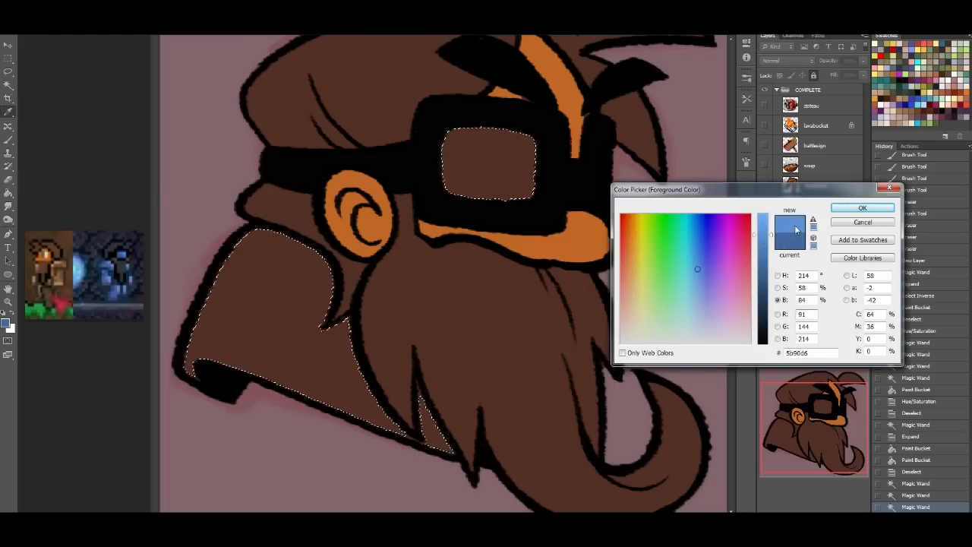
pyautogui.click(695, 258)
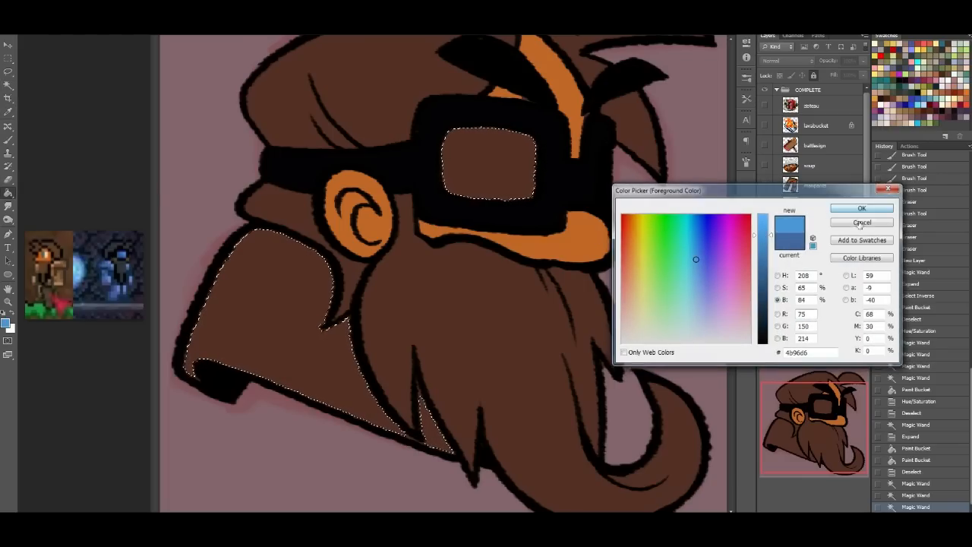
pyautogui.click(861, 221)
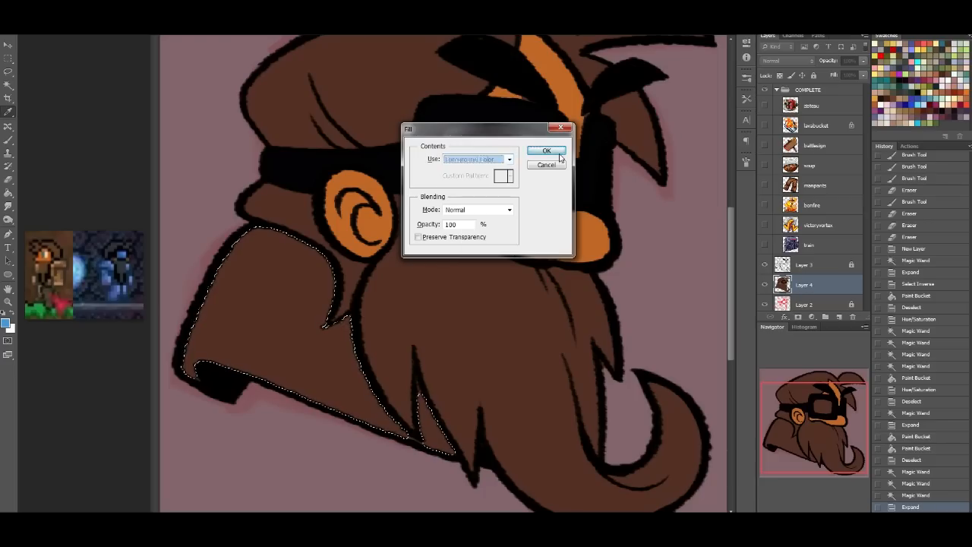
pyautogui.click(546, 151)
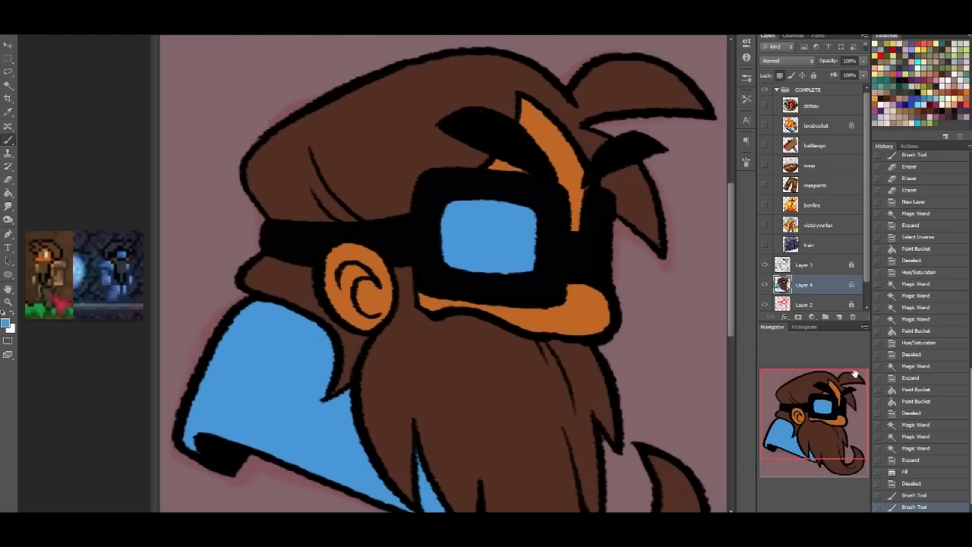
pyautogui.moveTo(816, 369)
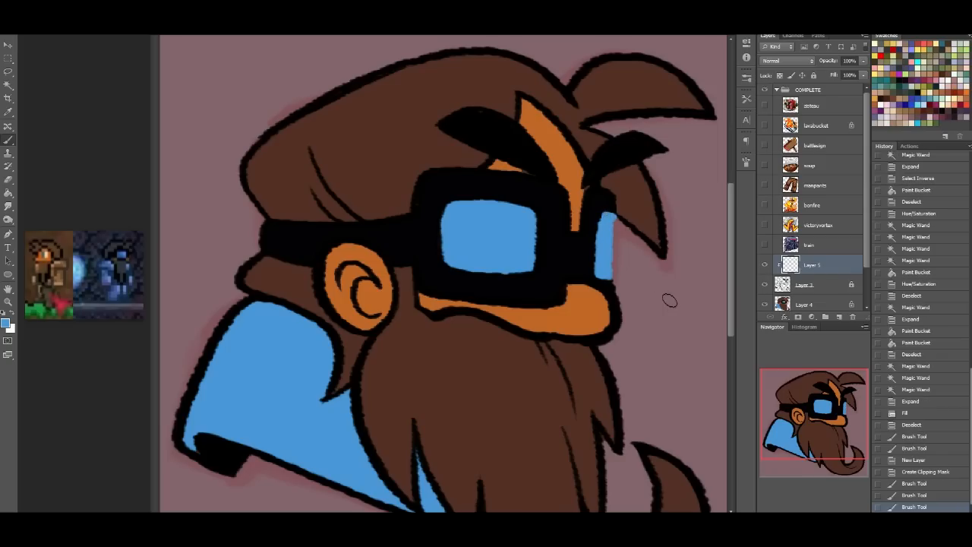
pyautogui.moveTo(618, 298)
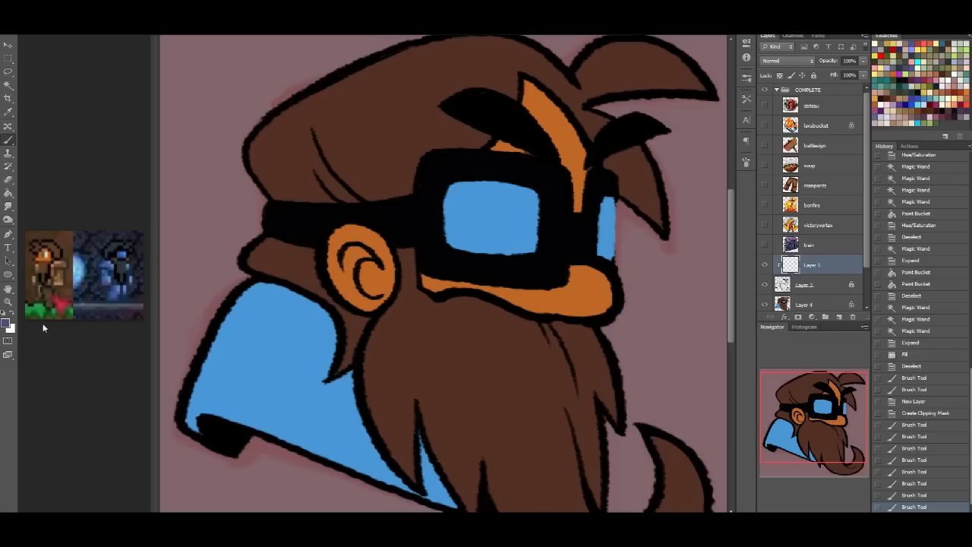
# Step: Pick a purple and brush a shading band along the collar's lower edge
pyautogui.click(10, 322)
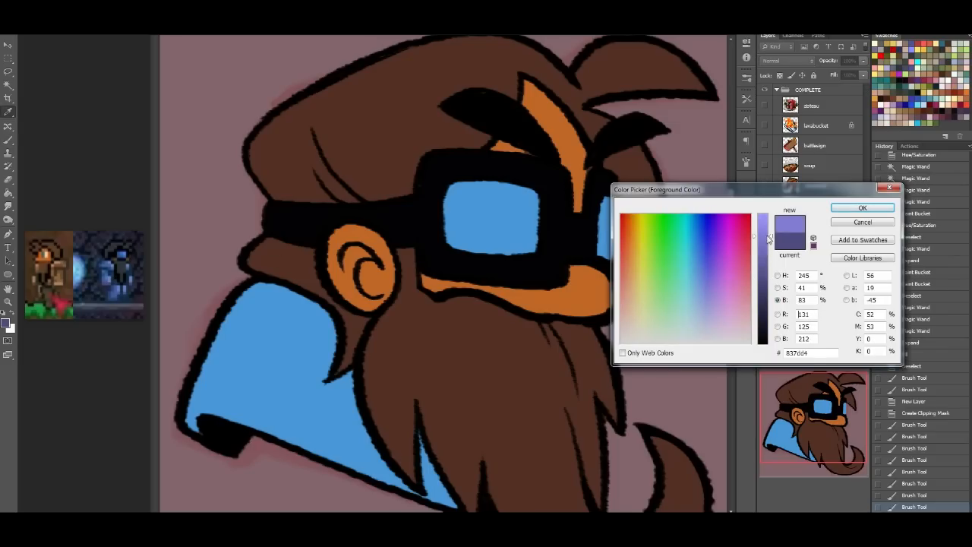
pyautogui.click(862, 207)
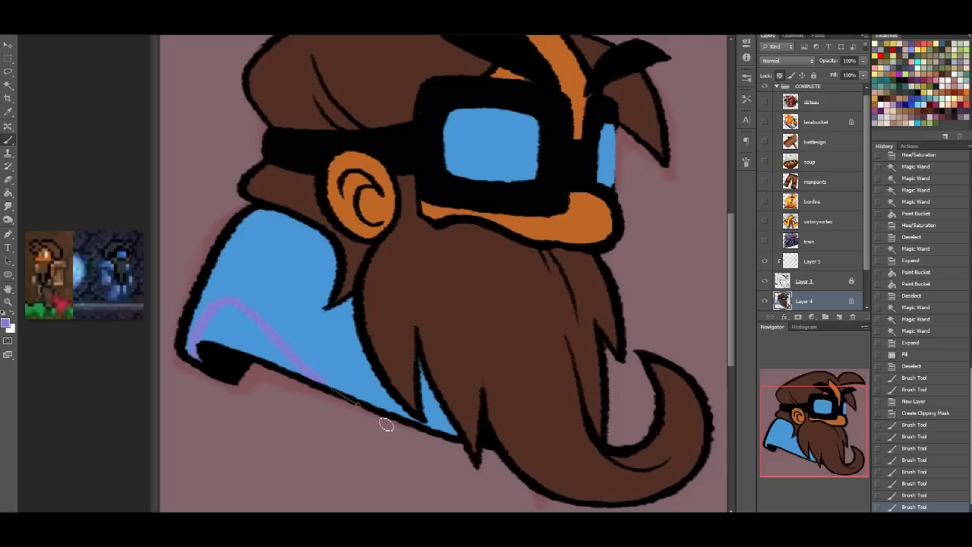
pyautogui.moveTo(387, 424); pyautogui.dragTo(196, 331)
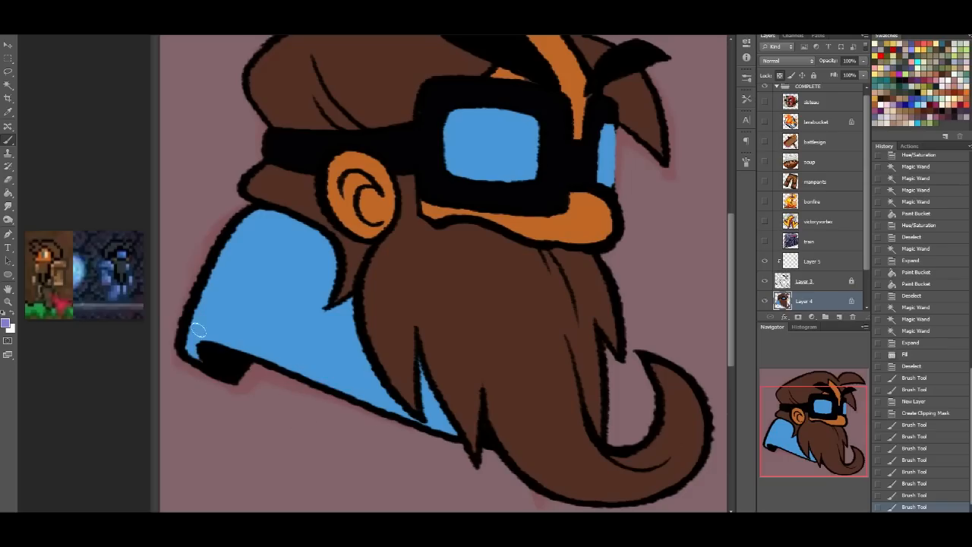
pyautogui.moveTo(197, 326); pyautogui.dragTo(258, 361)
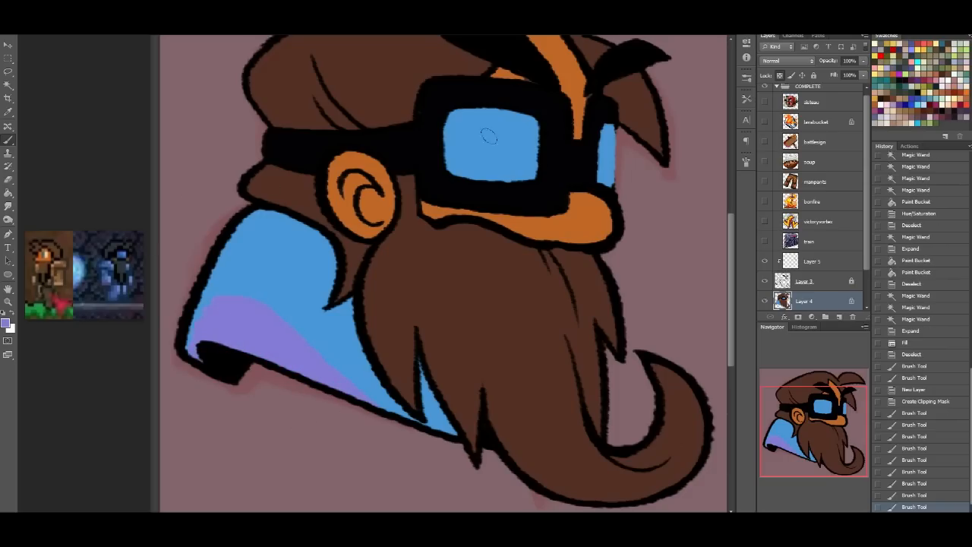
# Step: Choose a pale sky-blue as the next highlight colour
pyautogui.click(8, 322)
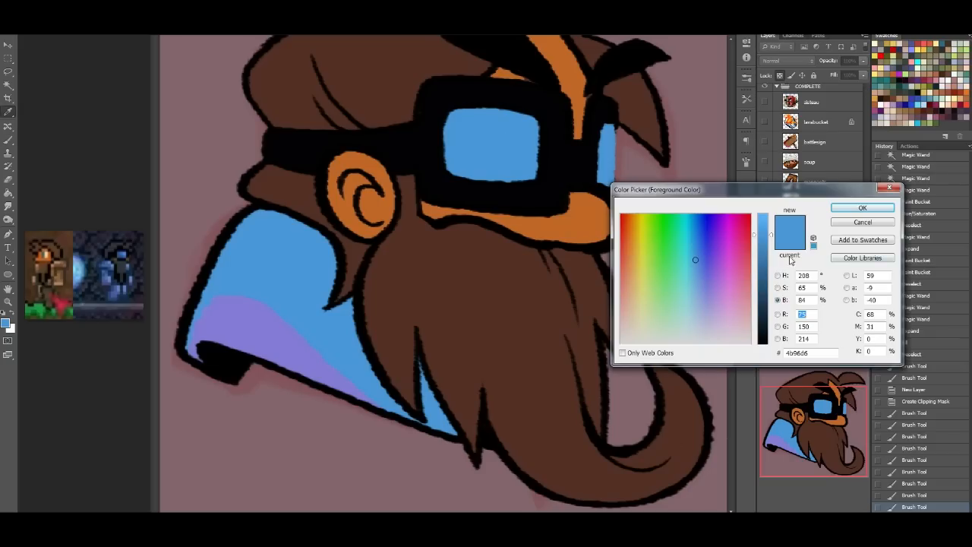
pyautogui.click(691, 290)
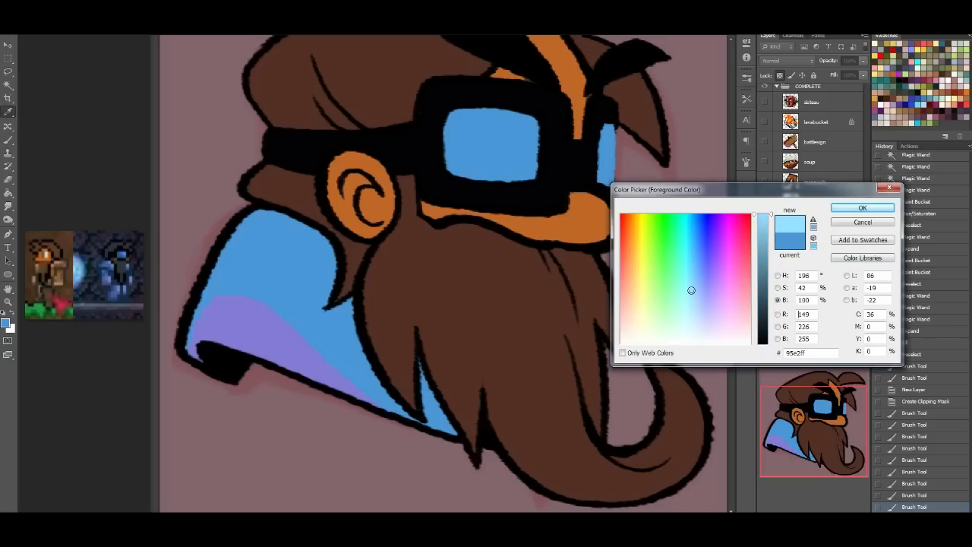
pyautogui.click(862, 207)
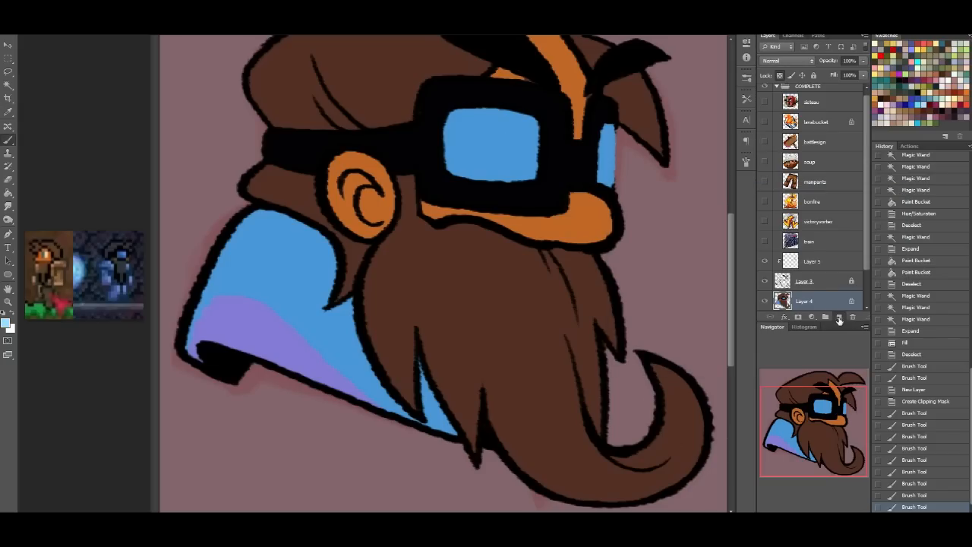
# Step: Add a new highlights layer and dab light blue highlights on collar and lenses
pyautogui.click(786, 61)
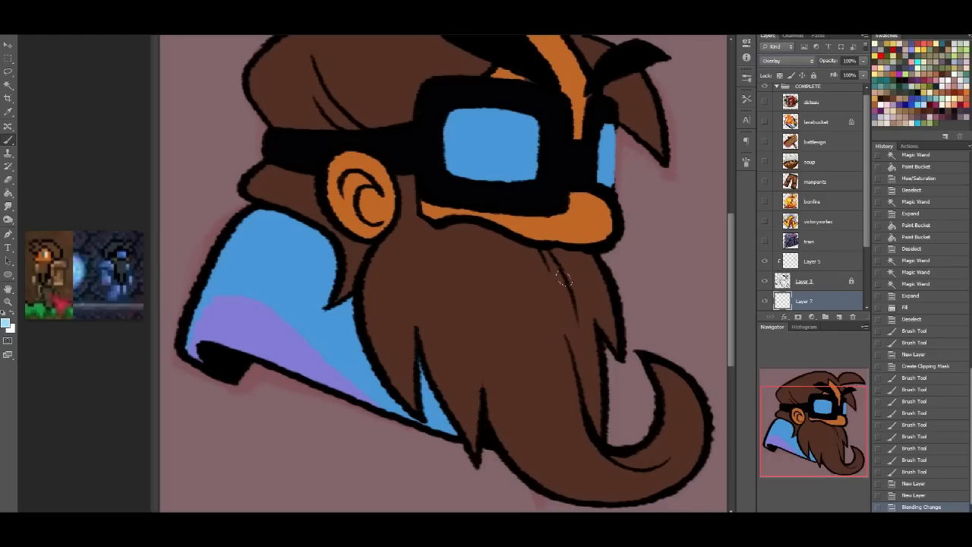
pyautogui.click(482, 117)
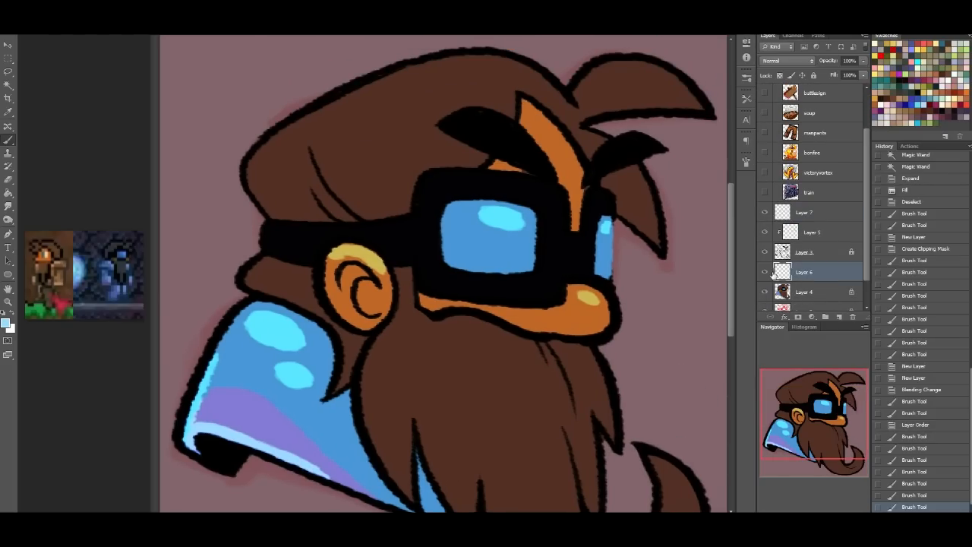
# Step: Set the shading layer to Multiply and paint a shadow under the nose
pyautogui.click(790, 61)
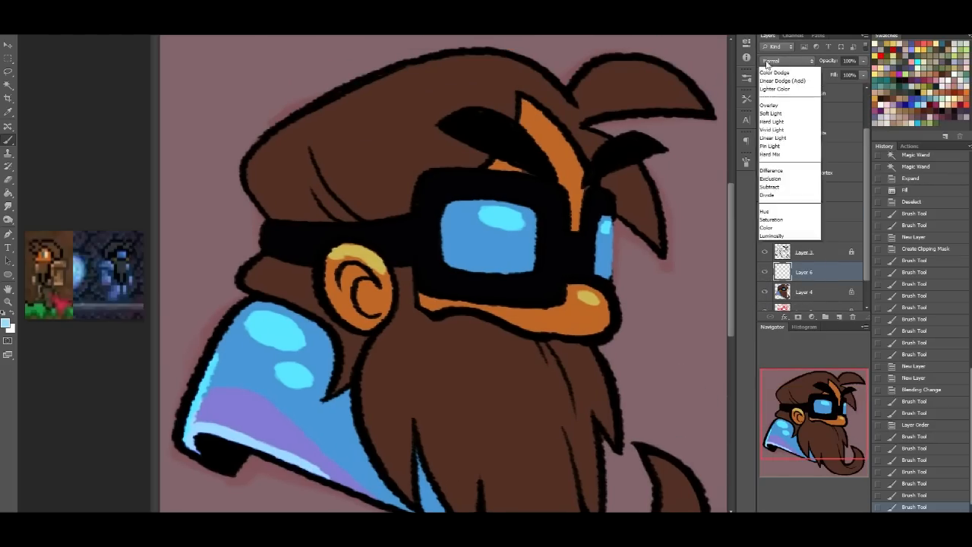
pyautogui.click(770, 60)
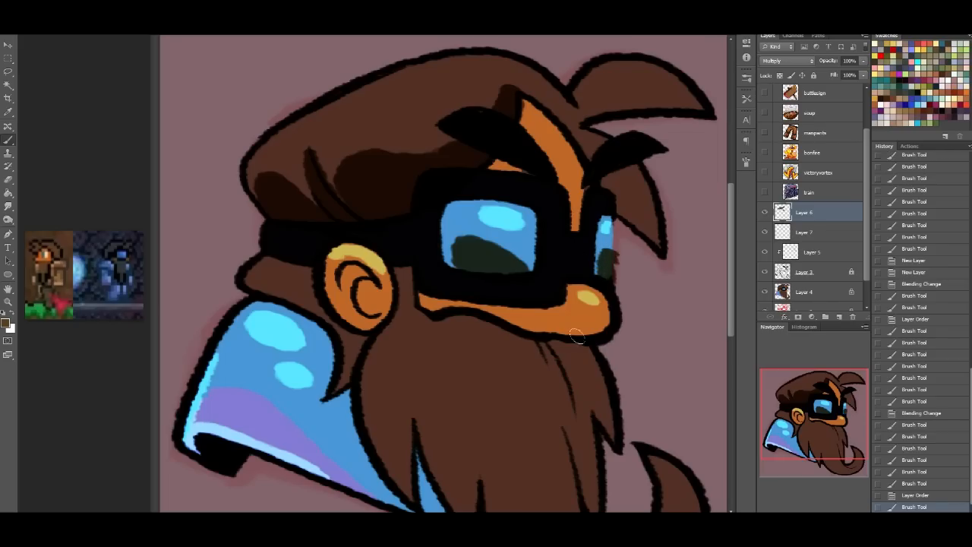
pyautogui.click(581, 328)
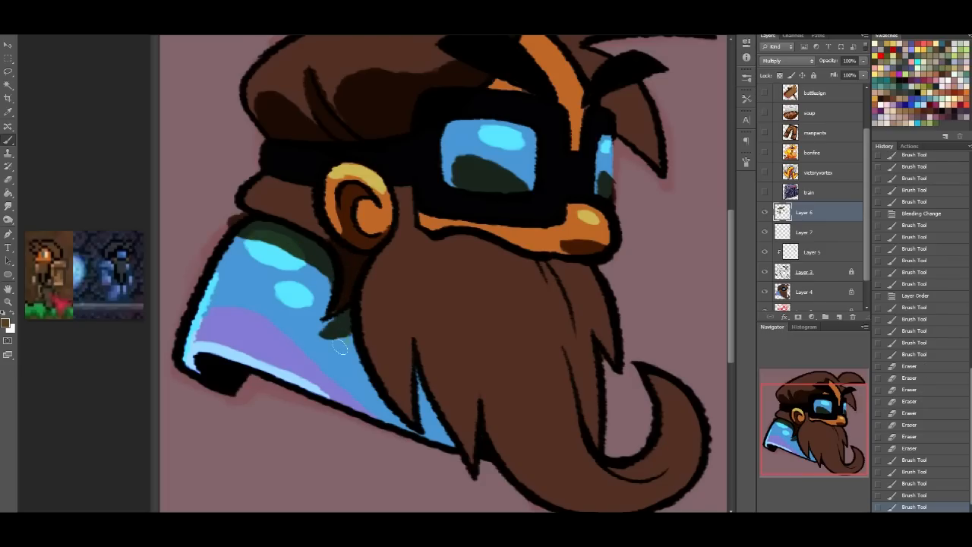
# Step: Brush dark shadows on the collar beneath the beard and inside the beard strands
pyautogui.moveTo(342, 346); pyautogui.dragTo(424, 431)
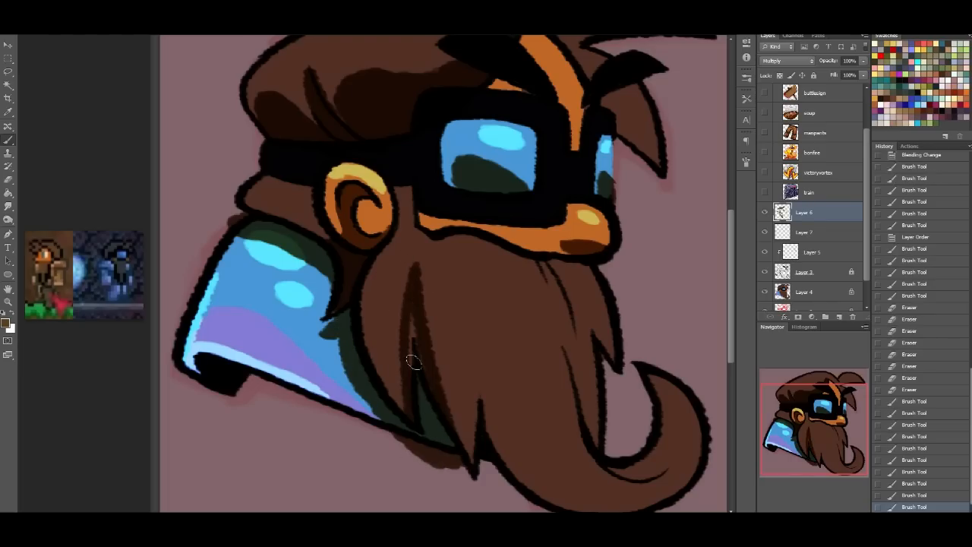
pyautogui.moveTo(410, 360); pyautogui.dragTo(429, 444)
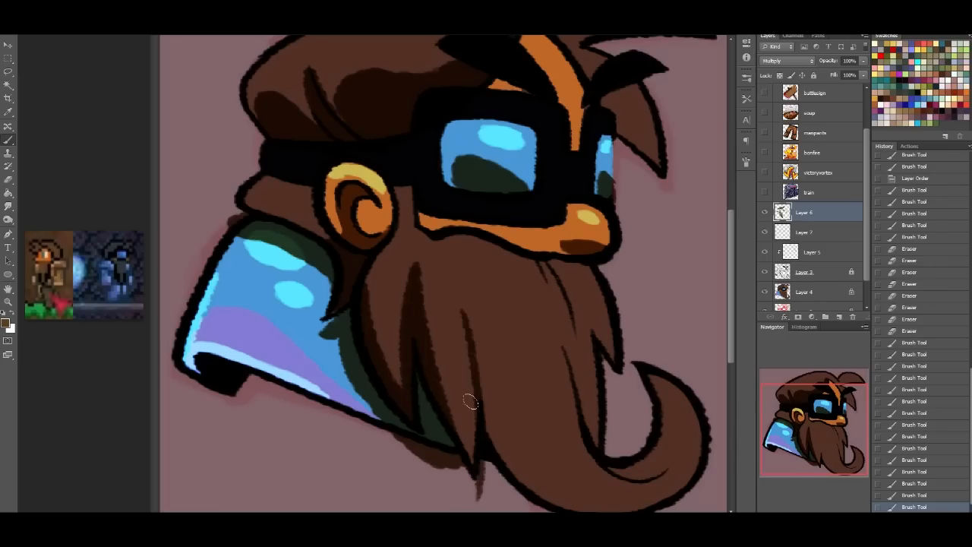
pyautogui.moveTo(469, 401); pyautogui.dragTo(475, 489)
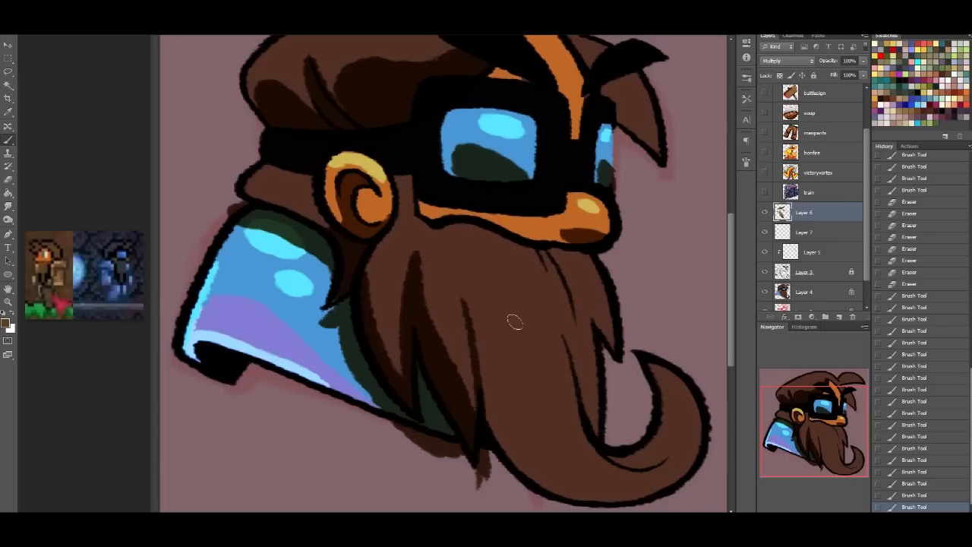
pyautogui.moveTo(515, 323); pyautogui.dragTo(476, 381)
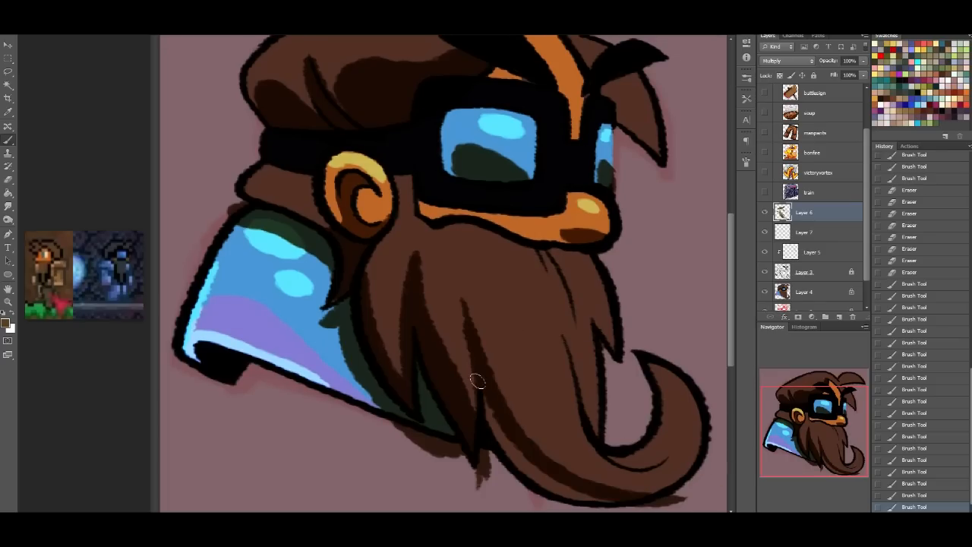
pyautogui.moveTo(478, 379); pyautogui.dragTo(561, 342)
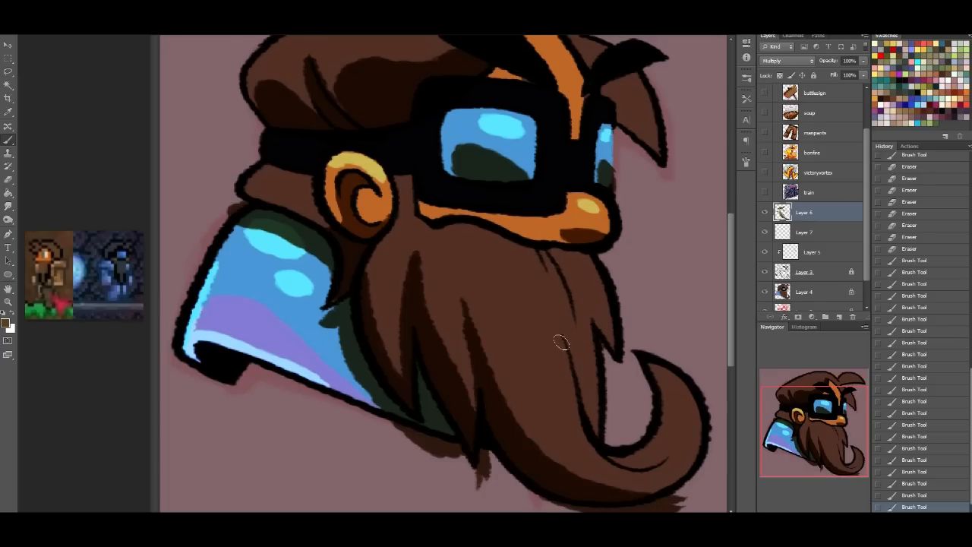
pyautogui.moveTo(561, 342); pyautogui.dragTo(623, 443)
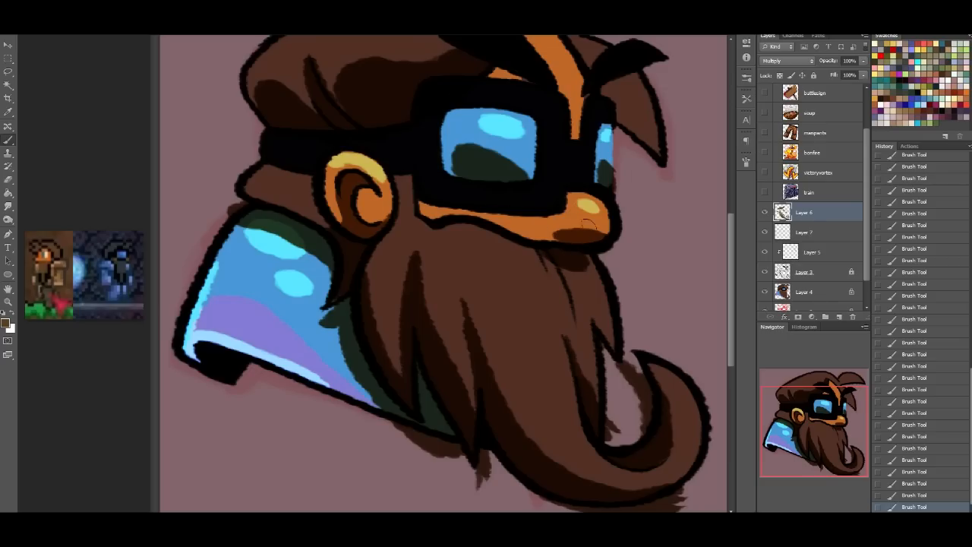
pyautogui.moveTo(433, 228)
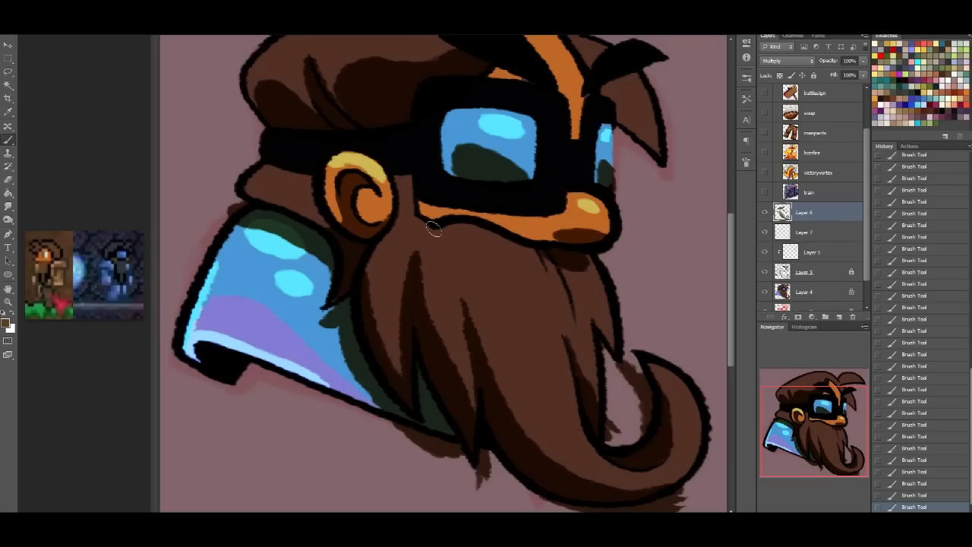
# Step: Add shadows to the beard top, below the ear, the hair top and the hair strands by the eyebrow
pyautogui.moveTo(432, 228); pyautogui.dragTo(446, 220)
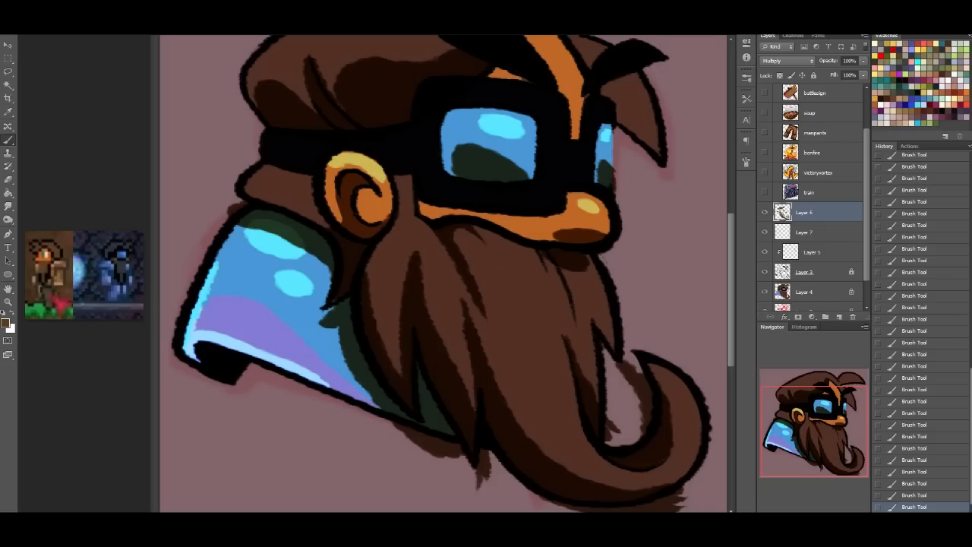
pyautogui.click(576, 357)
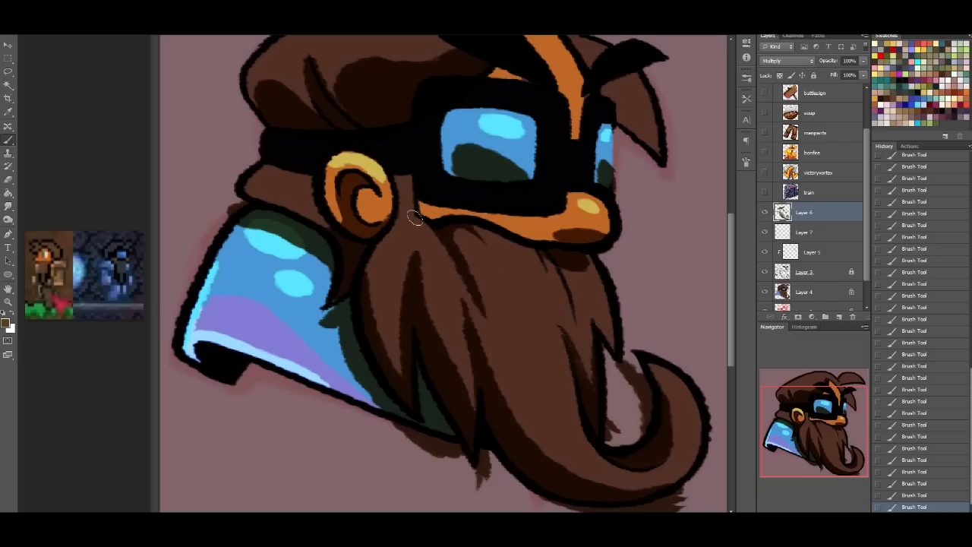
pyautogui.moveTo(414, 217); pyautogui.dragTo(349, 319)
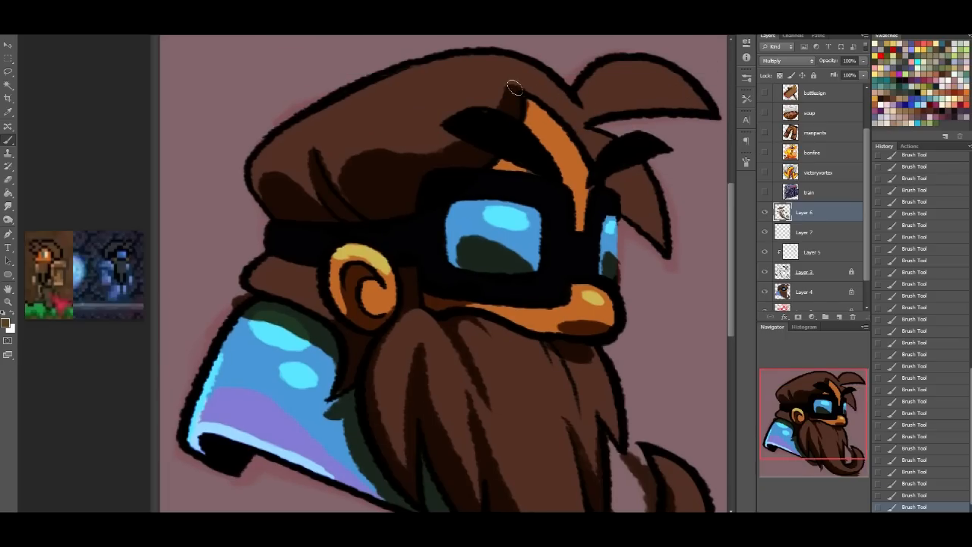
pyautogui.moveTo(516, 87); pyautogui.dragTo(699, 129)
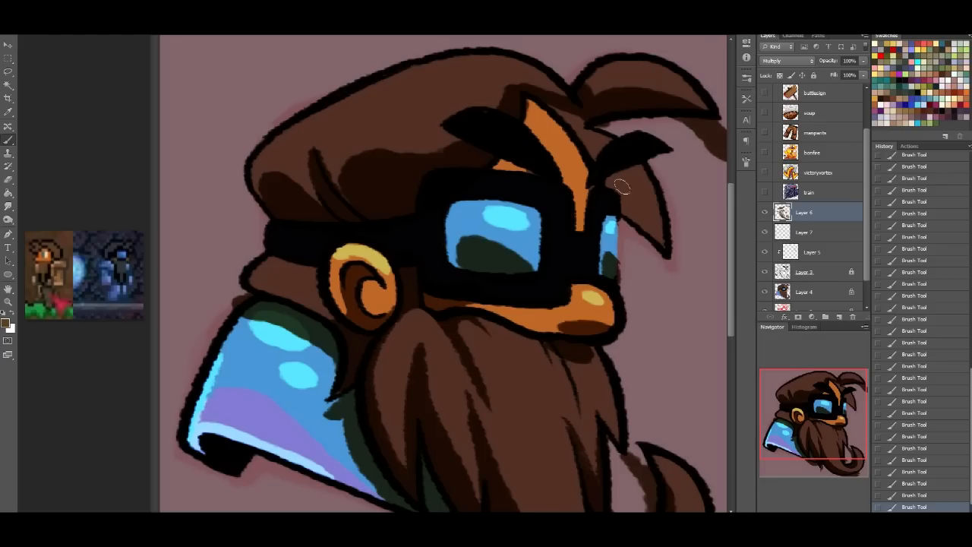
pyautogui.moveTo(619, 186); pyautogui.dragTo(630, 254)
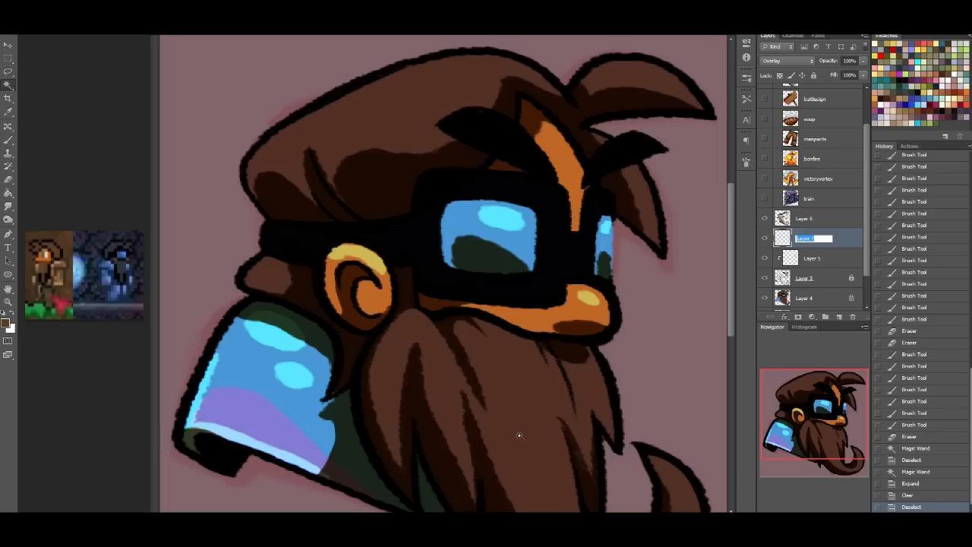
# Step: Name the overlay layer 'highlight' and switch to the flat colour layer
pyautogui.write('highlights')
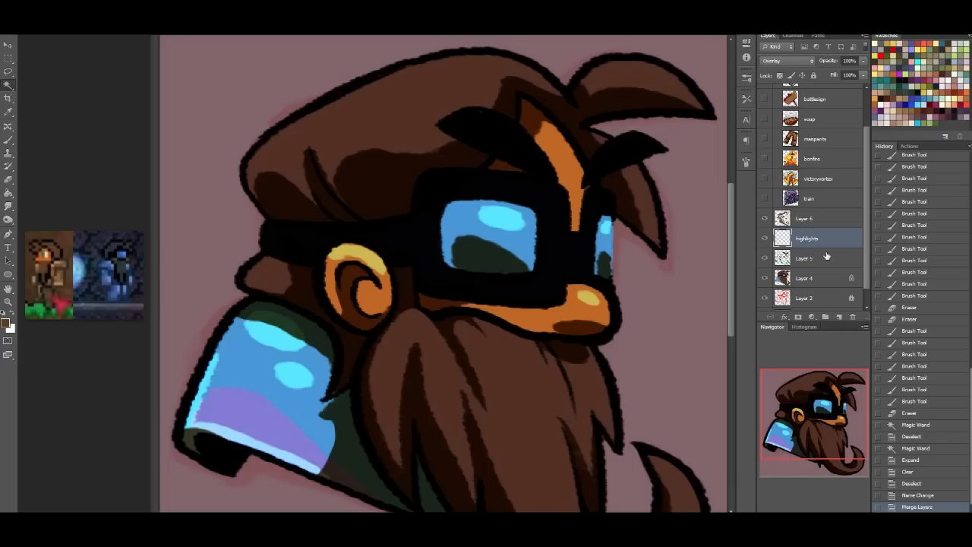
pyautogui.moveTo(828, 219)
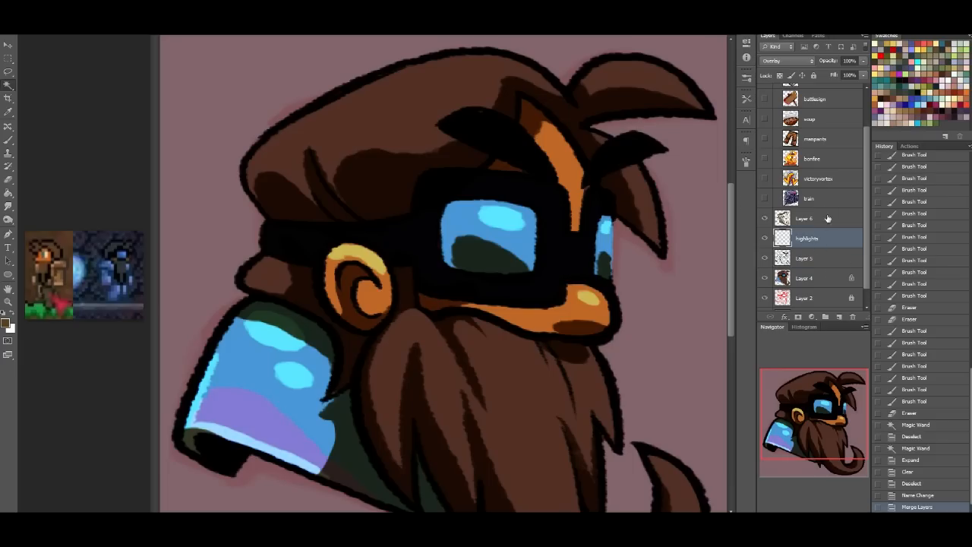
pyautogui.click(803, 277)
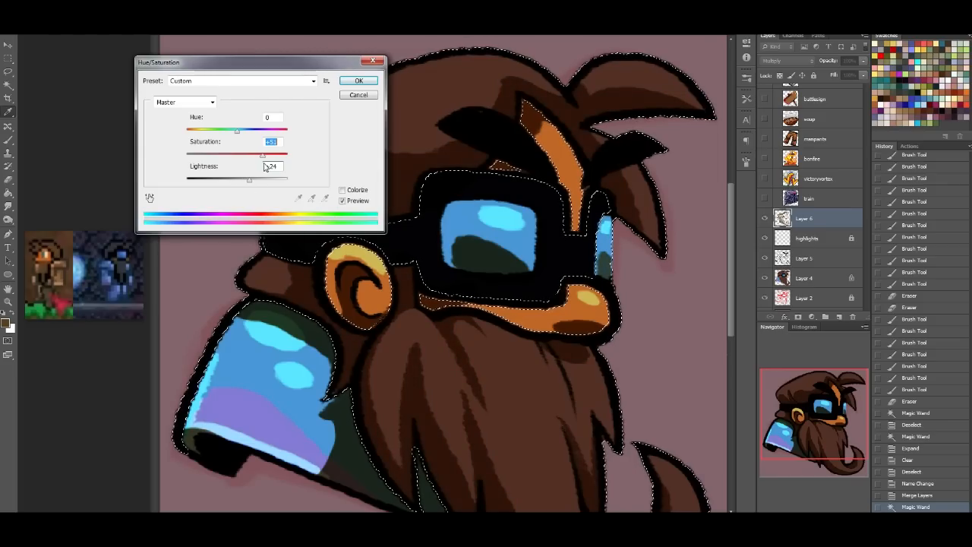
# Step: Apply two Hue/Saturation passes raising saturation and brightness of the skin areas
pyautogui.moveTo(261, 149); pyautogui.dragTo(279, 150)
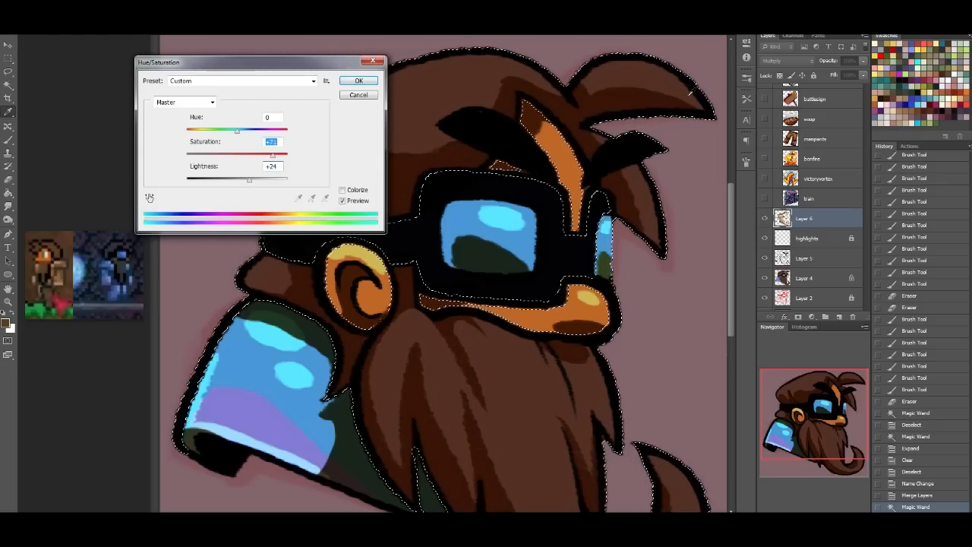
pyautogui.click(358, 81)
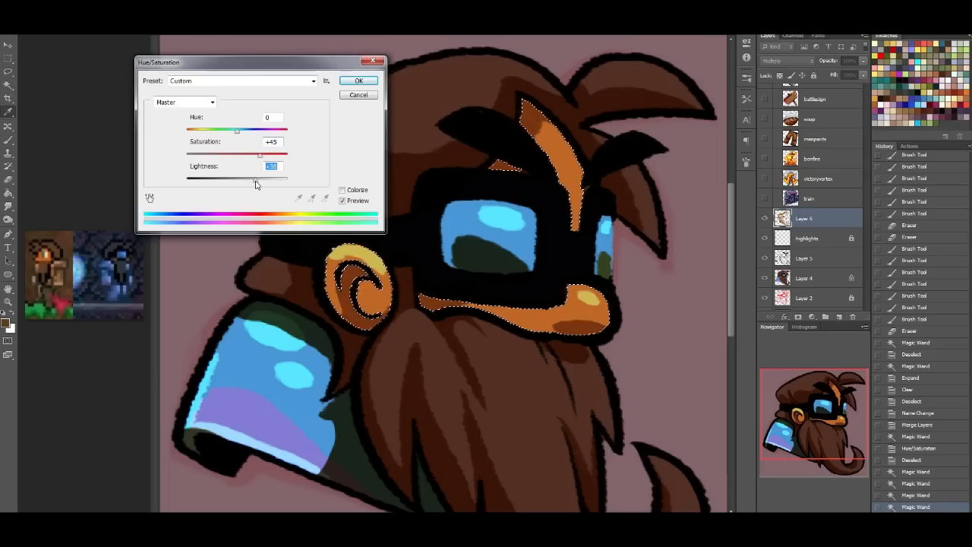
pyautogui.moveTo(260, 152); pyautogui.dragTo(267, 152)
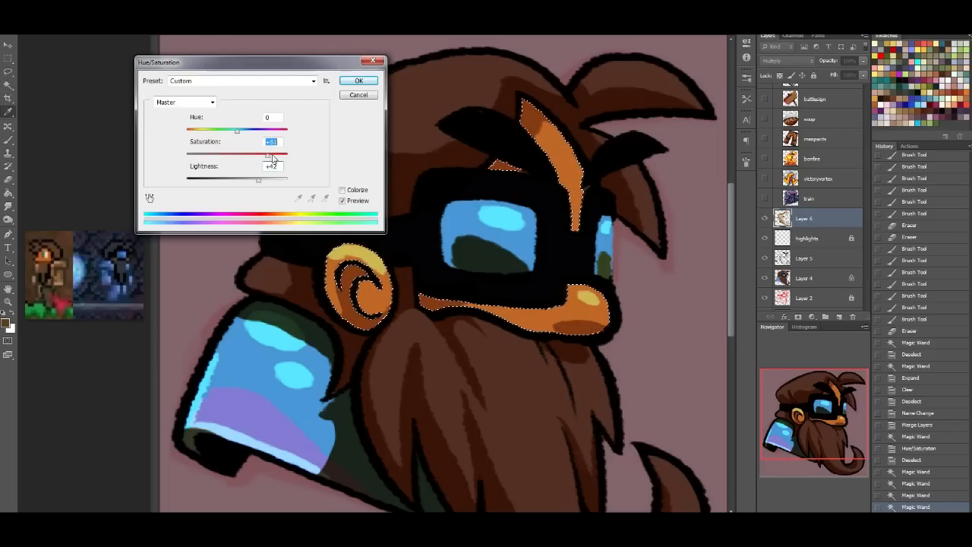
pyautogui.moveTo(268, 151); pyautogui.dragTo(258, 152)
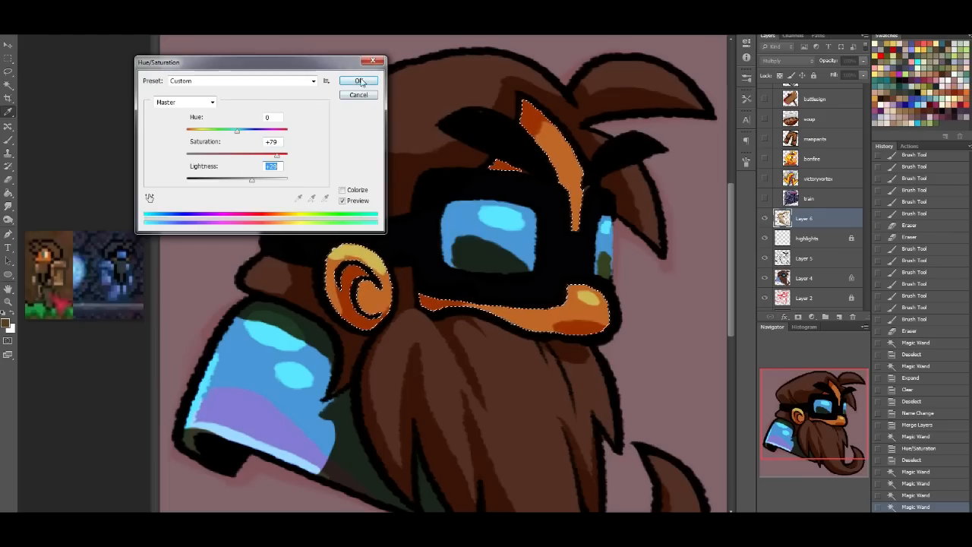
pyautogui.click(357, 82)
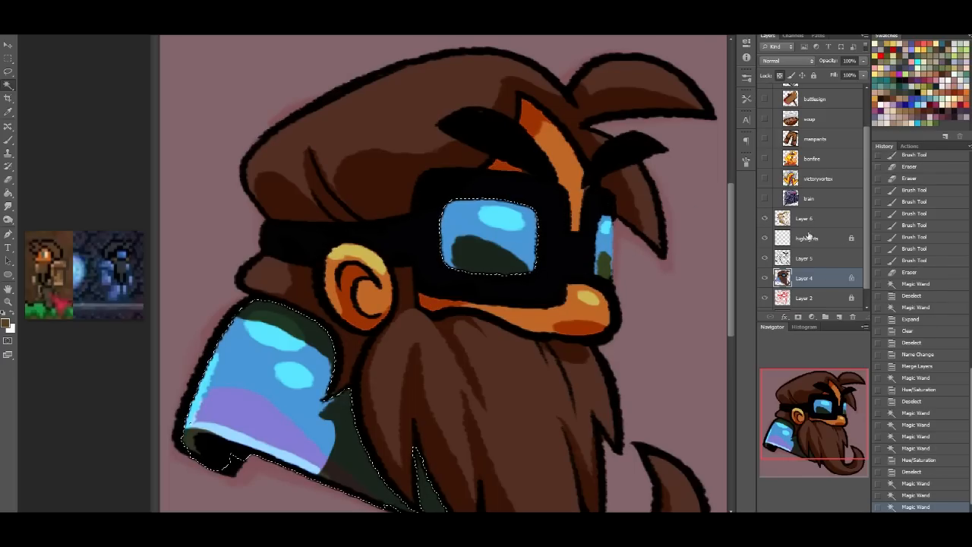
# Step: On the flat colour layer, shift hue and boost saturation of the blue areas via Hue/Saturation
pyautogui.click(804, 258)
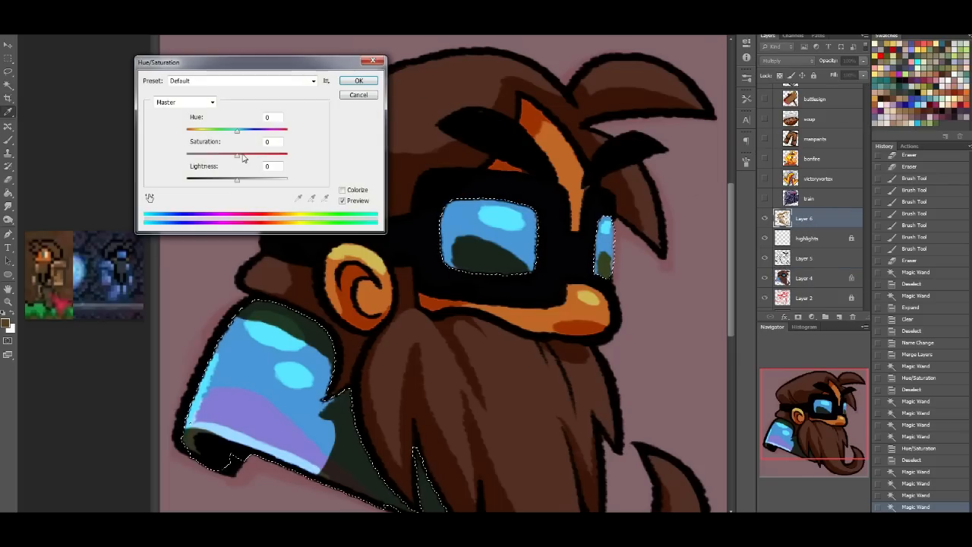
pyautogui.moveTo(236, 129); pyautogui.dragTo(284, 129)
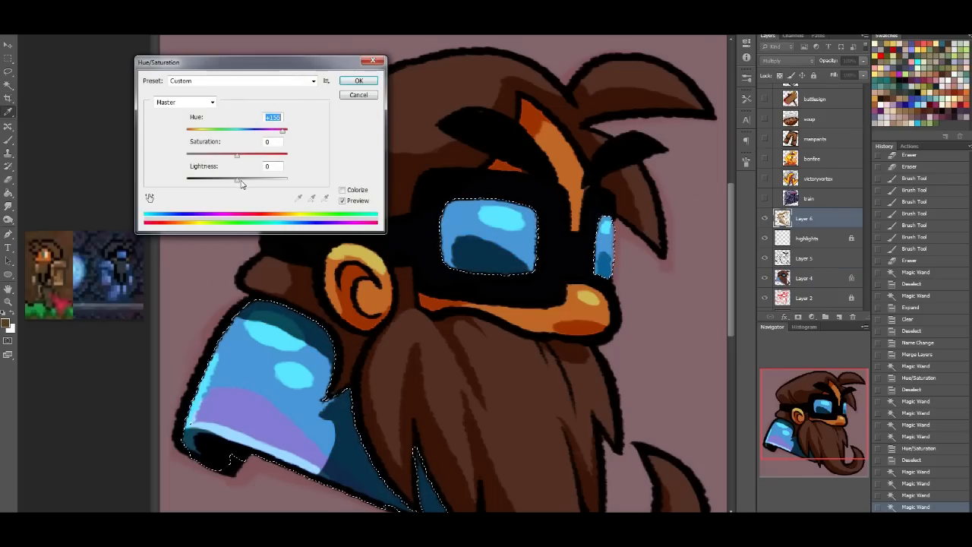
pyautogui.moveTo(236, 177); pyautogui.dragTo(254, 177)
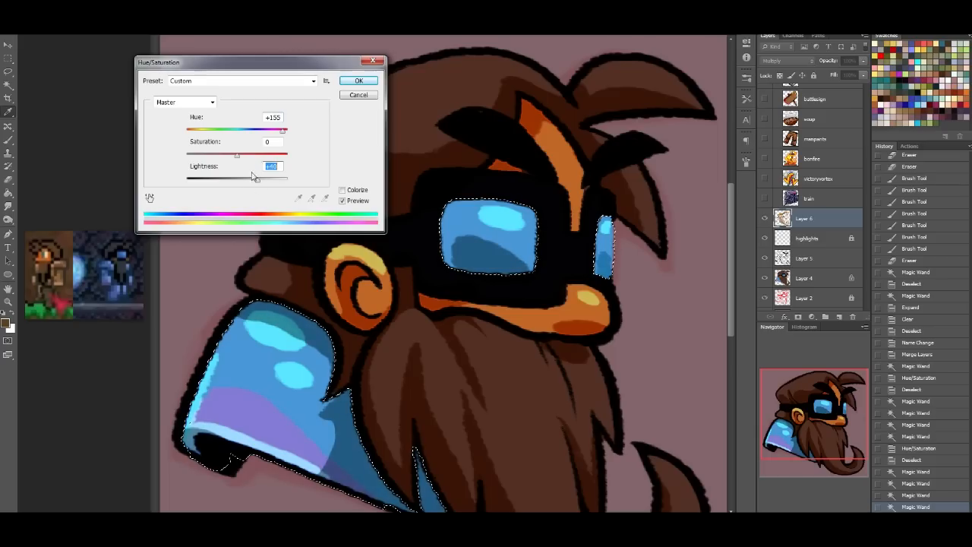
pyautogui.moveTo(237, 151); pyautogui.dragTo(257, 152)
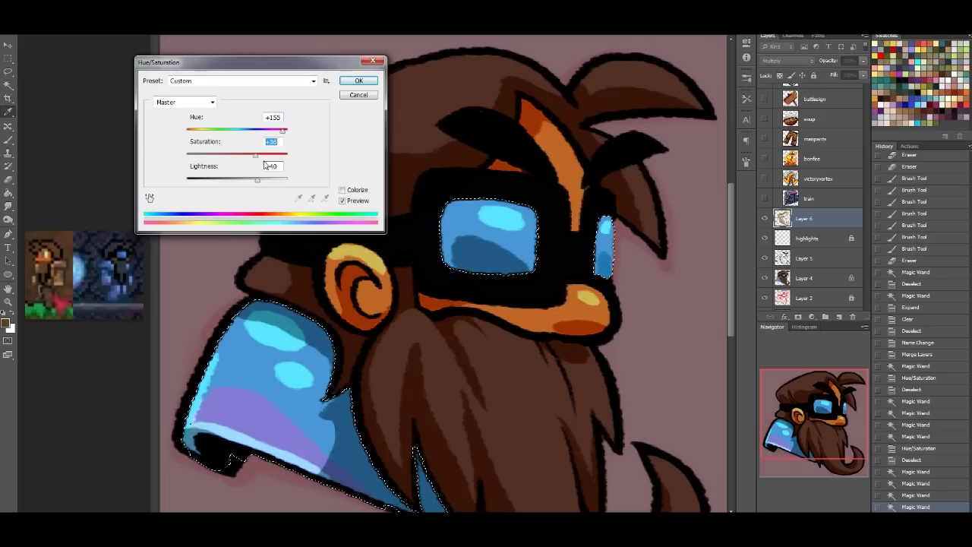
pyautogui.moveTo(256, 152); pyautogui.dragTo(281, 153)
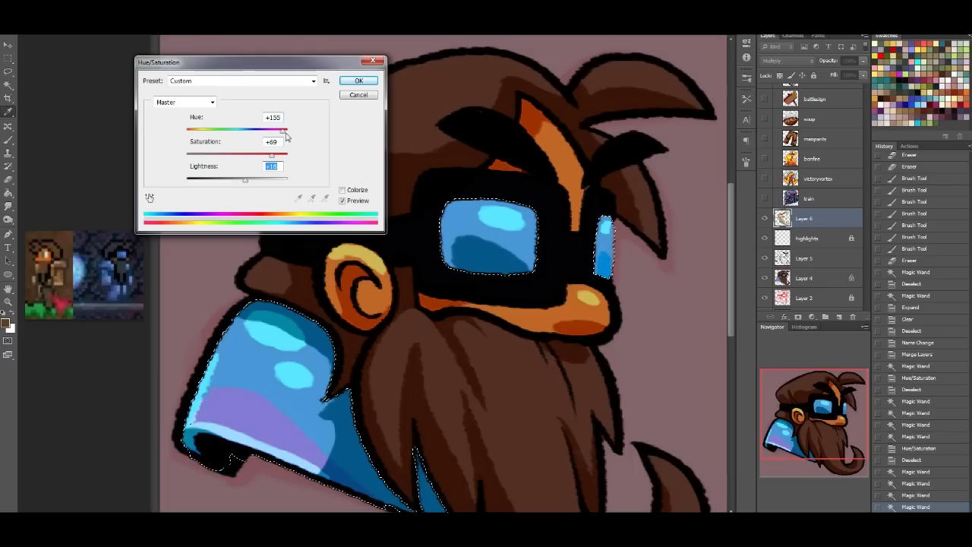
pyautogui.click(358, 80)
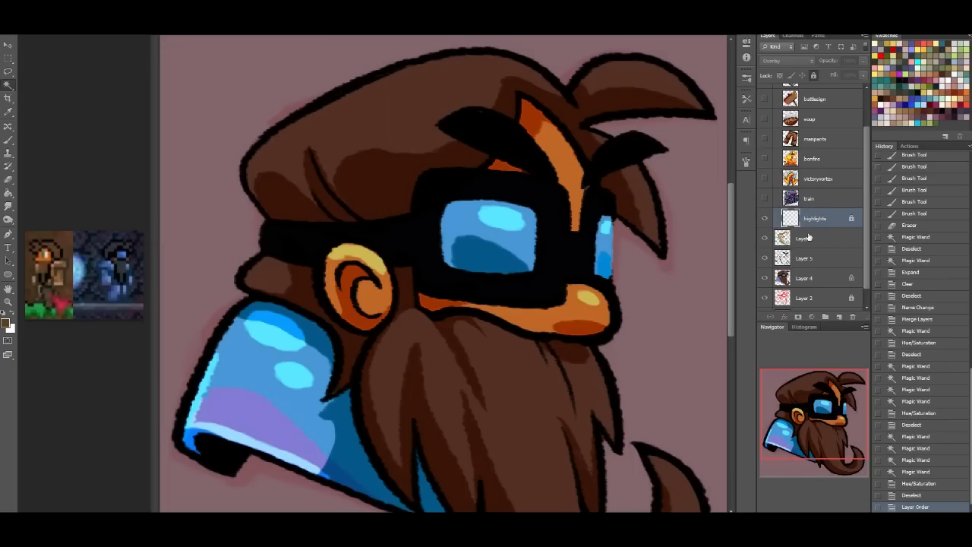
# Step: Switch the colour layer to Normal, fill the gap beside the goggles, then restore Multiply
pyautogui.click(805, 237)
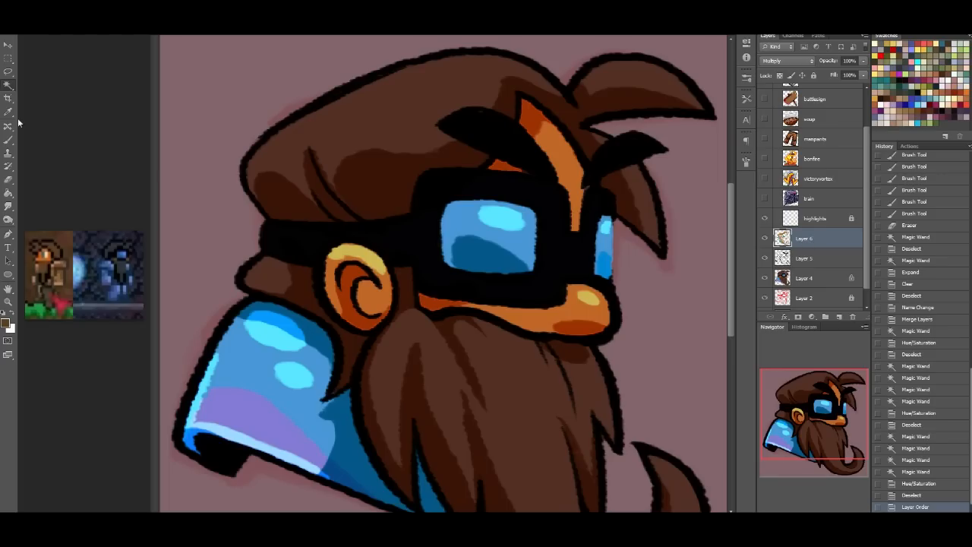
pyautogui.click(782, 61)
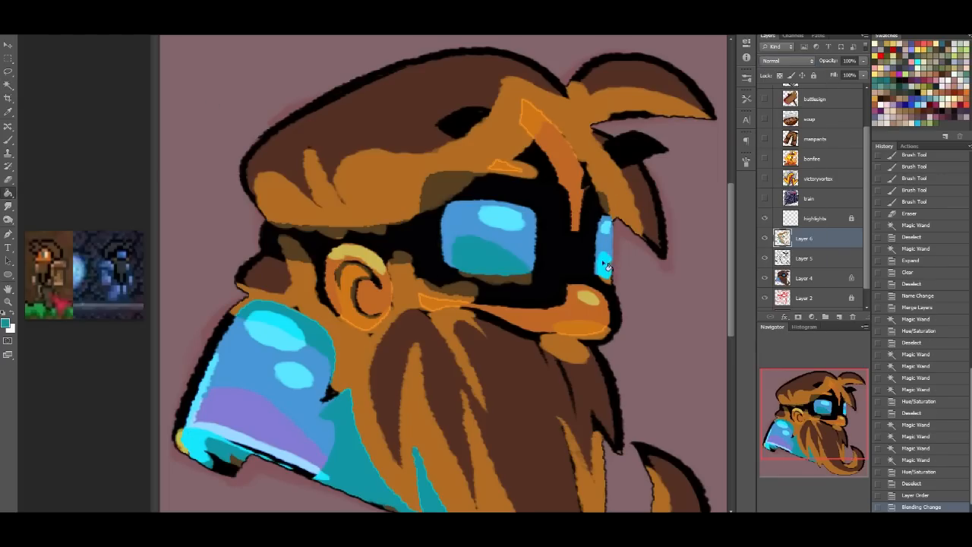
pyautogui.click(787, 60)
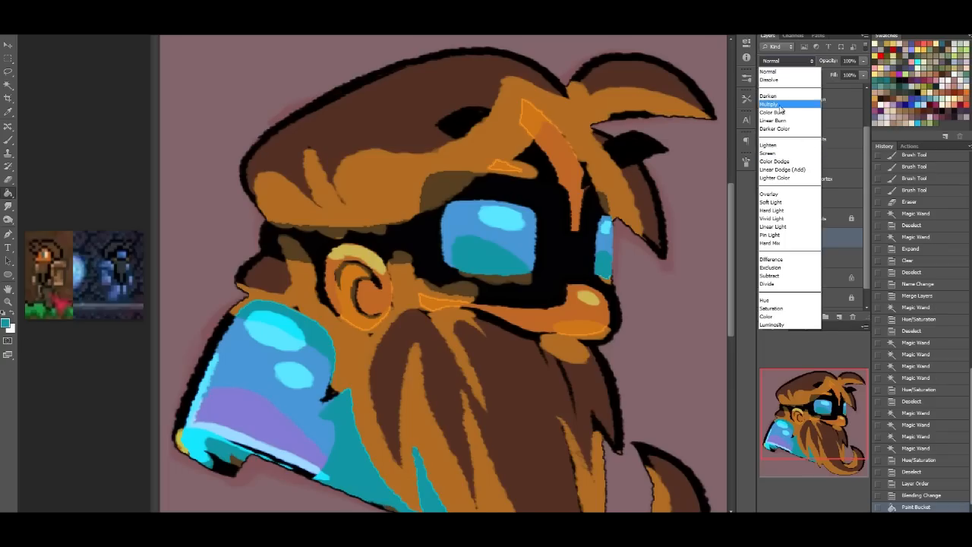
pyautogui.click(769, 104)
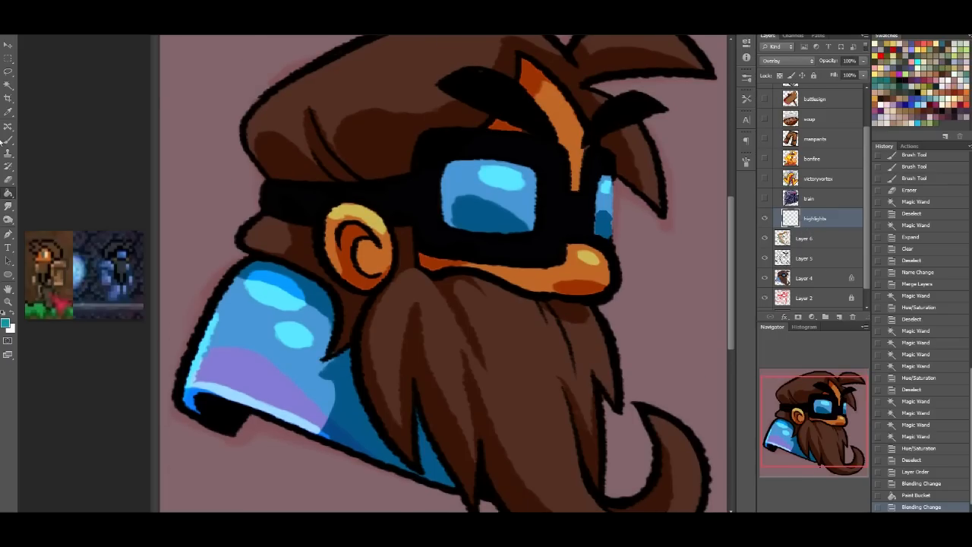
pyautogui.moveTo(11, 318)
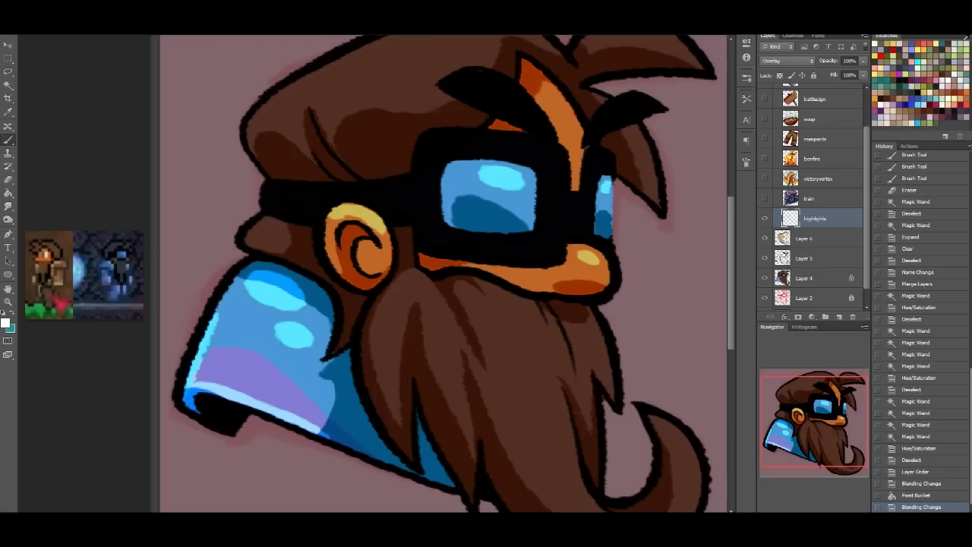
# Step: Paint pinkish highlight streaks on the beard and erase stray parts
pyautogui.moveTo(520, 353); pyautogui.dragTo(539, 444)
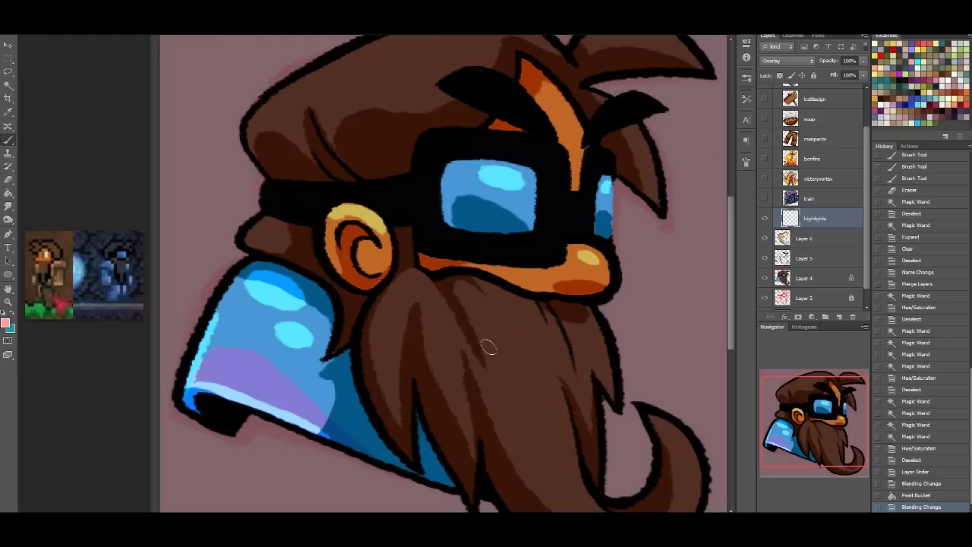
pyautogui.moveTo(853, 414)
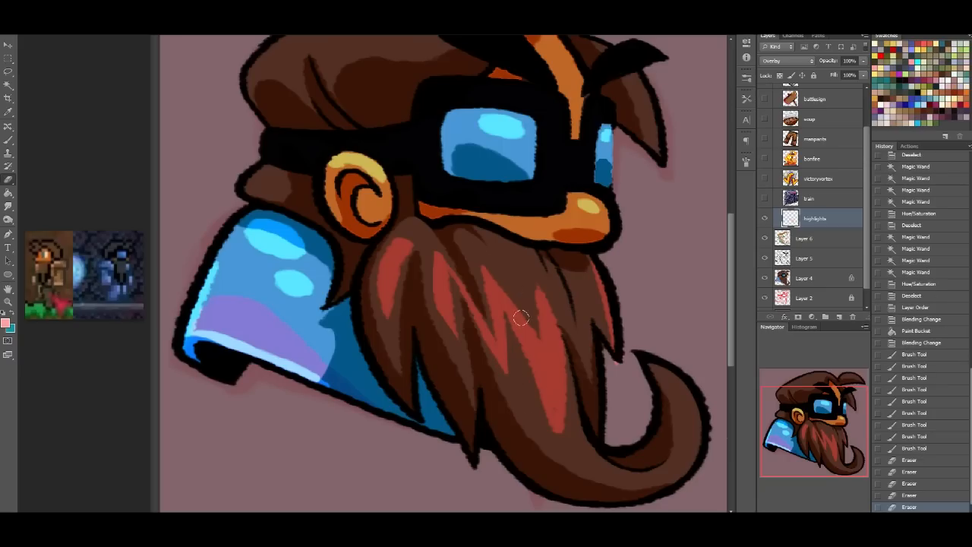
pyautogui.moveTo(522, 317); pyautogui.dragTo(567, 423)
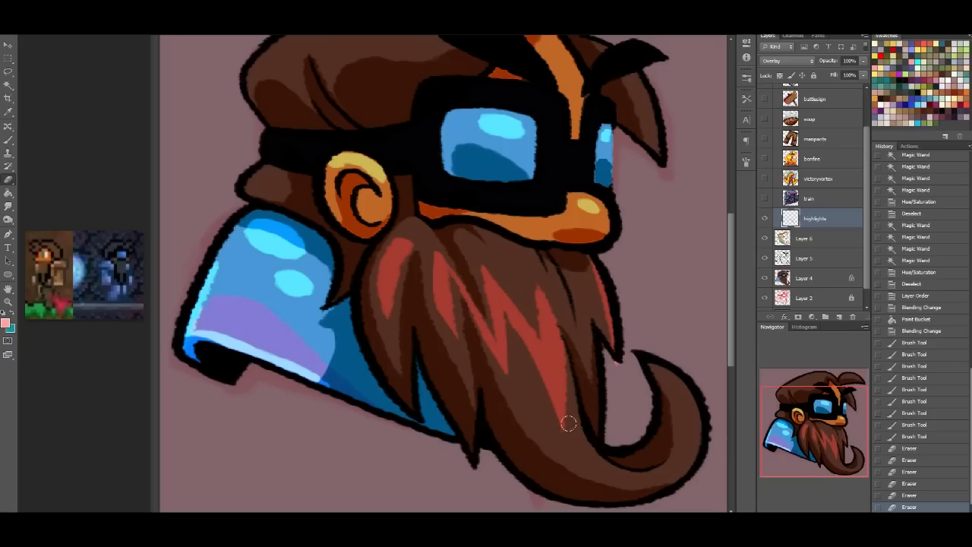
pyautogui.moveTo(568, 424); pyautogui.dragTo(398, 234)
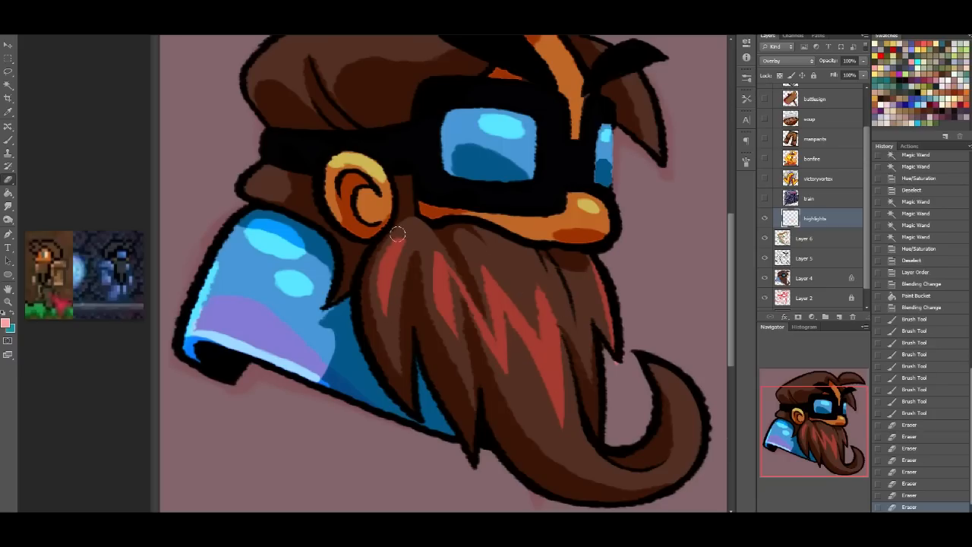
pyautogui.moveTo(398, 236); pyautogui.dragTo(402, 311)
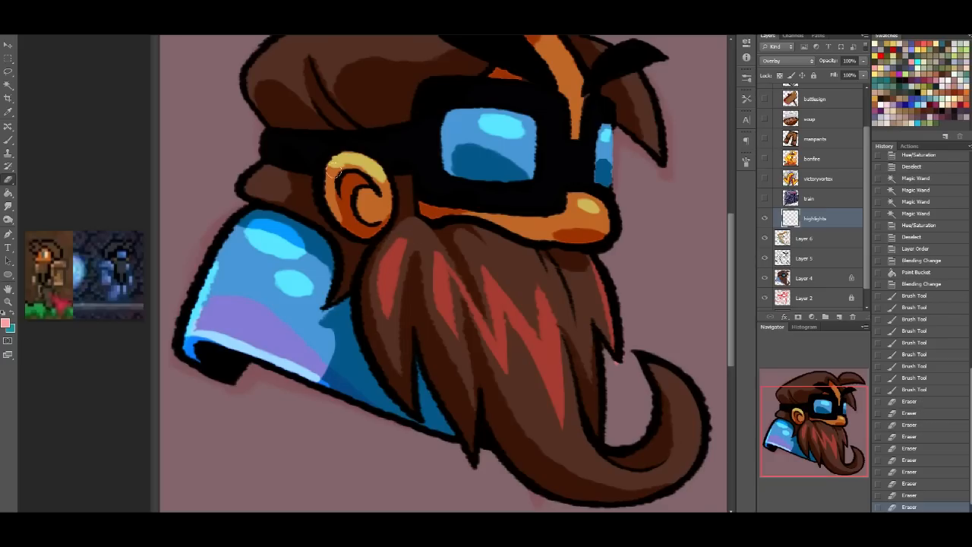
pyautogui.moveTo(634, 465)
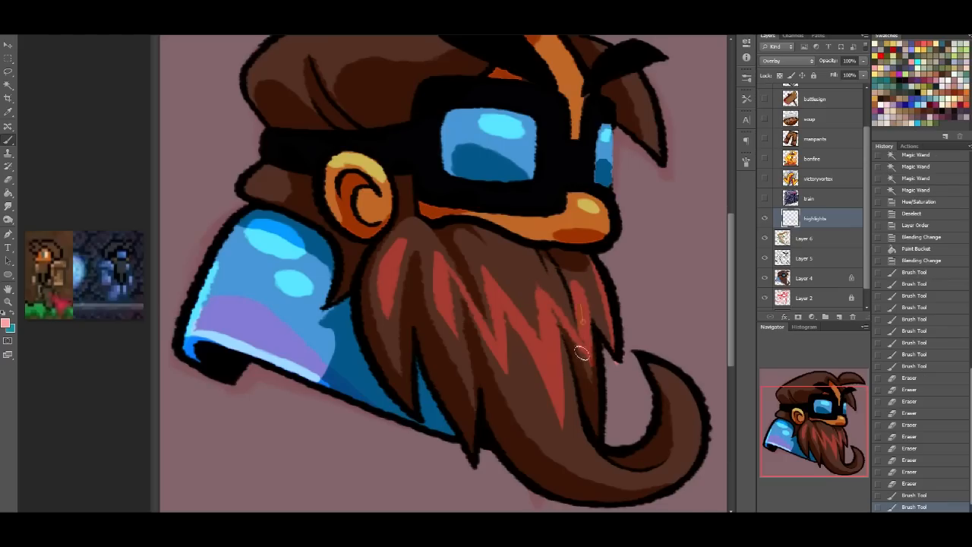
pyautogui.moveTo(581, 353); pyautogui.dragTo(607, 281)
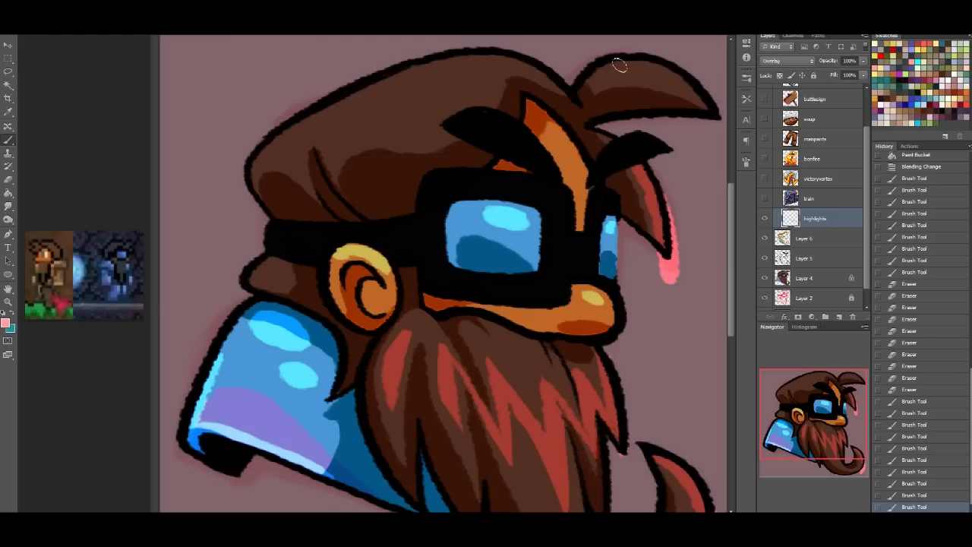
# Step: Brush pink rim-light strokes along the top hair edge and the beard's curled tip
pyautogui.moveTo(618, 65); pyautogui.dragTo(509, 57)
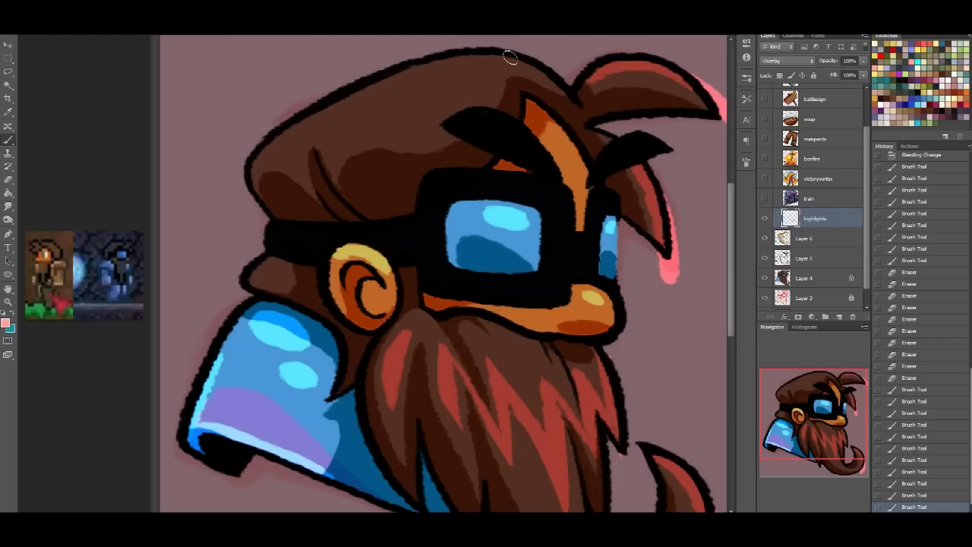
pyautogui.moveTo(509, 56); pyautogui.dragTo(323, 100)
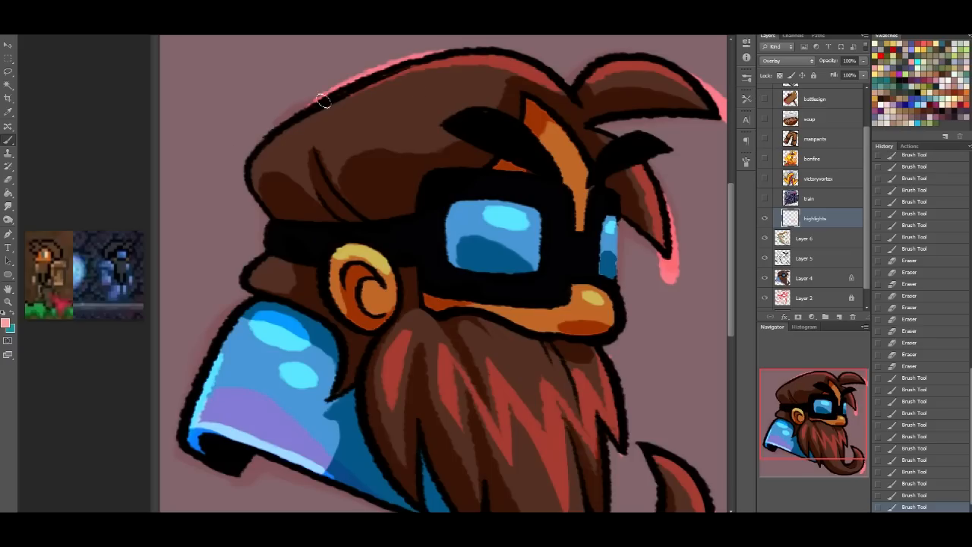
pyautogui.moveTo(326, 101); pyautogui.dragTo(395, 74)
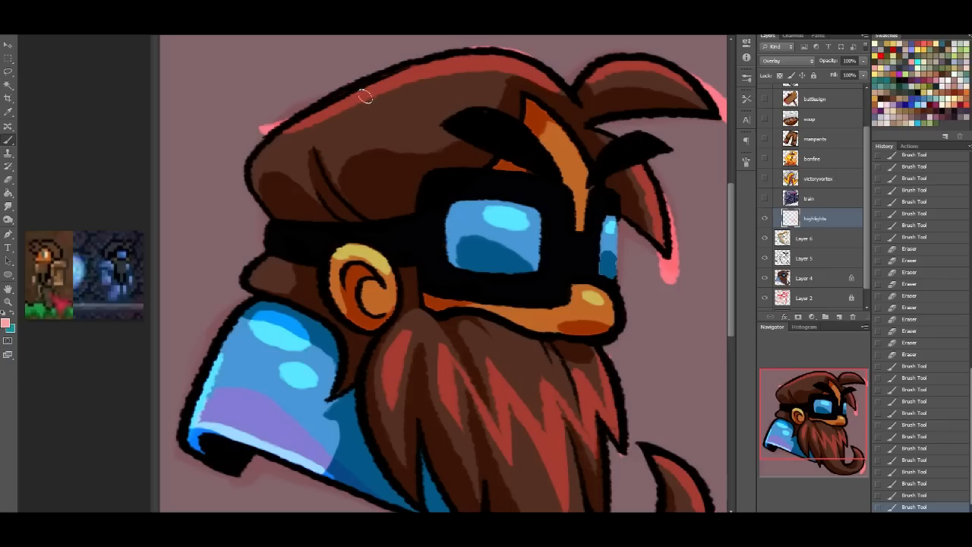
pyautogui.moveTo(366, 96); pyautogui.dragTo(485, 93)
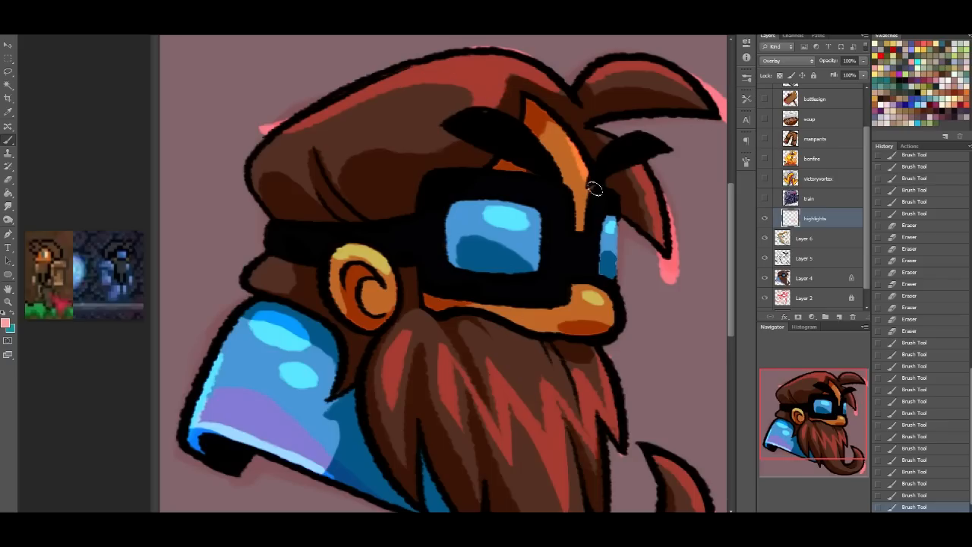
pyautogui.moveTo(596, 190); pyautogui.dragTo(547, 247)
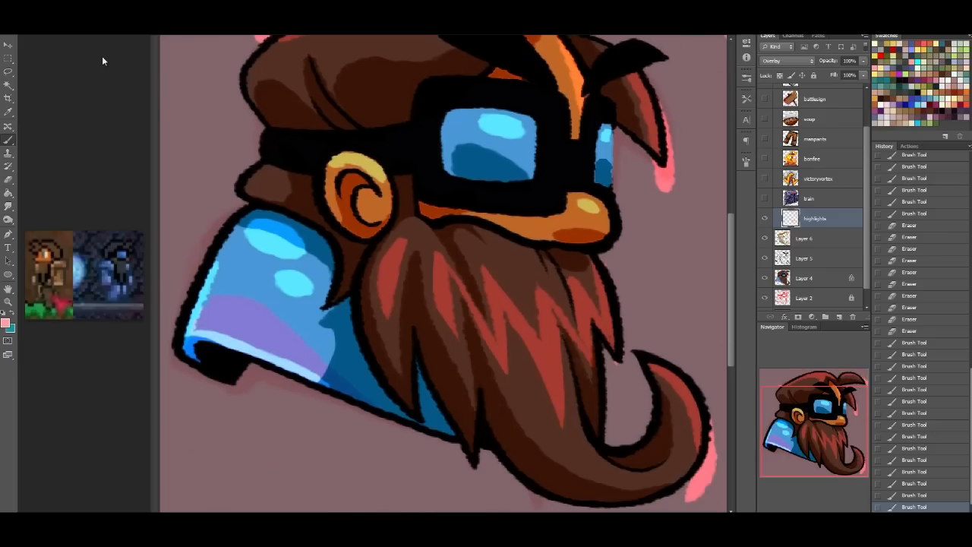
pyautogui.moveTo(846, 358)
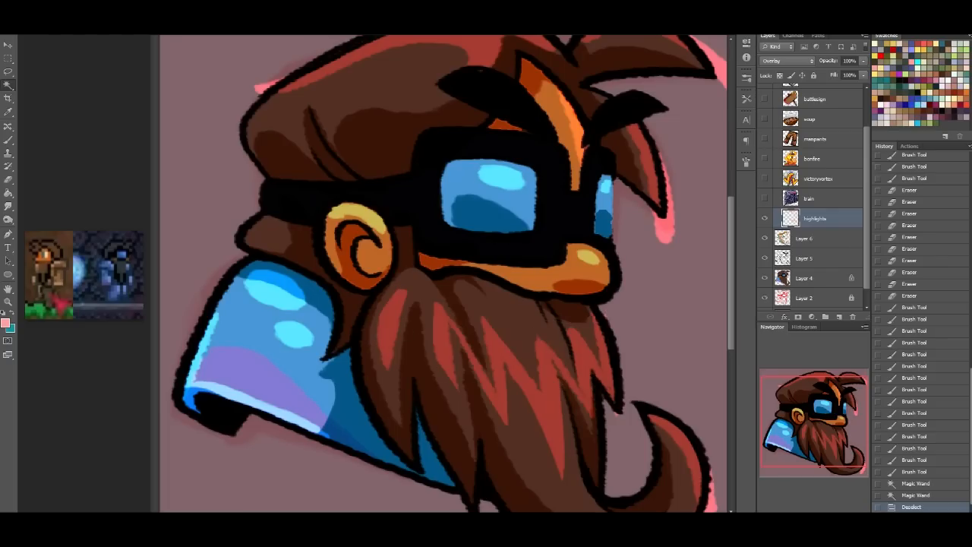
# Step: Warm the hair and beard highlights to orange-brown with Hue/Saturation: hue +42, saturation +55, lower lightness
pyautogui.click(812, 433)
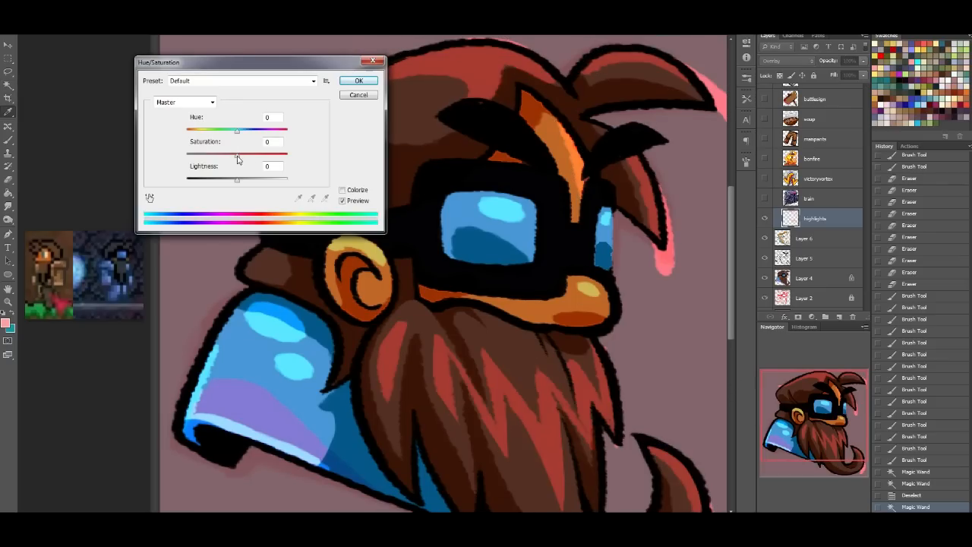
pyautogui.moveTo(237, 153); pyautogui.dragTo(287, 153)
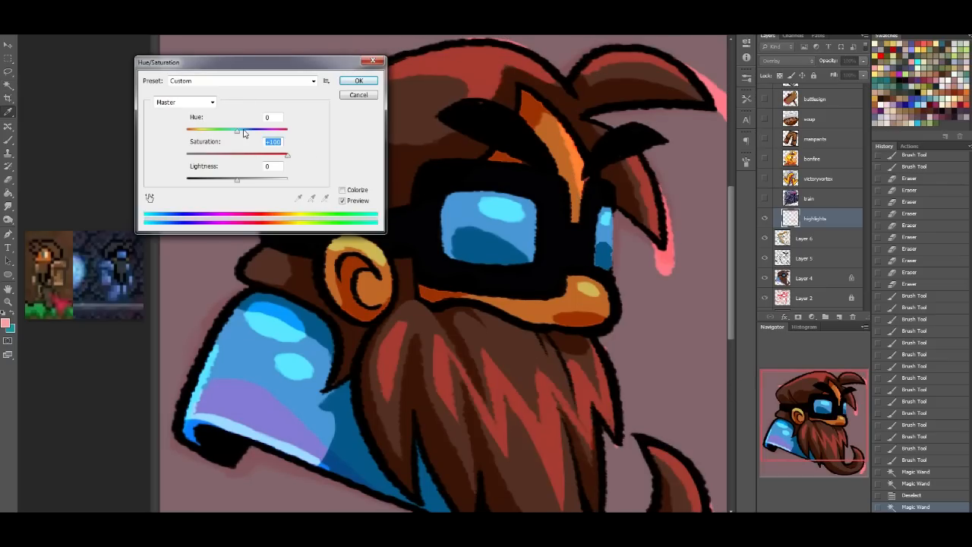
pyautogui.moveTo(238, 130); pyautogui.dragTo(256, 131)
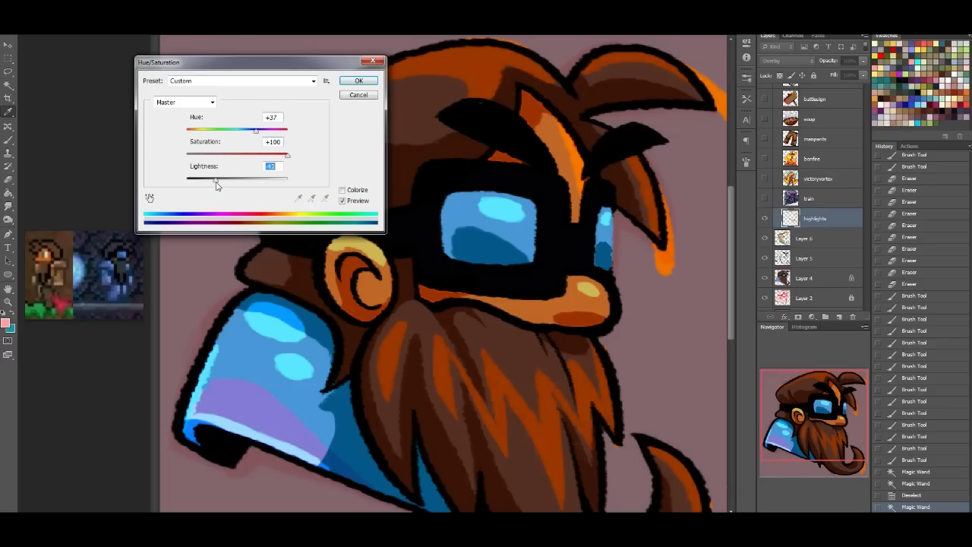
pyautogui.moveTo(287, 155); pyautogui.dragTo(264, 155)
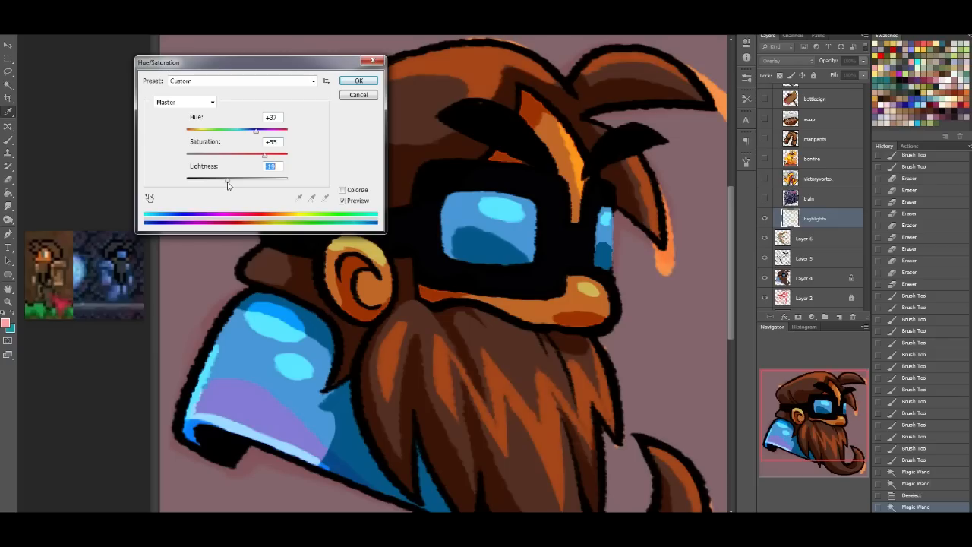
pyautogui.moveTo(228, 176); pyautogui.dragTo(248, 177)
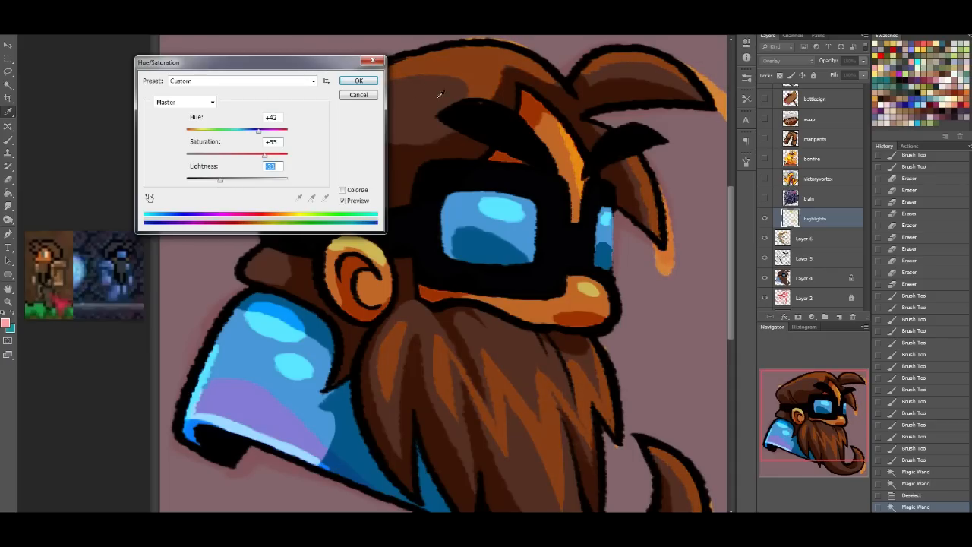
pyautogui.click(357, 79)
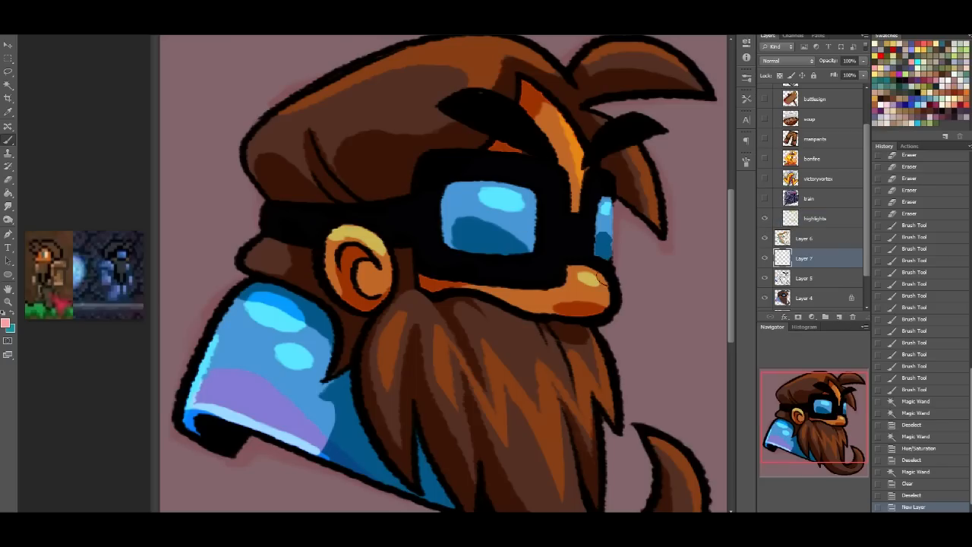
# Step: Try Multiply and Dissolve on the new layer, then brush a thin blue goggle-top stroke
pyautogui.click(787, 61)
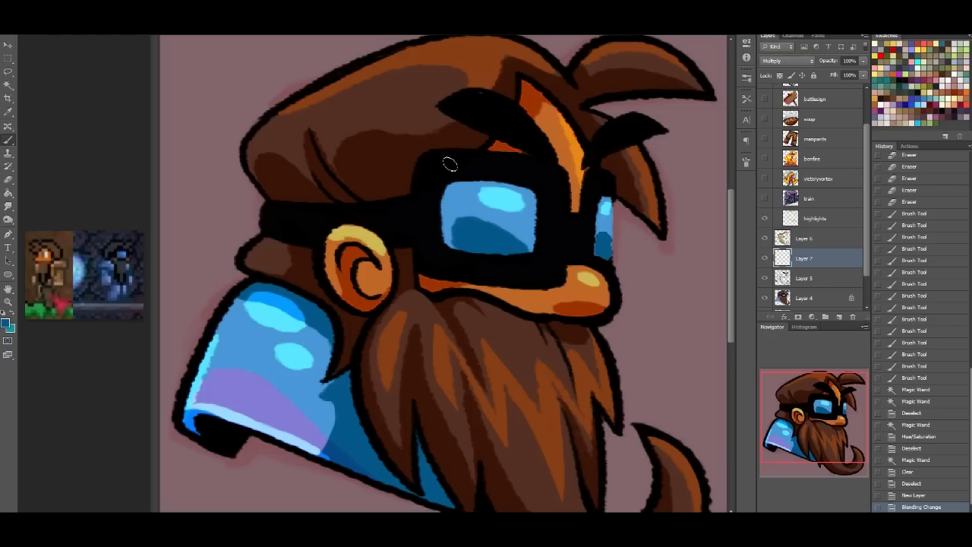
pyautogui.moveTo(533, 182)
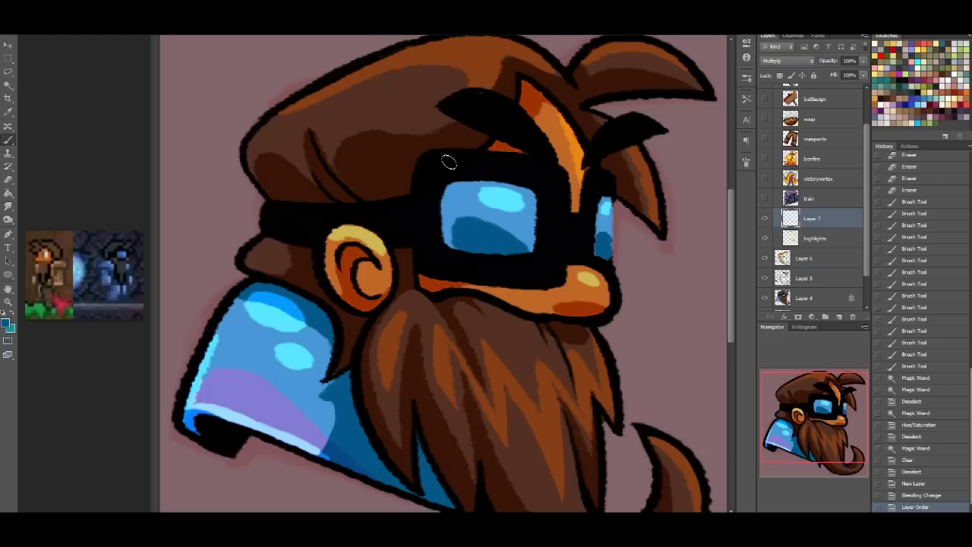
pyautogui.moveTo(488, 166)
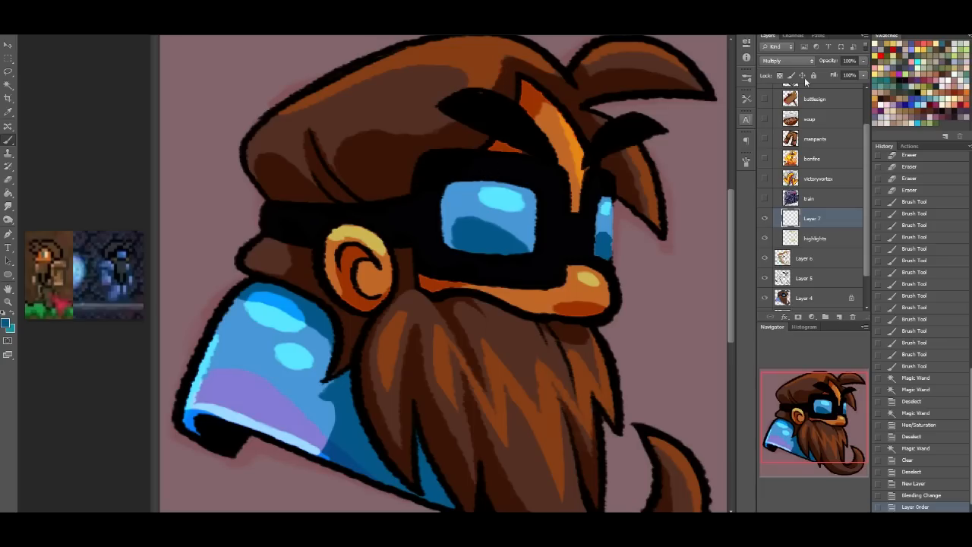
pyautogui.click(787, 61)
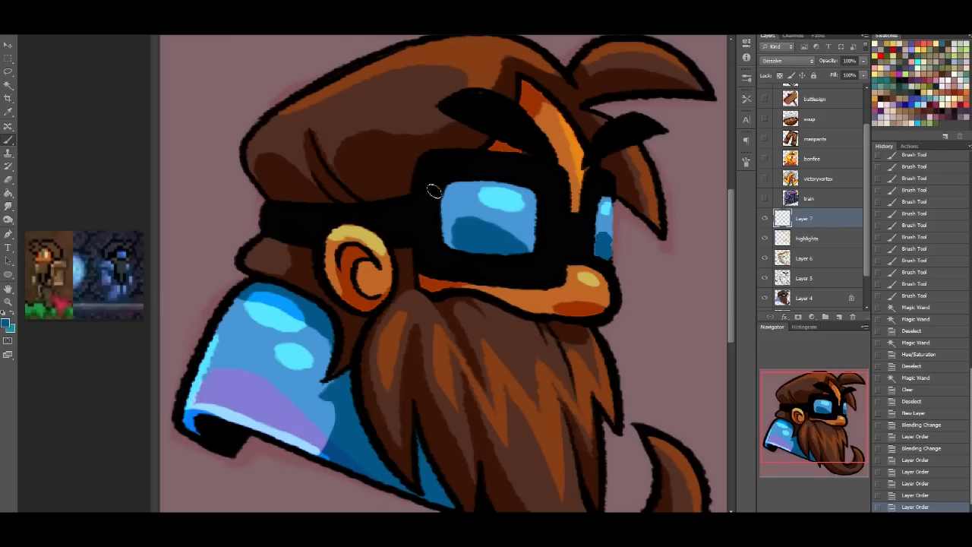
pyautogui.moveTo(432, 166); pyautogui.dragTo(513, 173)
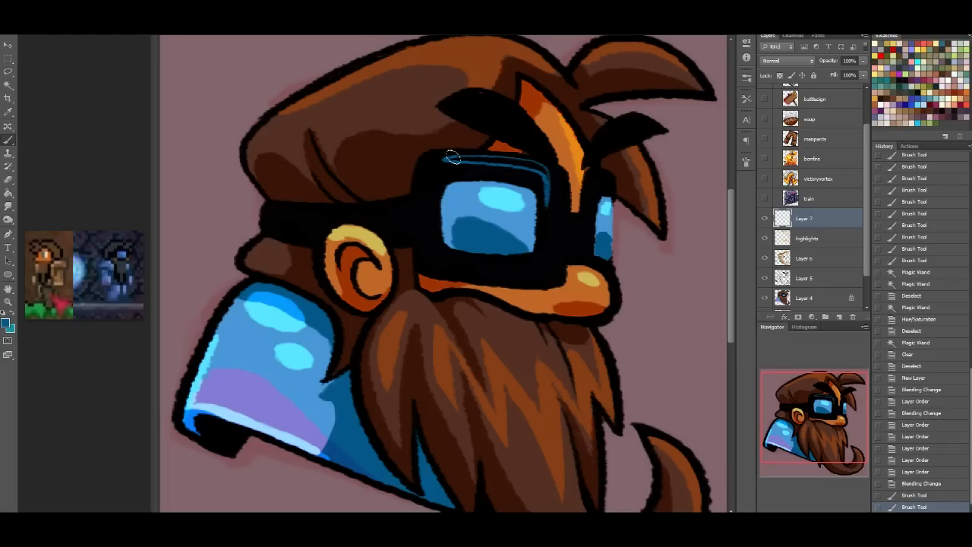
# Step: Paint pale blue rim highlights along the goggle frame's top, corner and lower edge, then pick black
pyautogui.moveTo(447, 157); pyautogui.dragTo(516, 166)
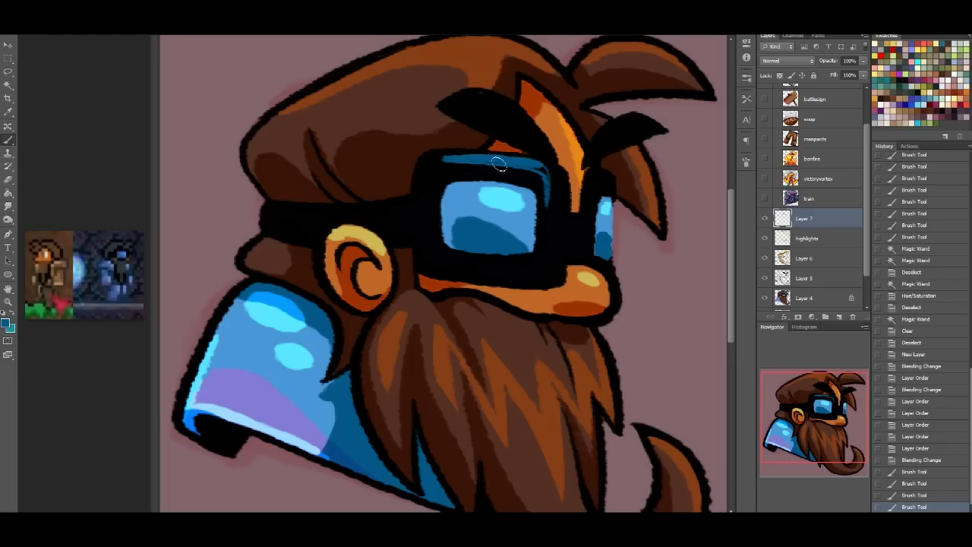
pyautogui.moveTo(501, 164); pyautogui.dragTo(444, 159)
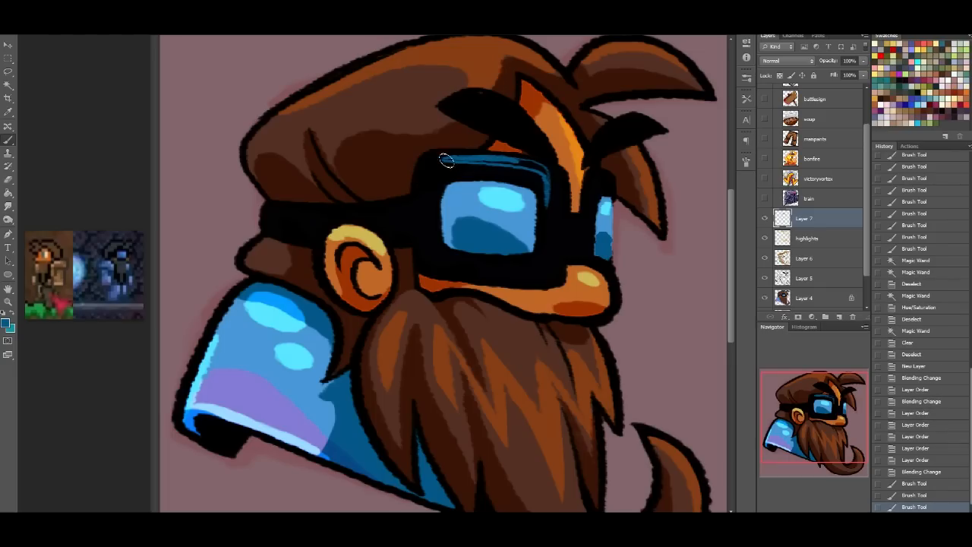
pyautogui.moveTo(448, 159); pyautogui.dragTo(546, 175)
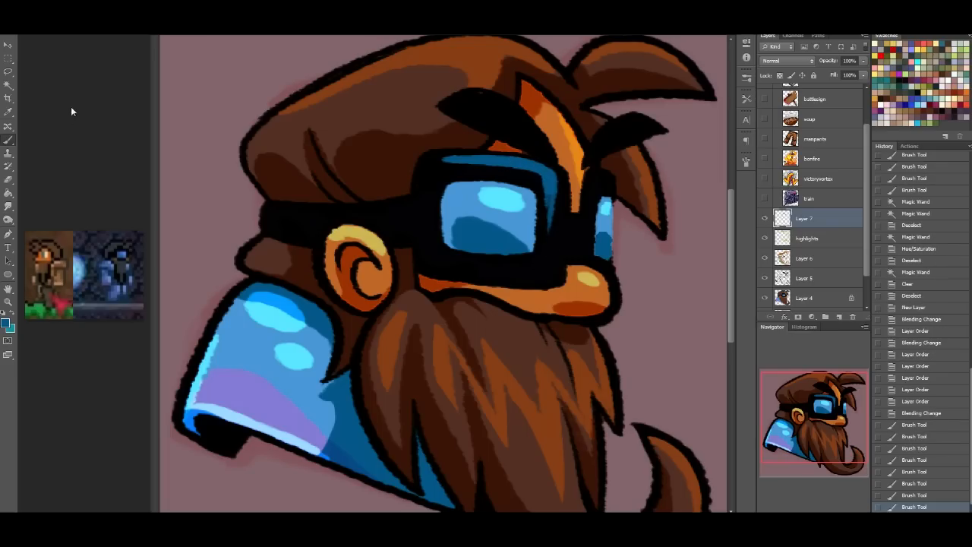
pyautogui.moveTo(448, 163); pyautogui.dragTo(486, 166)
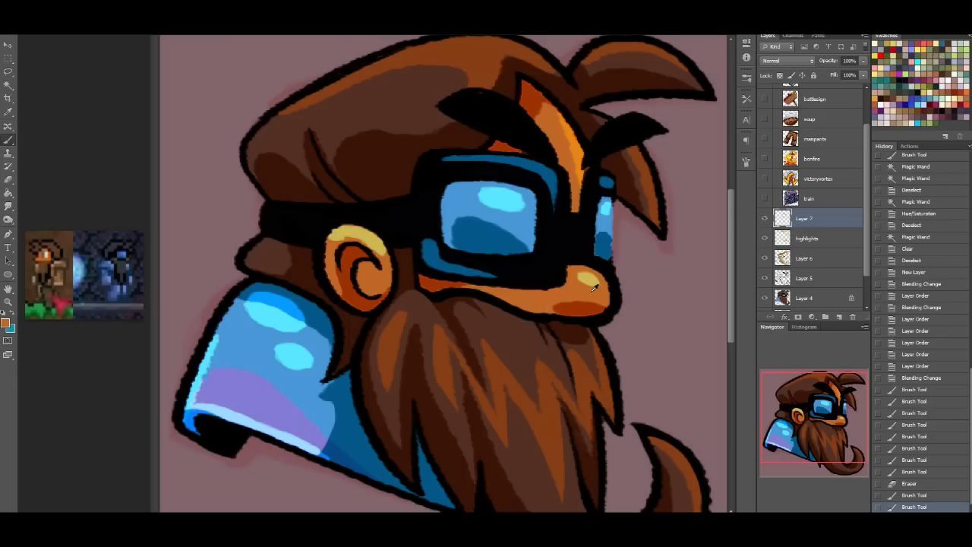
pyautogui.click(592, 303)
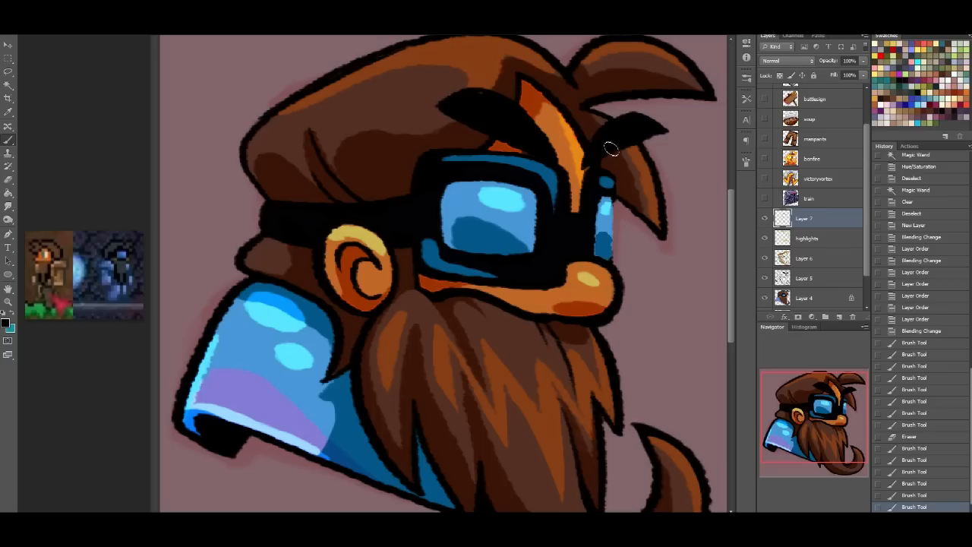
pyautogui.moveTo(280, 214)
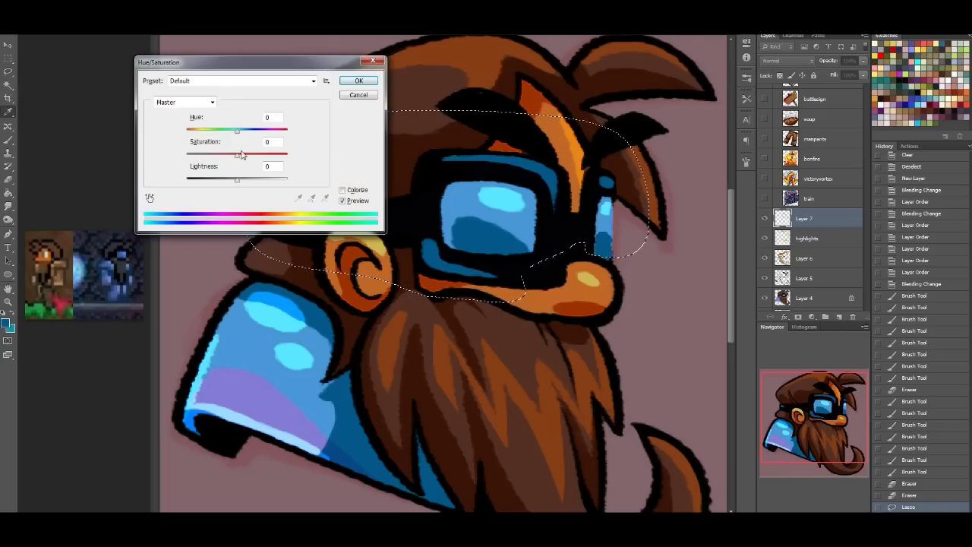
# Step: Turn the goggle highlights dark grey with Hue/Saturation at saturation -100 and lower lightness
pyautogui.moveTo(237, 154); pyautogui.dragTo(187, 154)
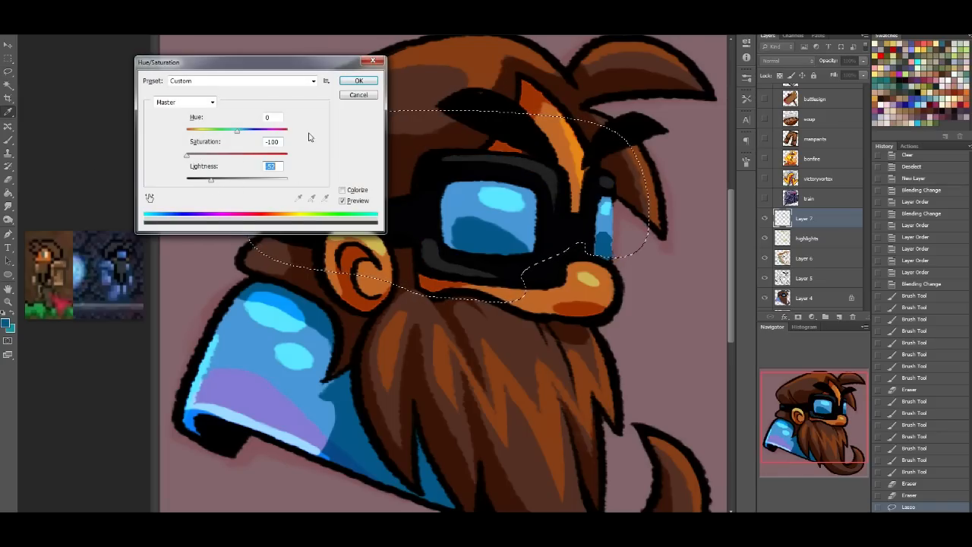
pyautogui.click(358, 81)
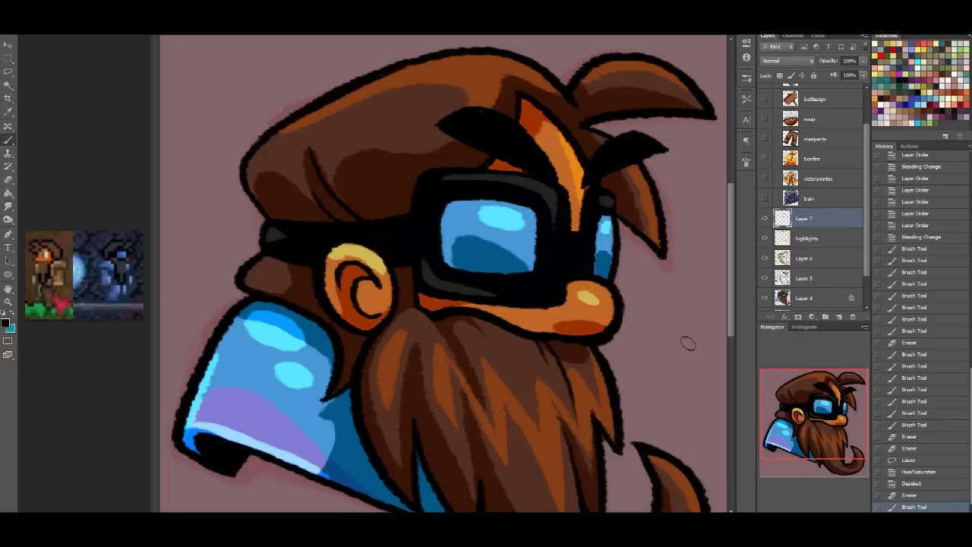
# Step: Brush the bottom beard tip into a rounded curl sweeping to the right
pyautogui.moveTo(687, 343); pyautogui.dragTo(611, 211)
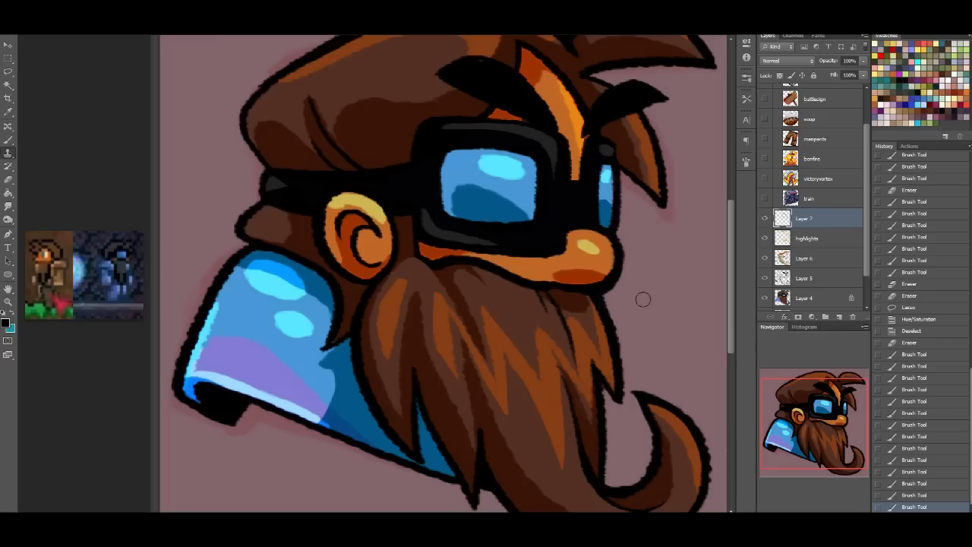
# Step: Paint bright highlights on the blue collar's upper and lower edges, then merge the character layers
pyautogui.click(806, 237)
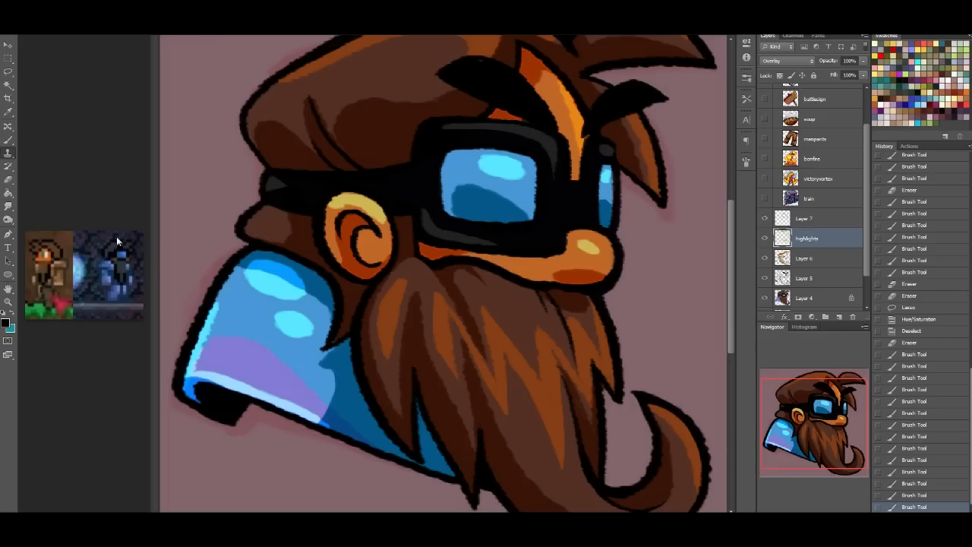
pyautogui.moveTo(247, 374)
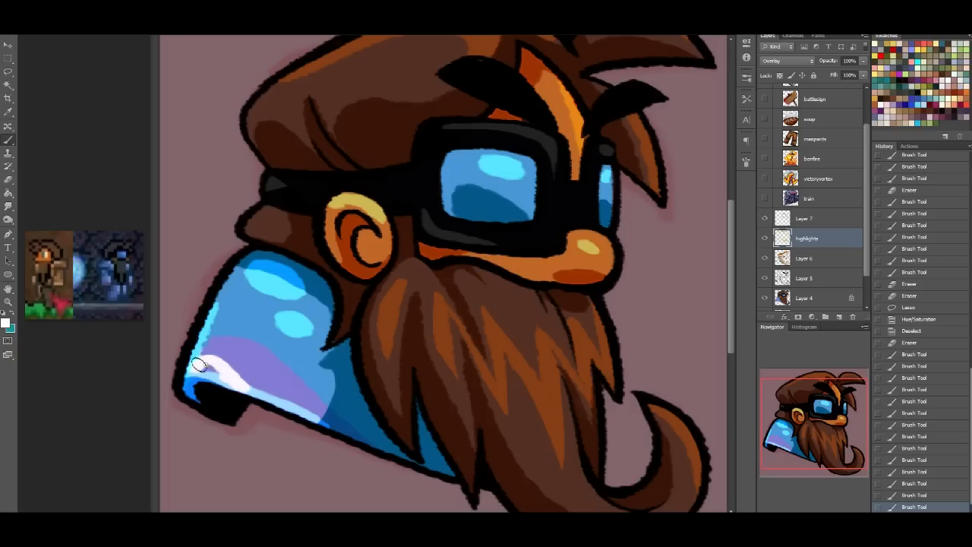
pyautogui.moveTo(201, 364); pyautogui.dragTo(194, 372)
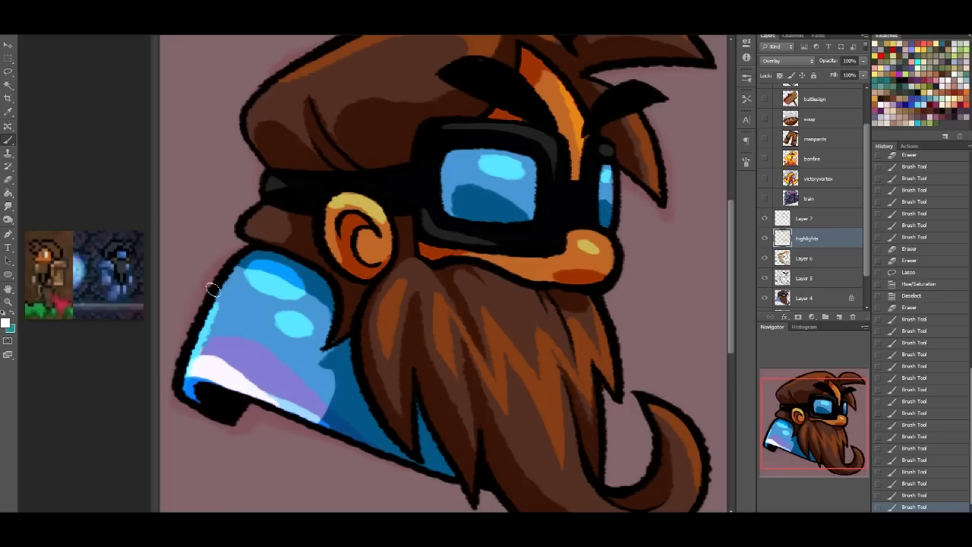
pyautogui.moveTo(215, 291); pyautogui.dragTo(182, 370)
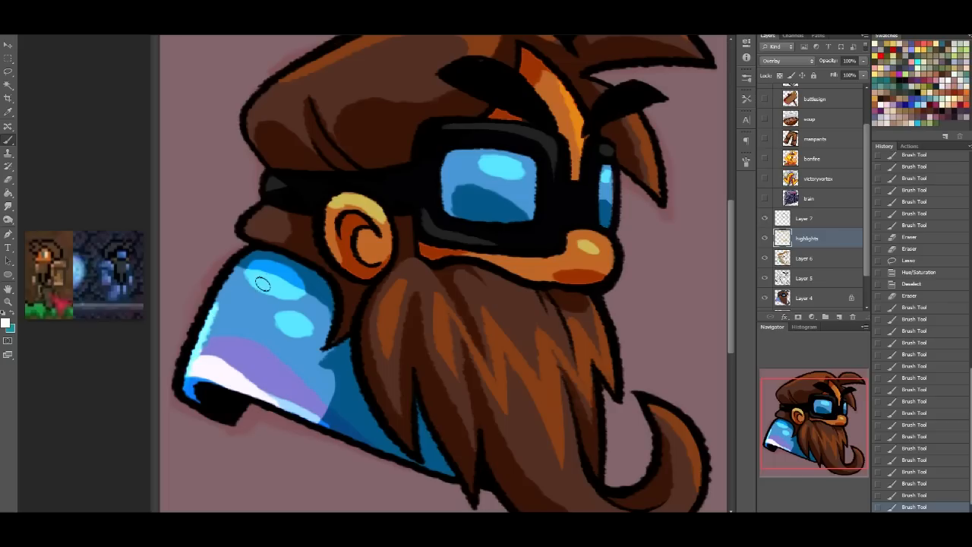
pyautogui.moveTo(277, 277)
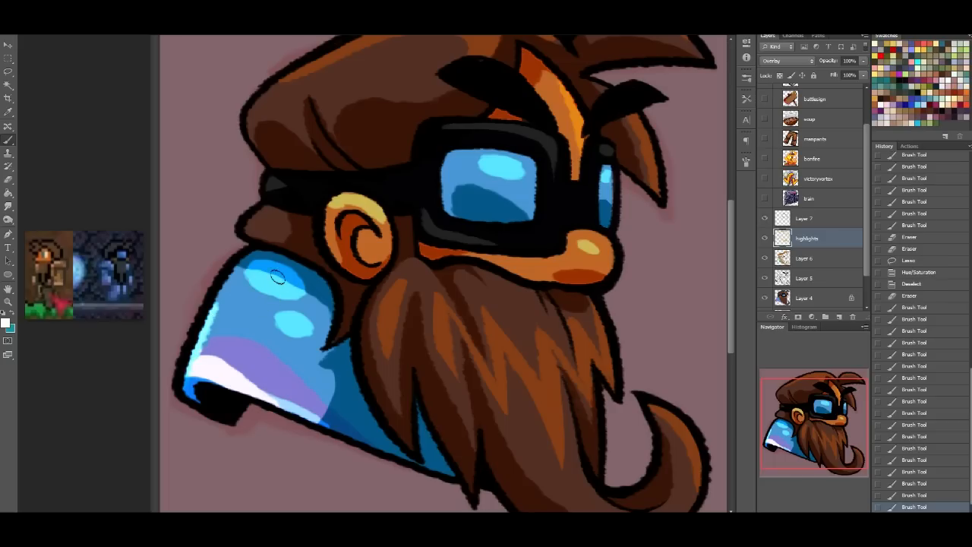
pyautogui.moveTo(23, 132)
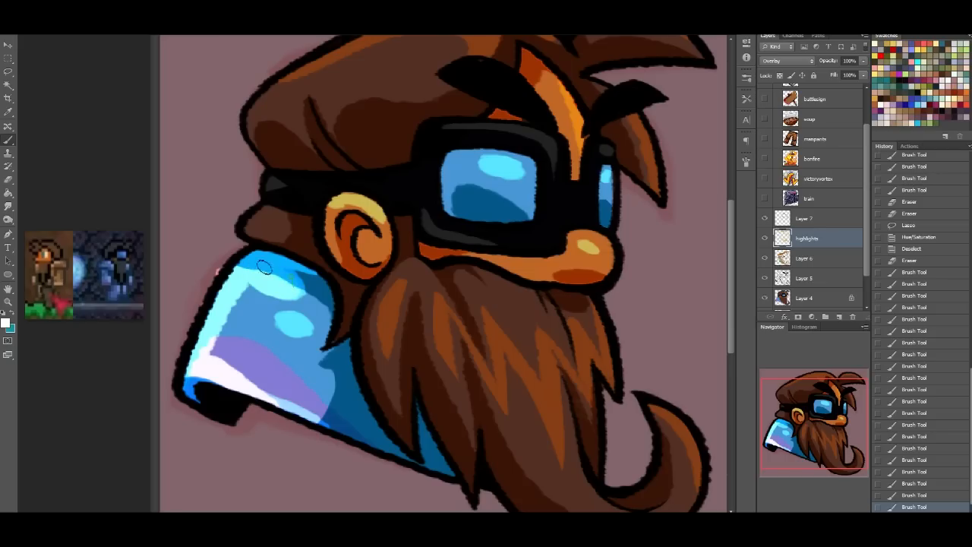
pyautogui.moveTo(266, 266); pyautogui.dragTo(304, 326)
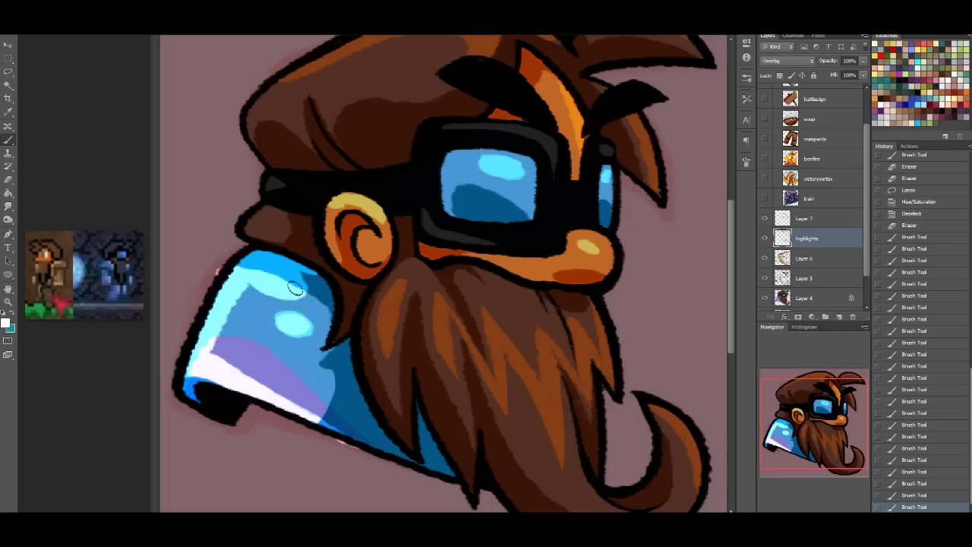
pyautogui.moveTo(207, 270)
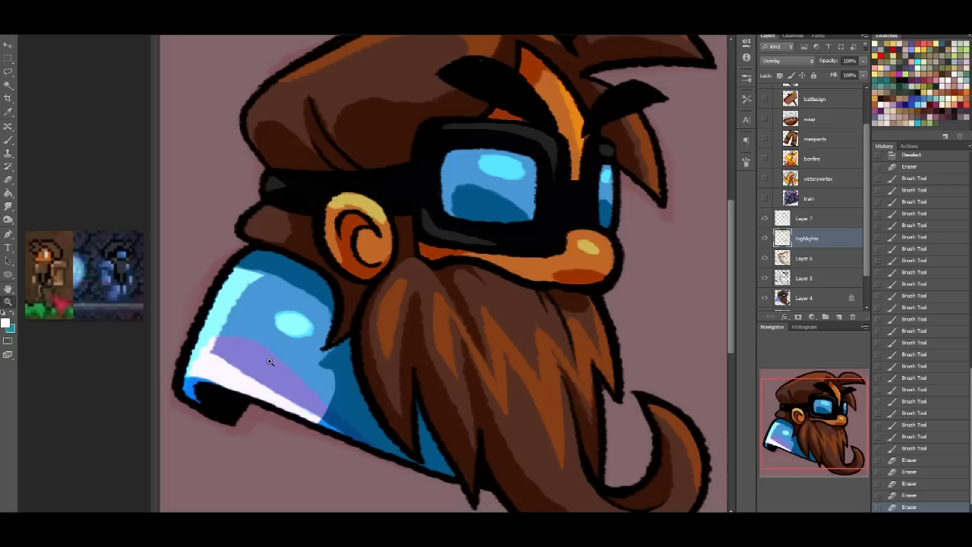
pyautogui.moveTo(56, 157)
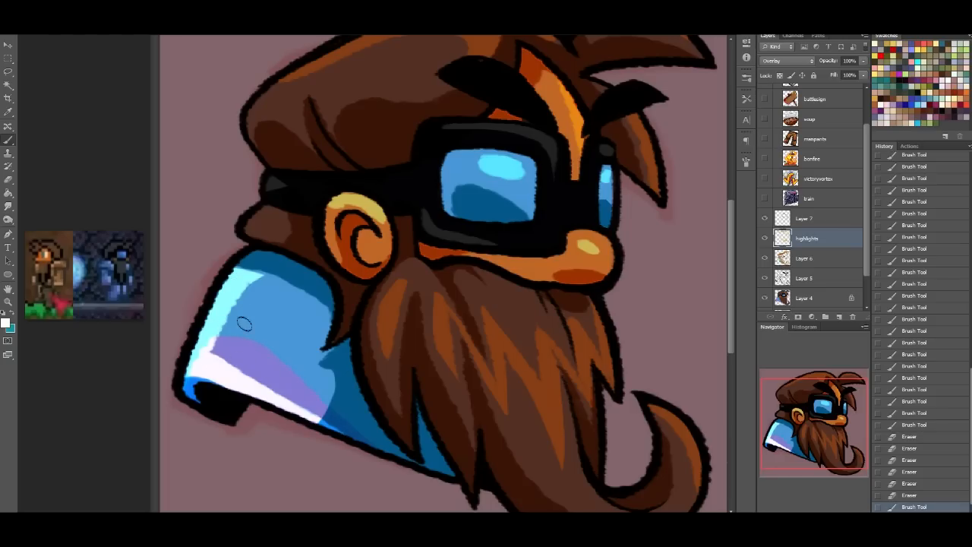
pyautogui.moveTo(278, 300)
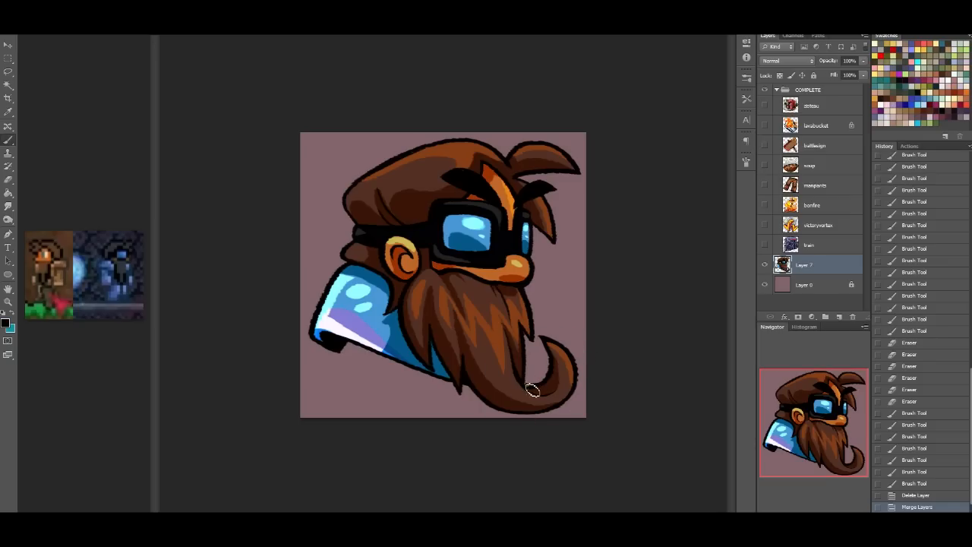
pyautogui.click(531, 388)
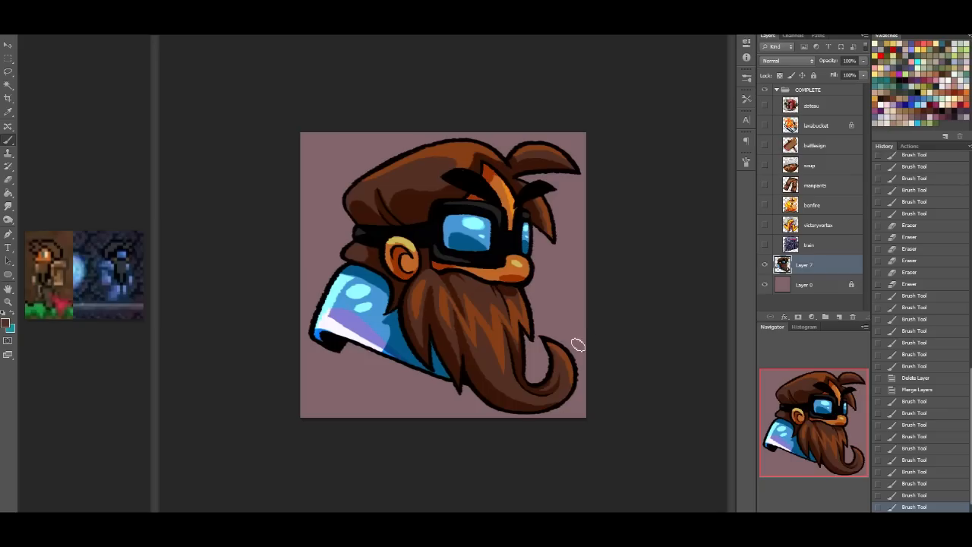
pyautogui.moveTo(609, 319)
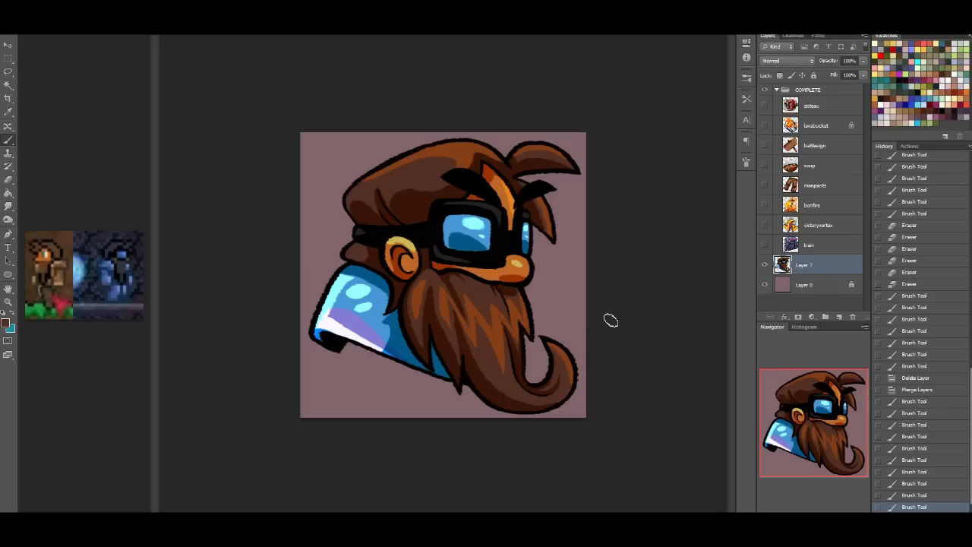
pyautogui.moveTo(486, 367)
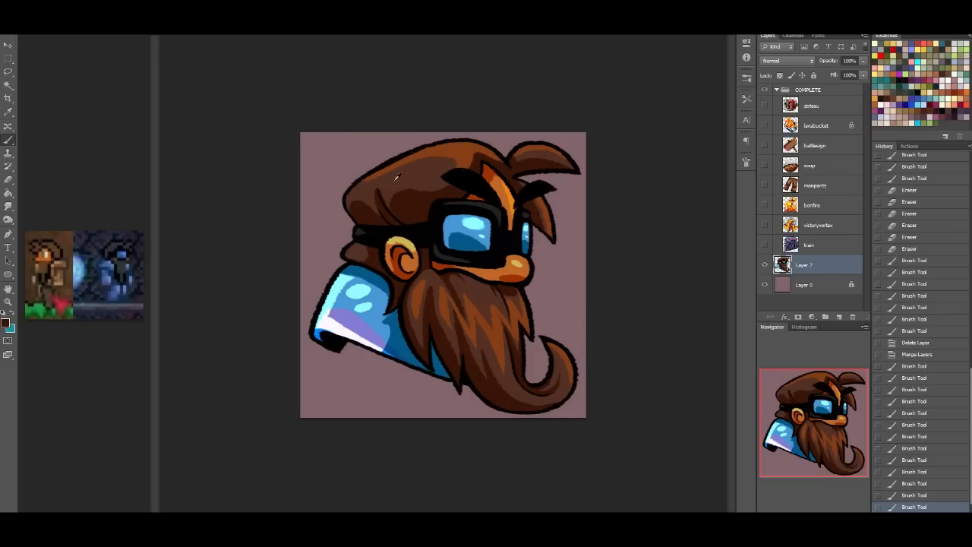
pyautogui.moveTo(383, 199)
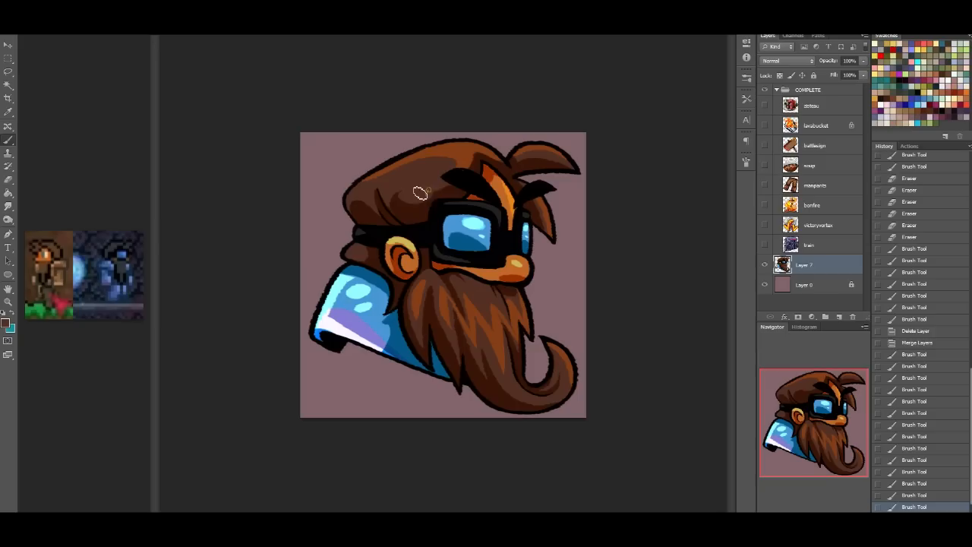
pyautogui.moveTo(405, 196)
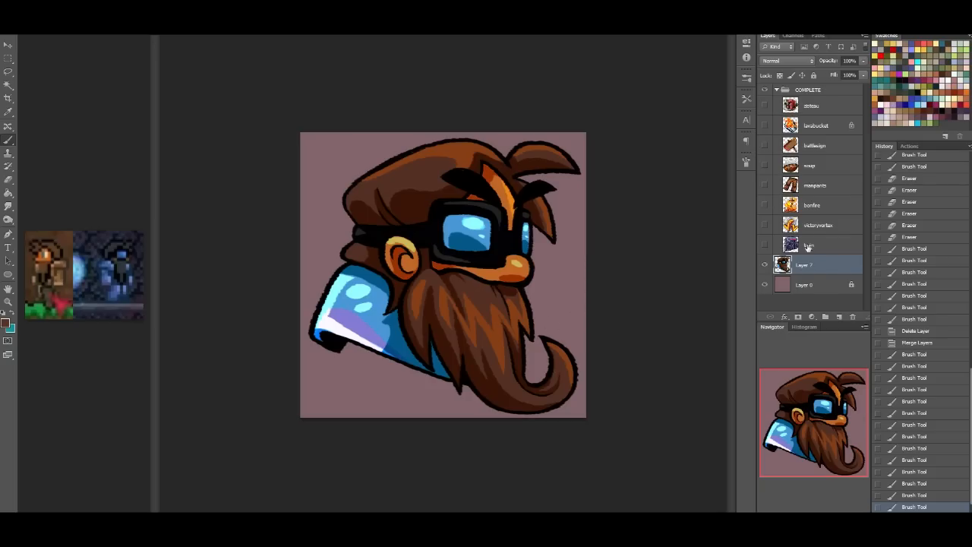
pyautogui.moveTo(841, 266)
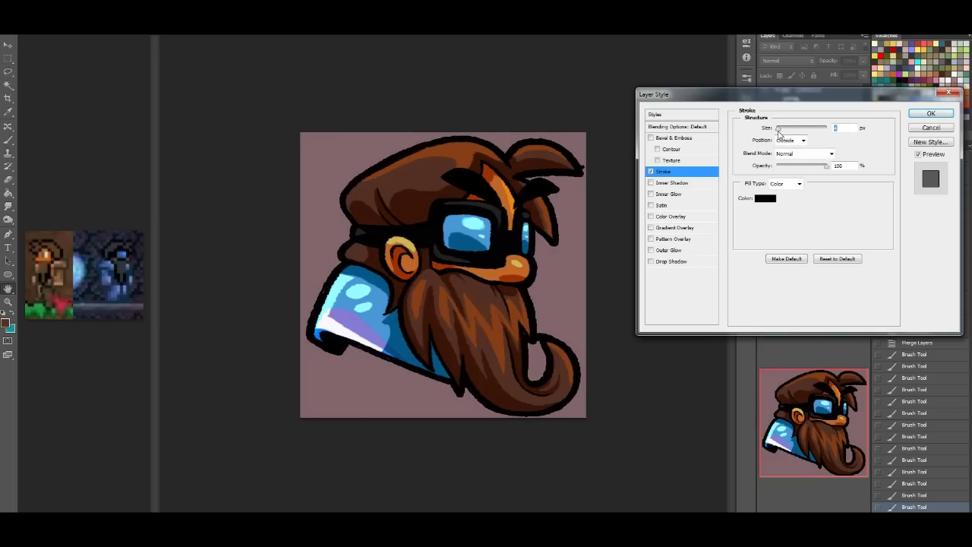
# Step: Give the character a thick black outer Stroke, touch up the beard tail, and rename the layer
pyautogui.click(931, 113)
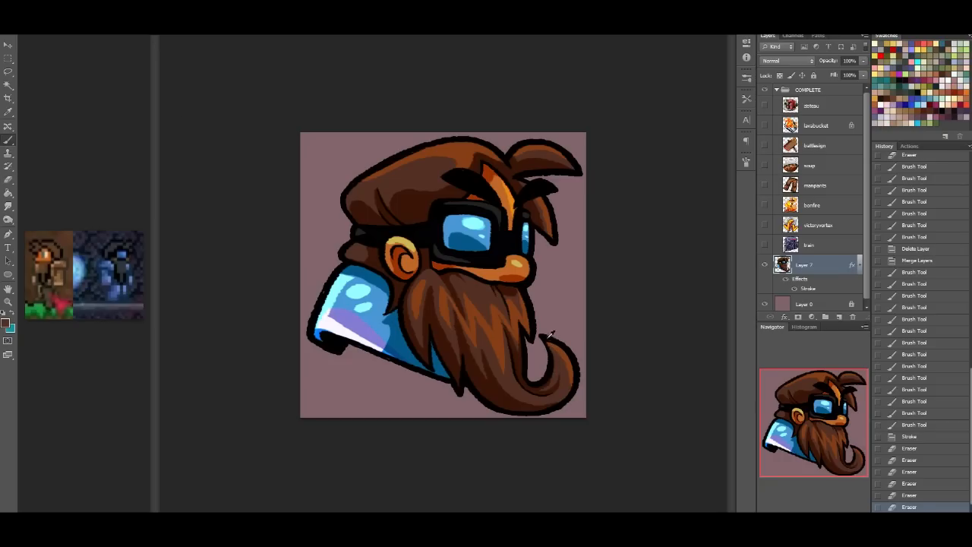
pyautogui.click(547, 357)
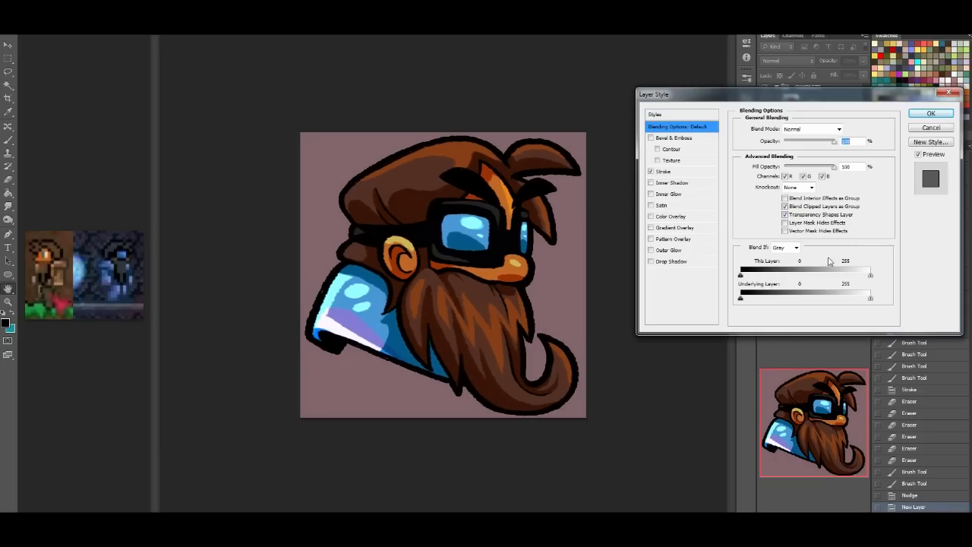
pyautogui.click(930, 112)
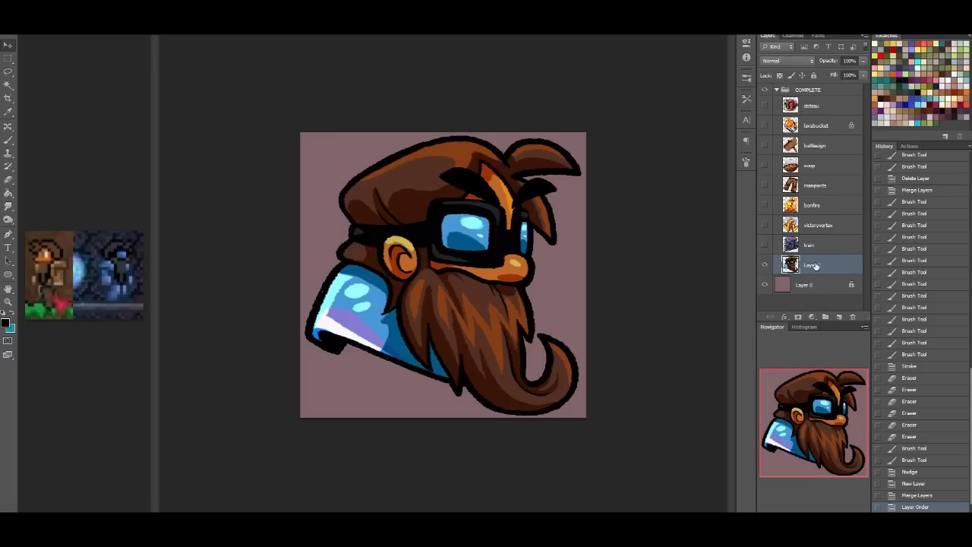
pyautogui.doubleClick(811, 265)
pyautogui.write('zedsteau')
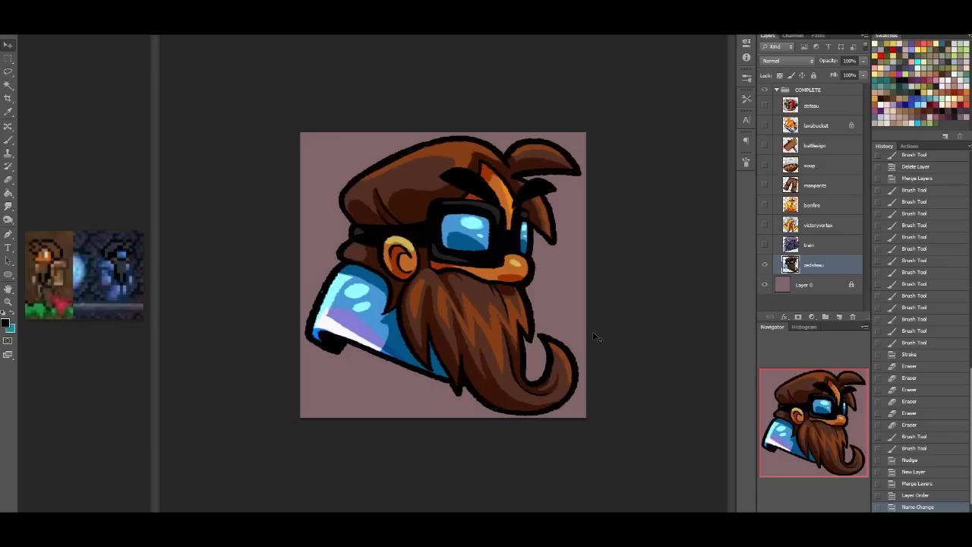
pyautogui.moveTo(292, 38)
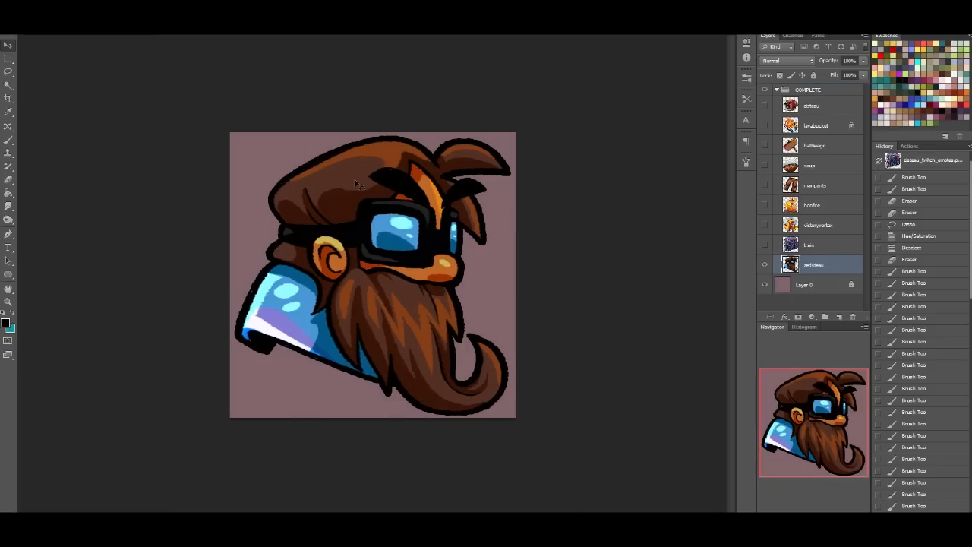
pyautogui.moveTo(353, 81)
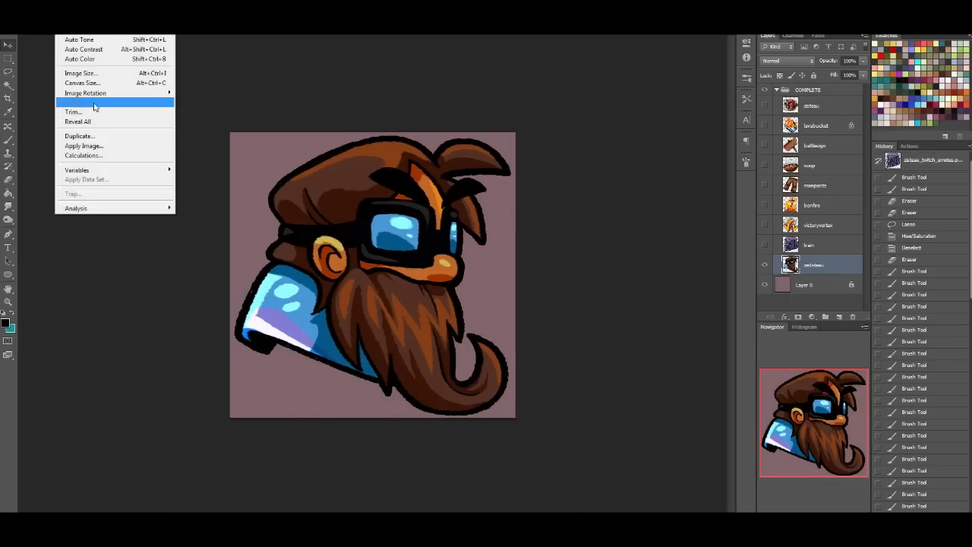
pyautogui.click(80, 73)
pyautogui.write('56')
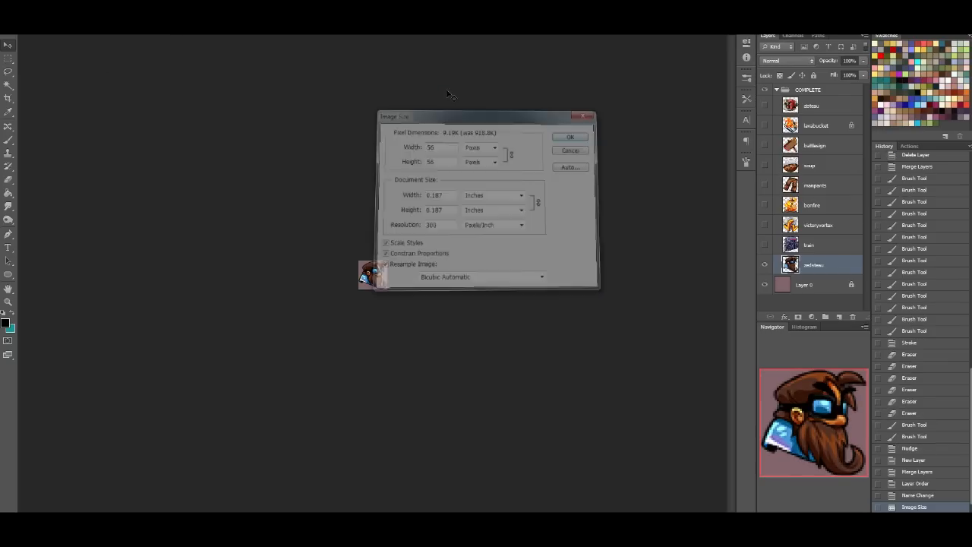
pyautogui.click(570, 137)
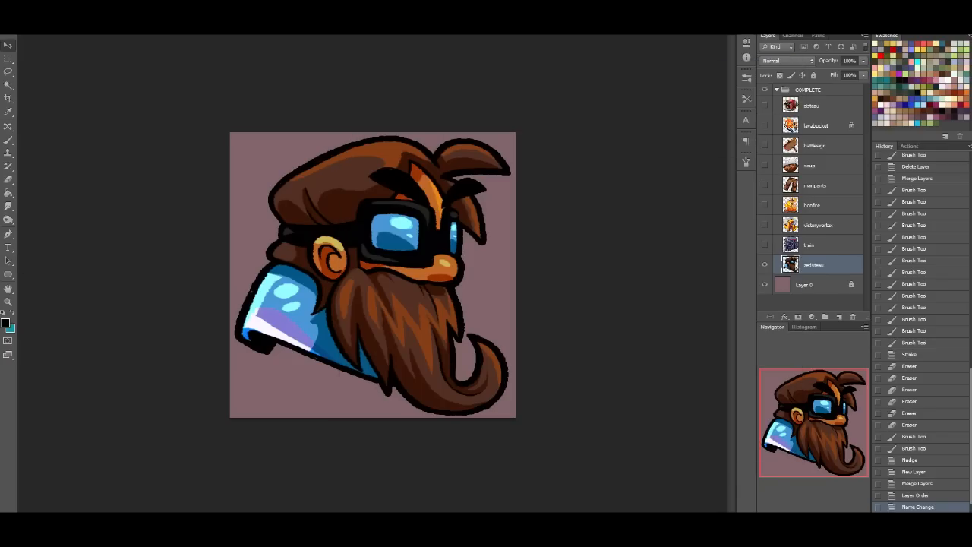
pyautogui.click(76, 73)
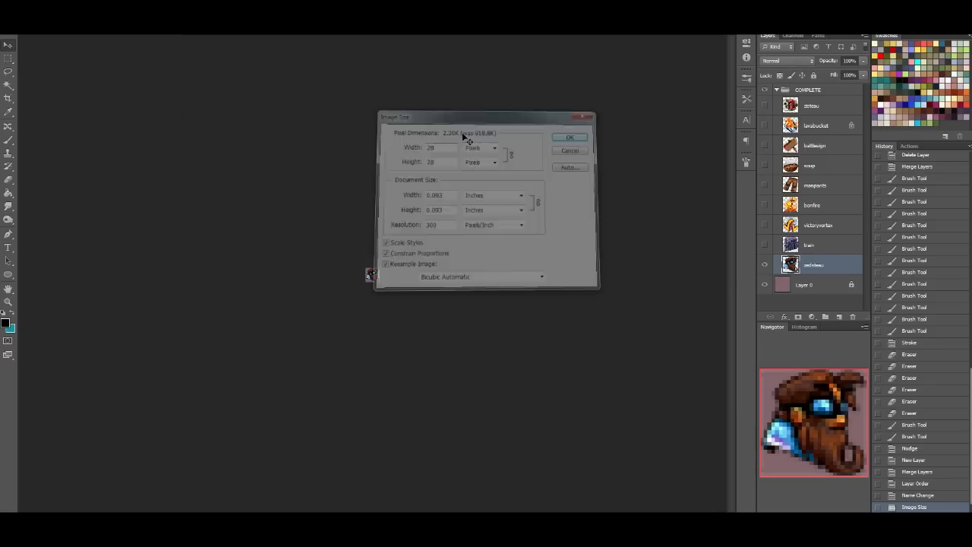
pyautogui.click(569, 138)
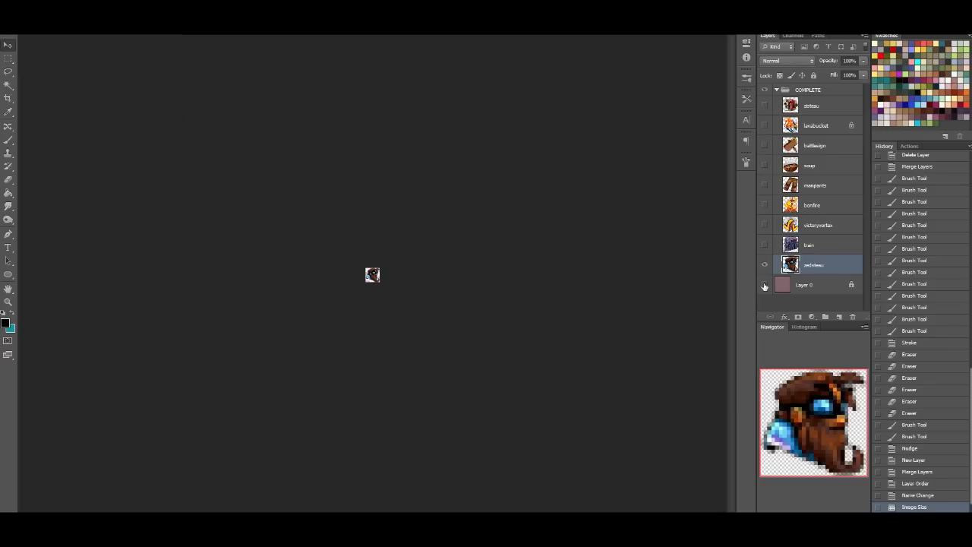
pyautogui.moveTo(764, 285)
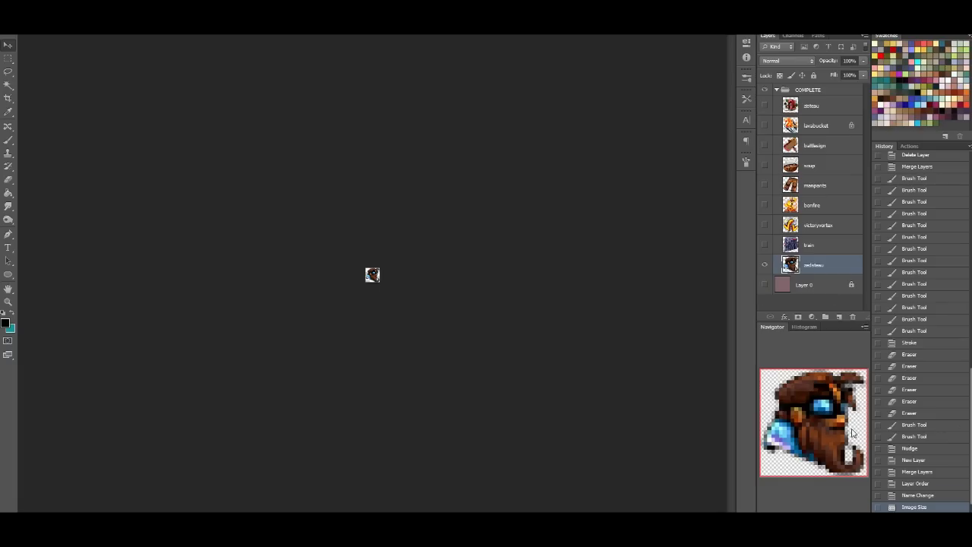
pyautogui.moveTo(833, 435)
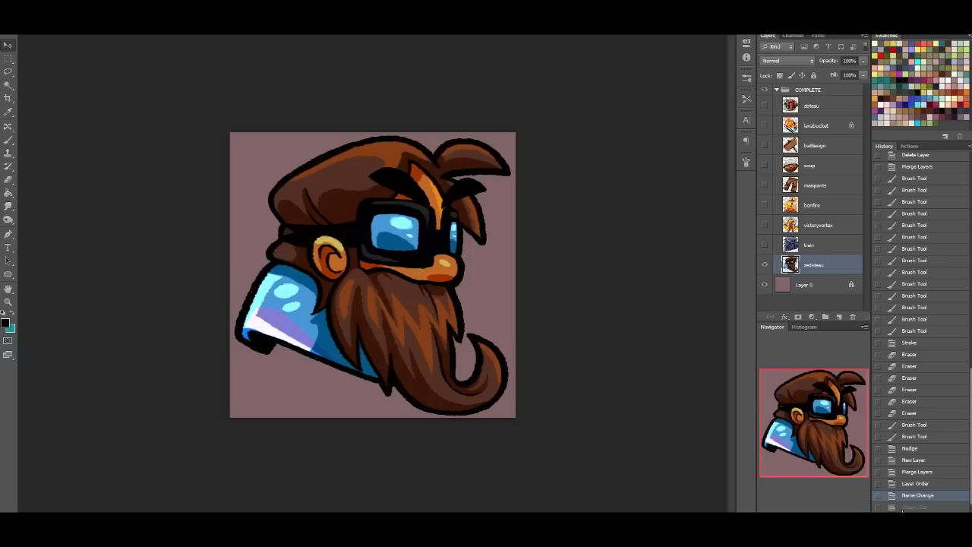
pyautogui.click(913, 507)
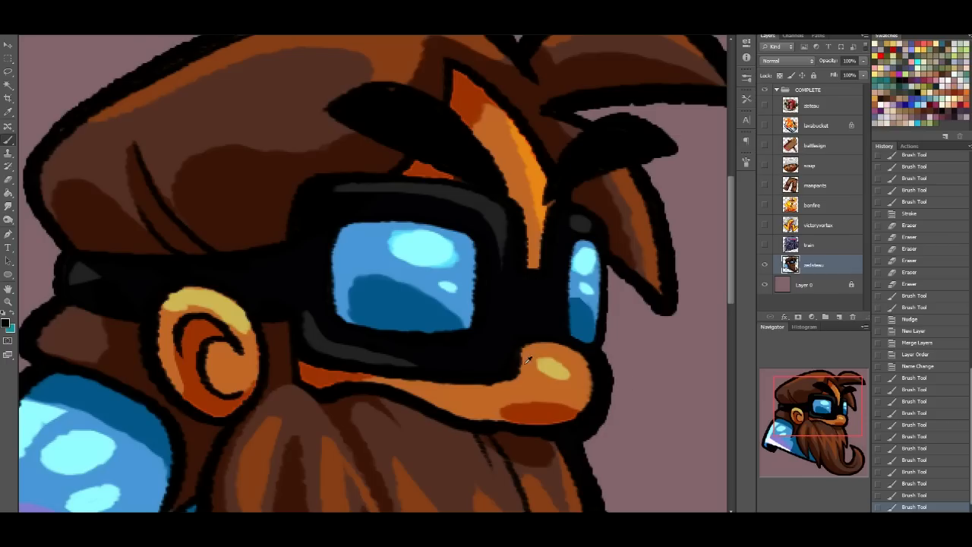
# Step: Touch up near the goggles, check Canvas Size unchanged, and undo an Image Size shrink test
pyautogui.click(520, 368)
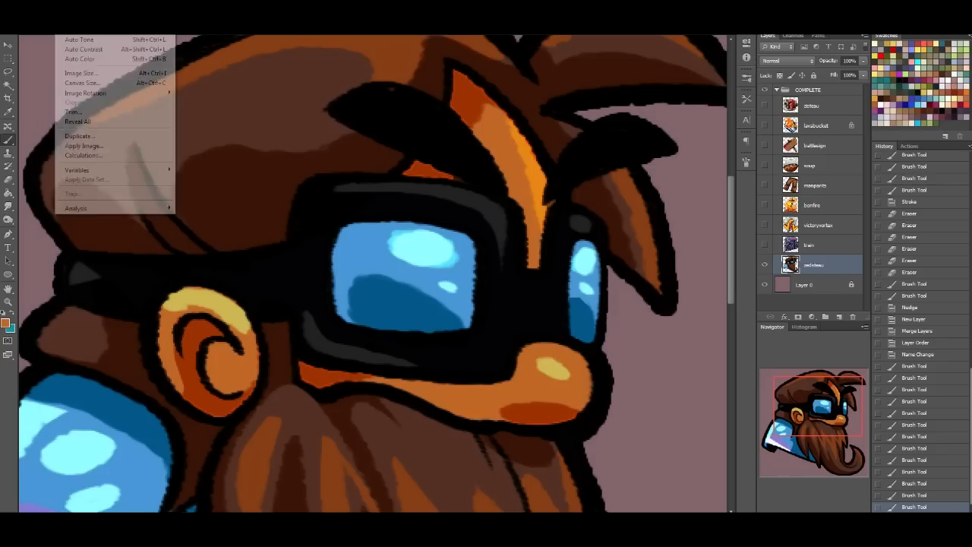
pyautogui.click(82, 82)
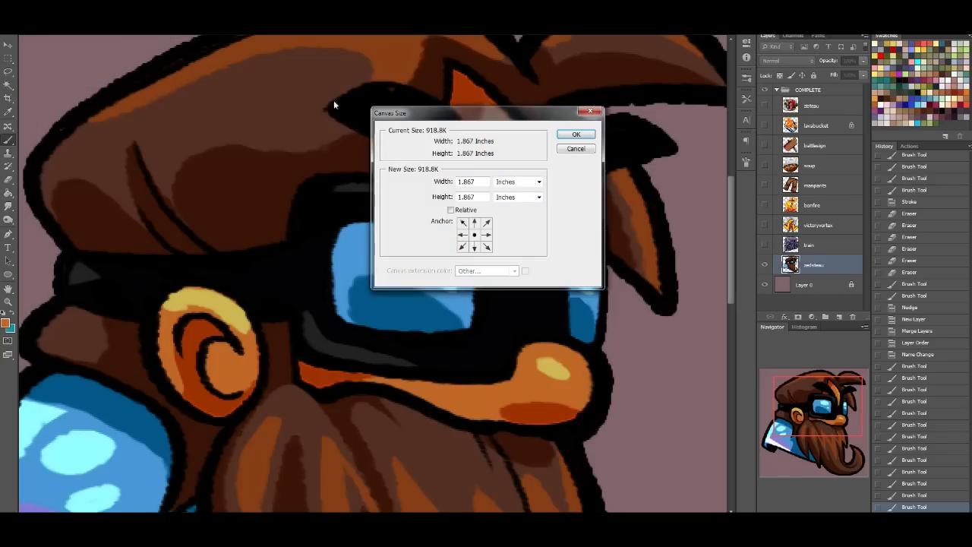
pyautogui.click(575, 134)
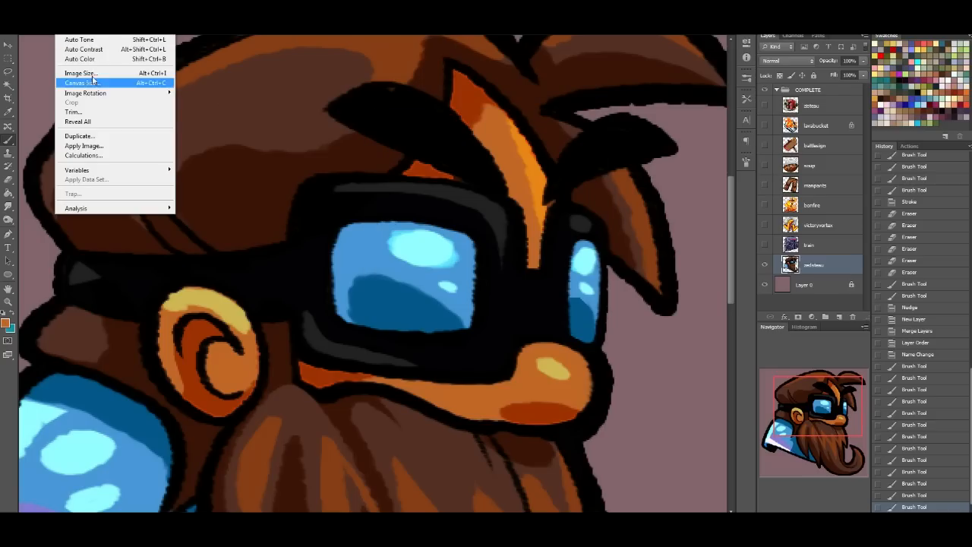
pyautogui.click(80, 73)
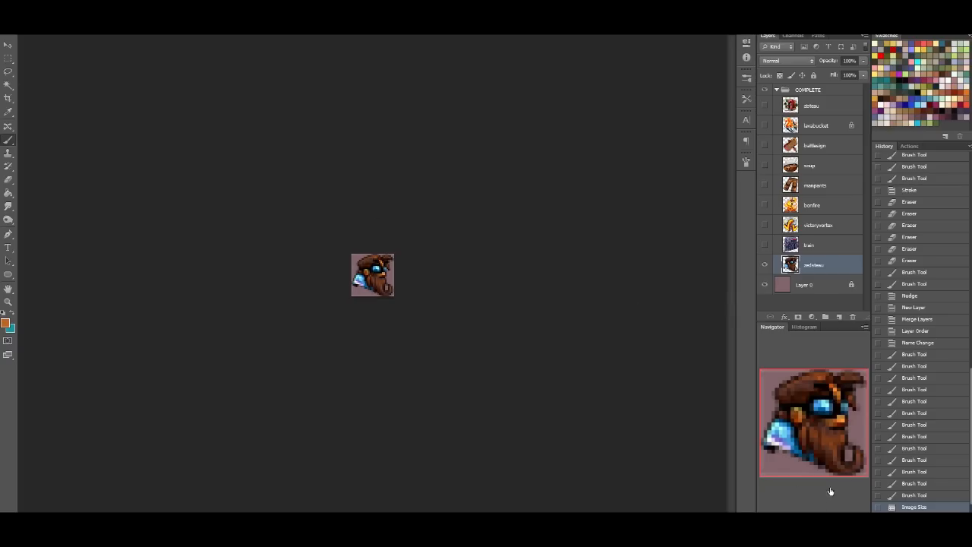
pyautogui.moveTo(687, 511)
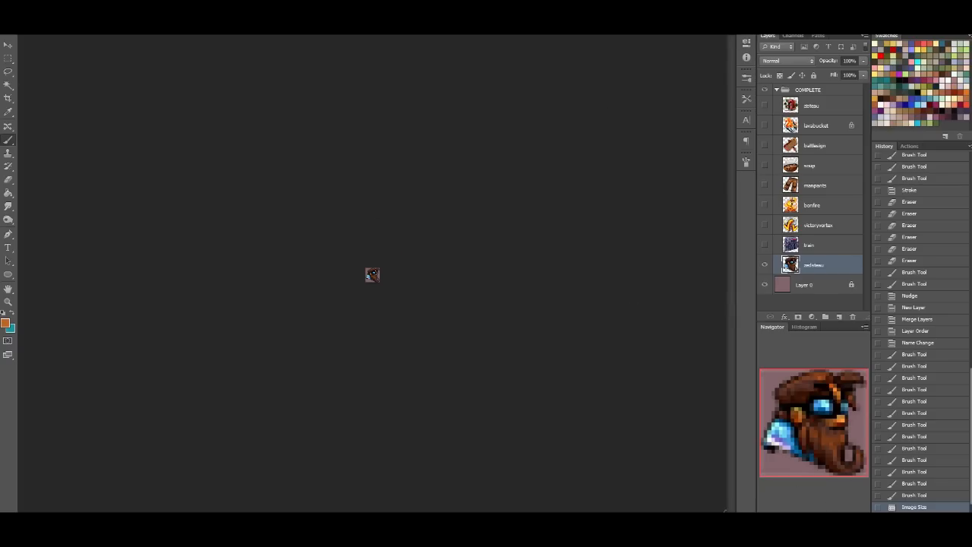
pyautogui.moveTo(845, 416)
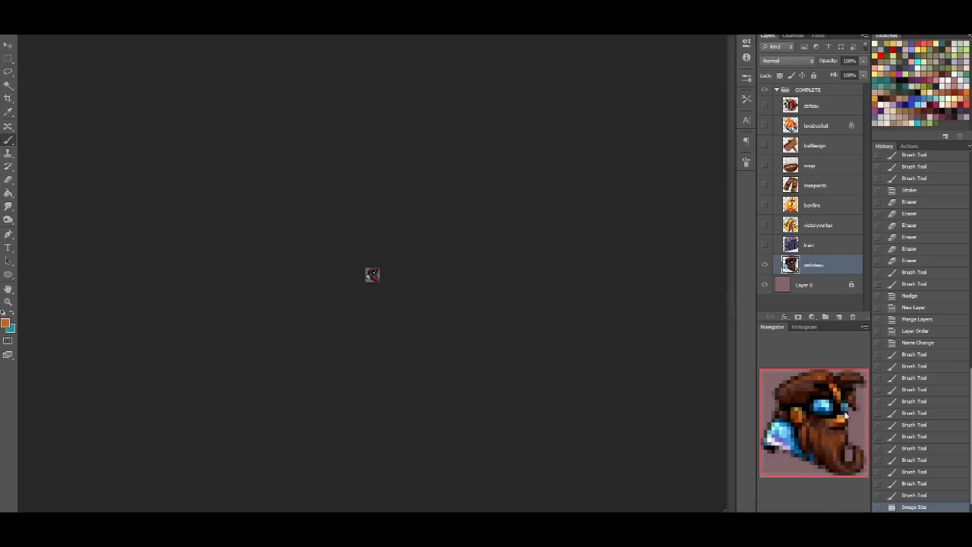
pyautogui.click(914, 495)
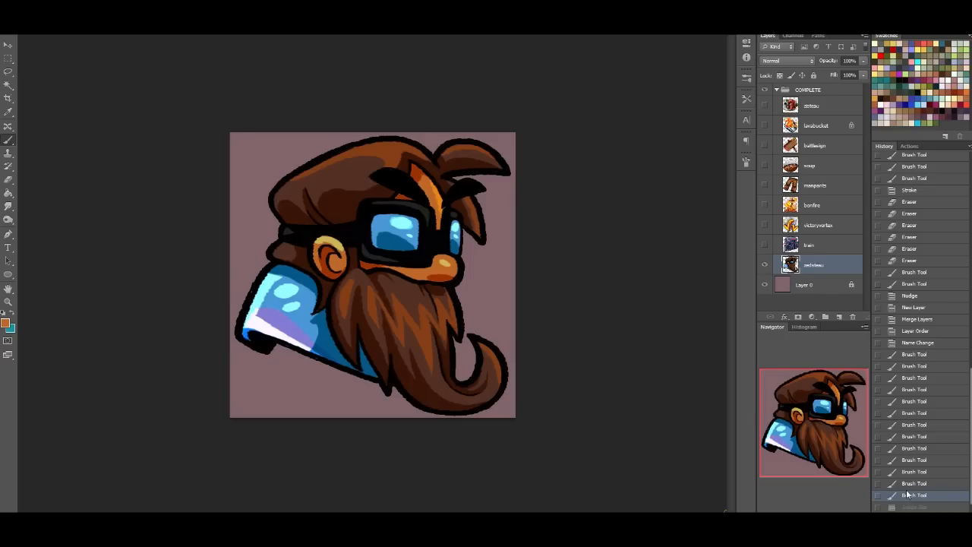
pyautogui.moveTo(69, 92)
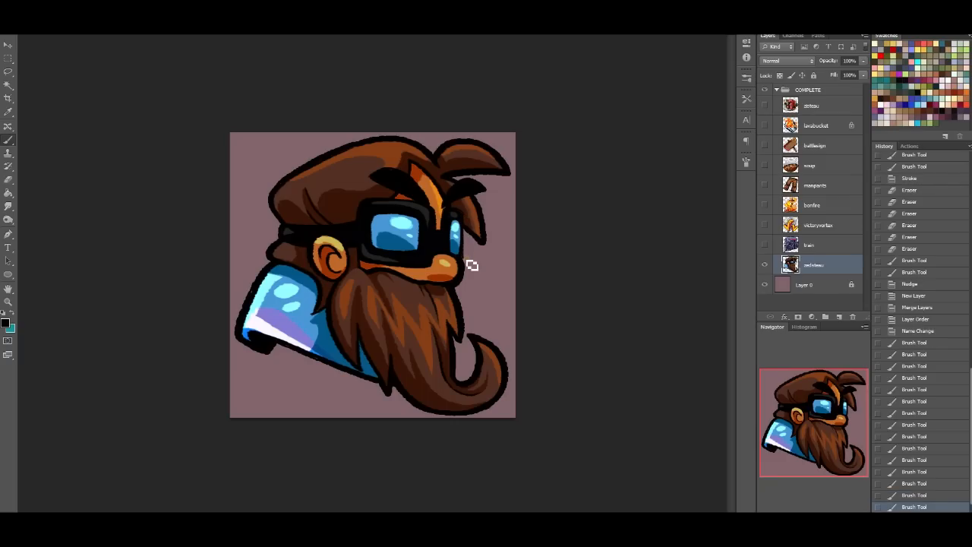
pyautogui.moveTo(467, 263)
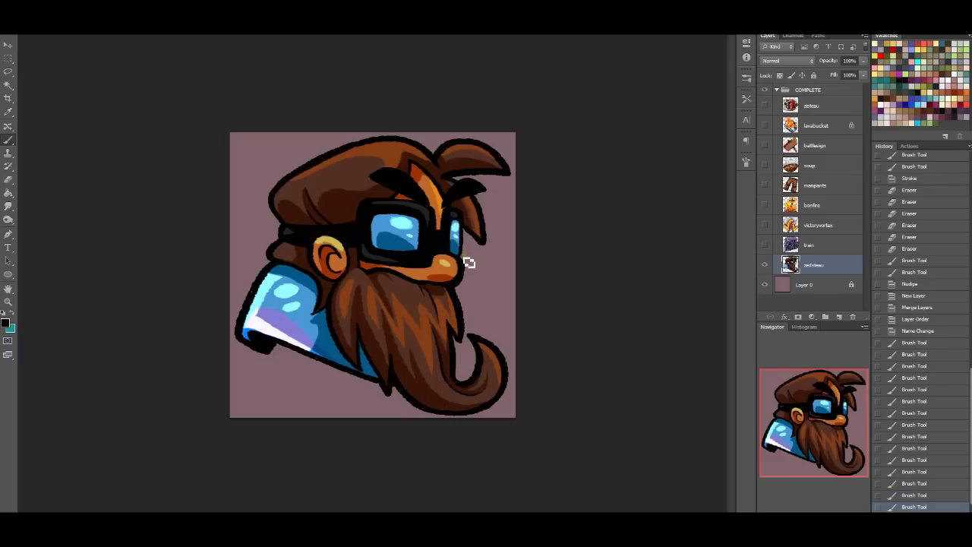
pyautogui.click(15, 19)
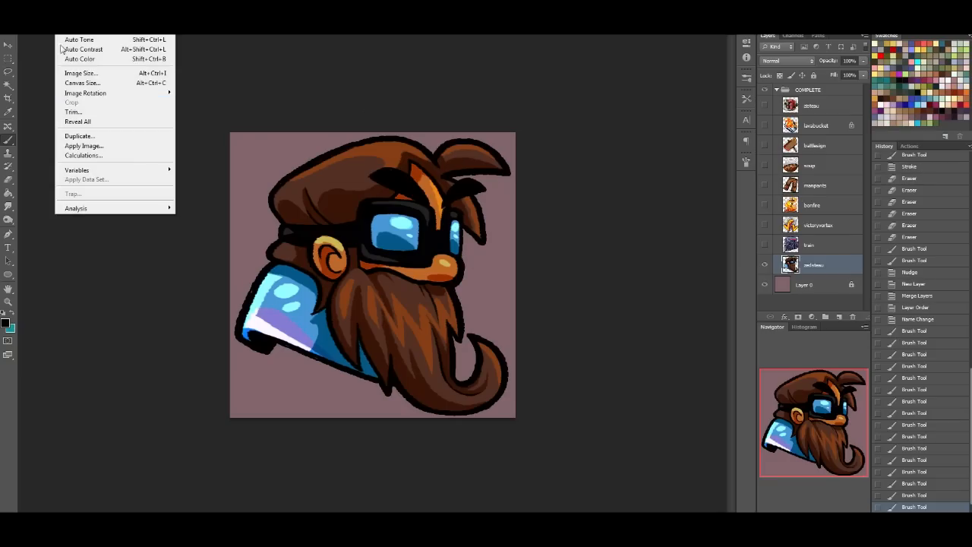
pyautogui.click(80, 73)
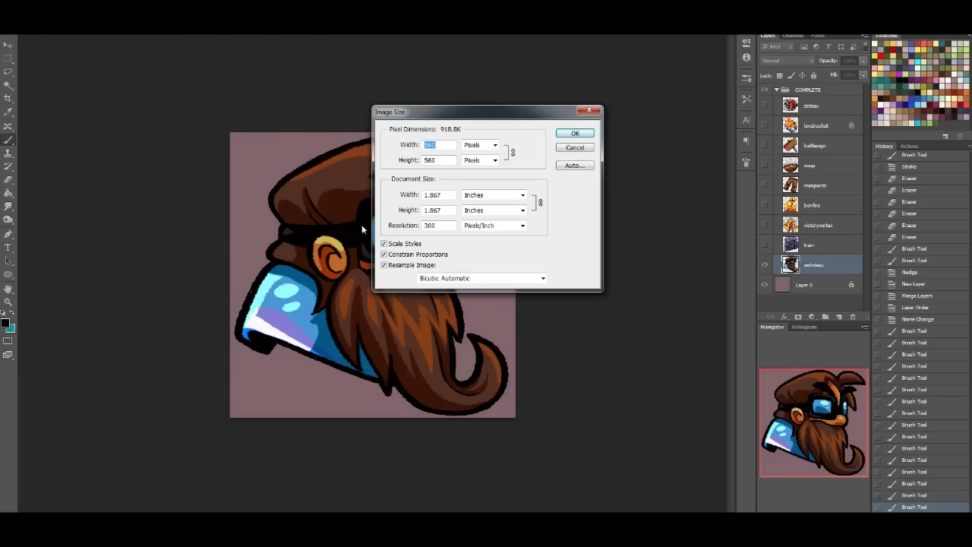
pyautogui.click(575, 133)
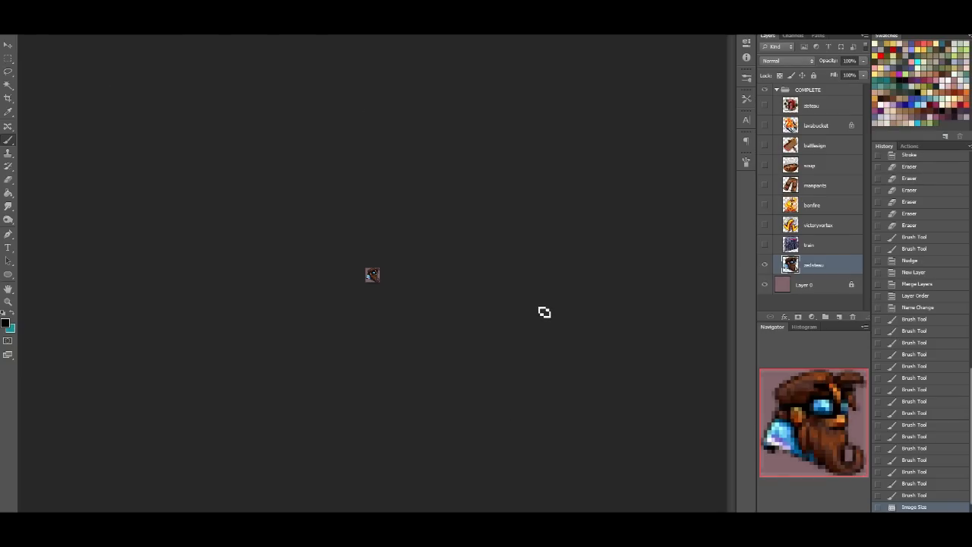
pyautogui.moveTo(530, 307)
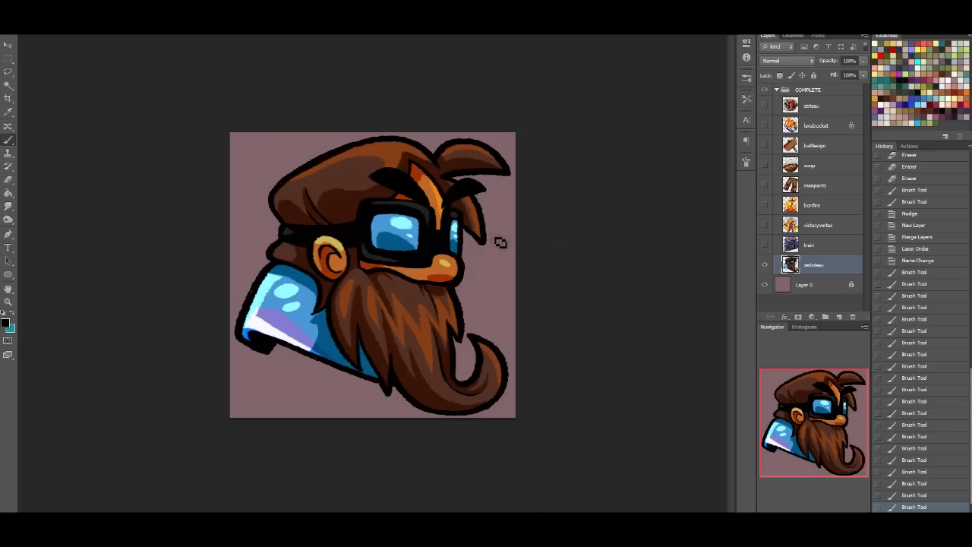
pyautogui.moveTo(496, 374)
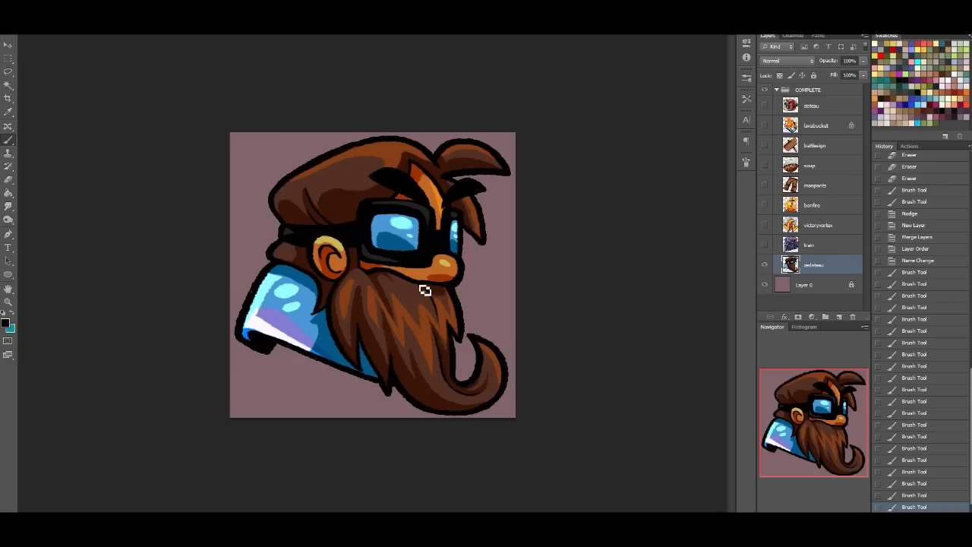
pyautogui.moveTo(410, 306)
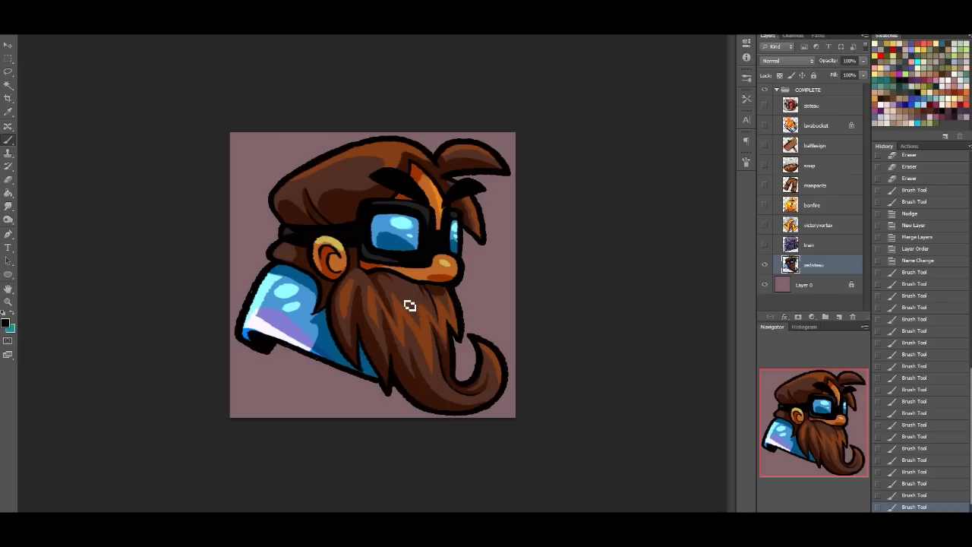
pyautogui.moveTo(773, 294)
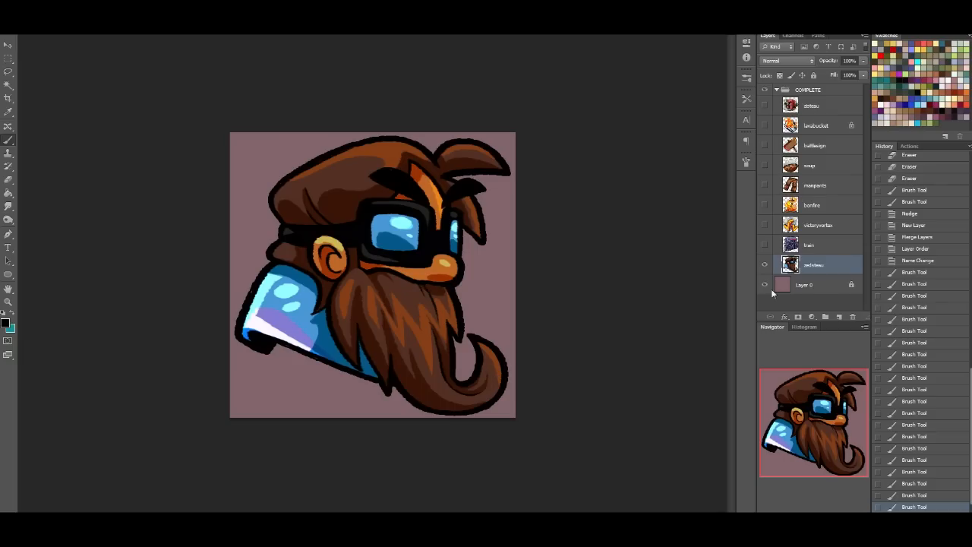